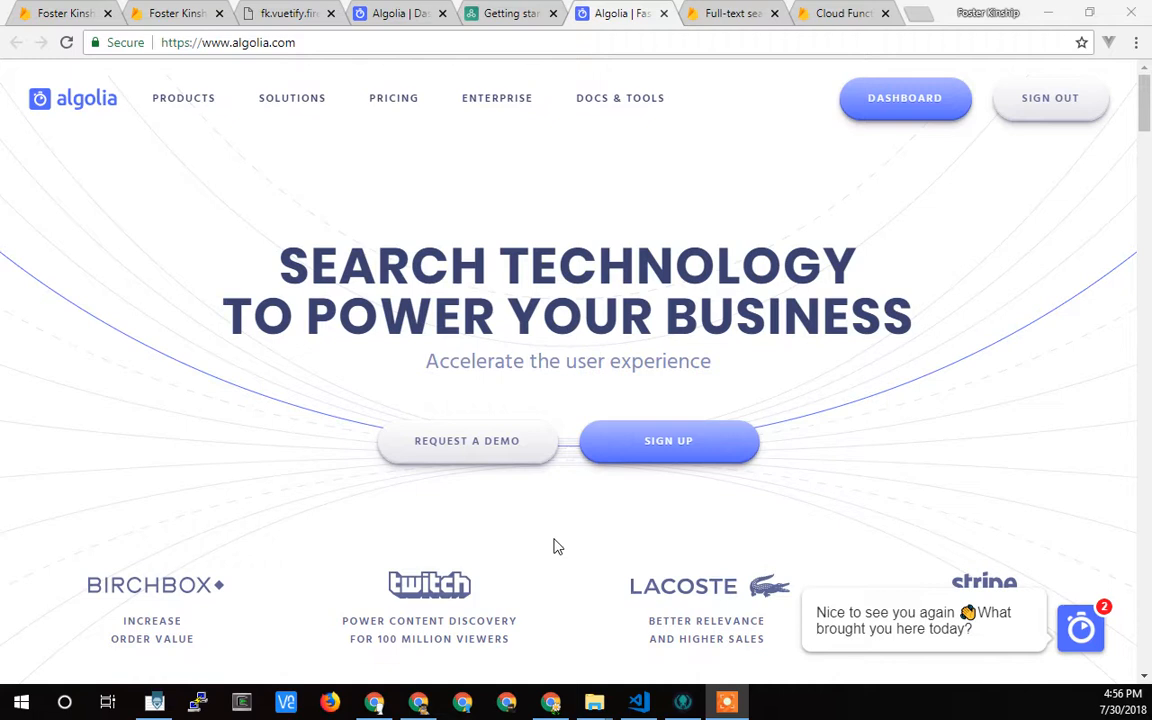
pyautogui.moveTo(735, 318)
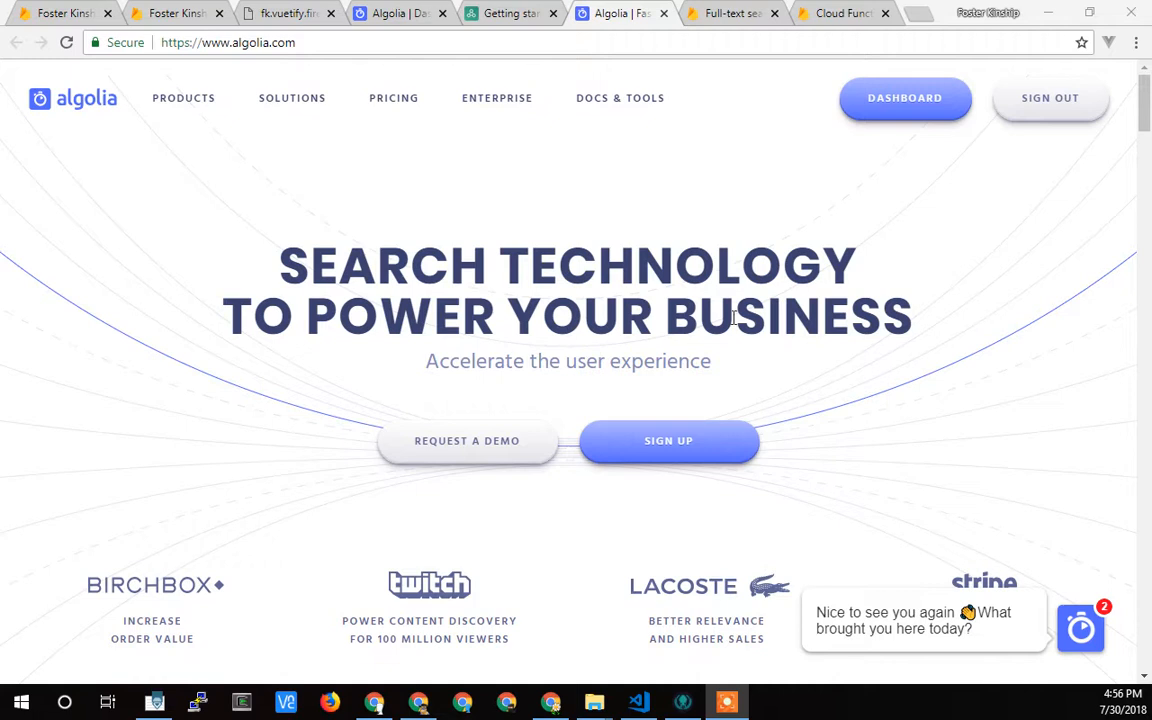
pyautogui.moveTo(425, 331)
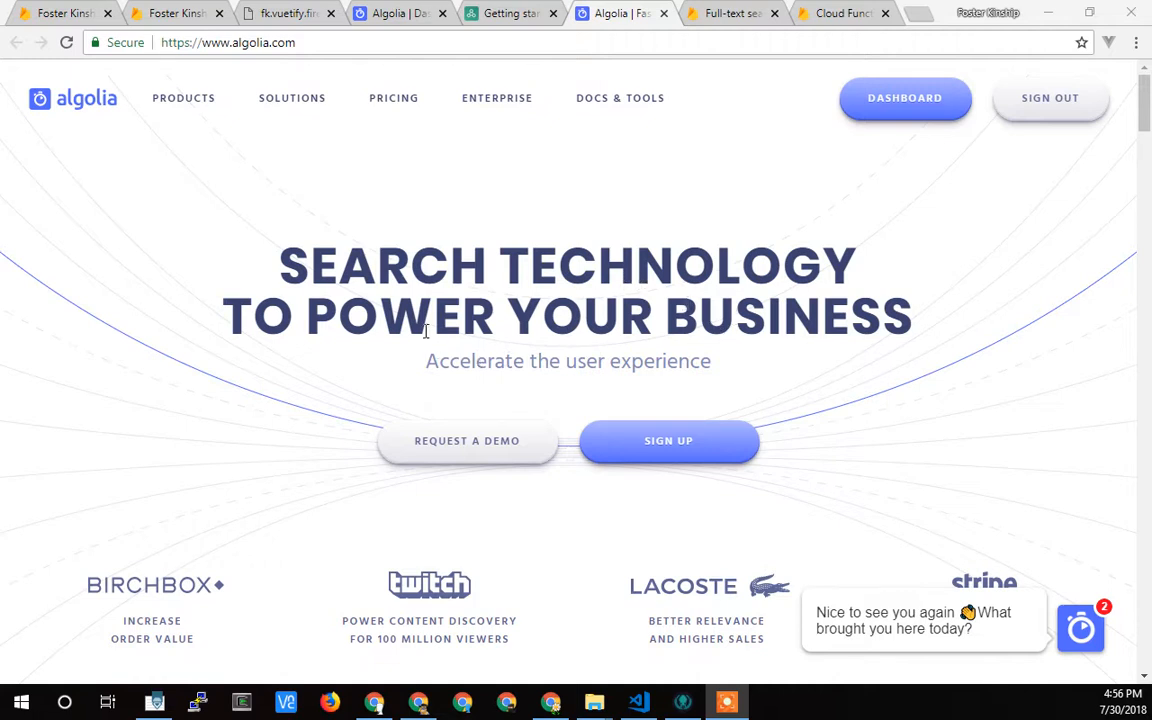
pyautogui.moveTo(377, 277)
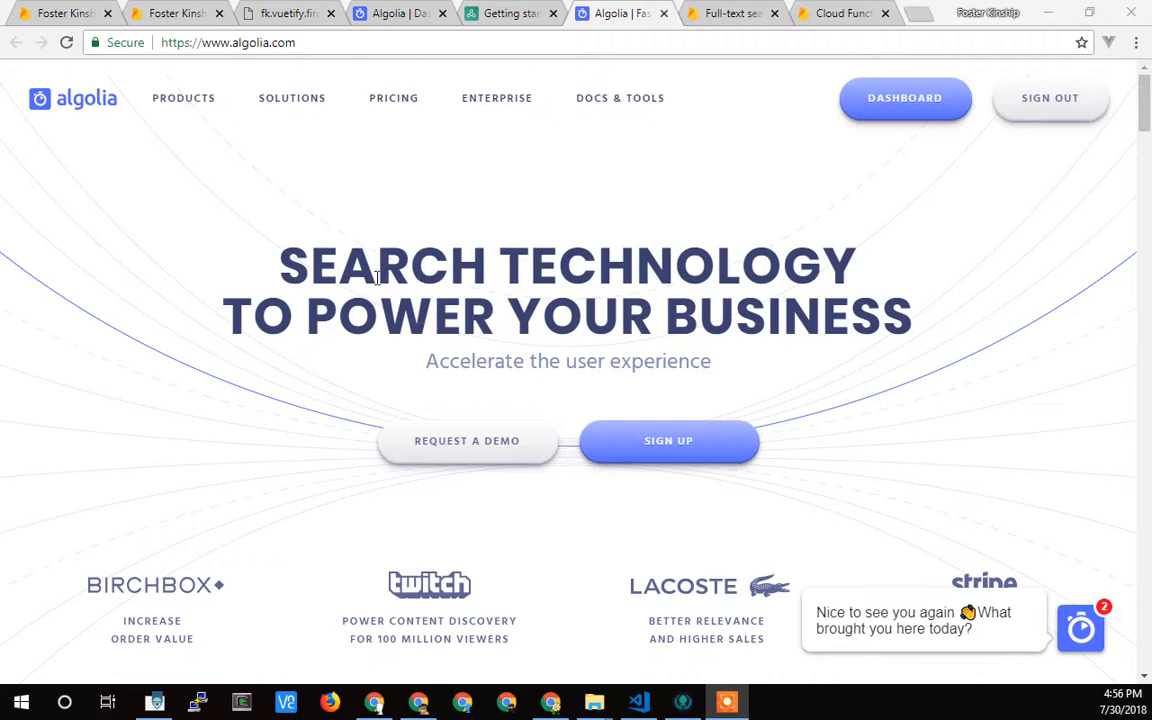
pyautogui.moveTo(287, 264)
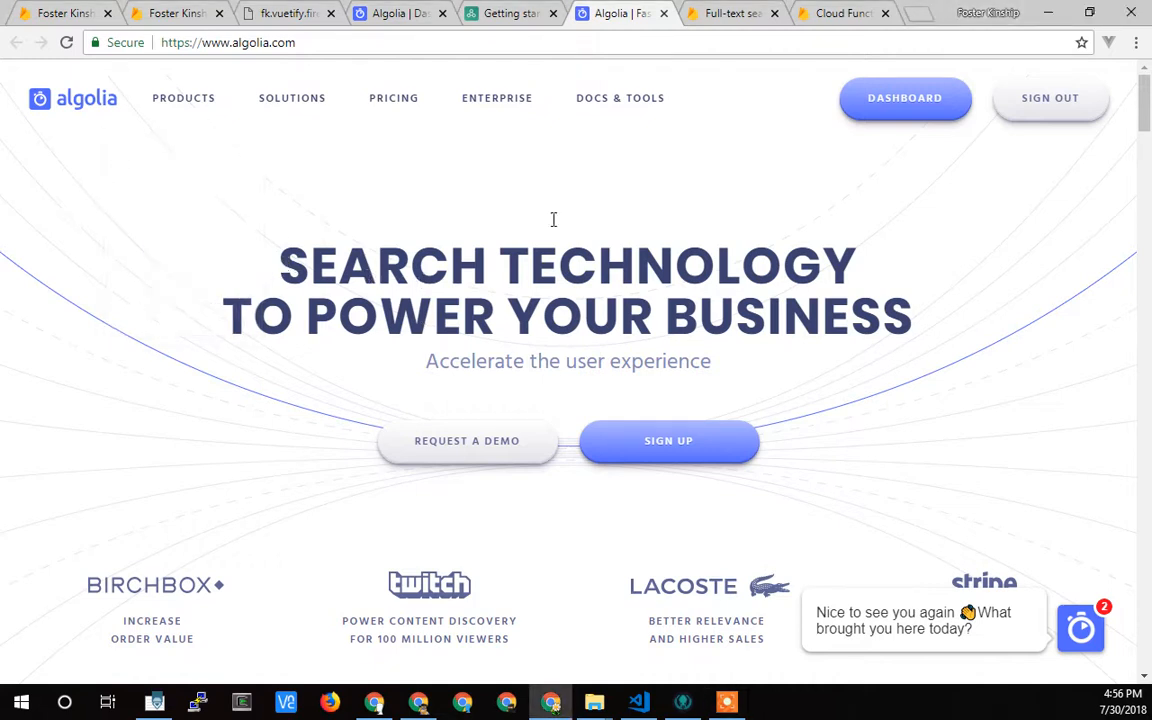
pyautogui.moveTo(468, 247)
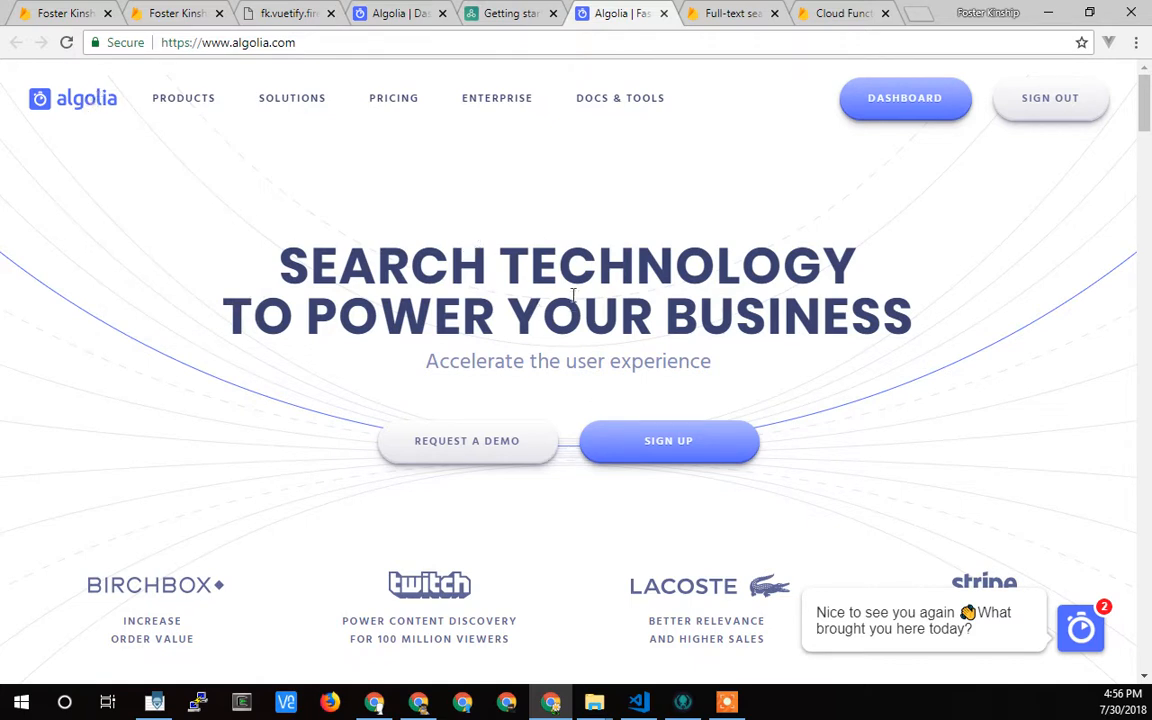
# Return to the client dashboard and show search suggestions listing all four caregivers
pyautogui.click(285, 13)
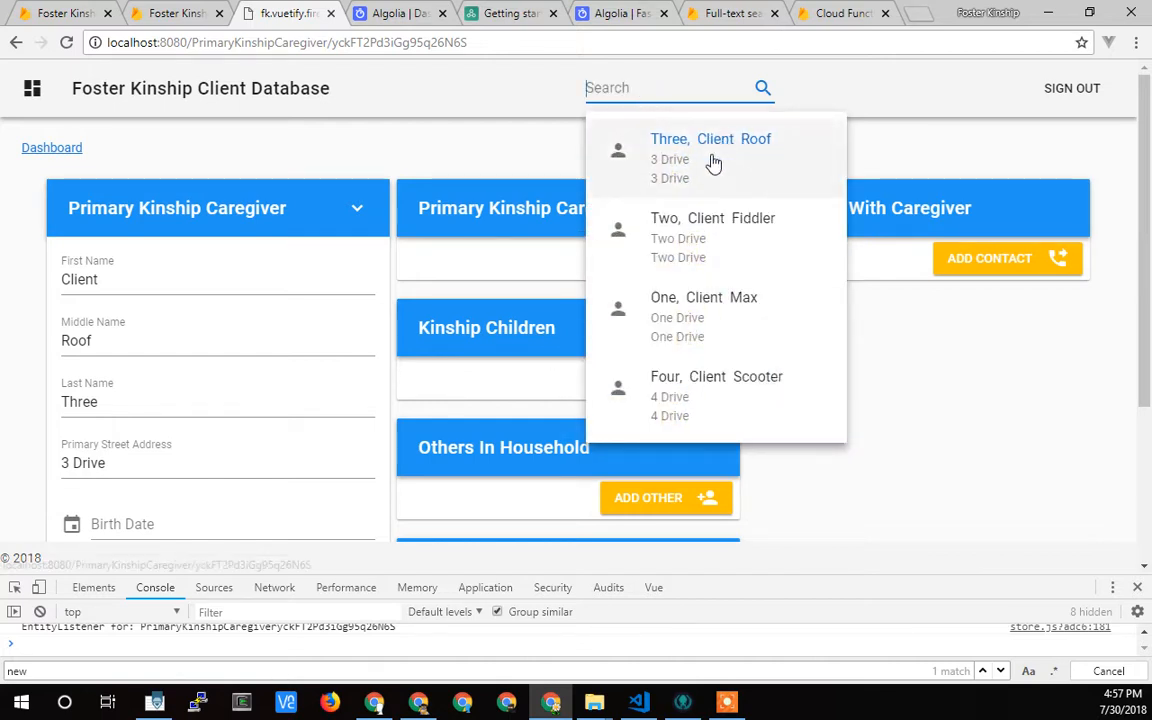
pyautogui.moveTo(694, 308)
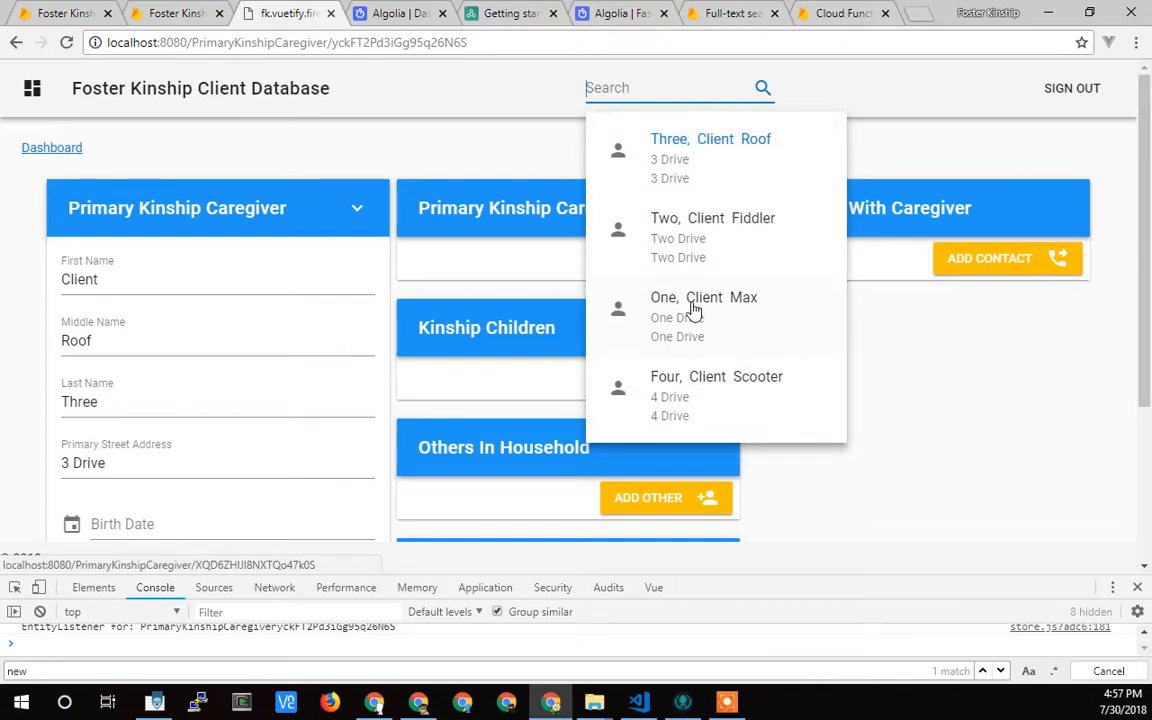
pyautogui.moveTo(668, 122)
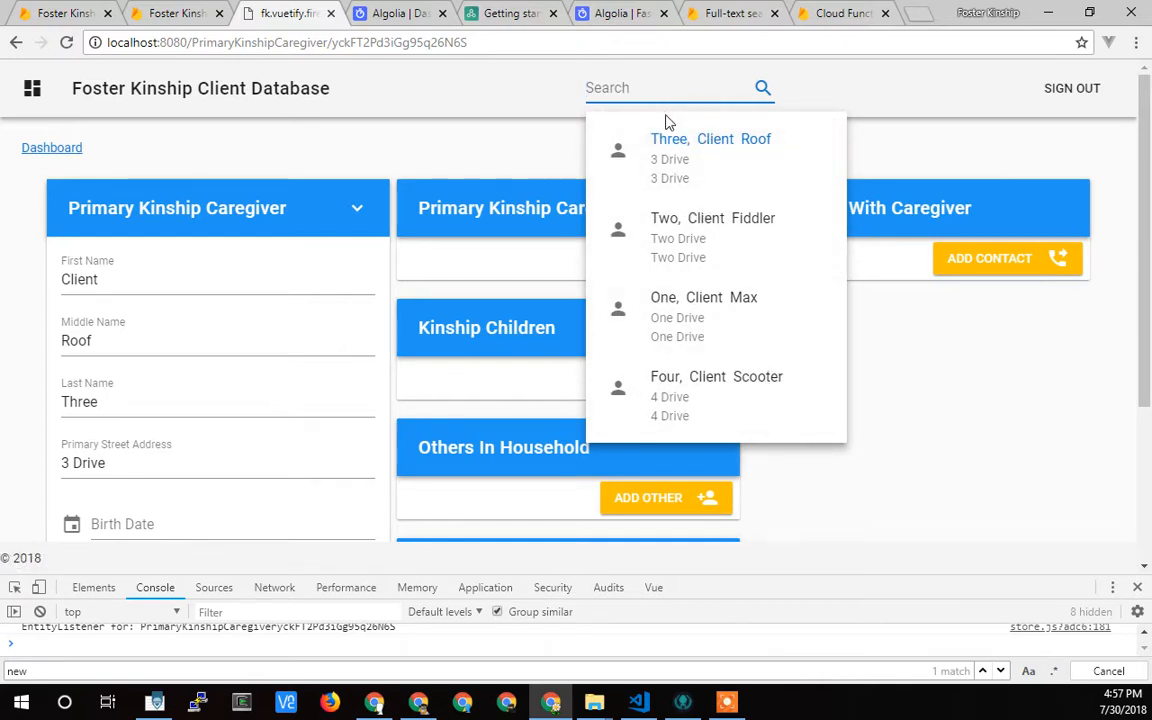
pyautogui.moveTo(723, 147)
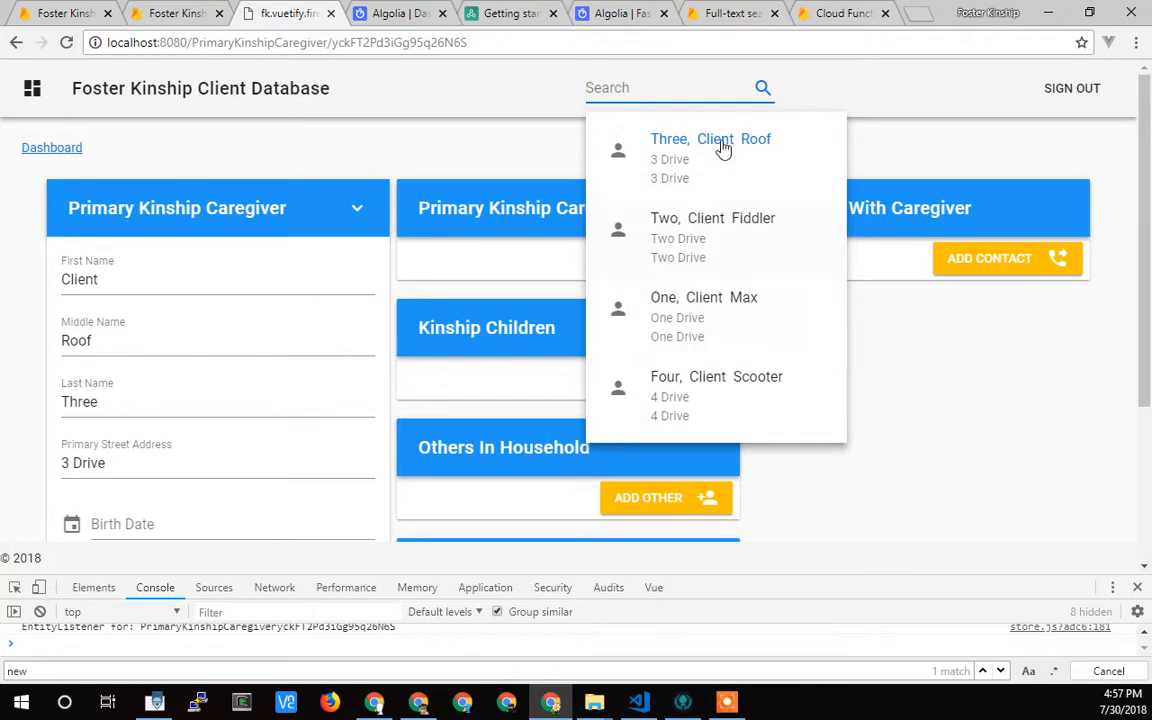
pyautogui.moveTo(51, 147)
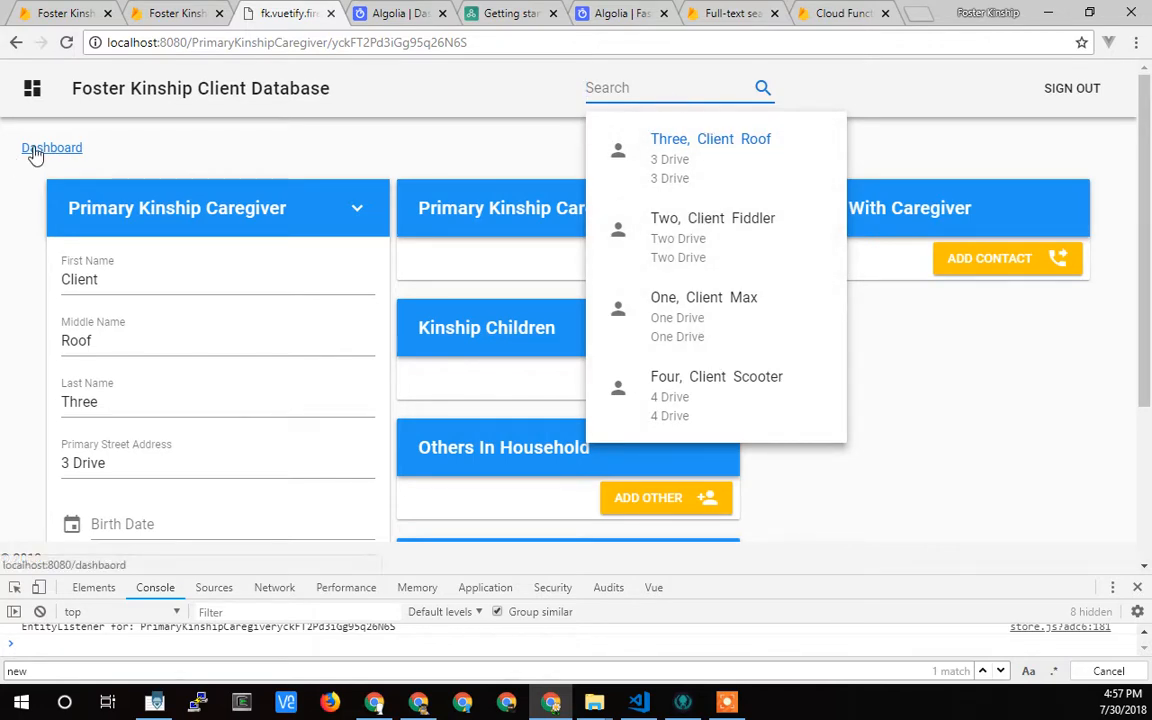
pyautogui.click(51, 147)
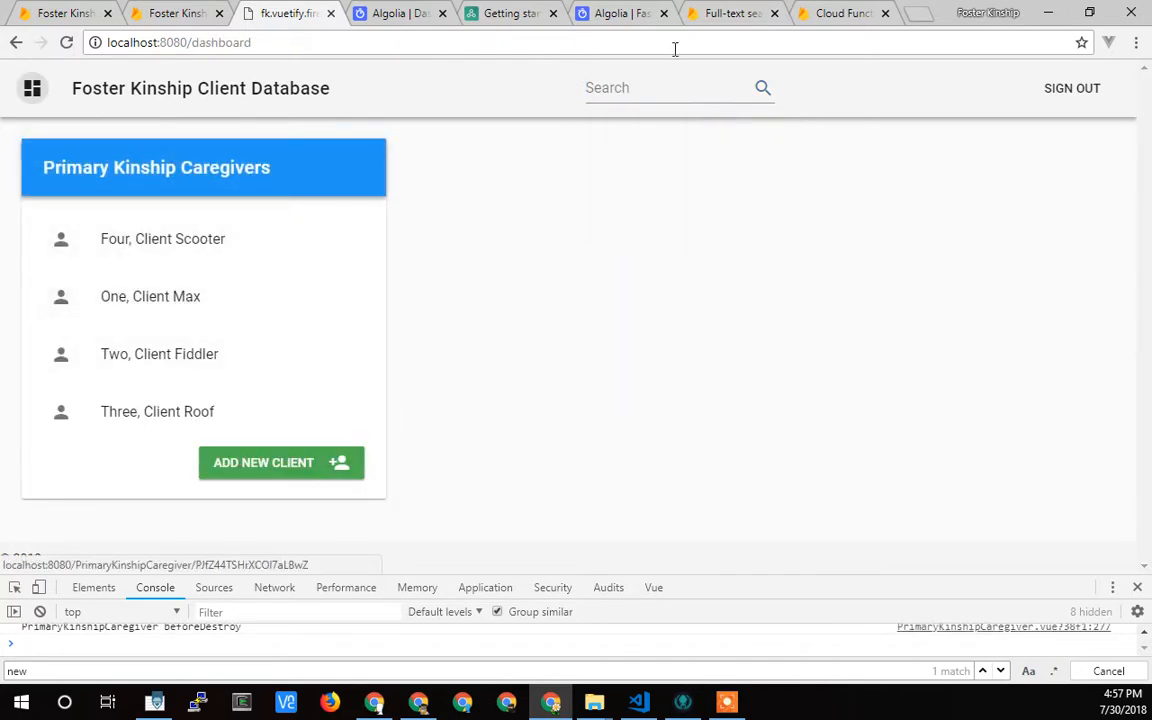
pyautogui.click(670, 87)
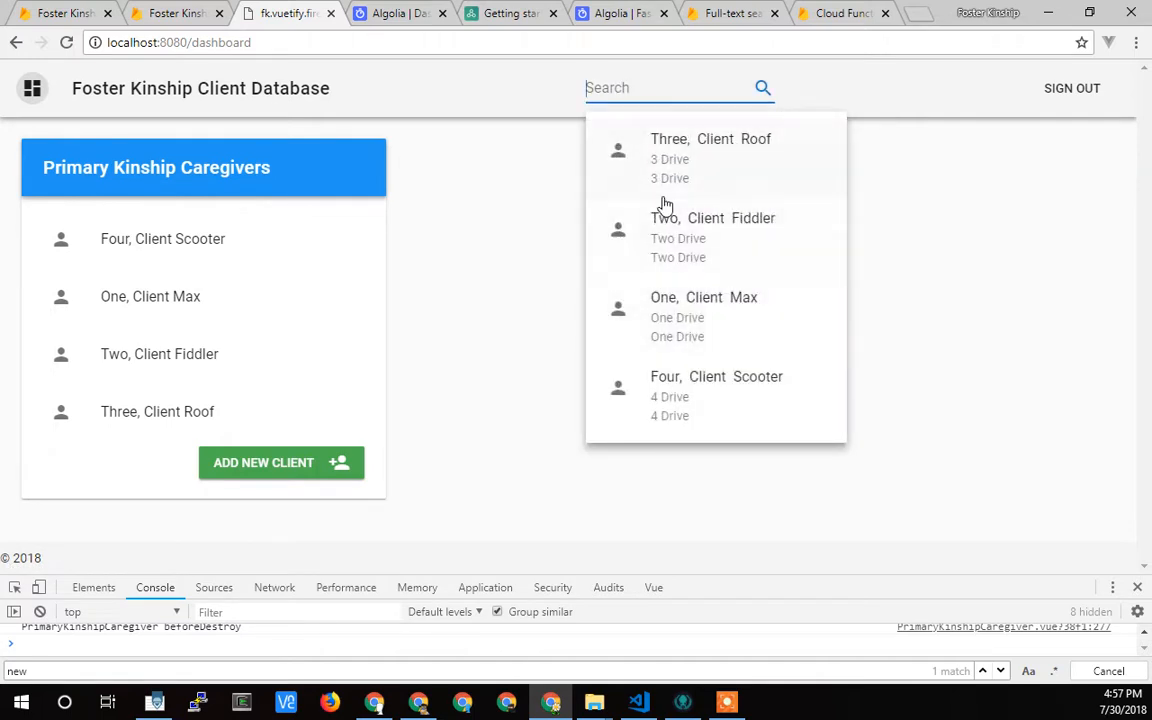
pyautogui.moveTo(665, 158)
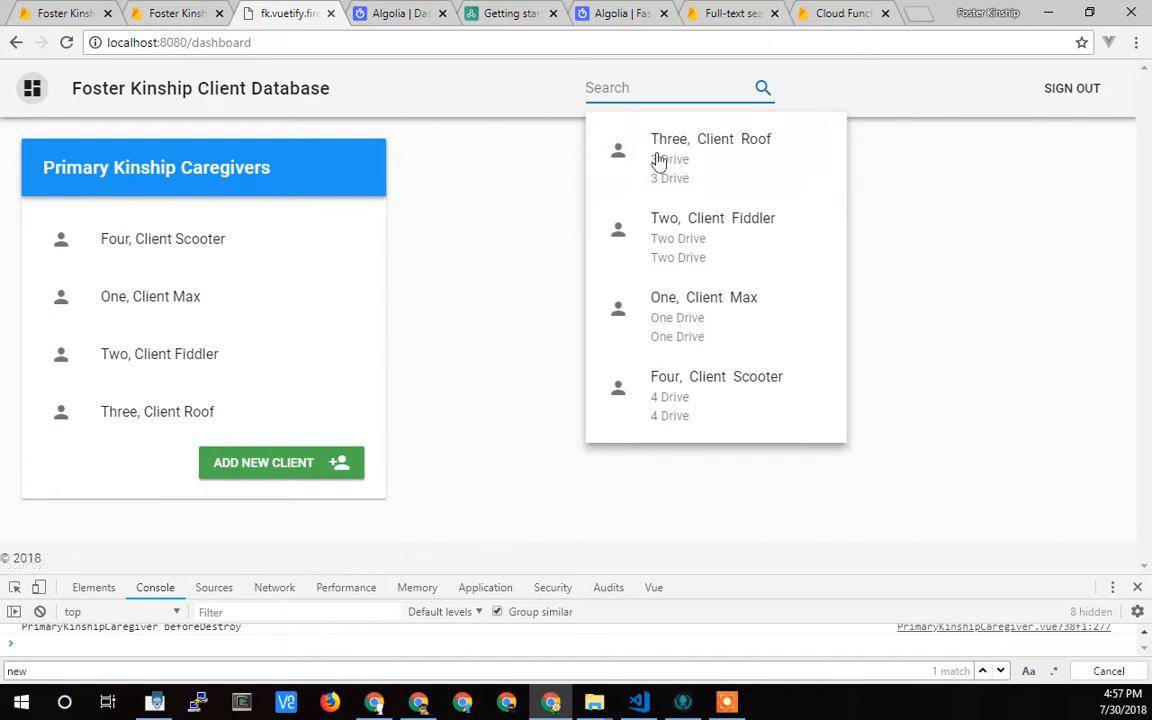
pyautogui.moveTo(770, 155)
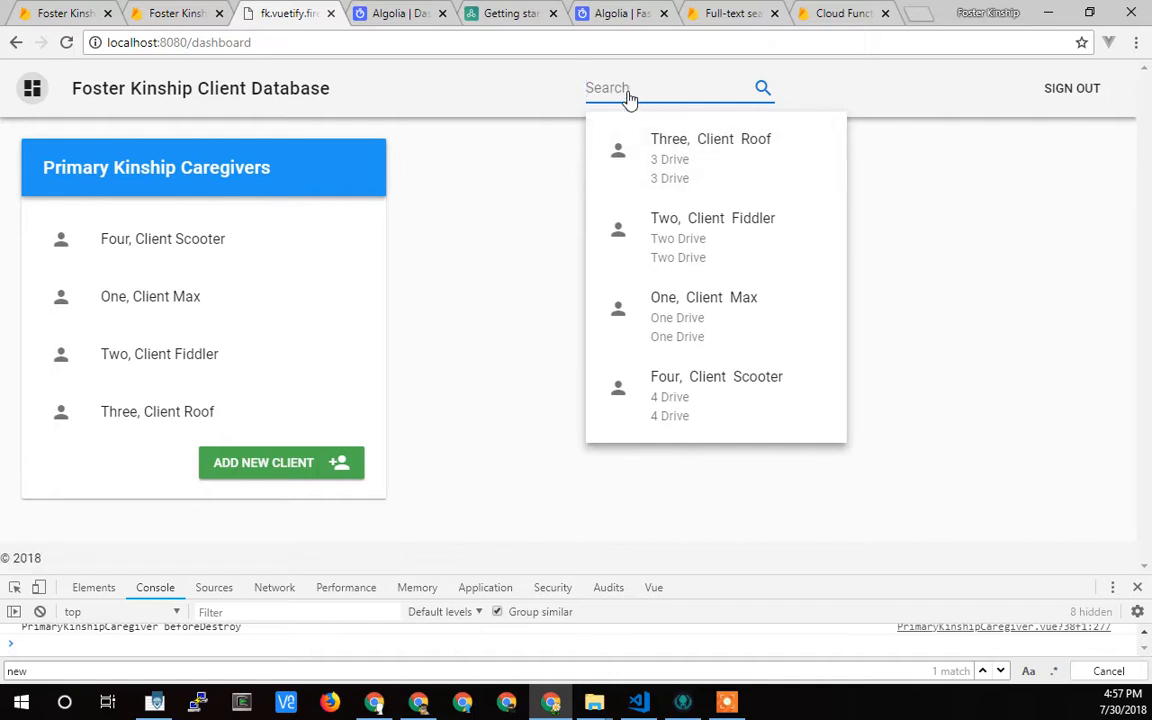
# Search "Theee client" to narrow results to Three, Client Roof with highlighted matches
pyautogui.write('Thr')
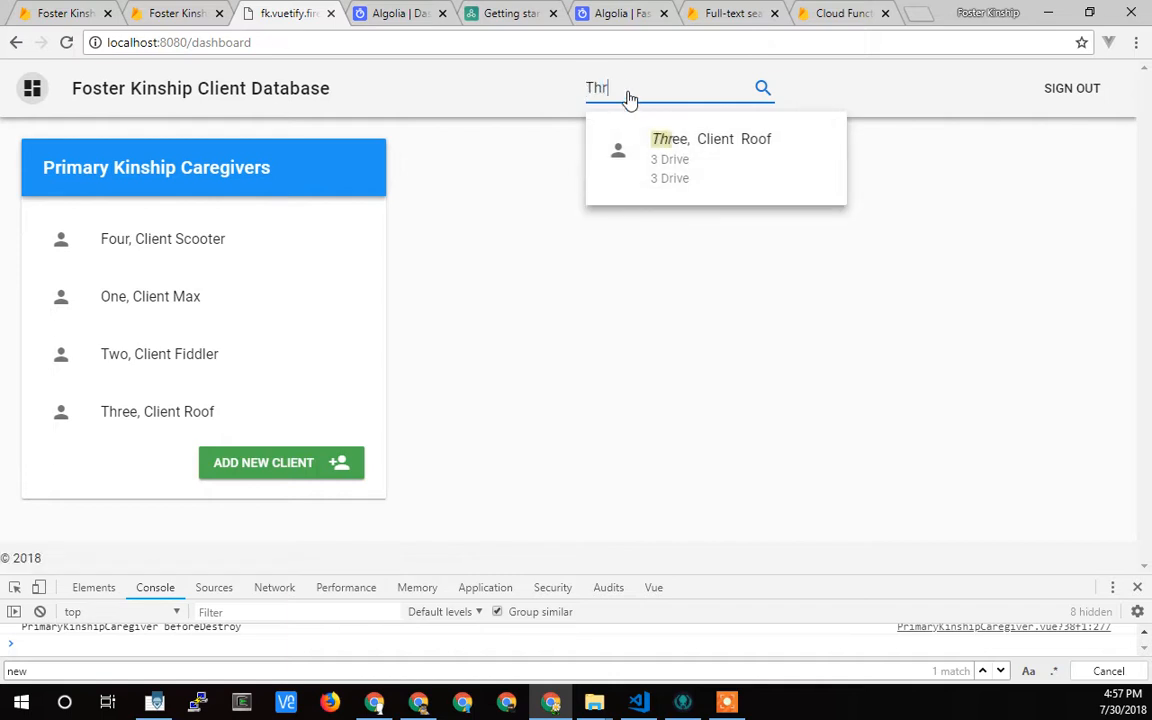
pyautogui.press('Backspace')
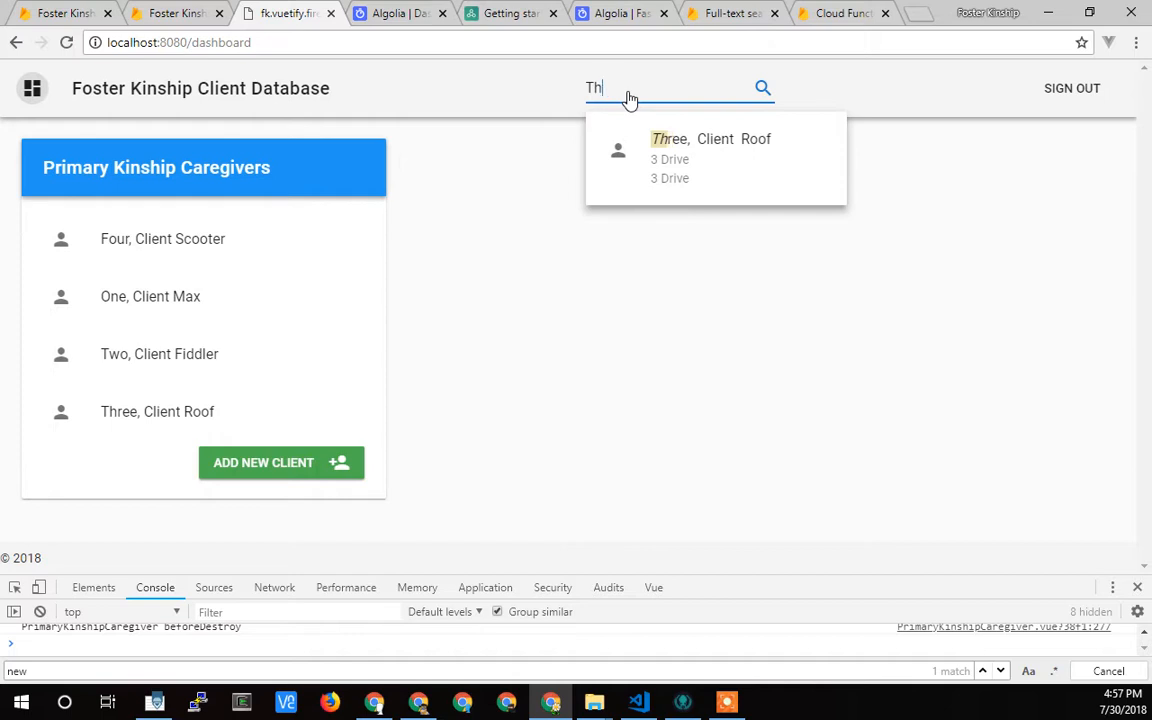
pyautogui.write('ee')
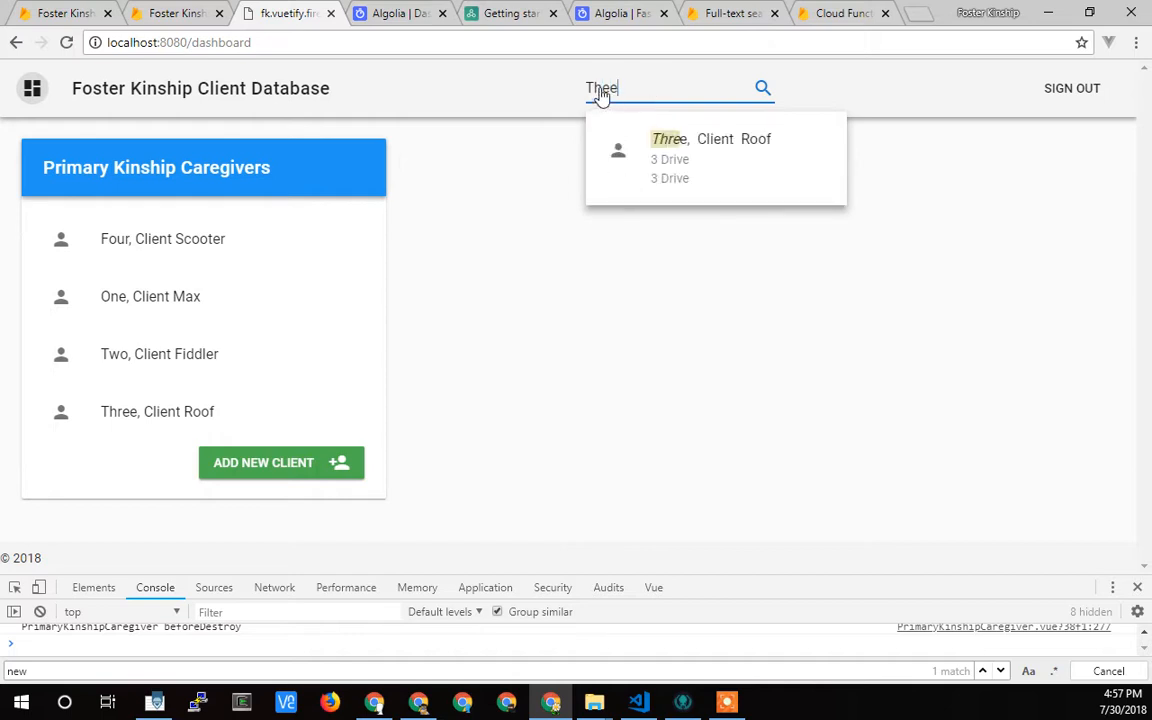
pyautogui.moveTo(680, 152)
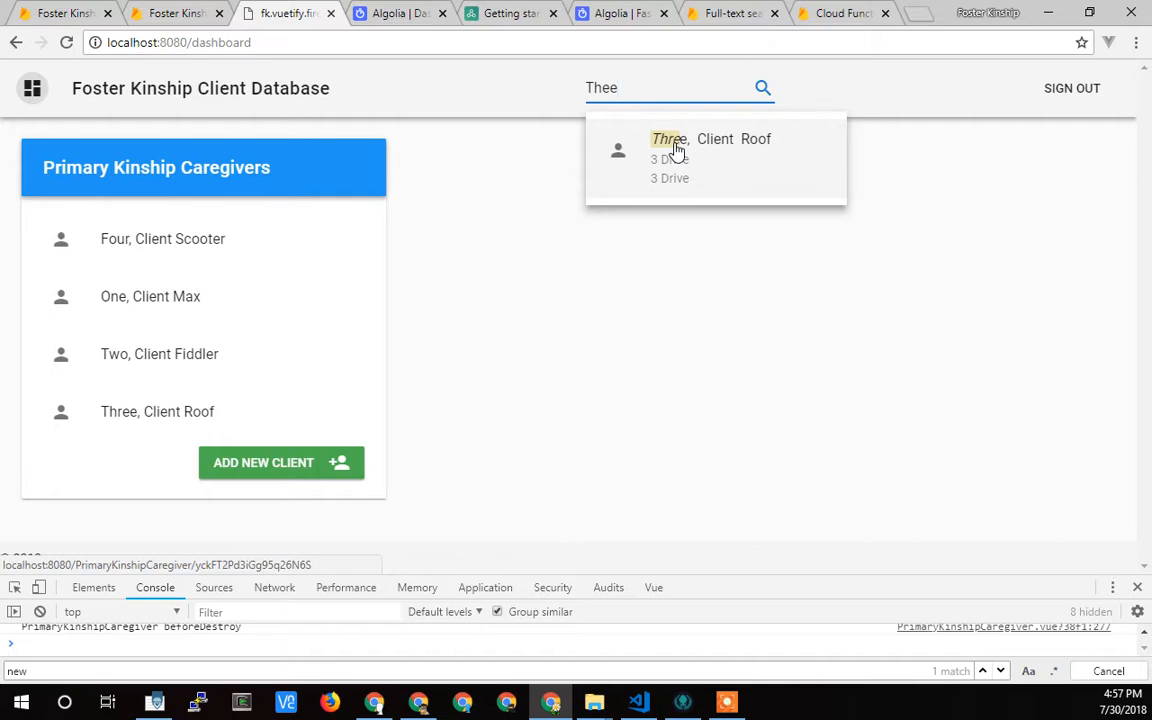
pyautogui.write('e cl')
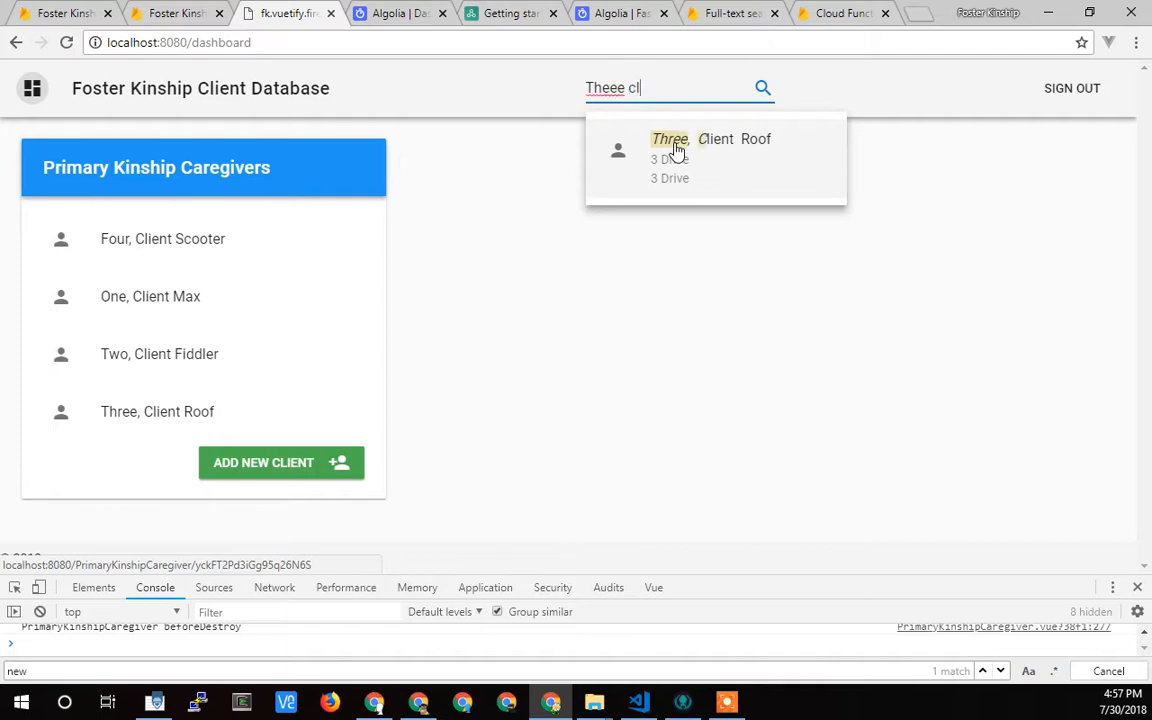
pyautogui.write('ient')
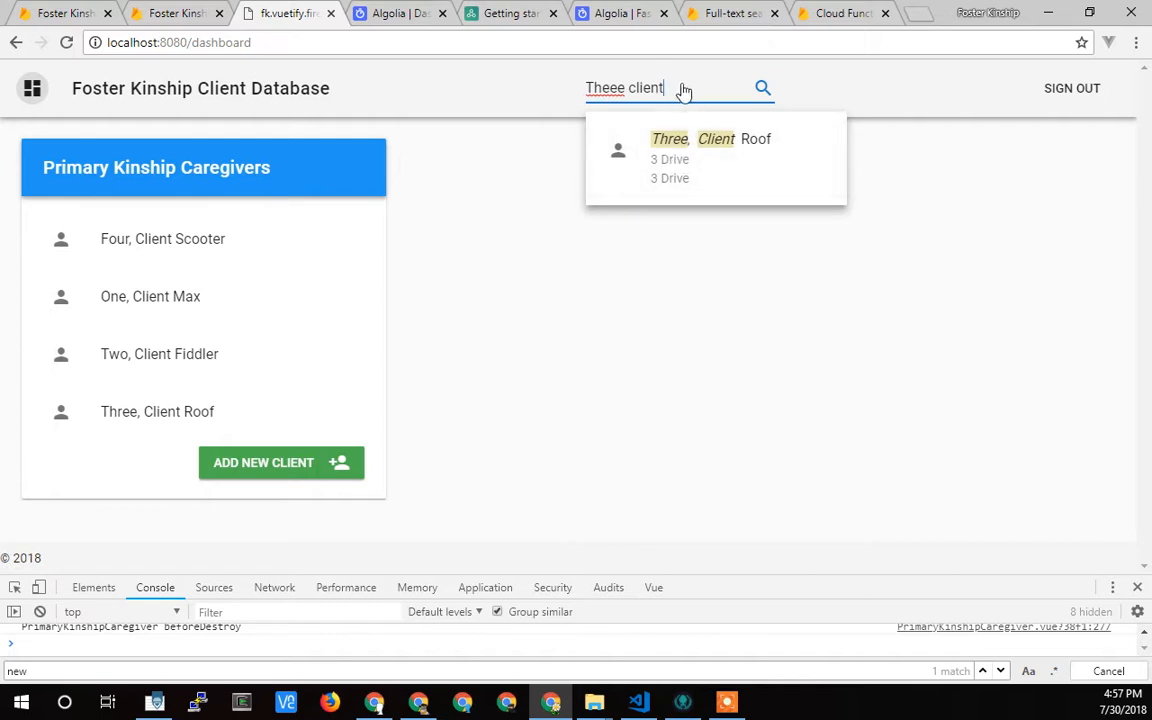
pyautogui.moveTo(682, 131)
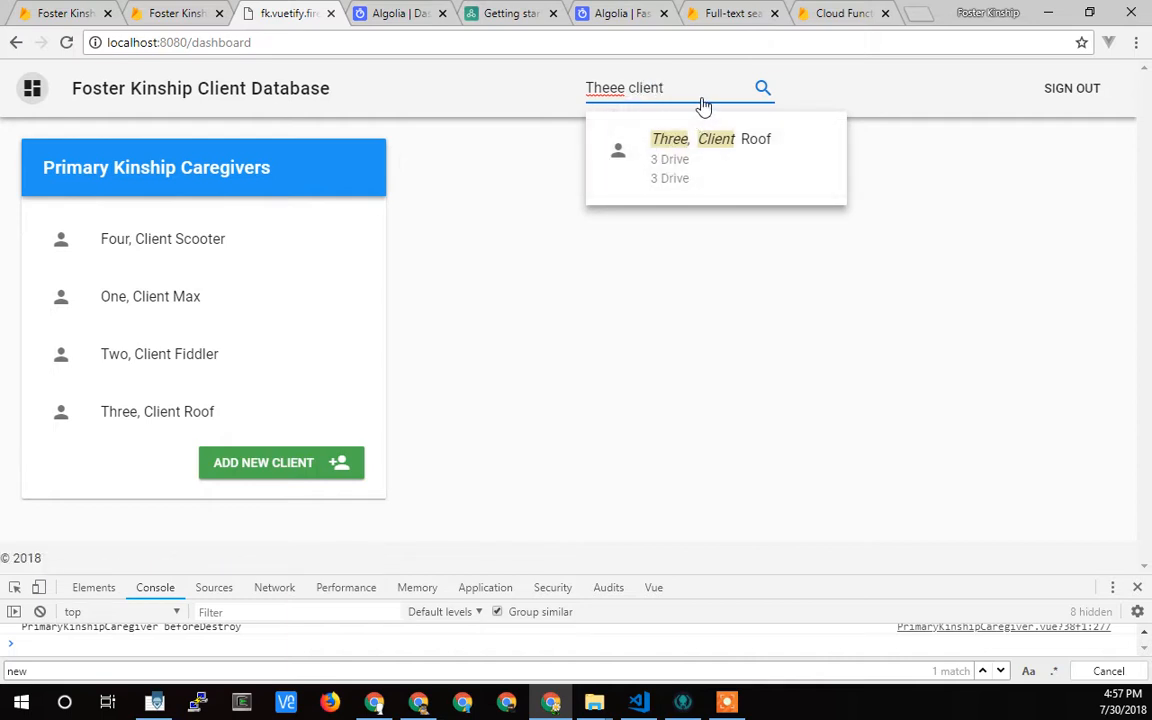
pyautogui.moveTo(630, 133)
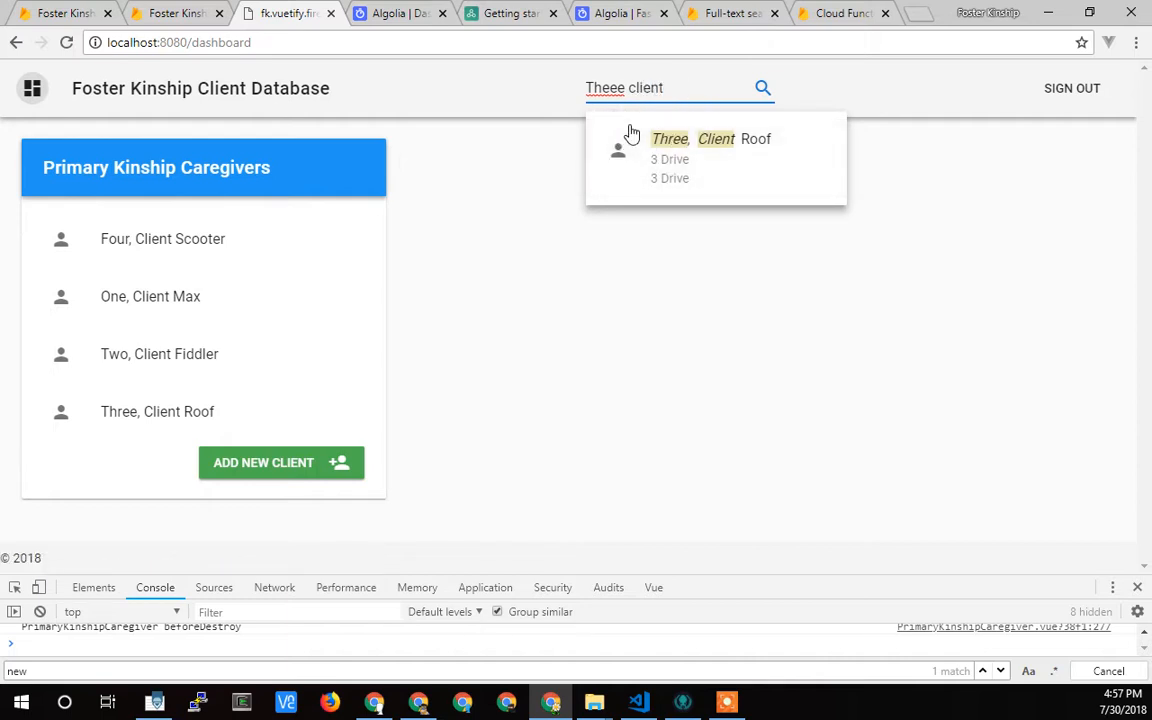
pyautogui.moveTo(650, 191)
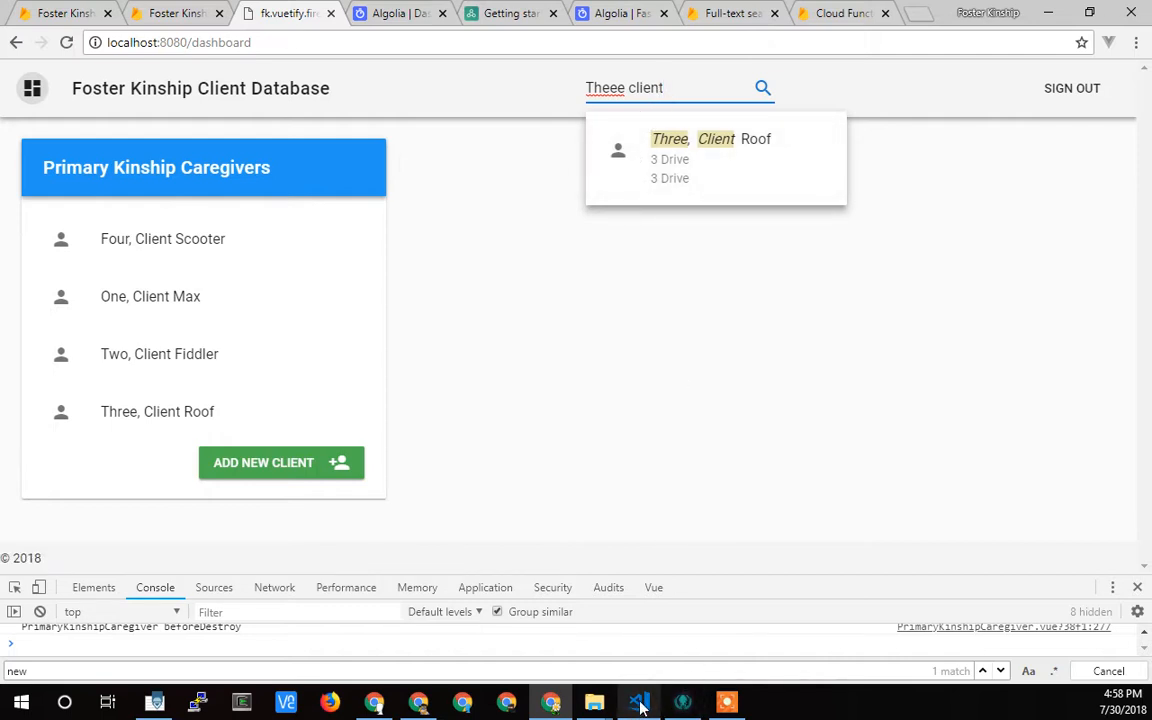
# In the Vue InstantSearch guide, select the InstantSearch import line in the main.js sample
pyautogui.click(511, 13)
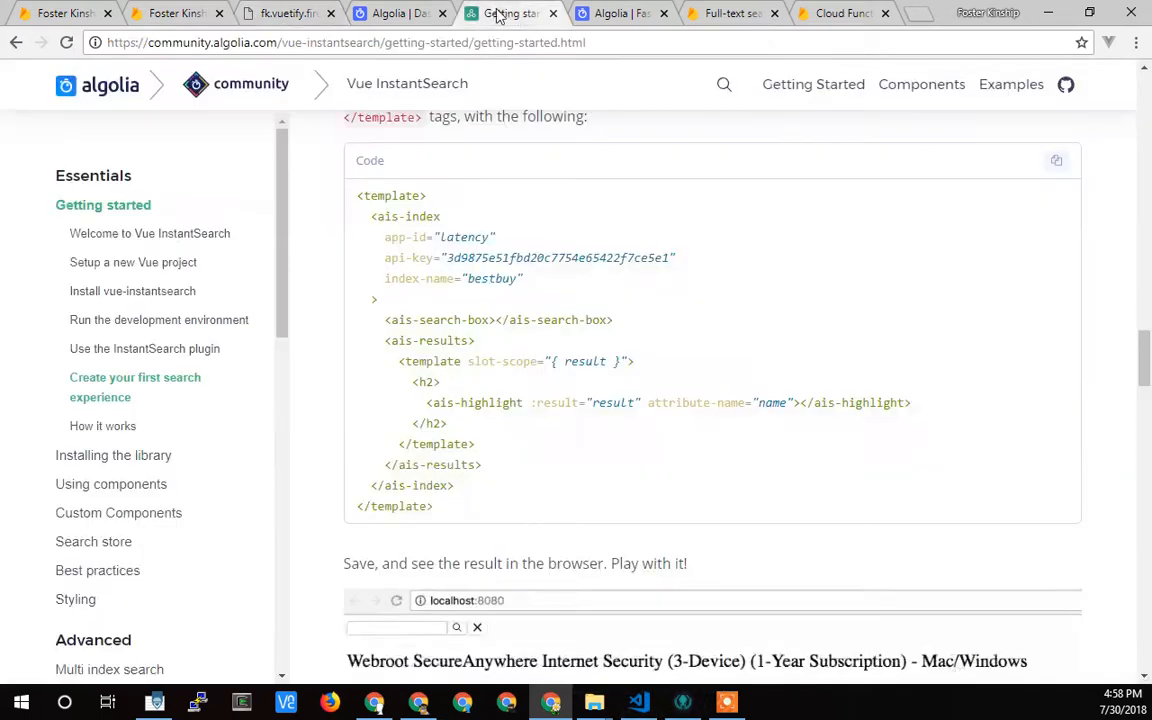
pyautogui.scroll(3)
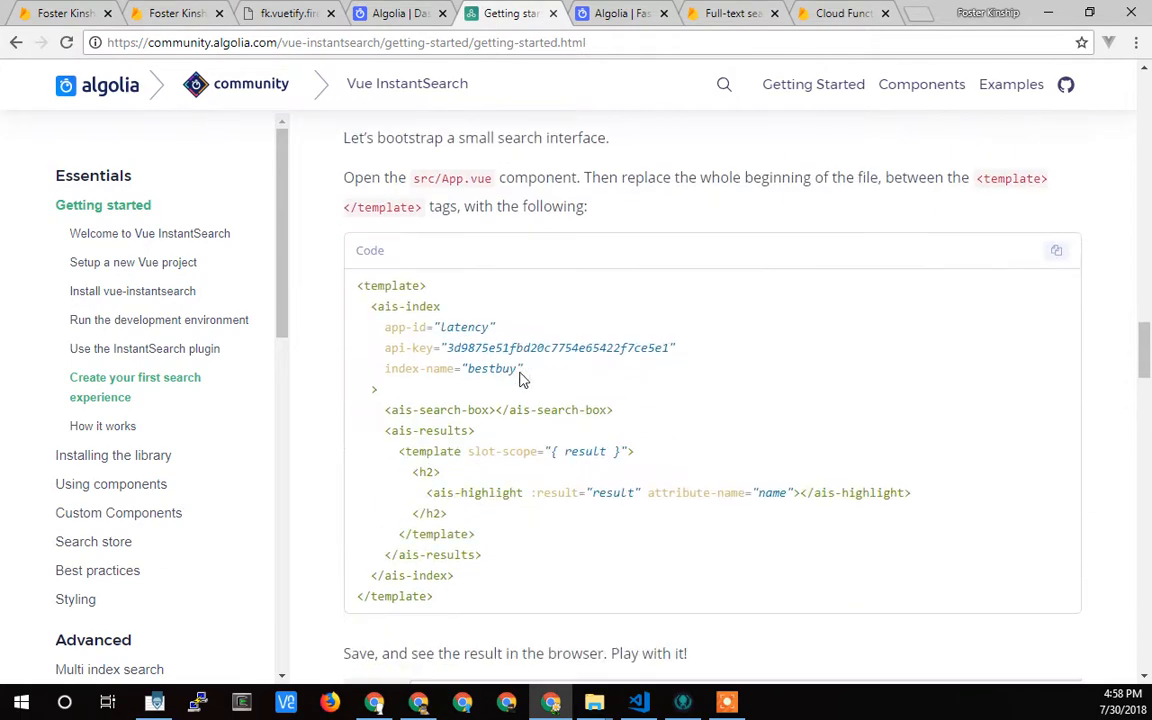
pyautogui.scroll(3)
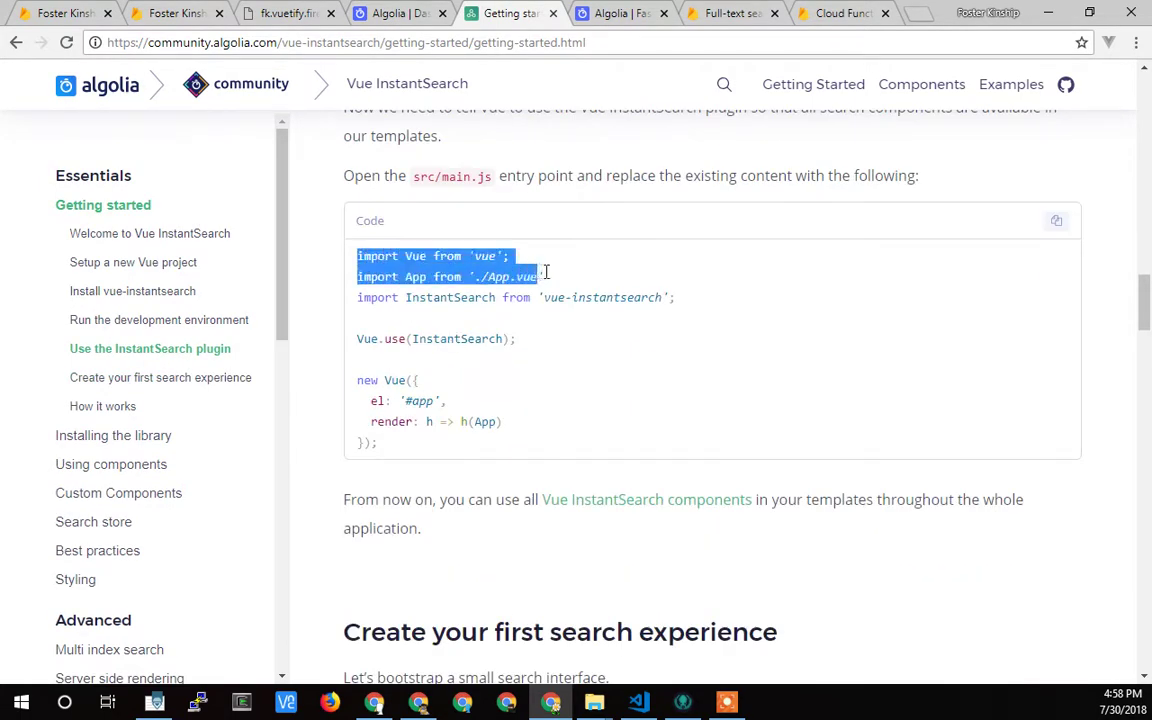
pyautogui.click(364, 307)
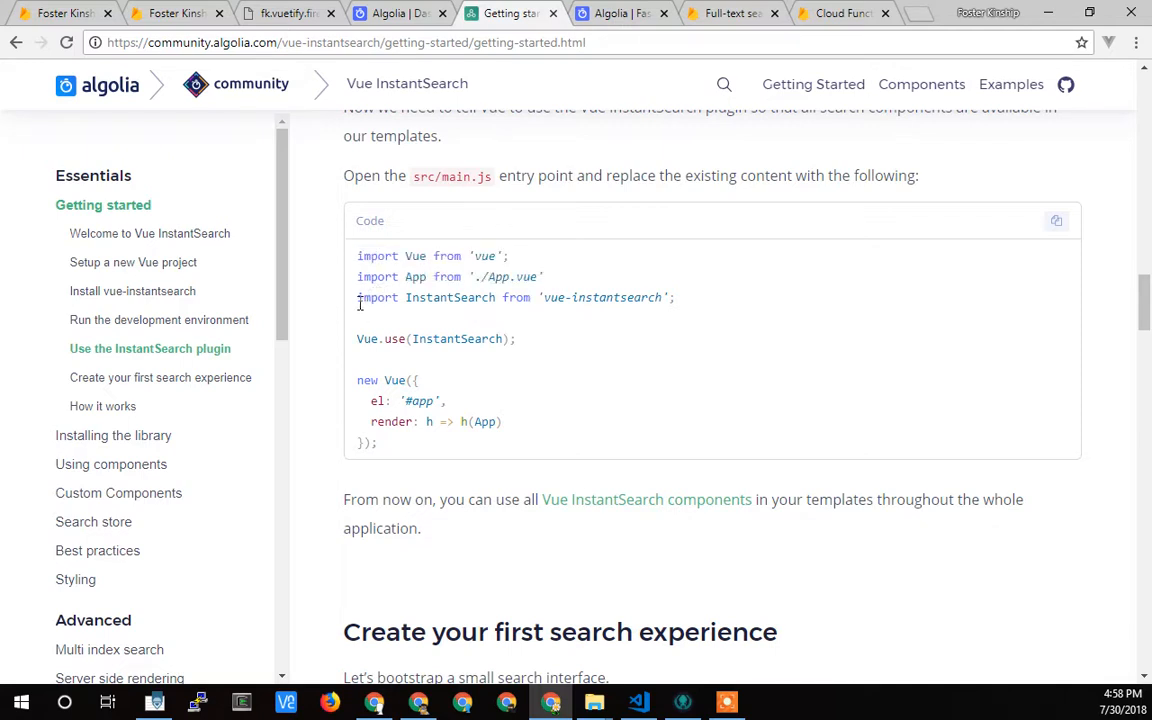
pyautogui.tripleClick(515, 297)
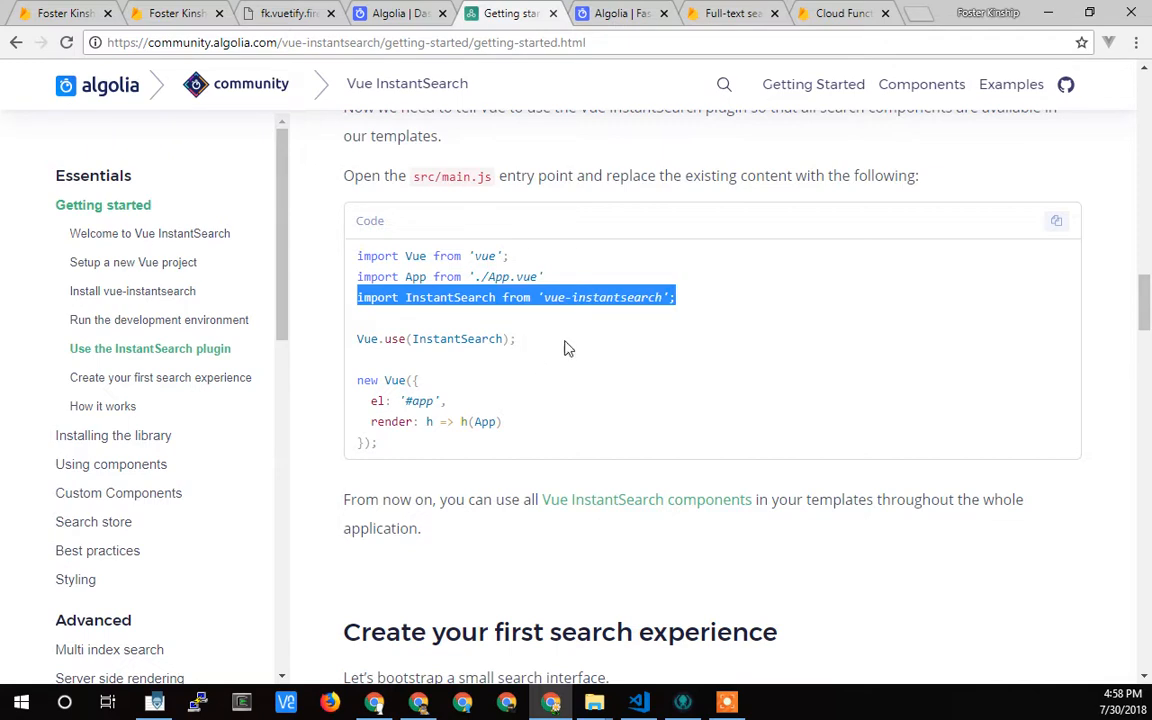
pyautogui.moveTo(108, 95)
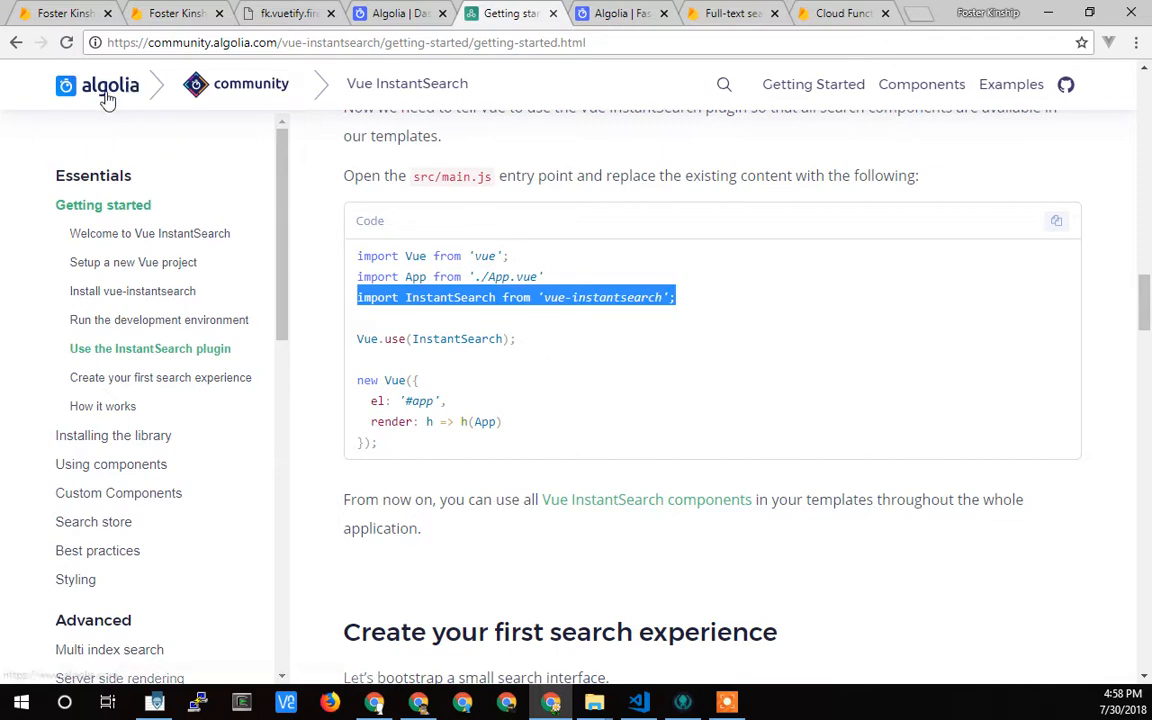
pyautogui.moveTo(407, 83)
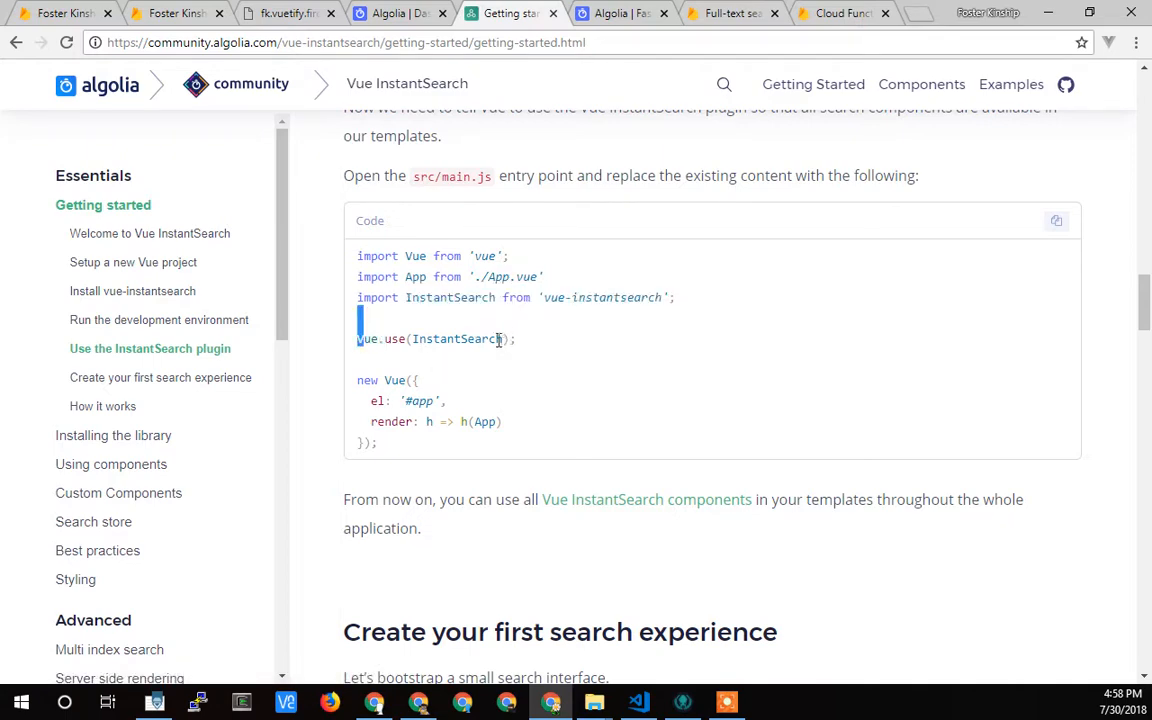
# Scroll to the 'Create your first search experience' section with its App.vue template code
pyautogui.scroll(-3)
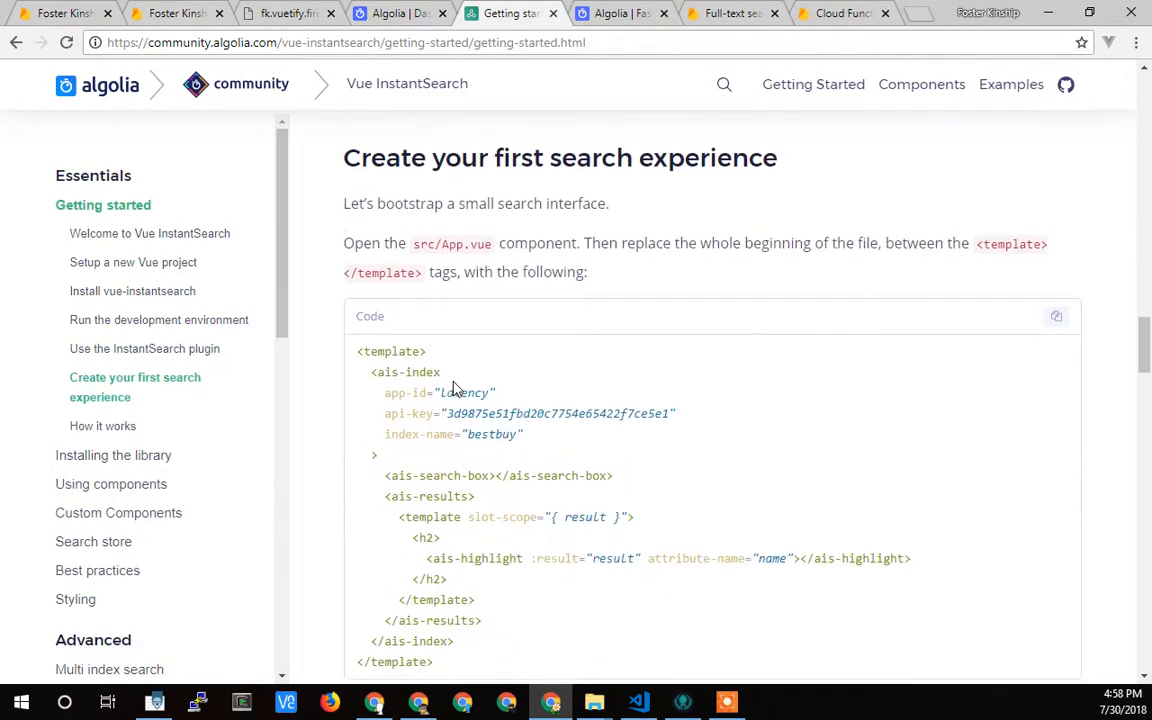
pyautogui.scroll(3)
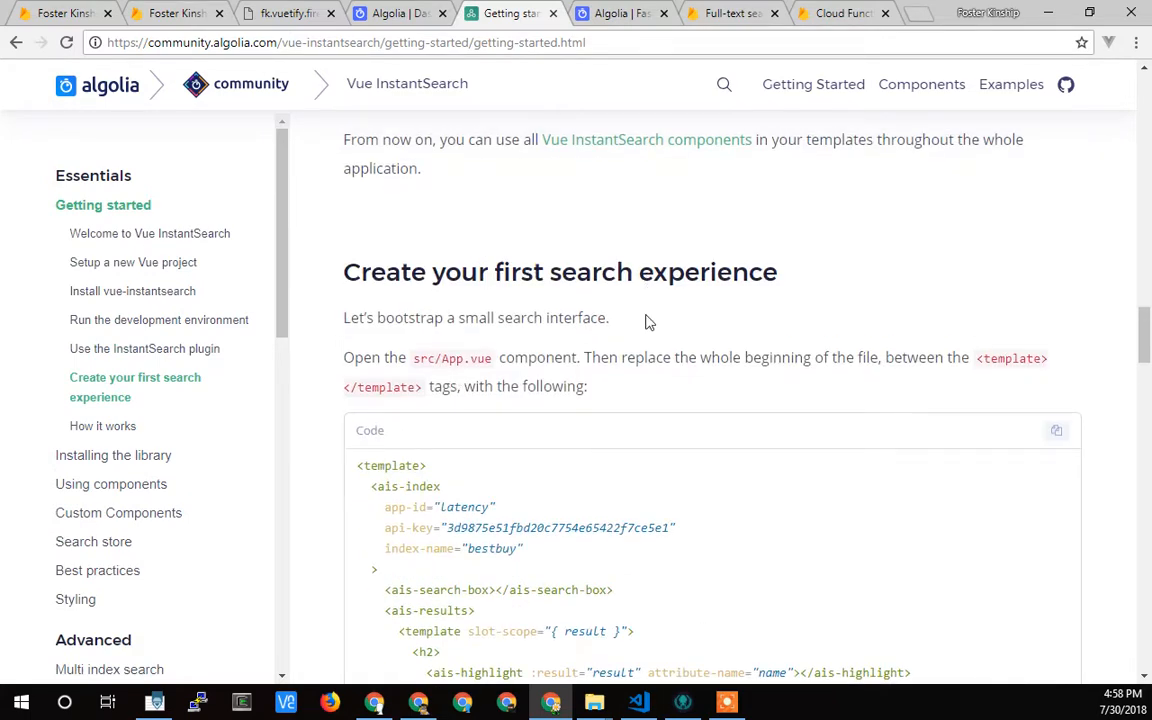
pyautogui.scroll(-3)
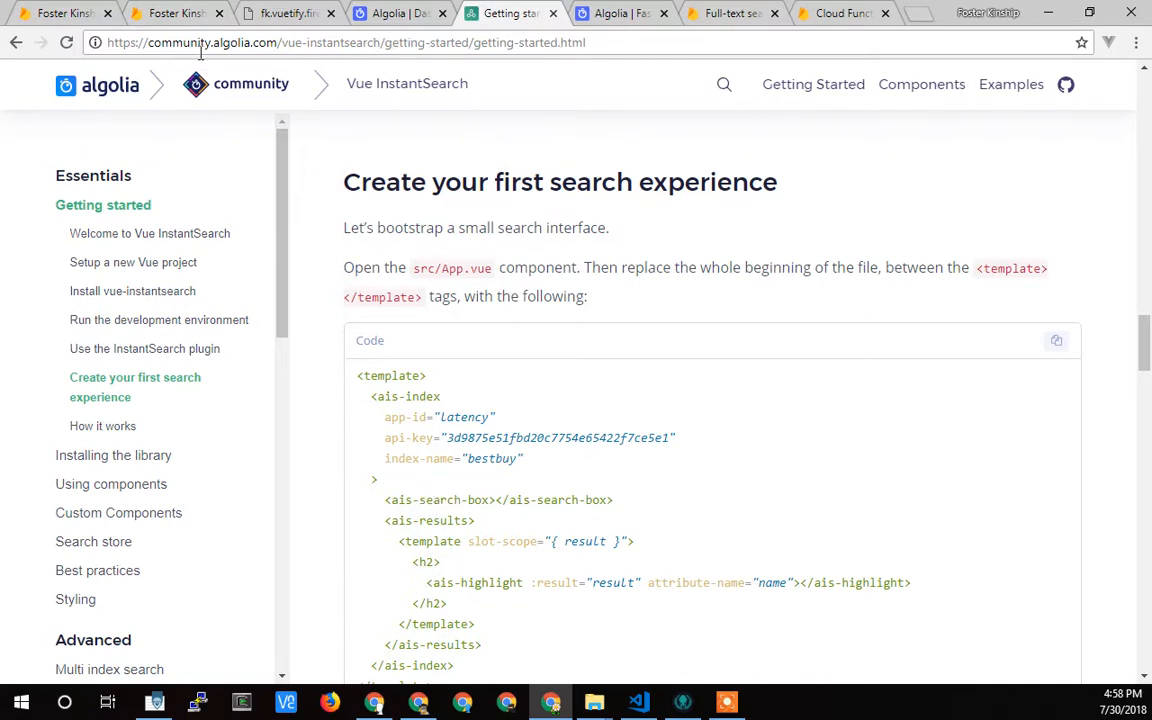
pyautogui.moveTo(465, 105)
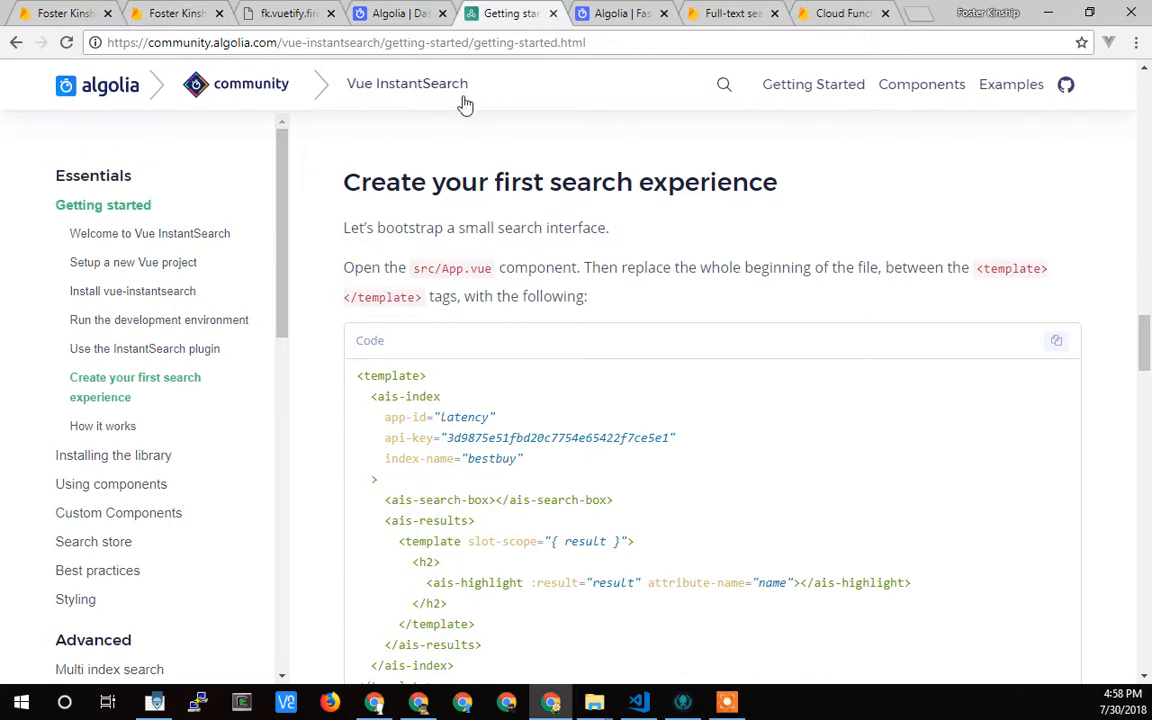
# Try "mp3" and "aud" in the guide's live demo to see highlighted product results
pyautogui.scroll(-3)
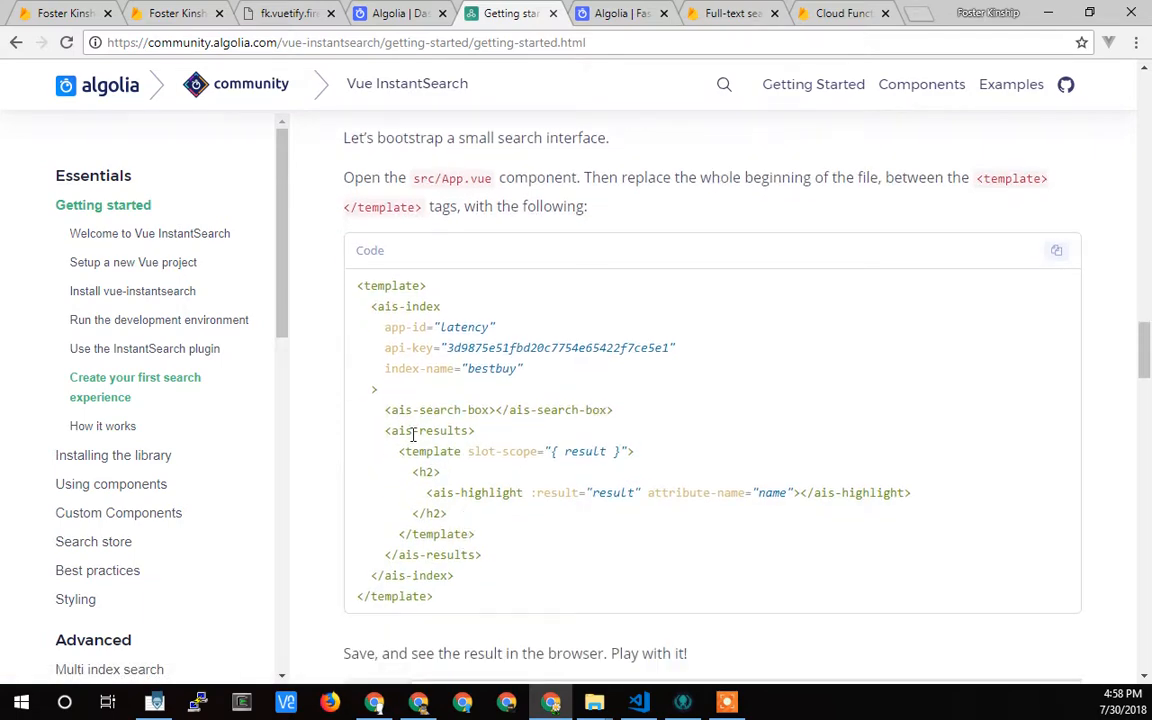
pyautogui.scroll(-3)
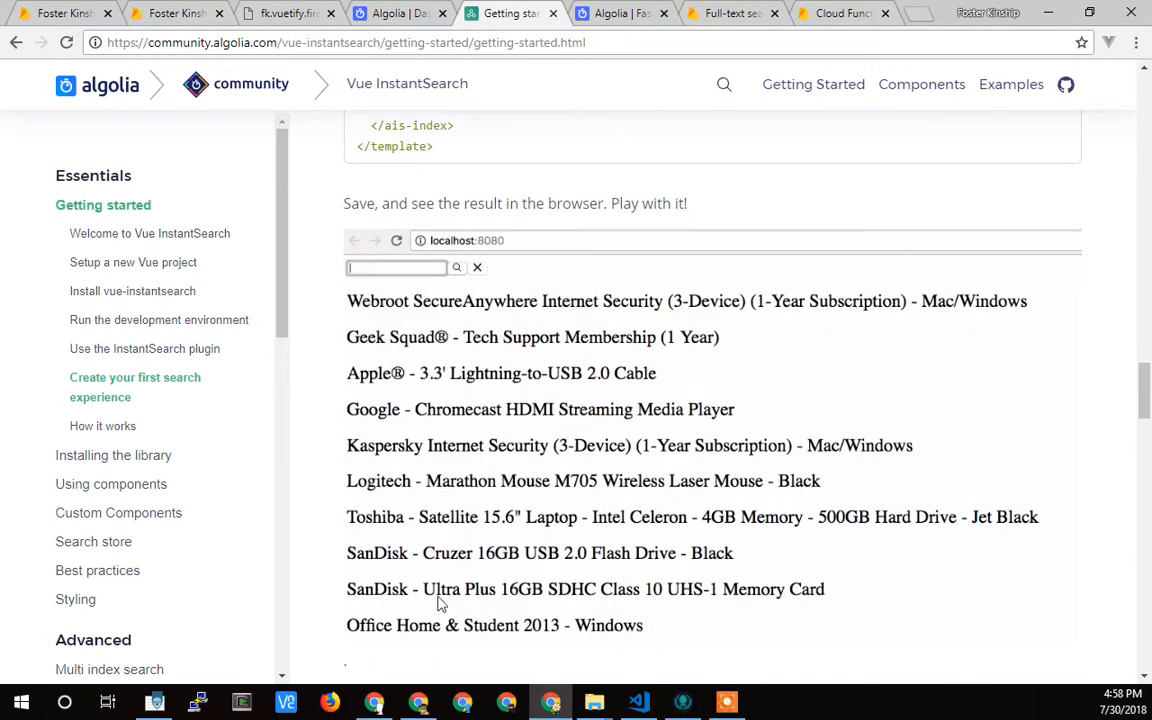
pyautogui.write('mp3')
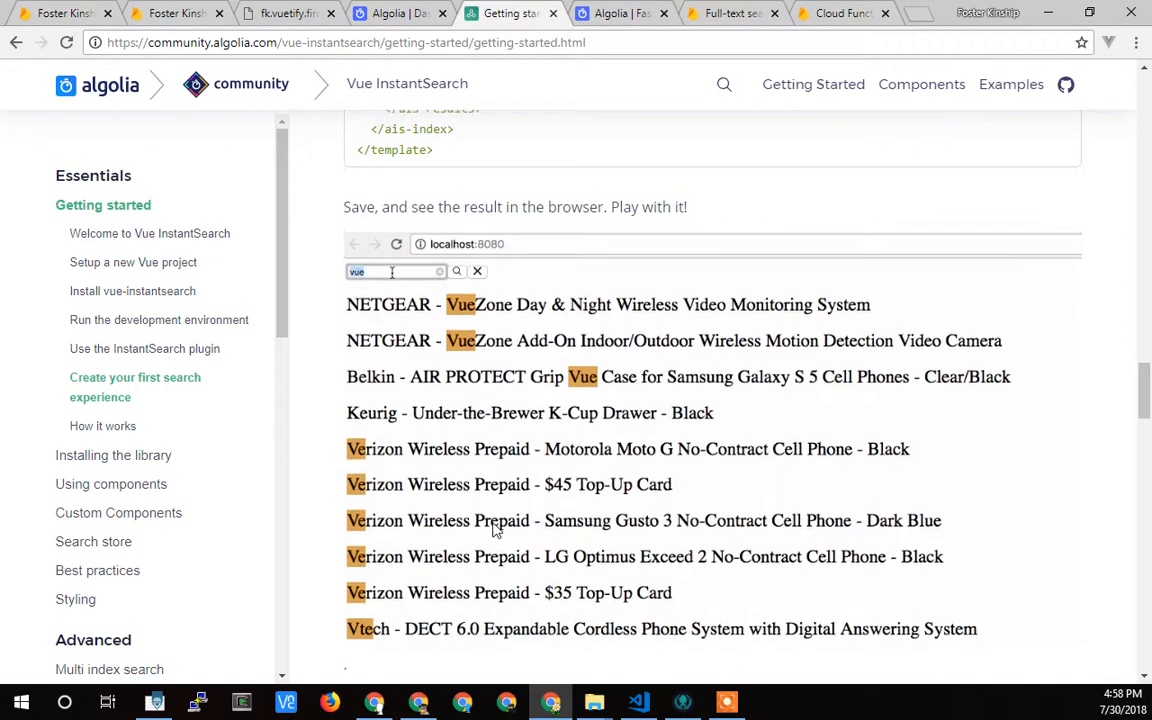
pyautogui.scroll(3)
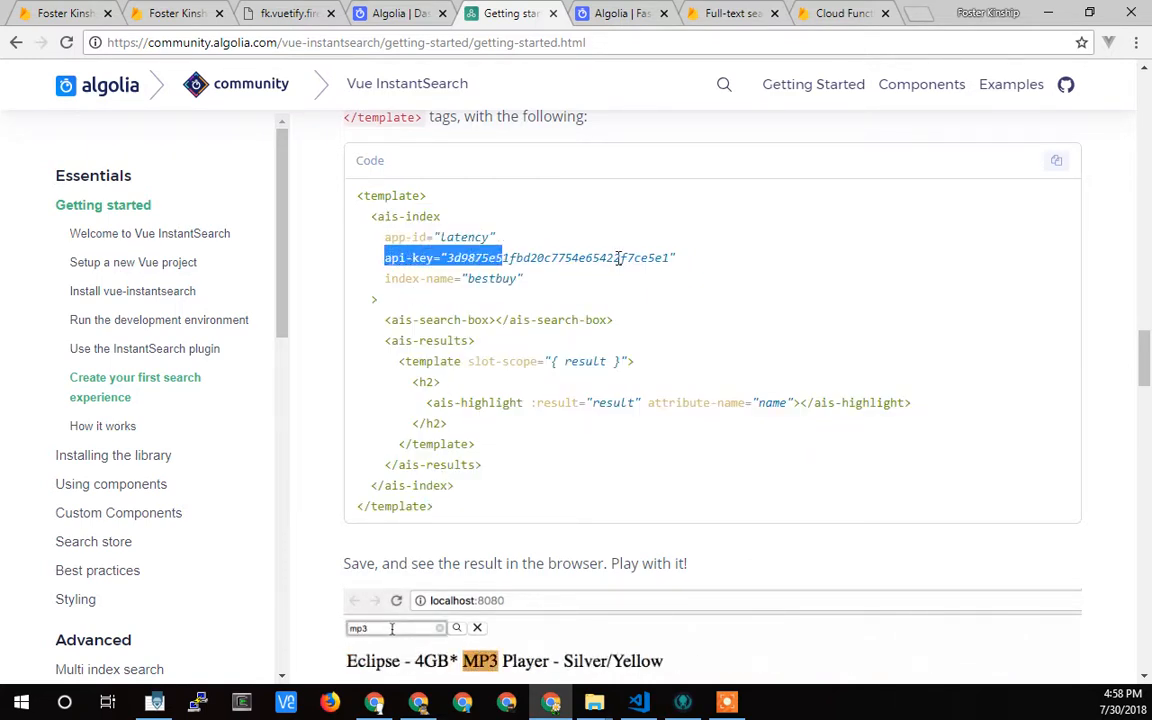
pyautogui.write('aud')
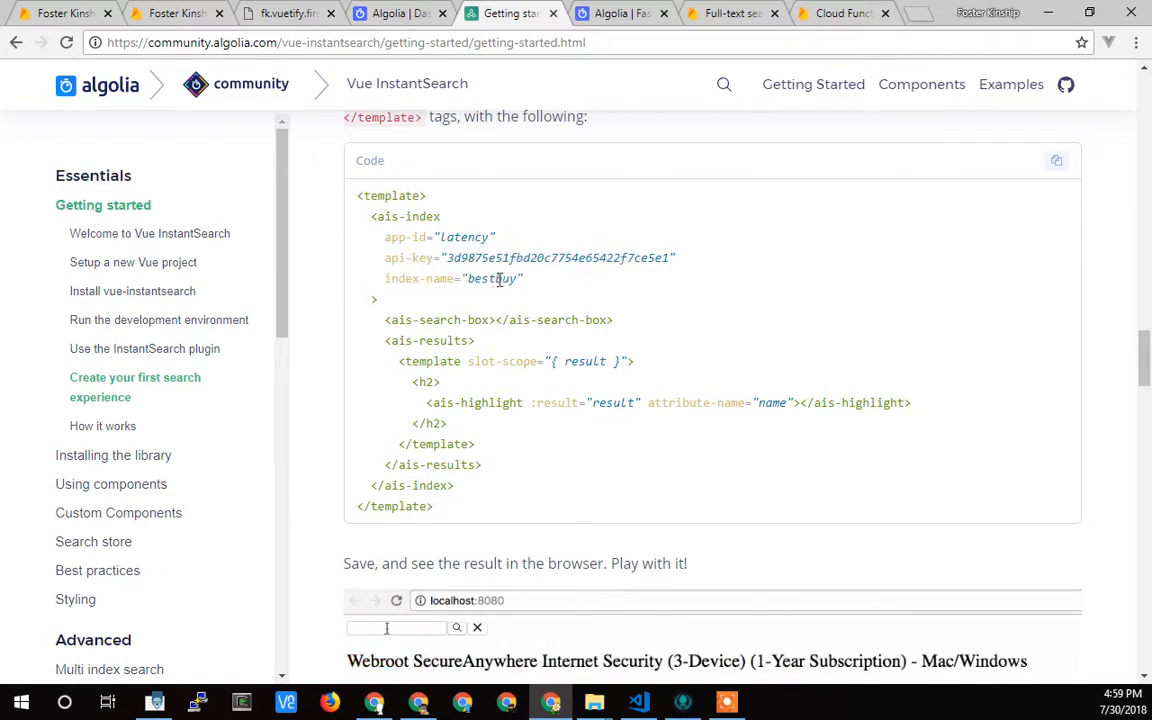
pyautogui.write('mp3')
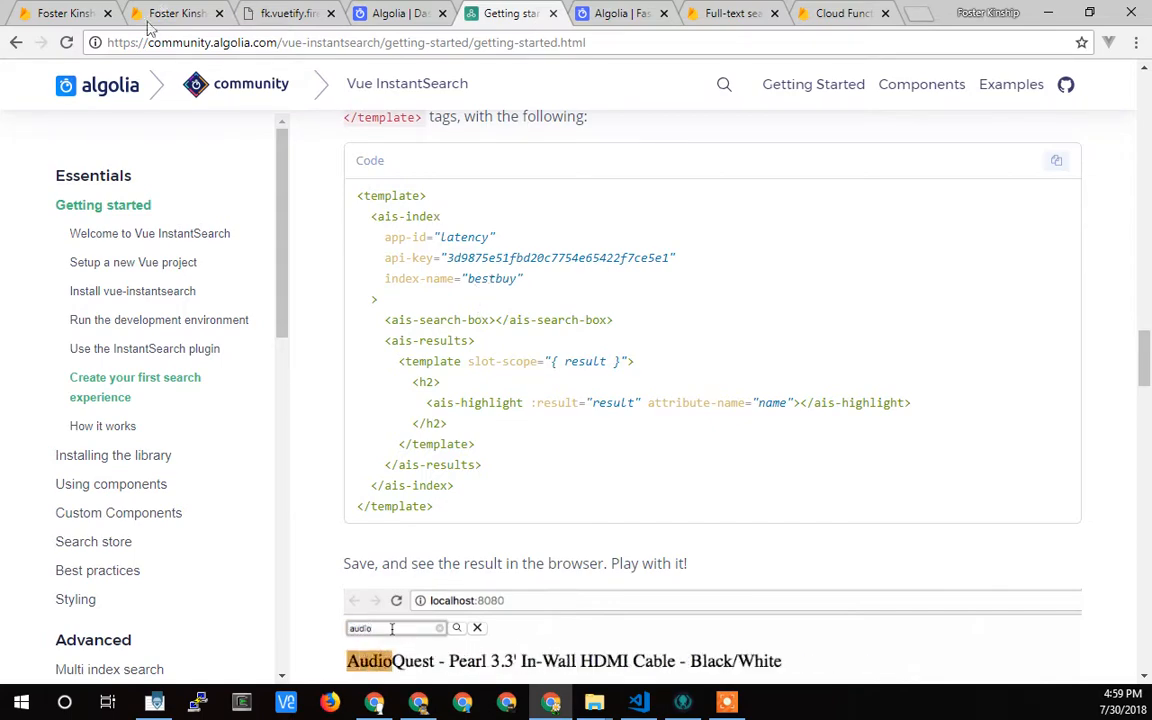
# Return from a caregiver's detail page to the dashboard of four caregivers
pyautogui.click(175, 13)
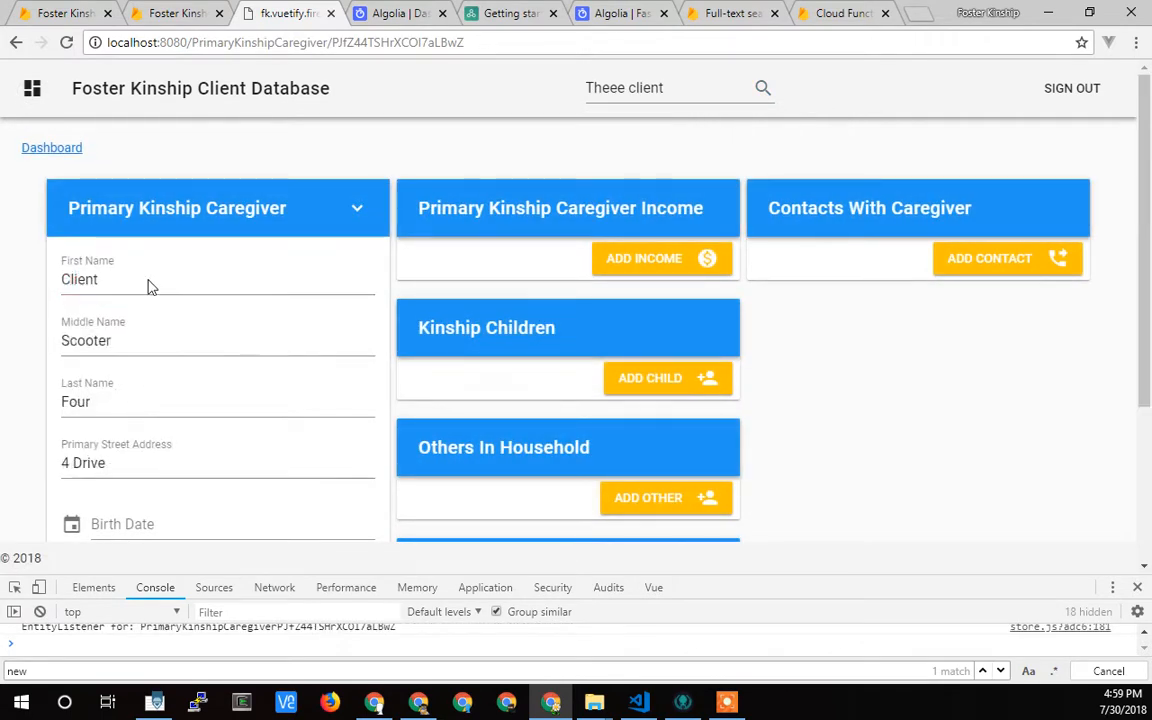
pyautogui.click(90, 340)
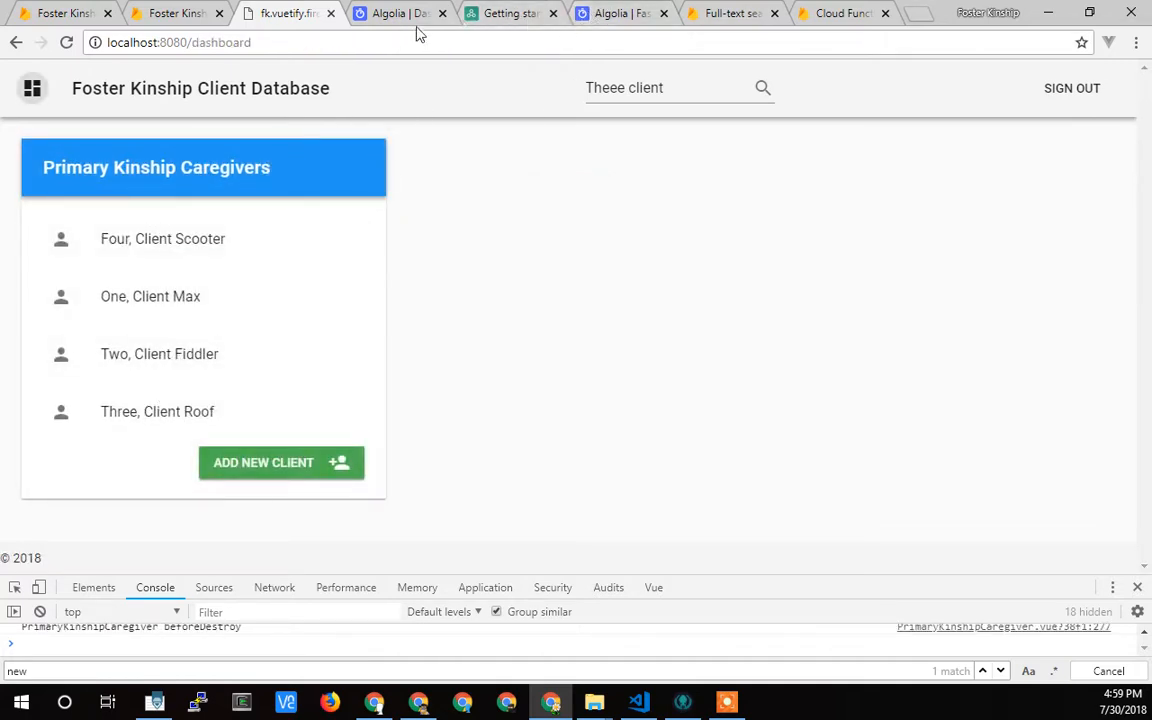
# View the docs demo's unfiltered results list, then return to the client database app
pyautogui.click(510, 13)
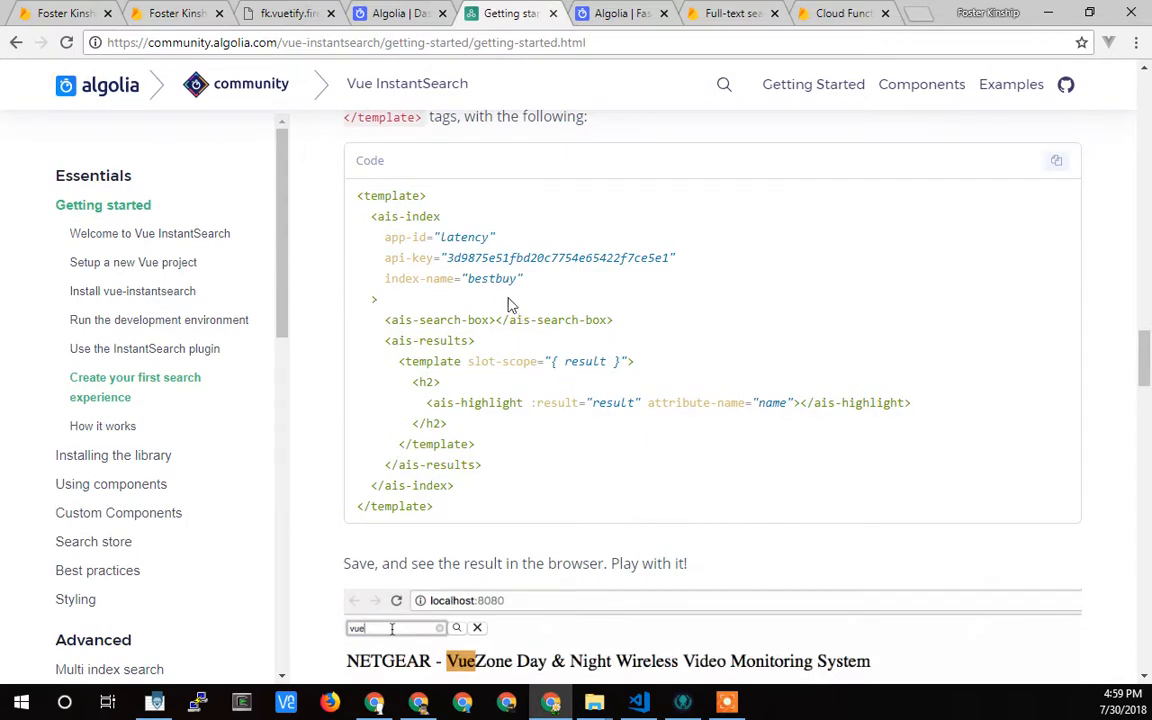
pyautogui.click(477, 627)
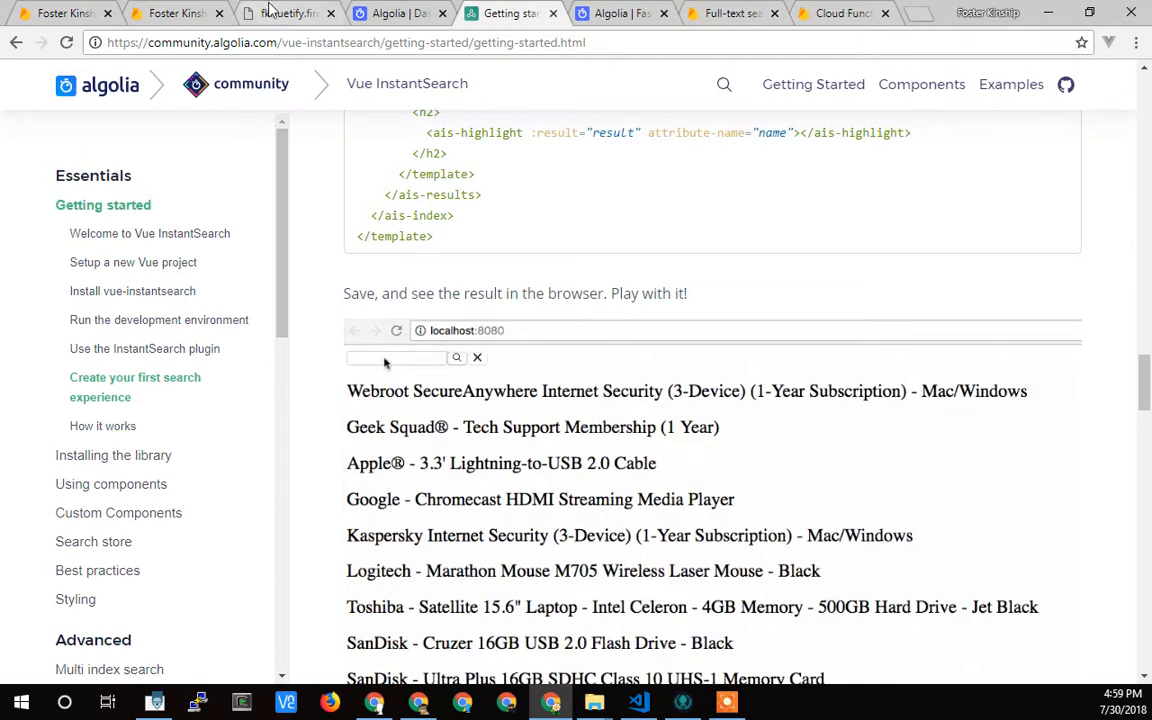
pyautogui.click(288, 13)
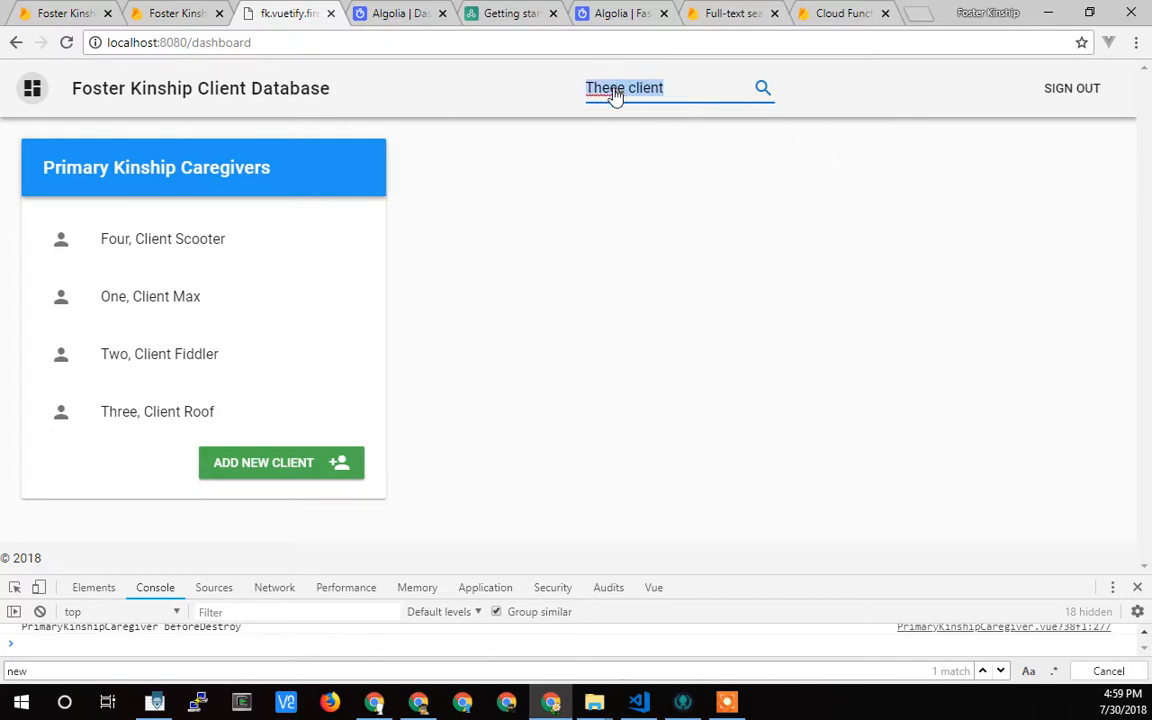
# Search "drive" in the client database and "audio" in the docs demo to compare matches
pyautogui.write('drive')
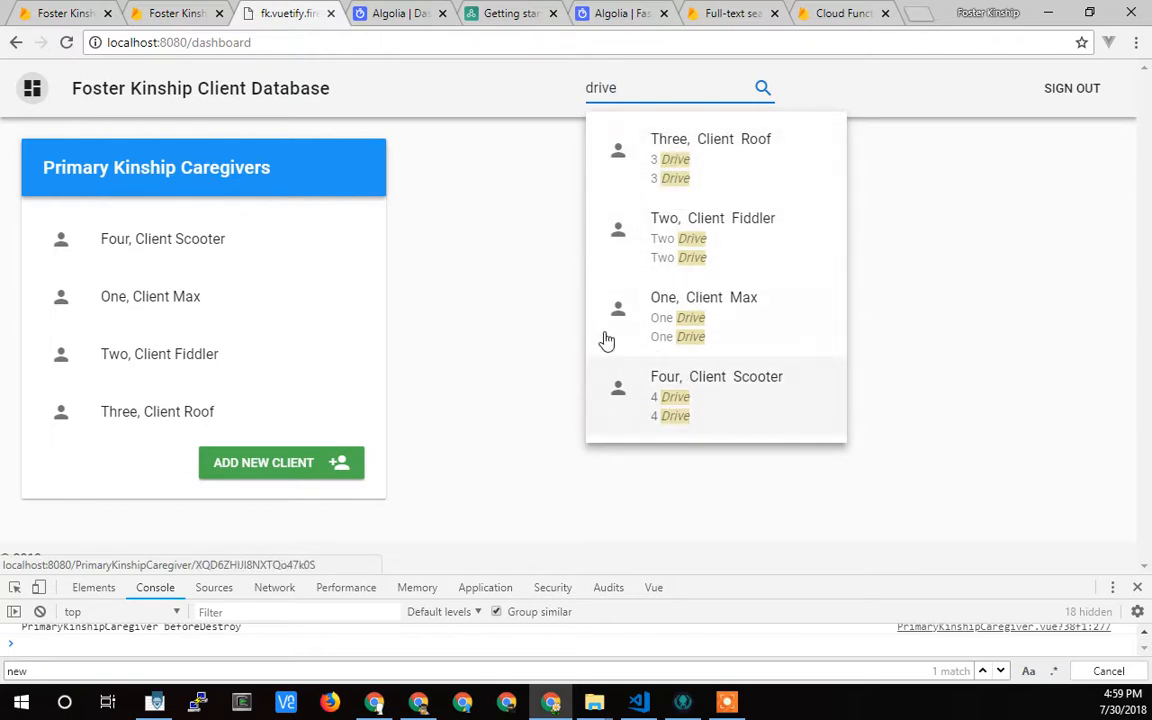
pyautogui.moveTo(480, 18)
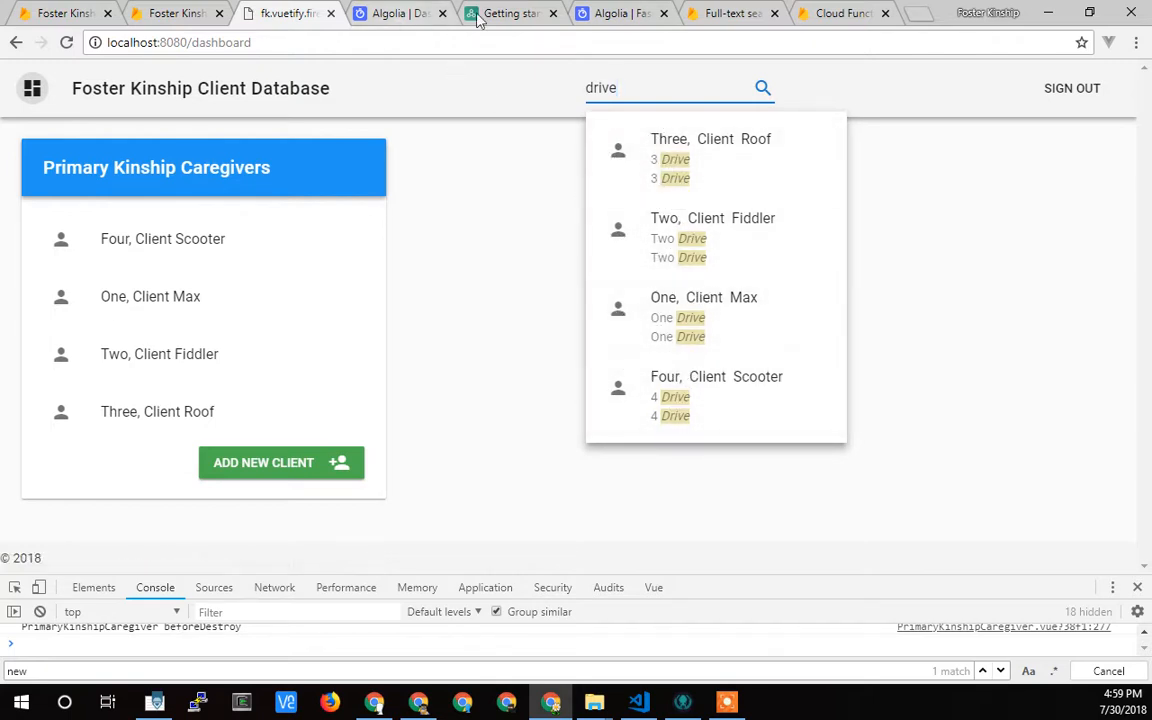
pyautogui.click(510, 13)
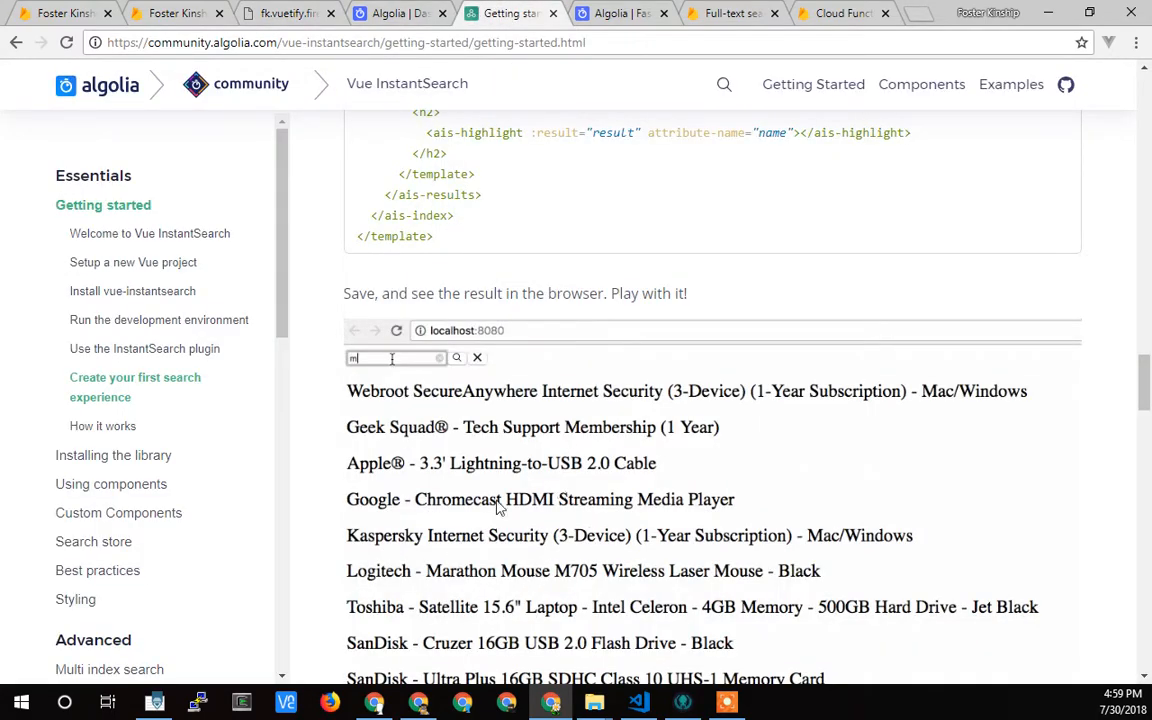
pyautogui.scroll(3)
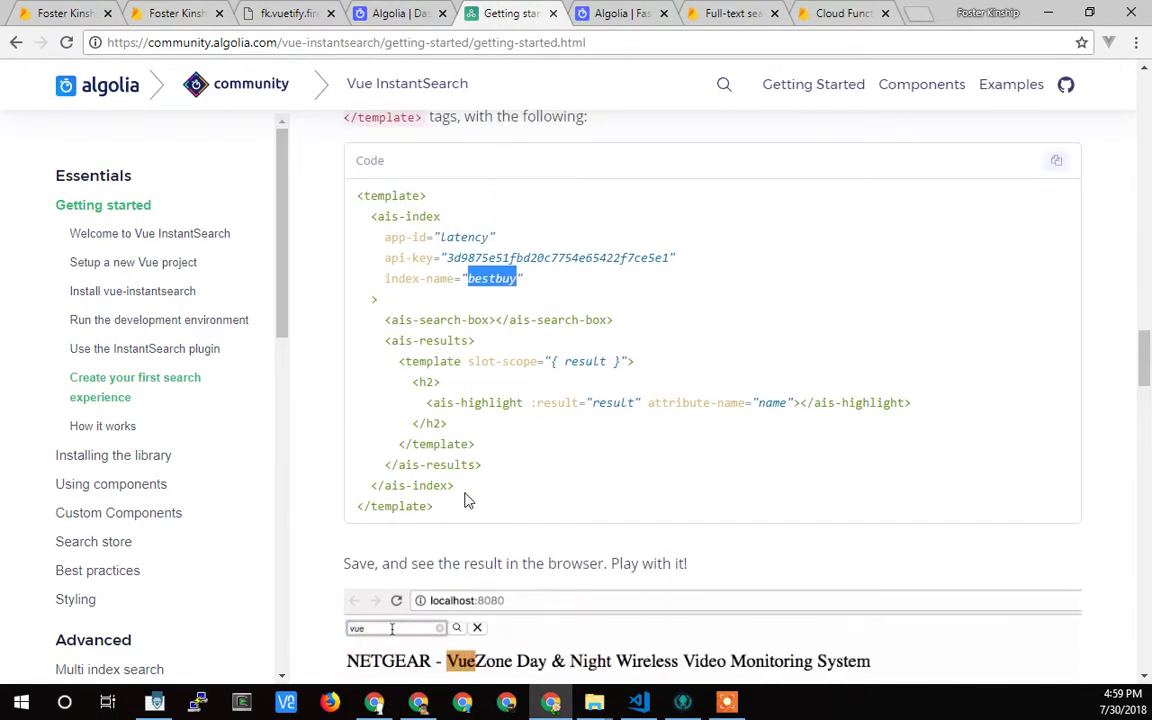
pyautogui.write('audio')
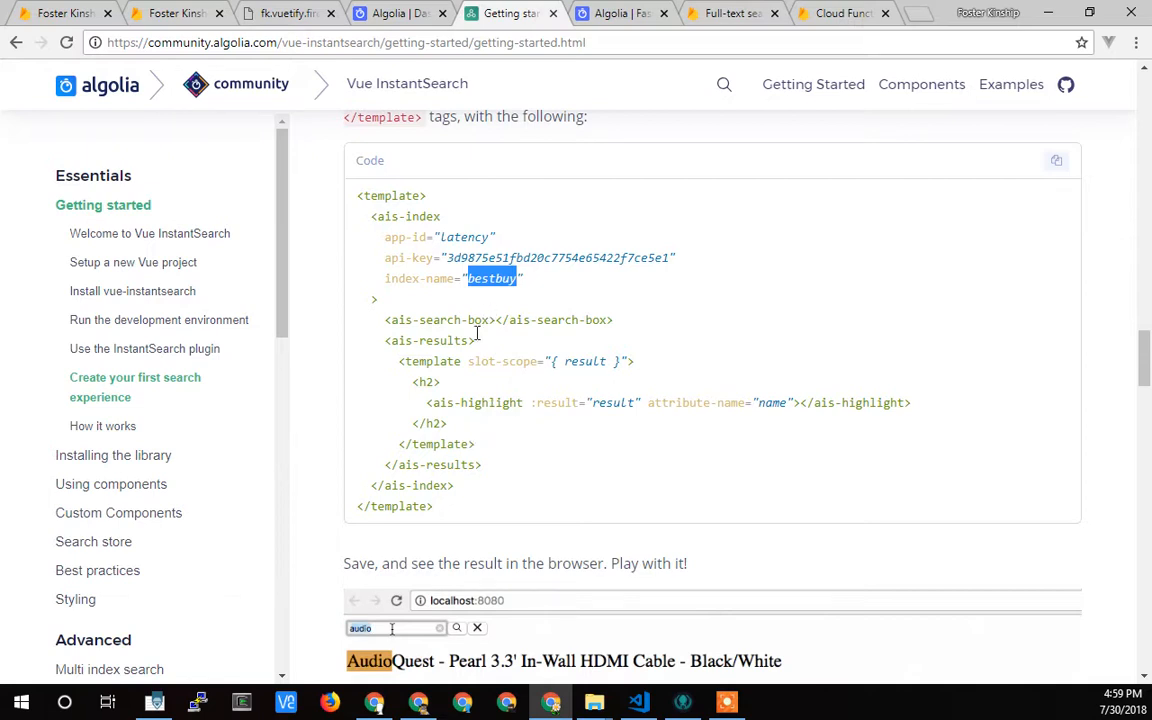
pyautogui.click(477, 627)
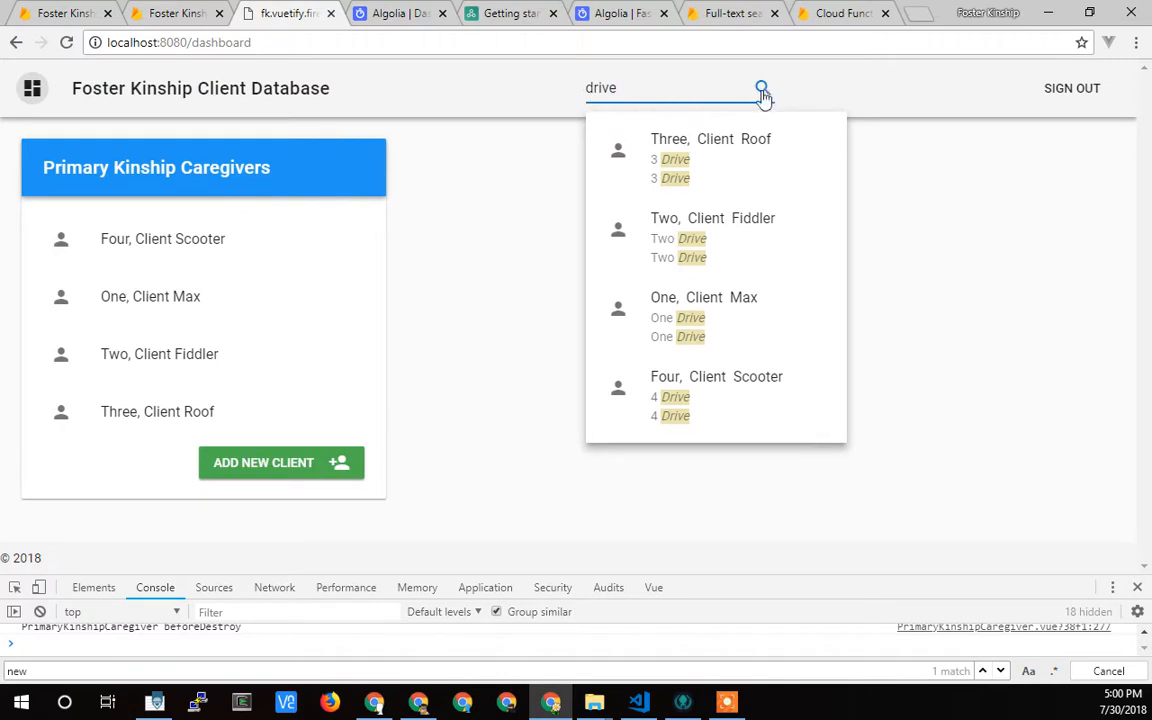
pyautogui.moveTo(770, 95)
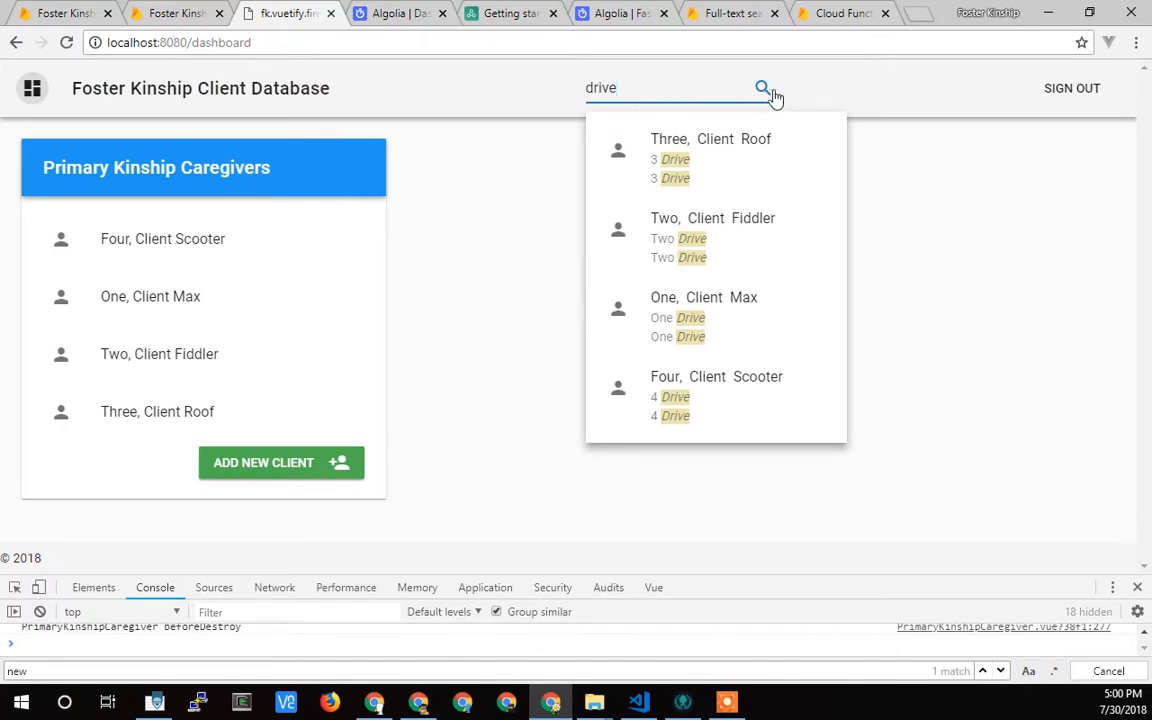
pyautogui.moveTo(815, 95)
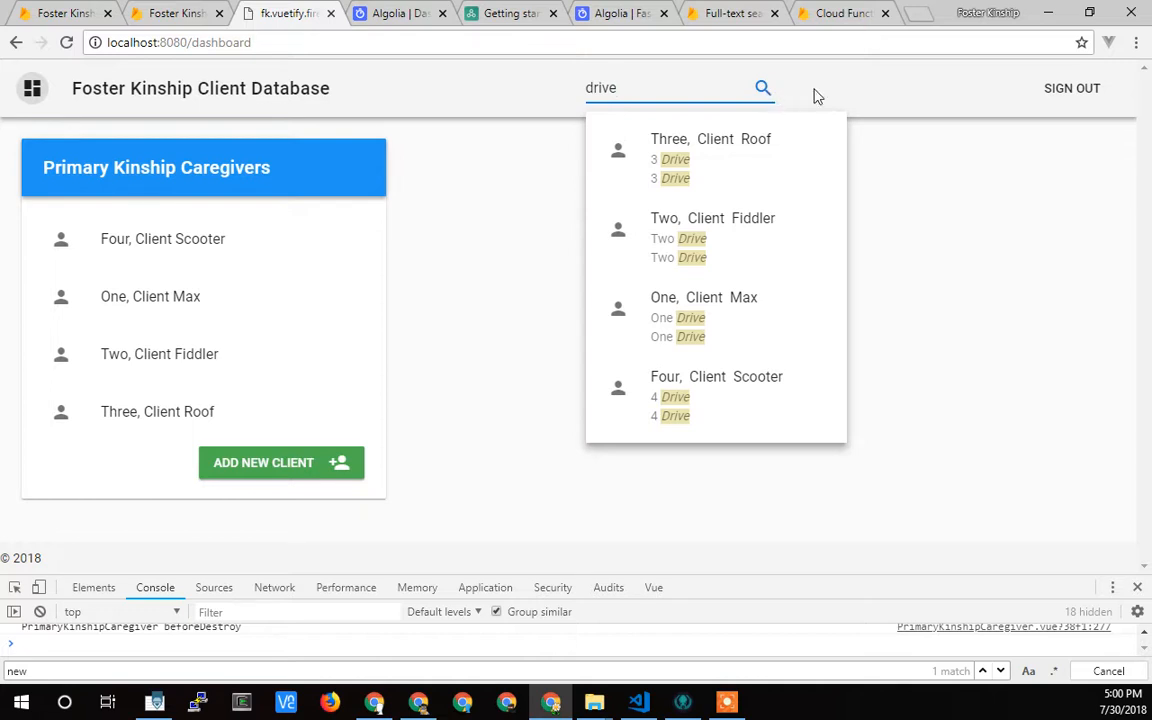
pyautogui.moveTo(590, 117)
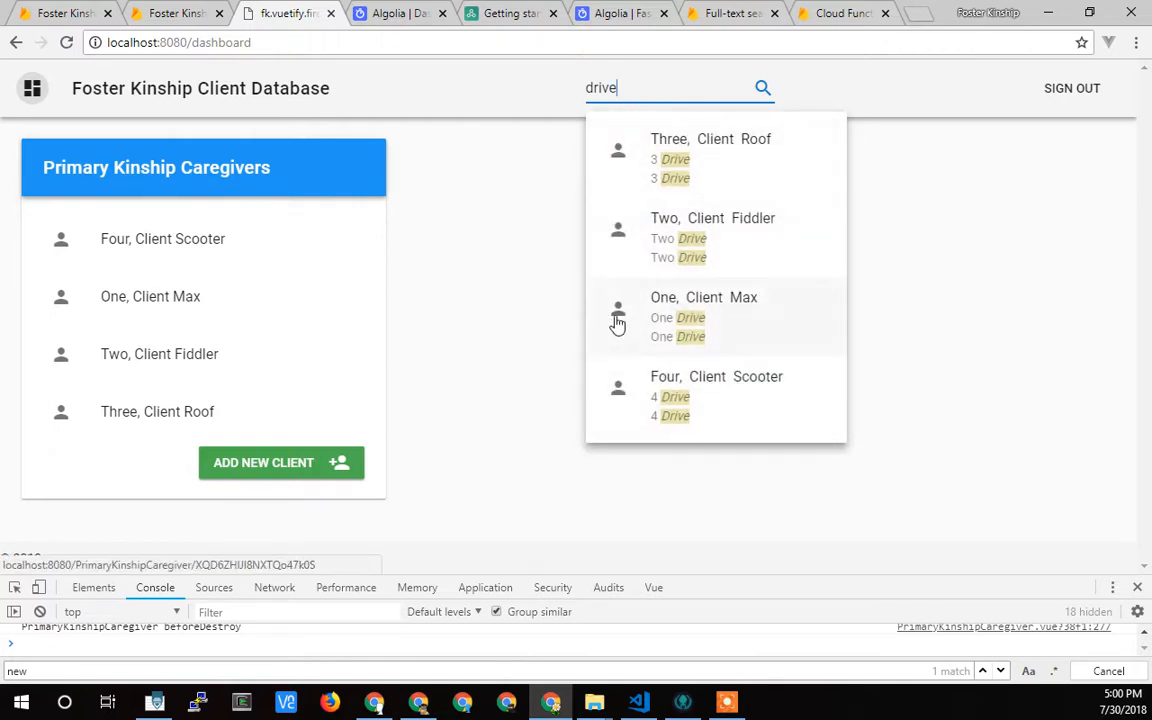
pyautogui.moveTo(510, 13)
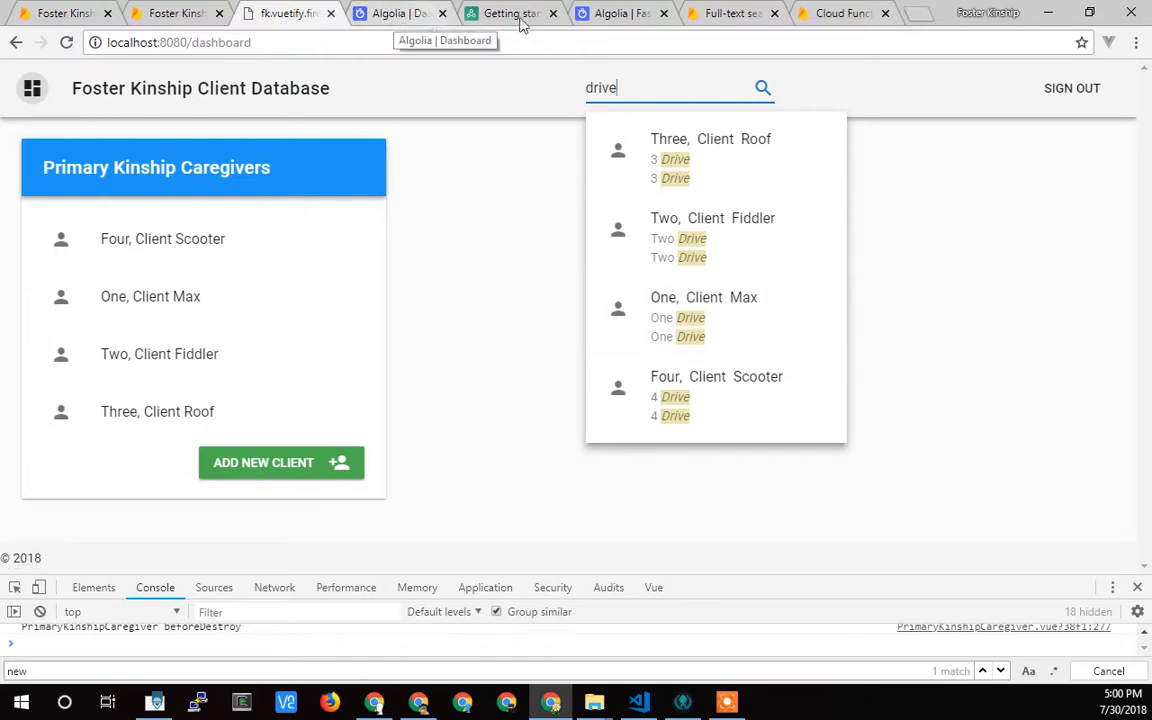
# Search "mp3" in the docs demo below the template example code
pyautogui.click(510, 13)
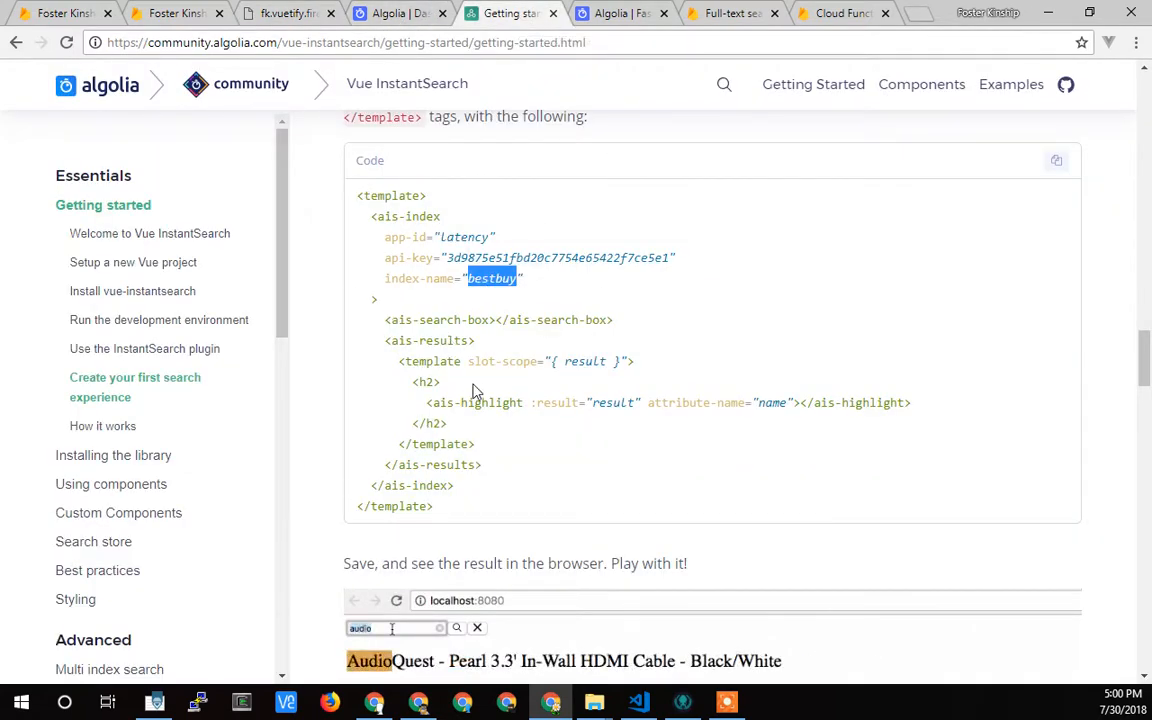
pyautogui.click(477, 627)
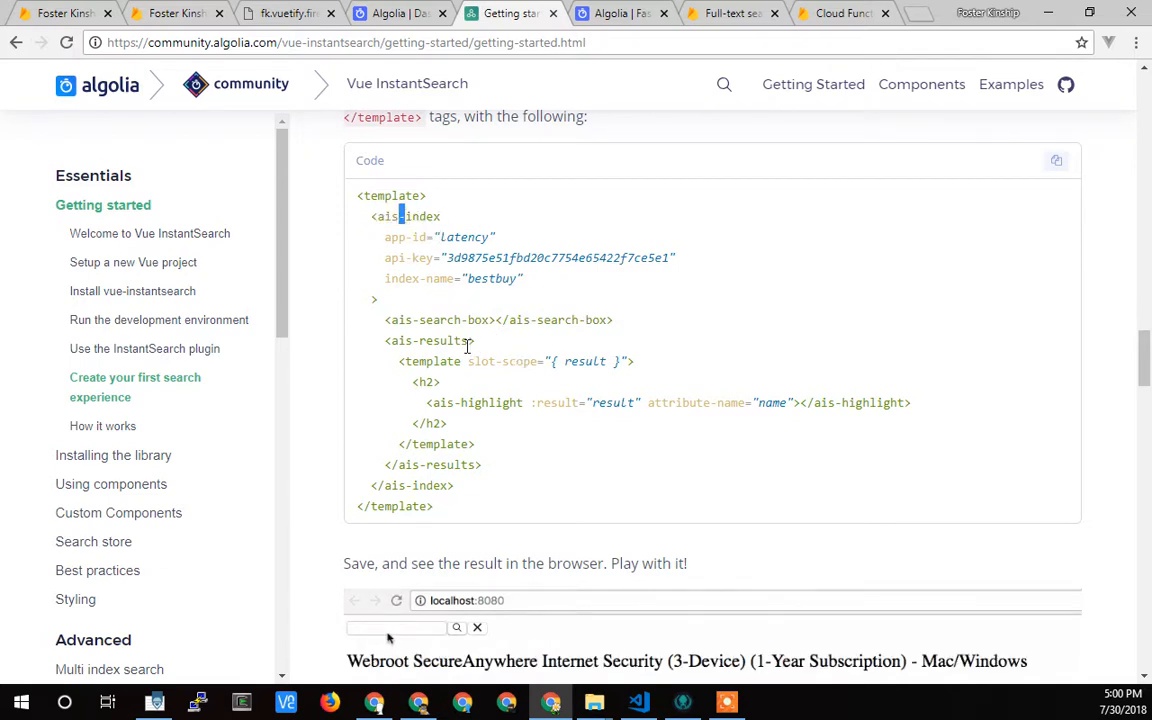
pyautogui.write('mp3')
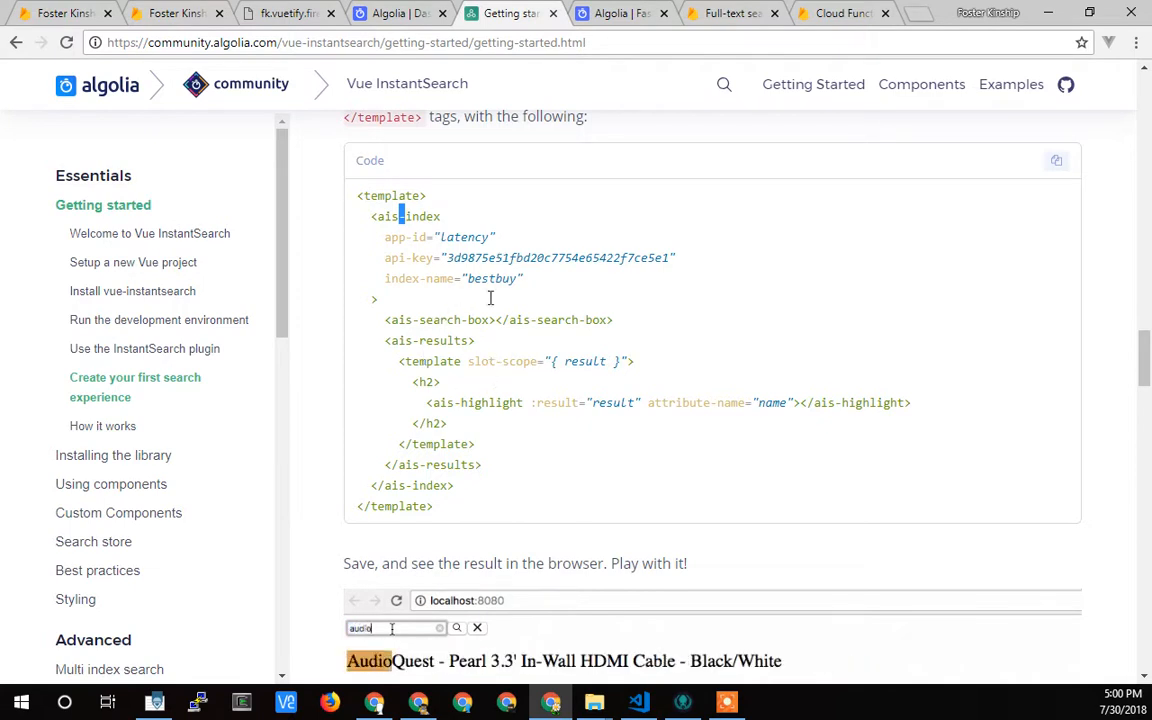
pyautogui.click(477, 627)
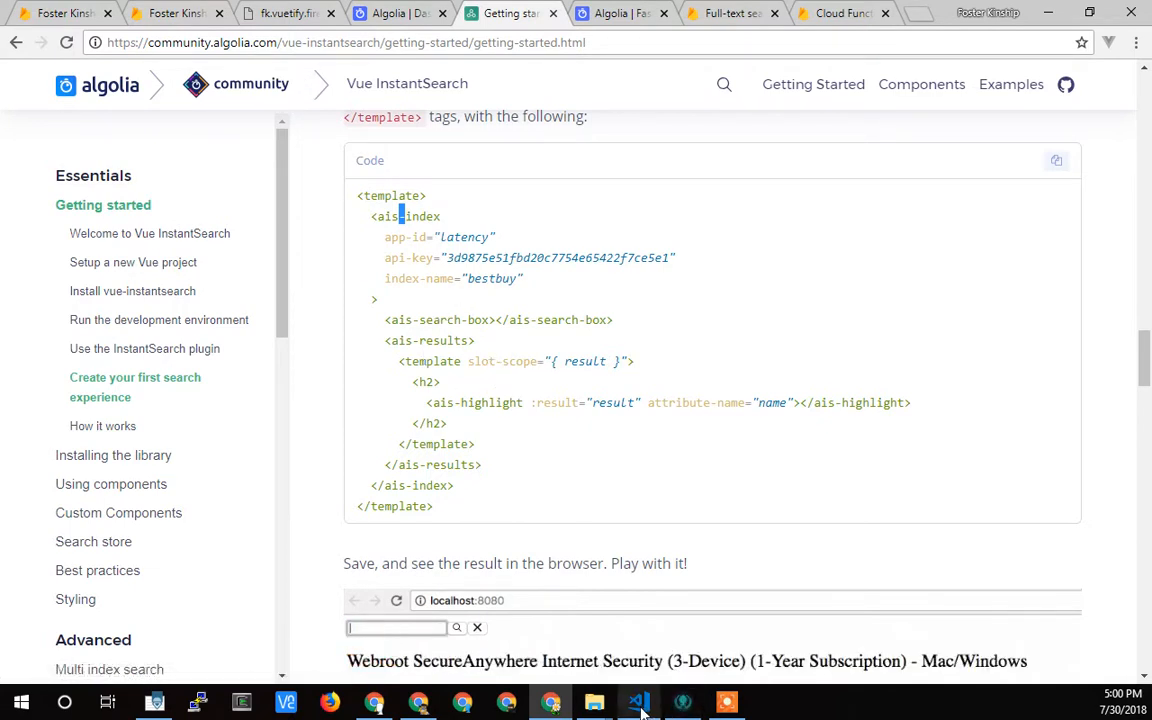
# In VS Code's App.vue, pick out the search-box element inside the toolbar
pyautogui.click(638, 701)
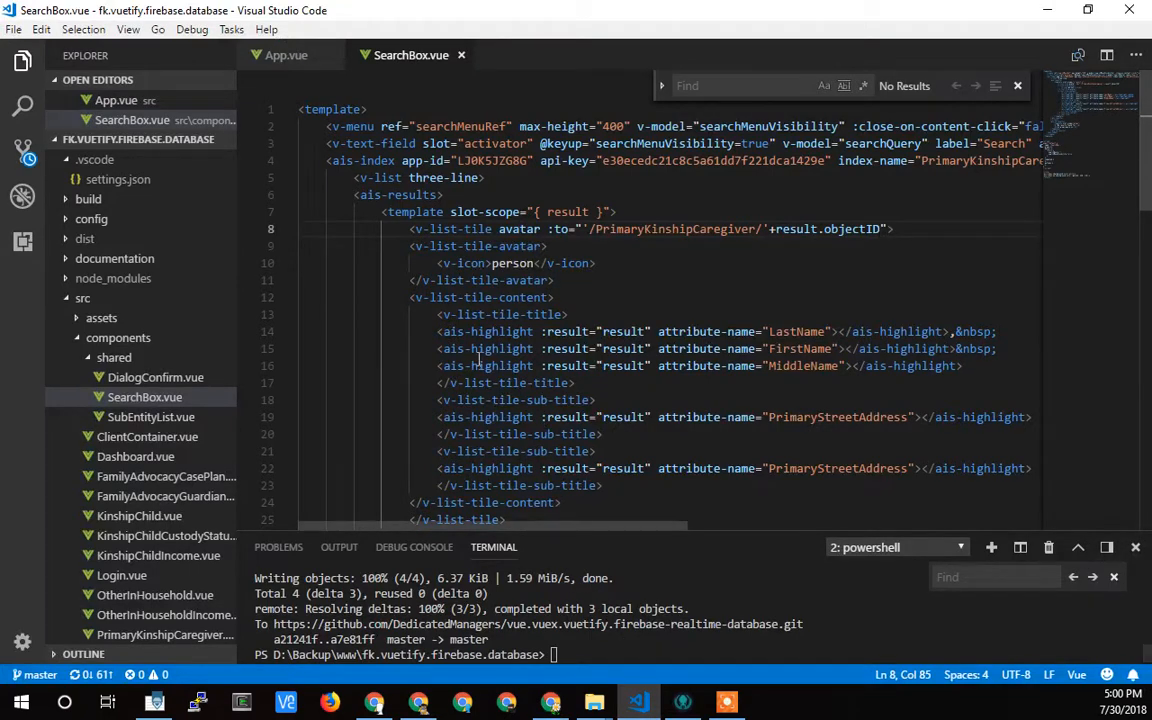
pyautogui.moveTo(197, 443)
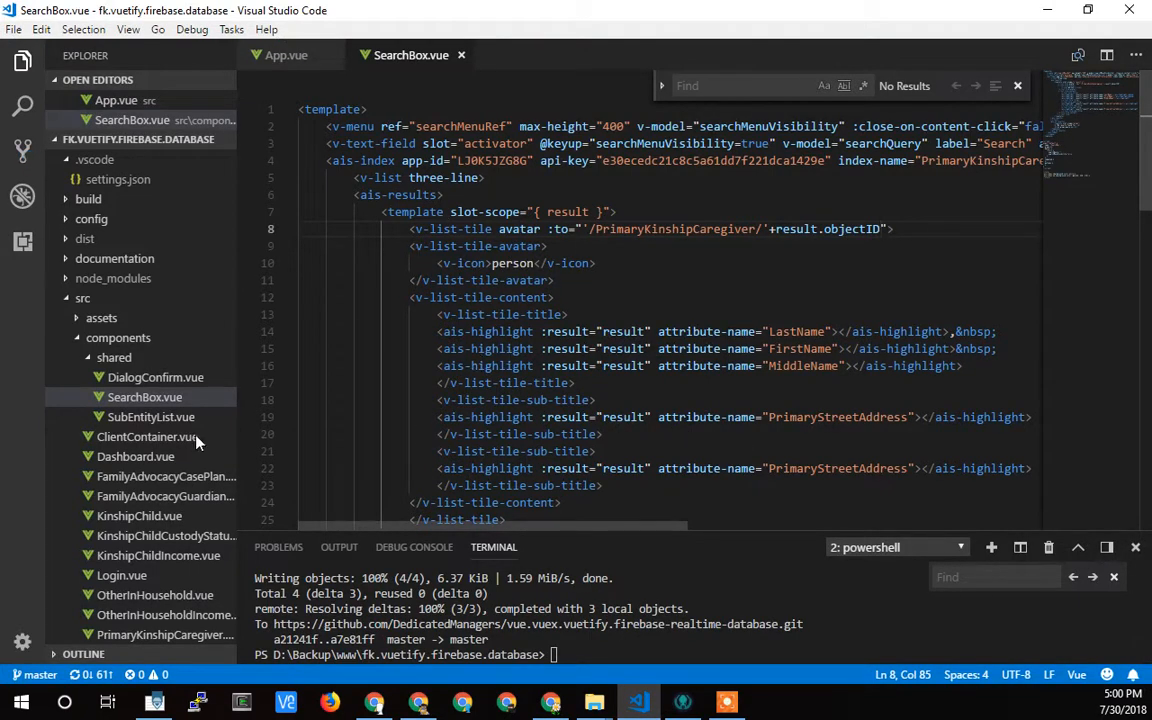
pyautogui.moveTo(155, 410)
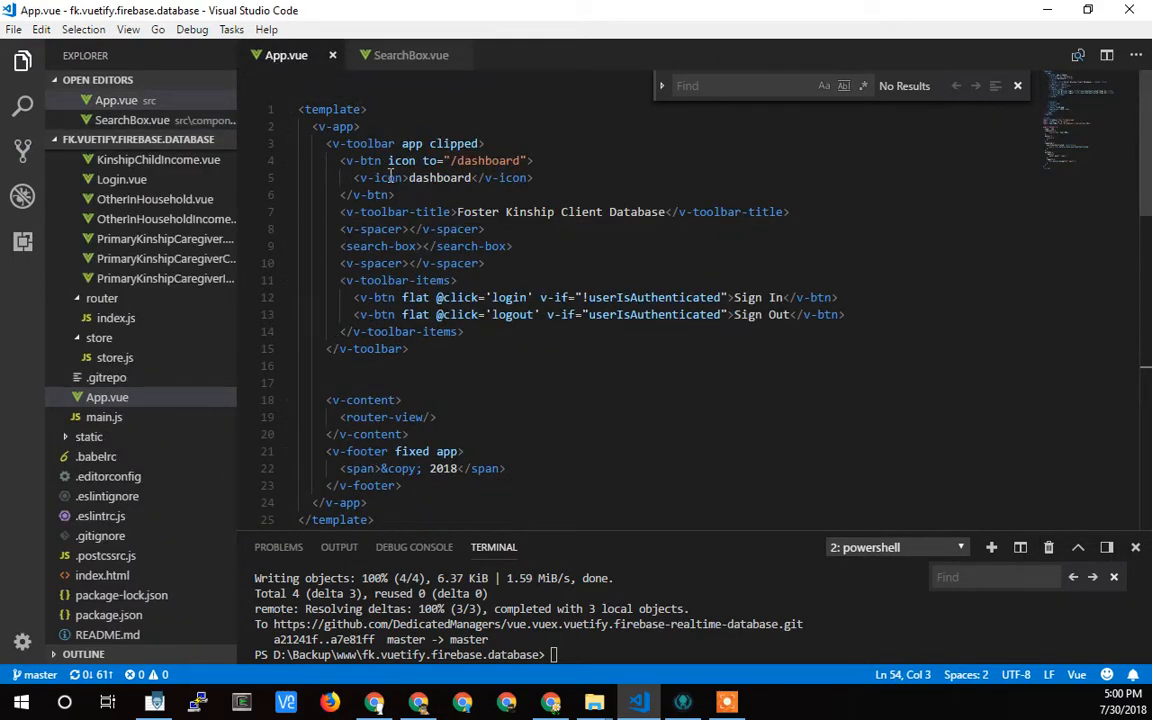
pyautogui.moveTo(325, 143); pyautogui.dragTo(419, 365)
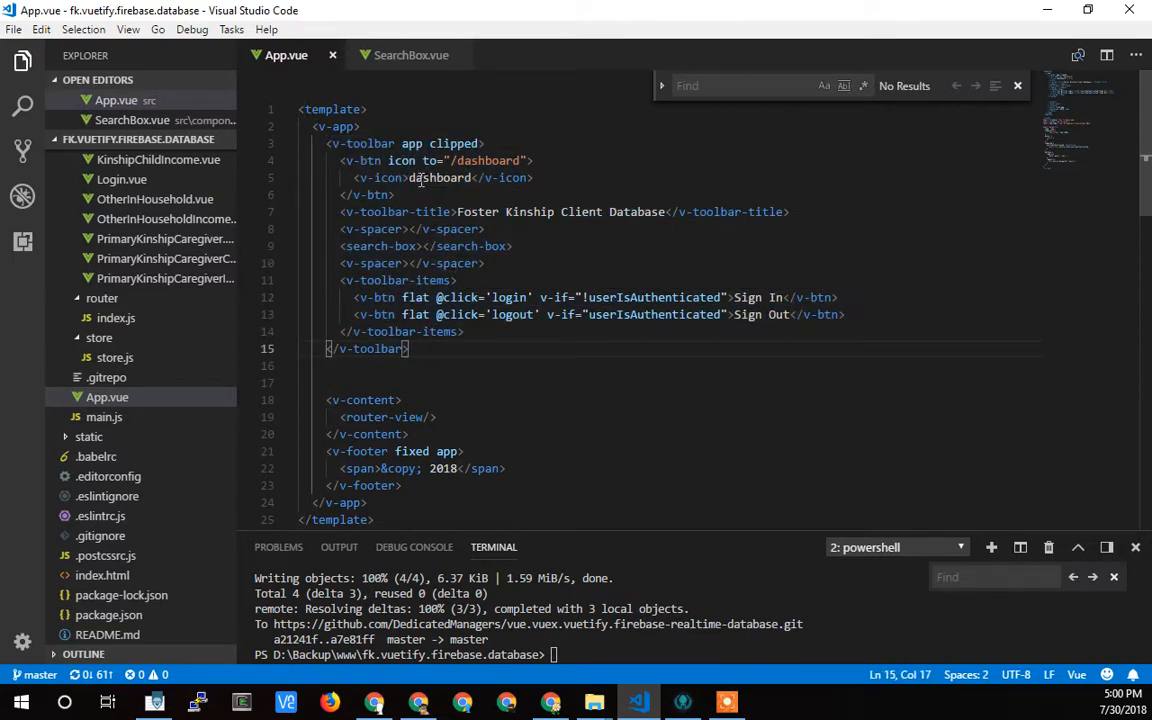
pyautogui.doubleClick(439, 177)
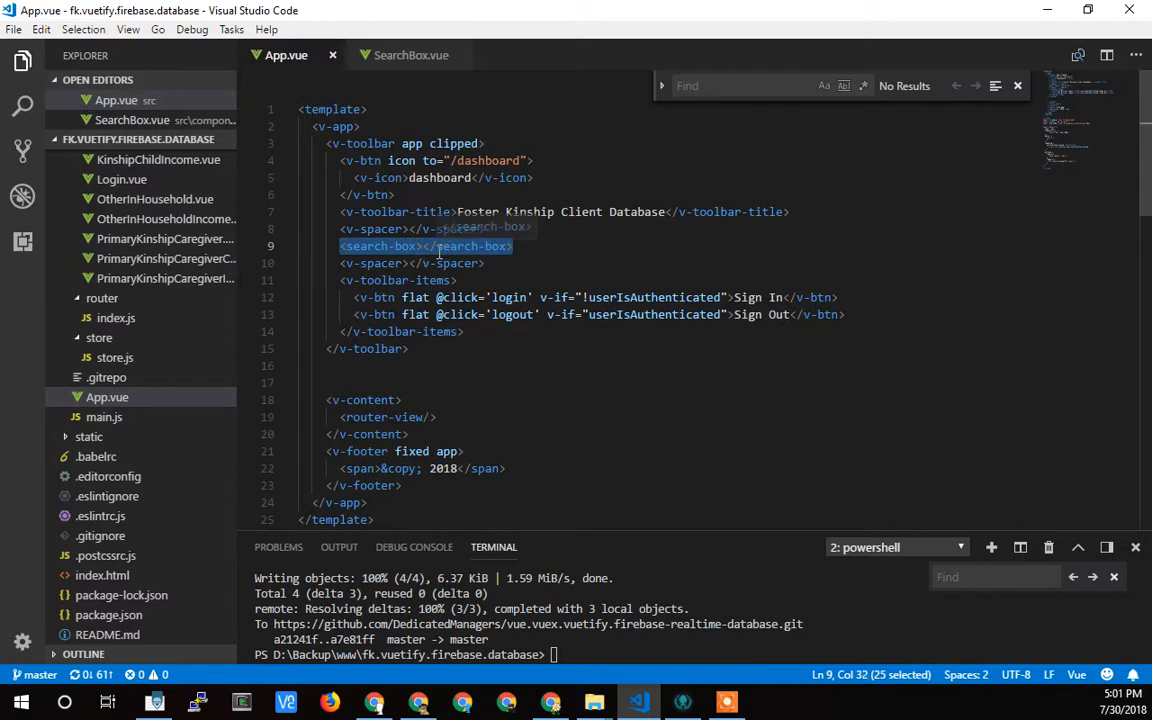
# Review the script section where SearchBox is imported and registered as a component
pyautogui.scroll(-3)
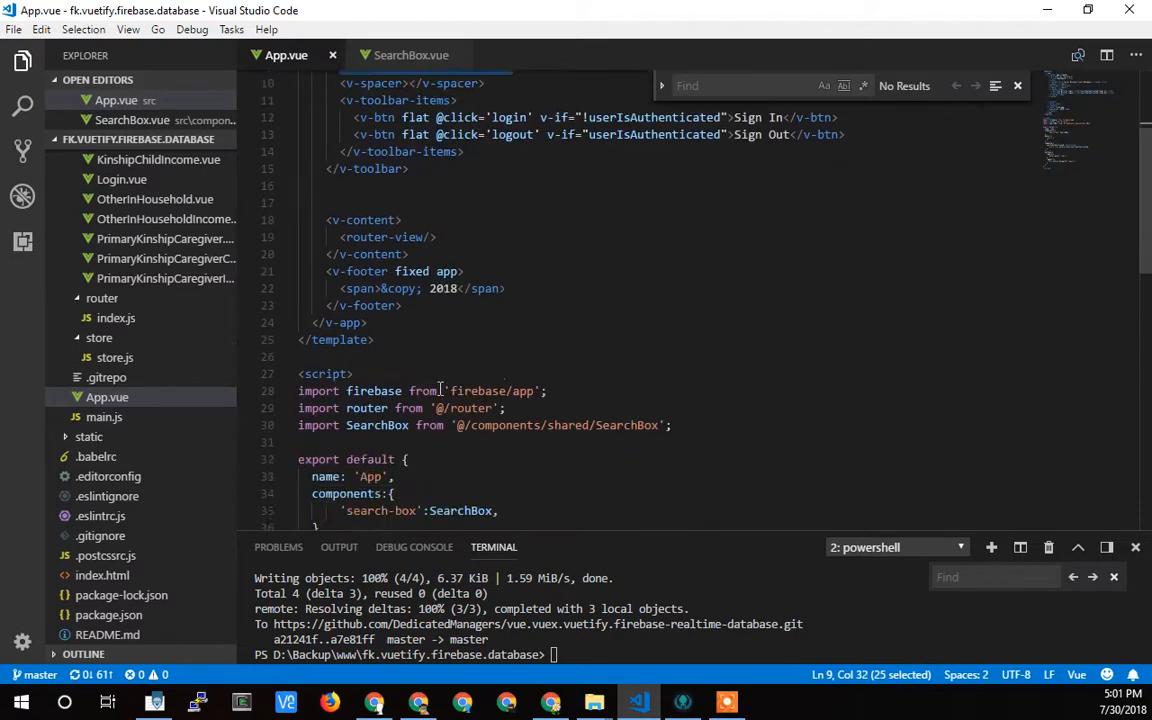
pyautogui.scroll(-3)
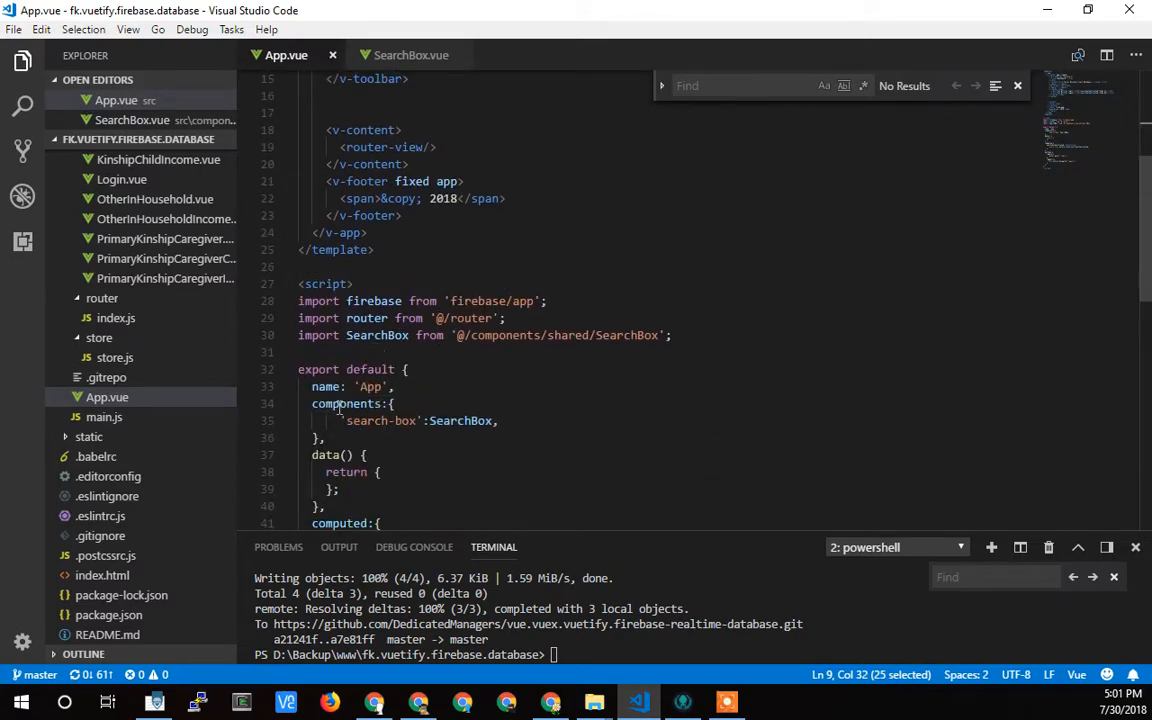
pyautogui.scroll(3)
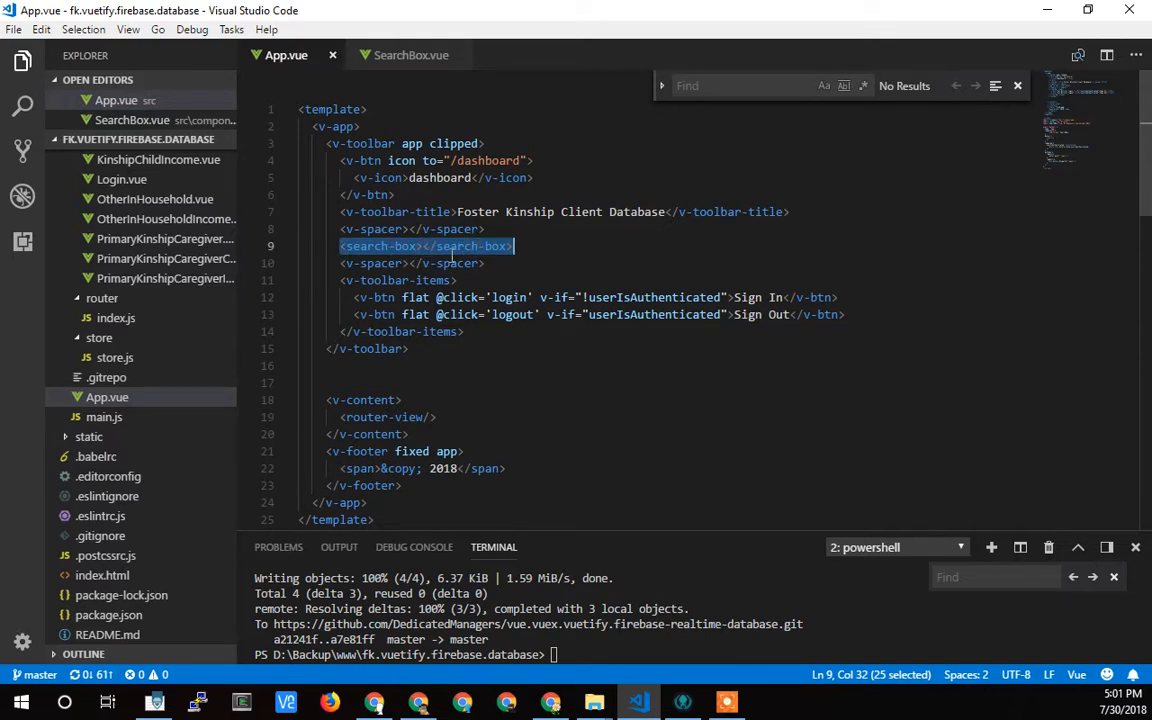
pyautogui.click(437, 177)
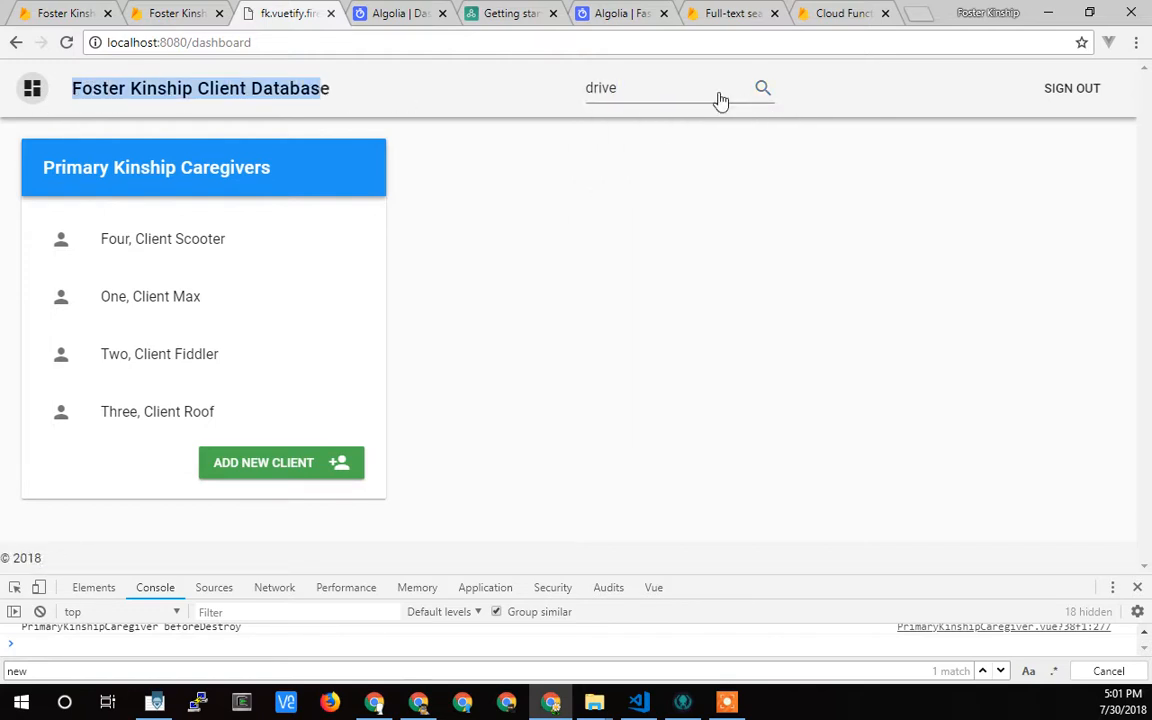
pyautogui.moveTo(1071, 88)
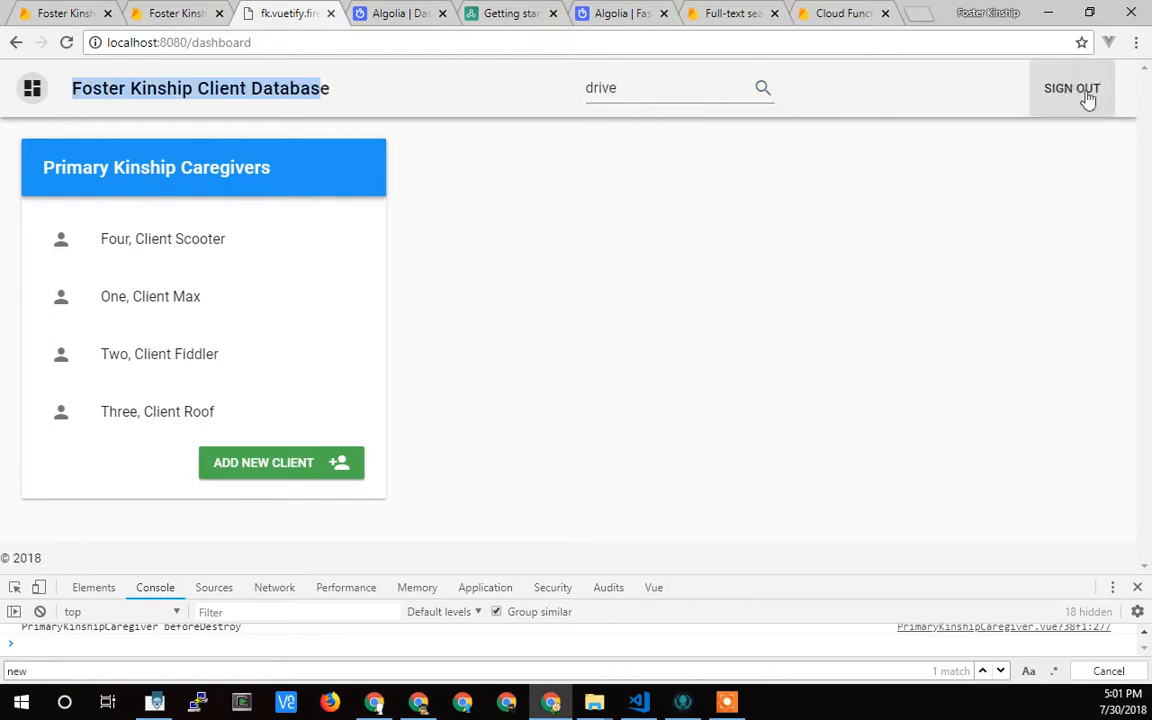
pyautogui.moveTo(1000, 119)
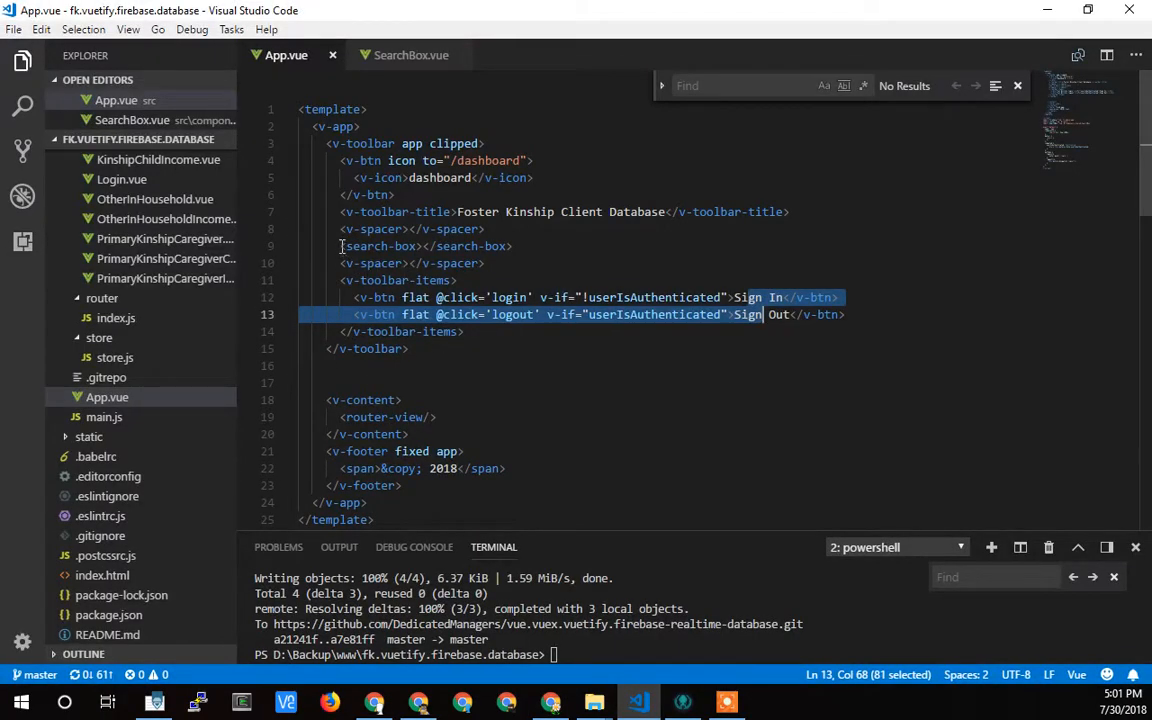
# View SearchBox.vue's ais-index and ais-results template that renders highlighted caregiver results
pyautogui.click(428, 246)
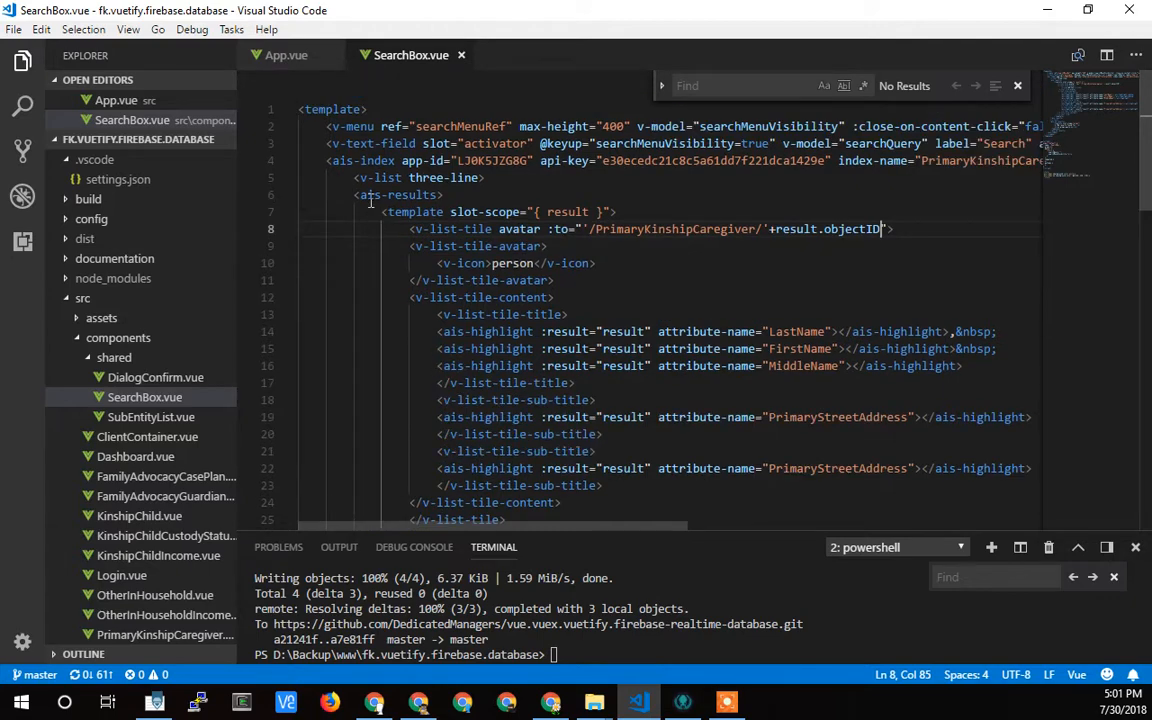
pyautogui.doubleClick(363, 161)
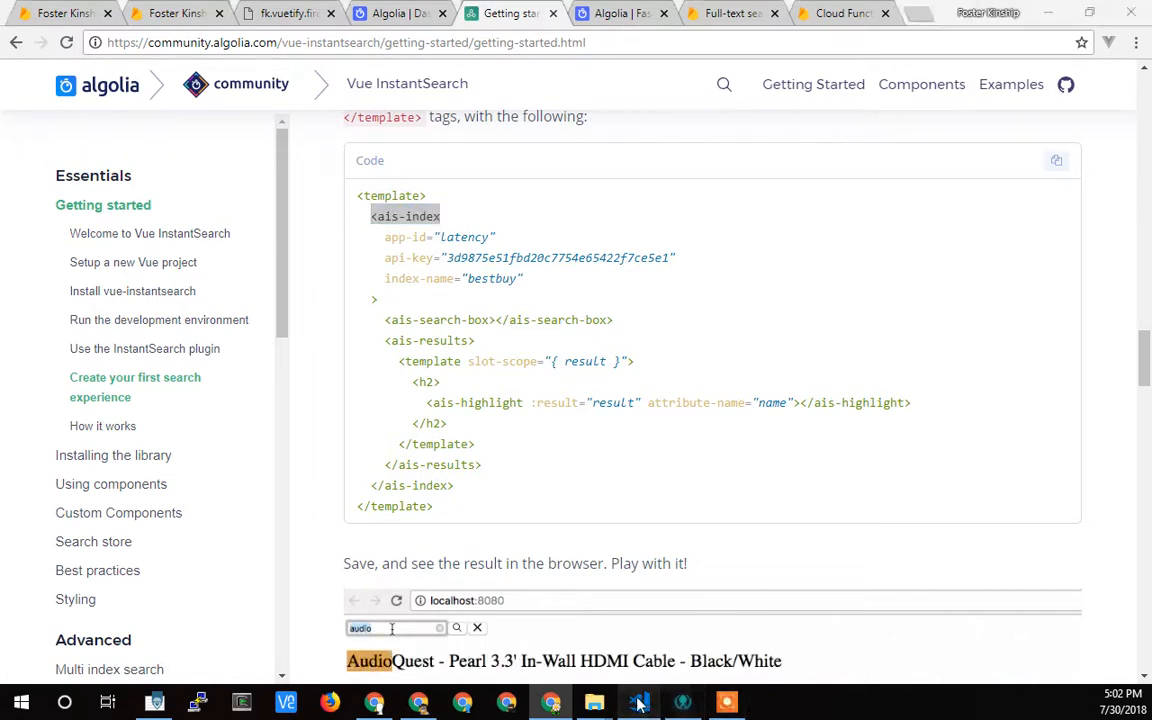
pyautogui.click(638, 701)
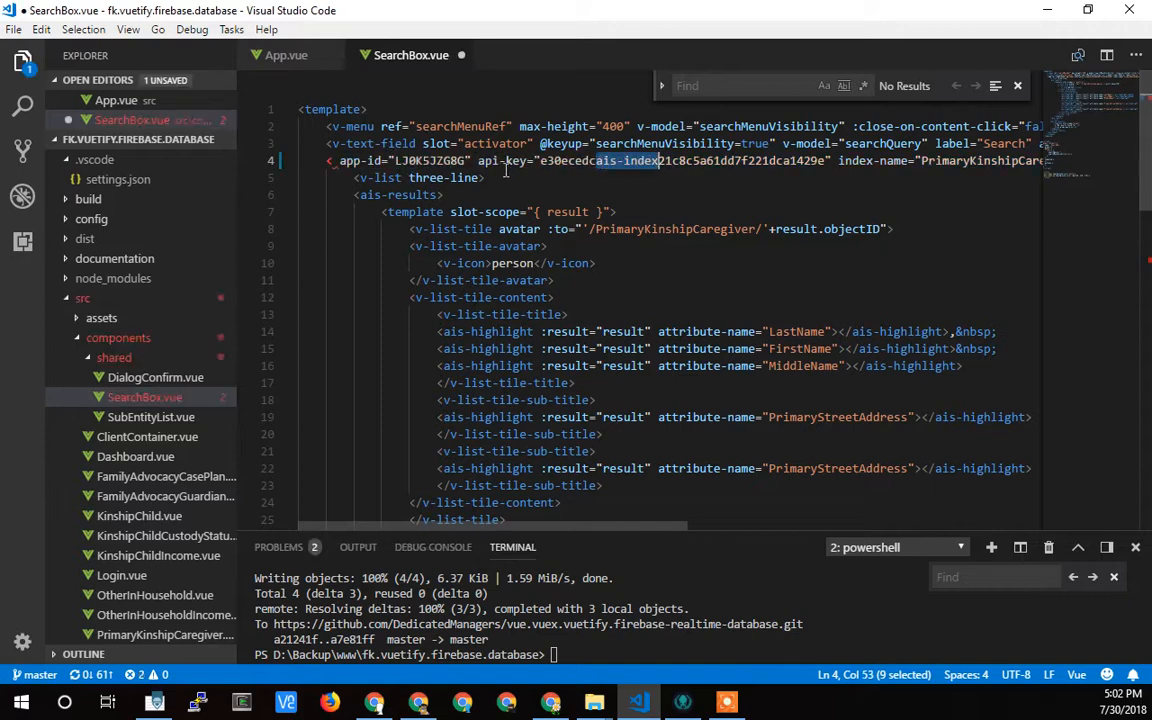
# Undo the accidental edit on the ais-index line, restoring SearchBox.vue's saved template
pyautogui.press('ctrl+z')
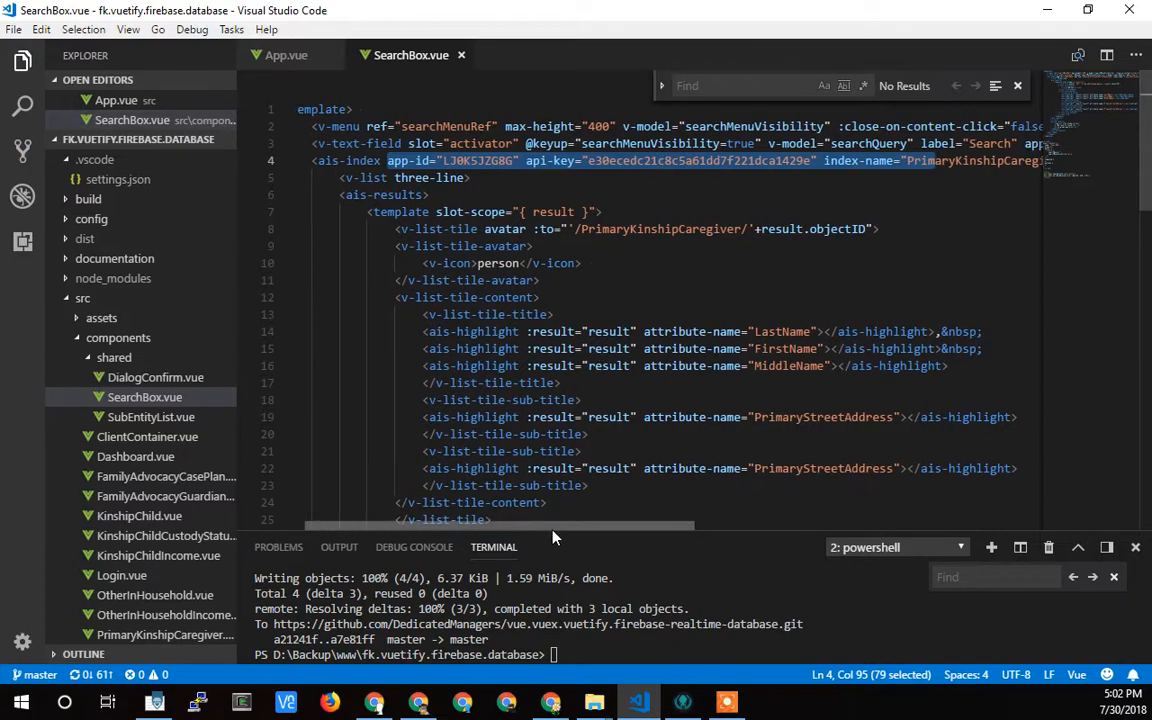
pyautogui.hscroll(3)
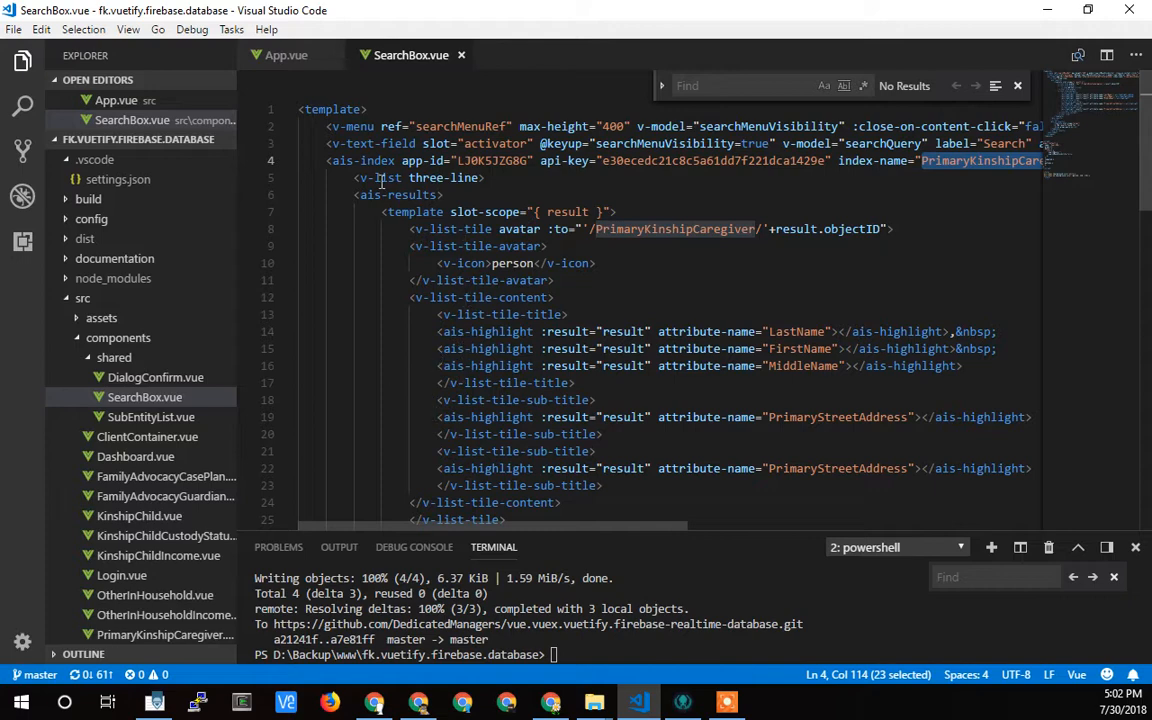
pyautogui.scroll(-3)
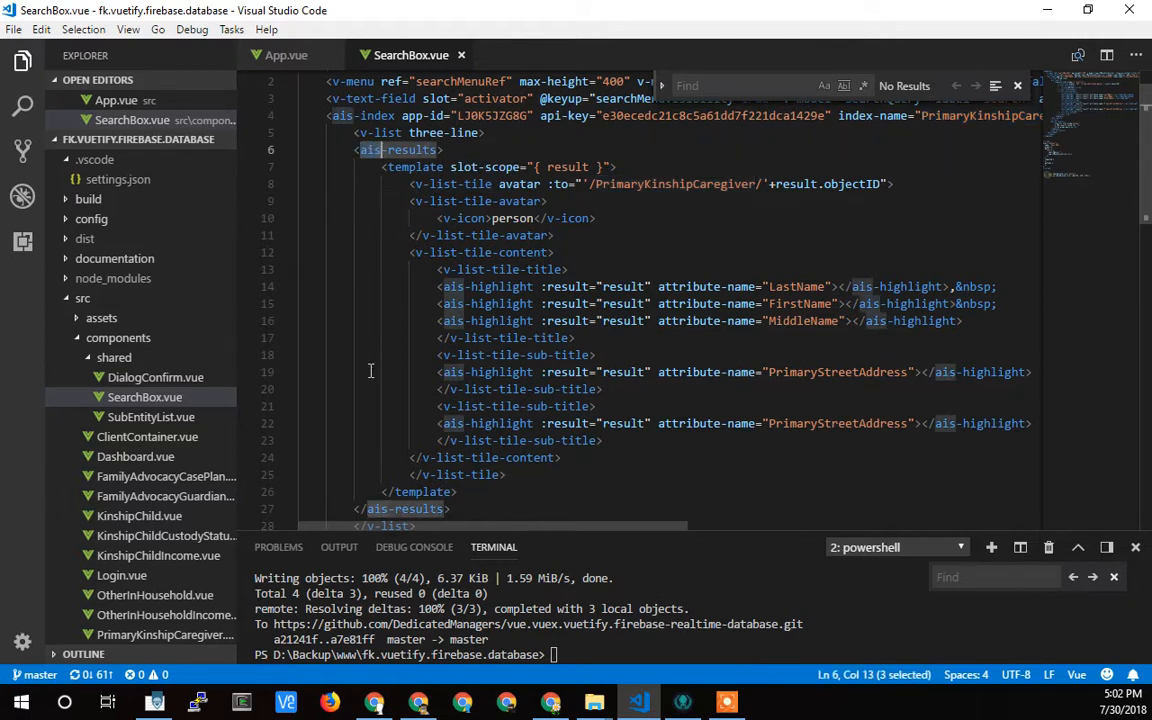
pyautogui.moveTo(441, 288)
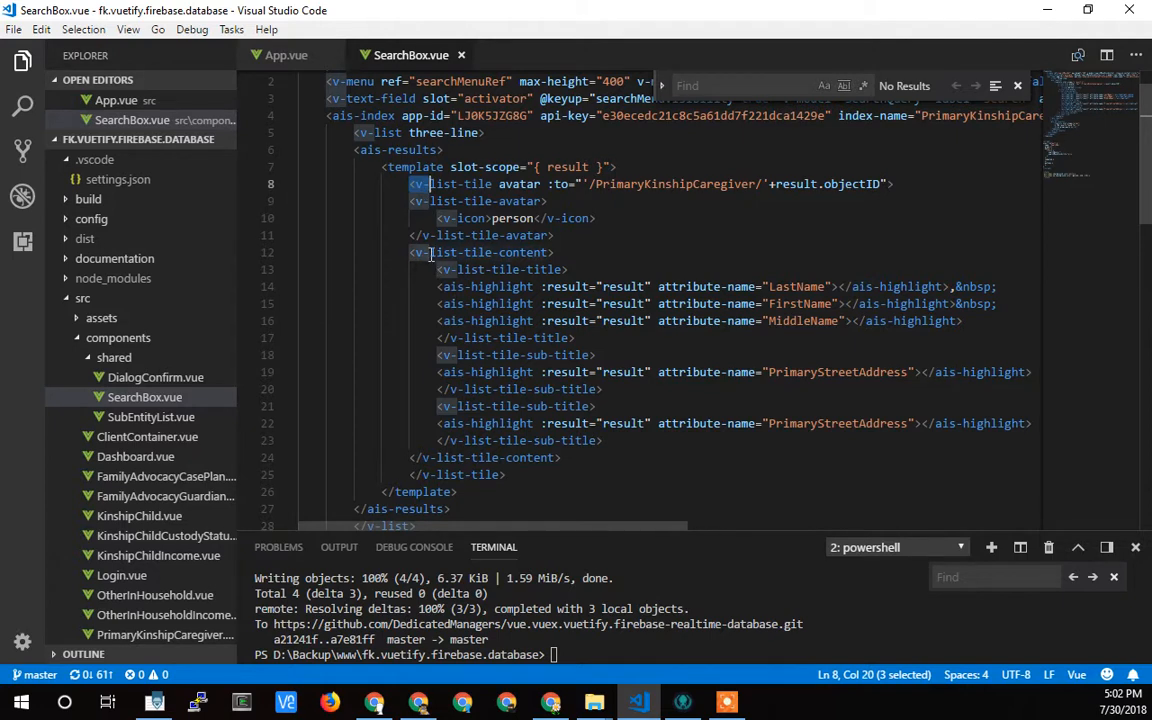
pyautogui.moveTo(458, 218)
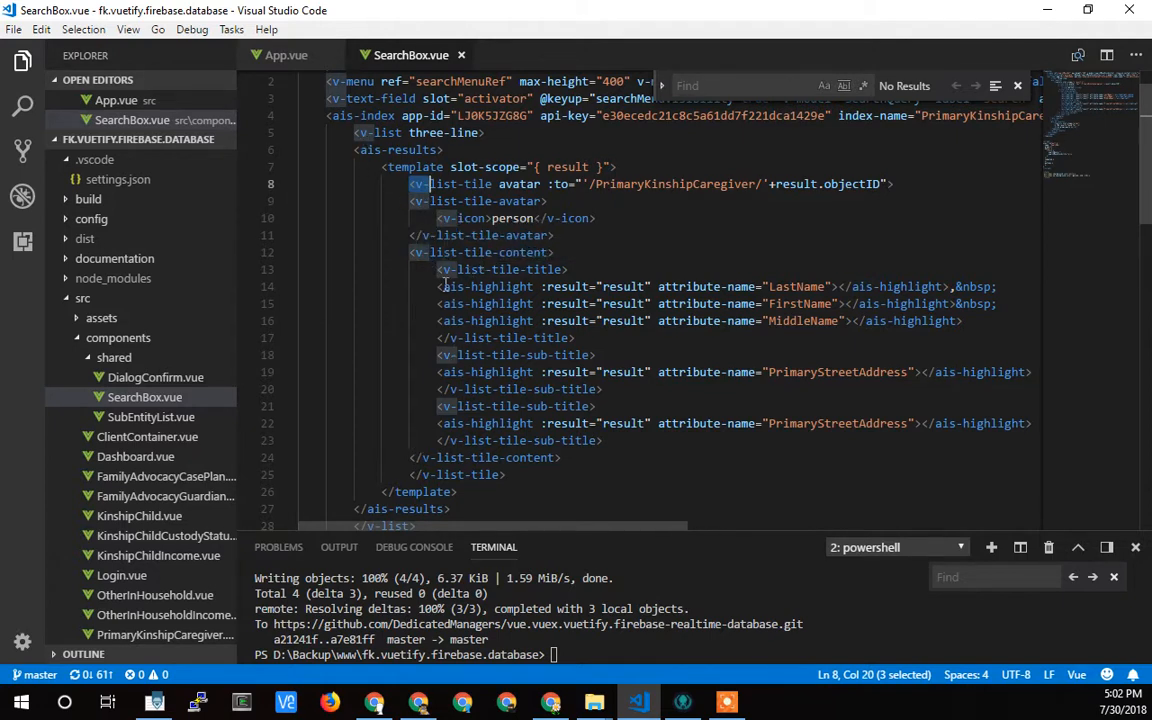
pyautogui.moveTo(405, 211)
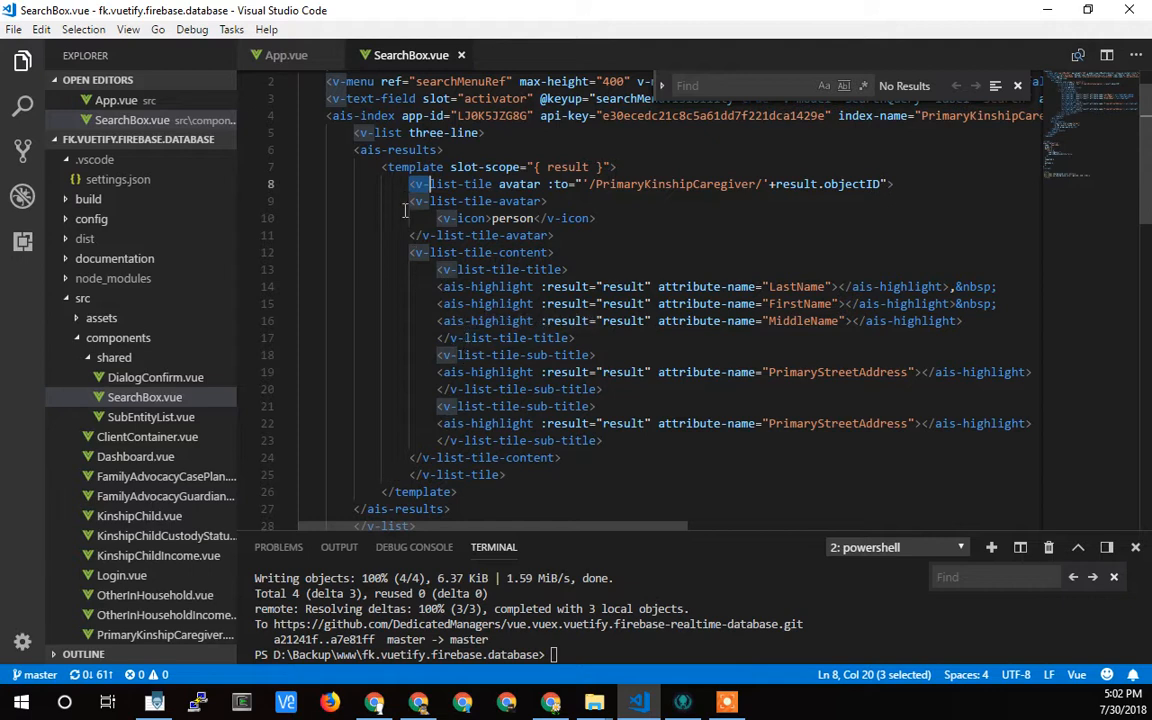
pyautogui.moveTo(365, 152)
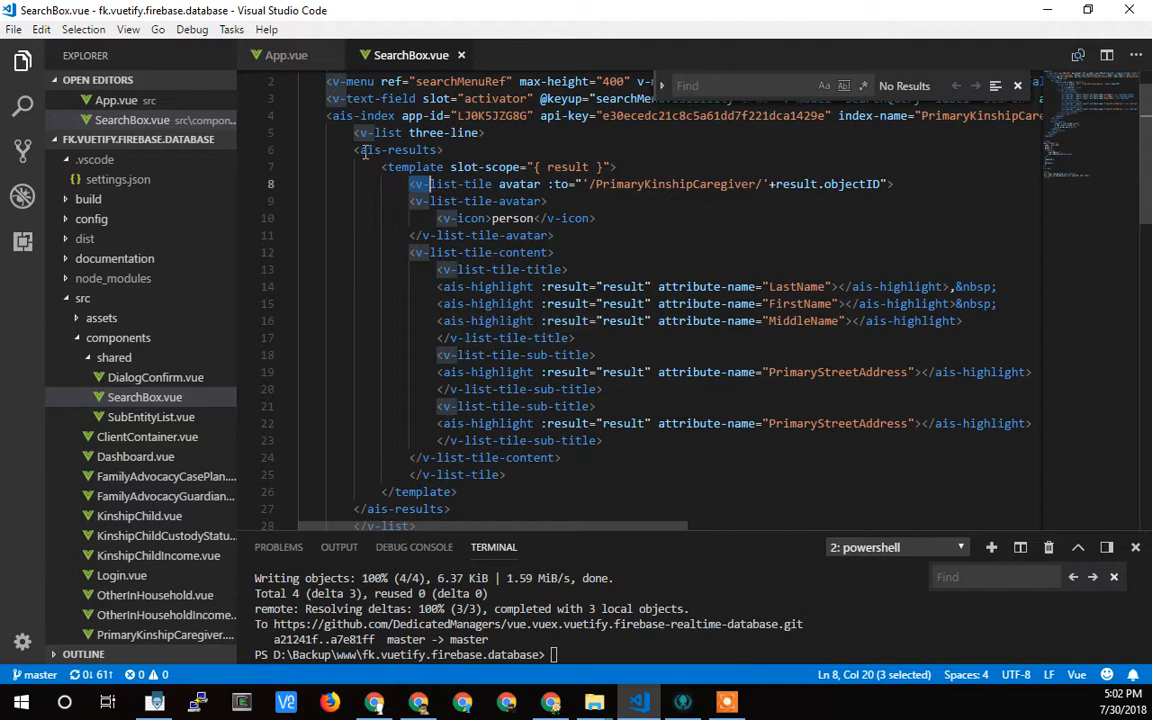
# Highlight every ais tag and the v-text-field search input in the template
pyautogui.click(397, 149)
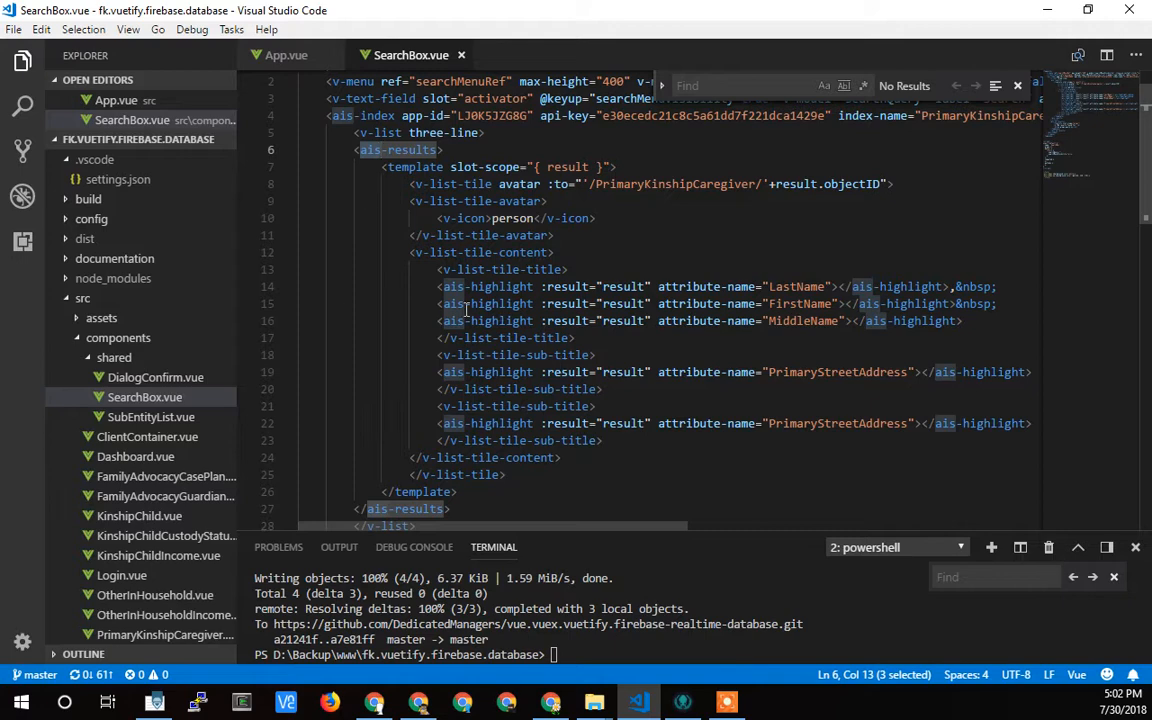
pyautogui.scroll(3)
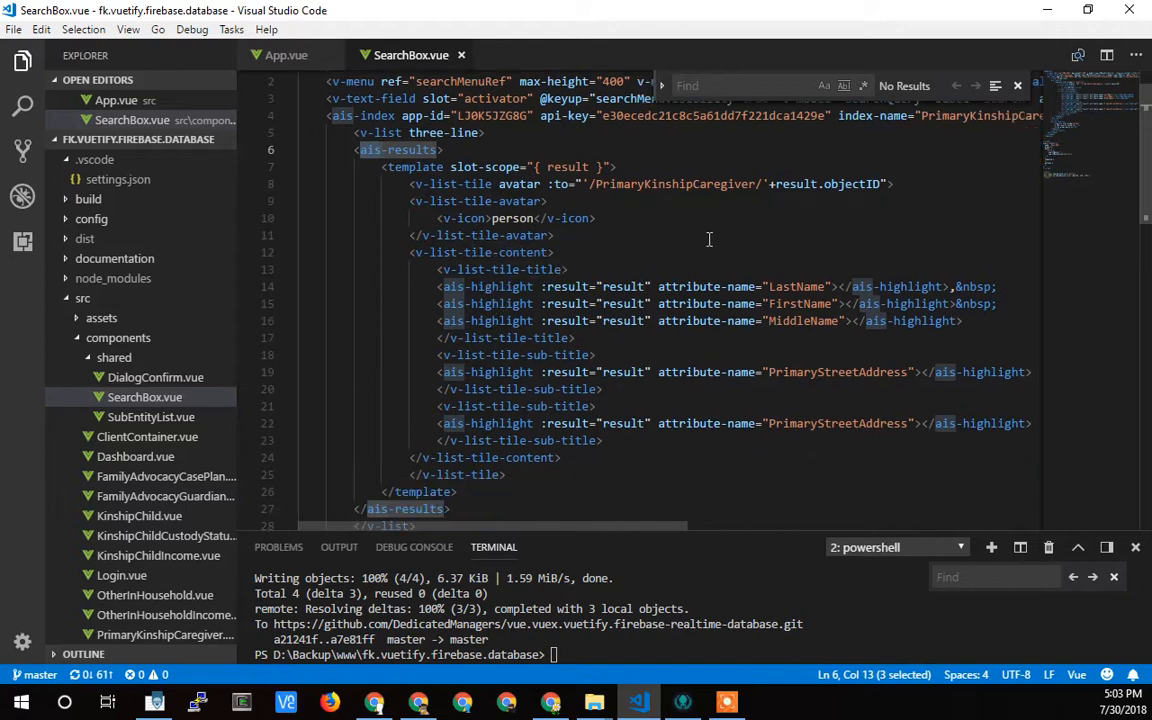
pyautogui.scroll(3)
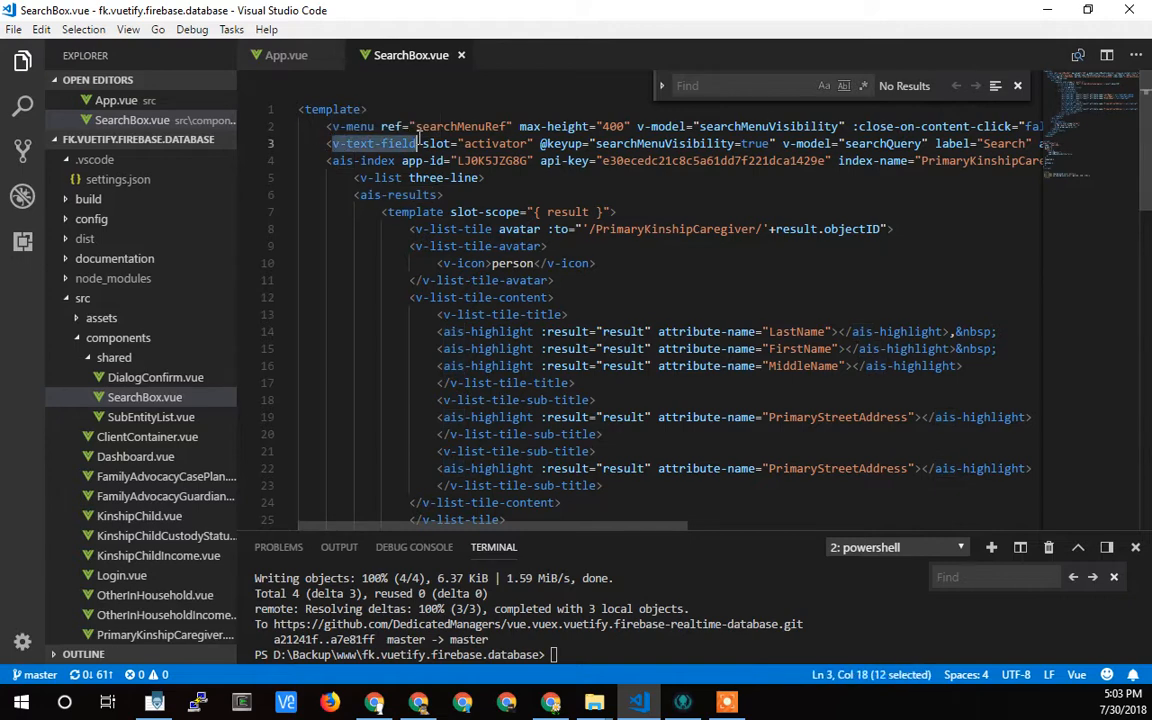
pyautogui.doubleClick(882, 143)
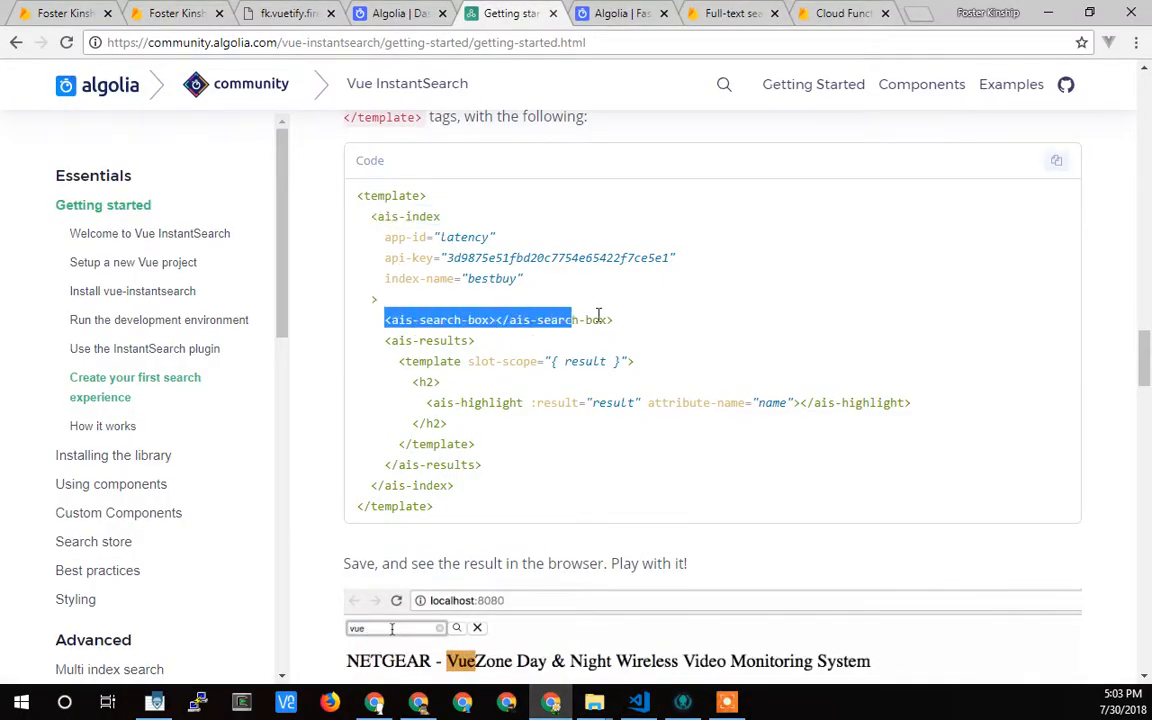
# Highlight the <ais-search-box> line, try 'aud' in the demo search, and return to the Getting started tab
pyautogui.click(477, 627)
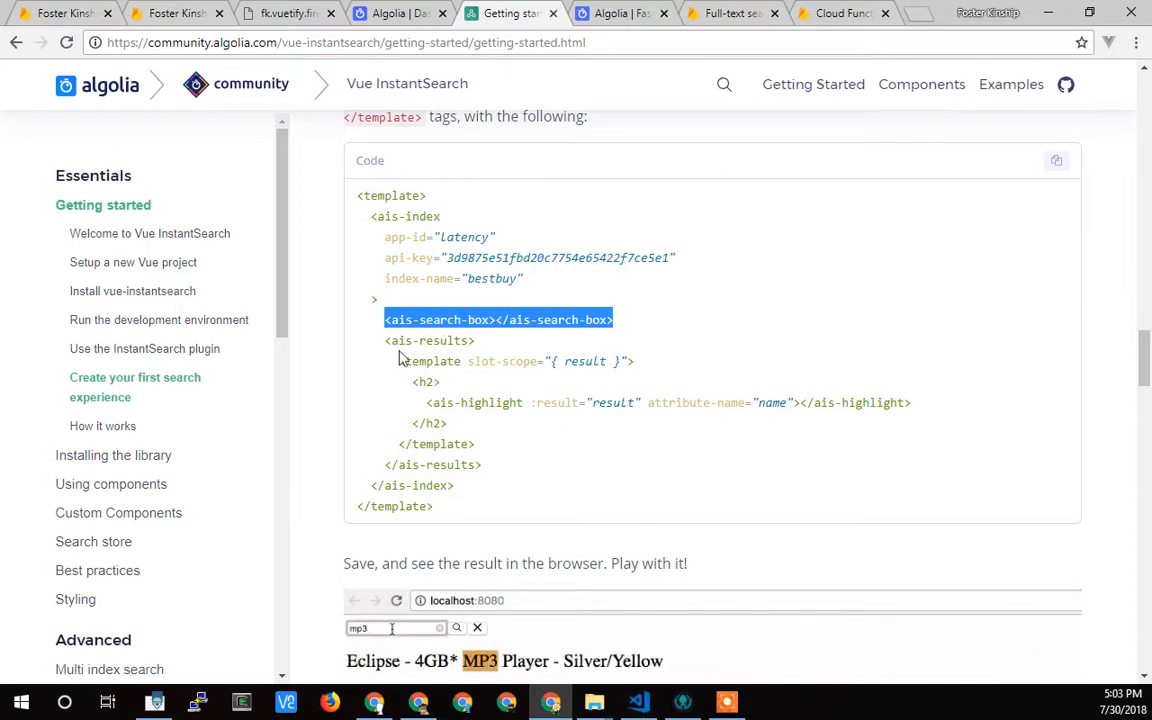
pyautogui.write('aud')
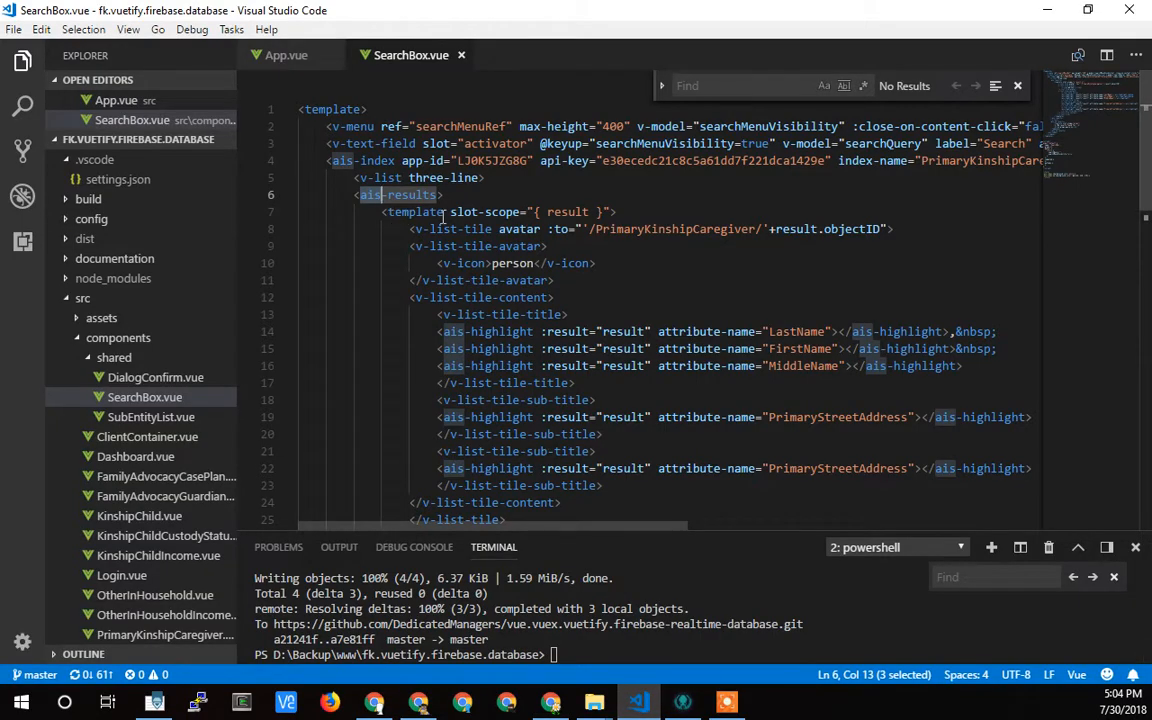
pyautogui.click(507, 13)
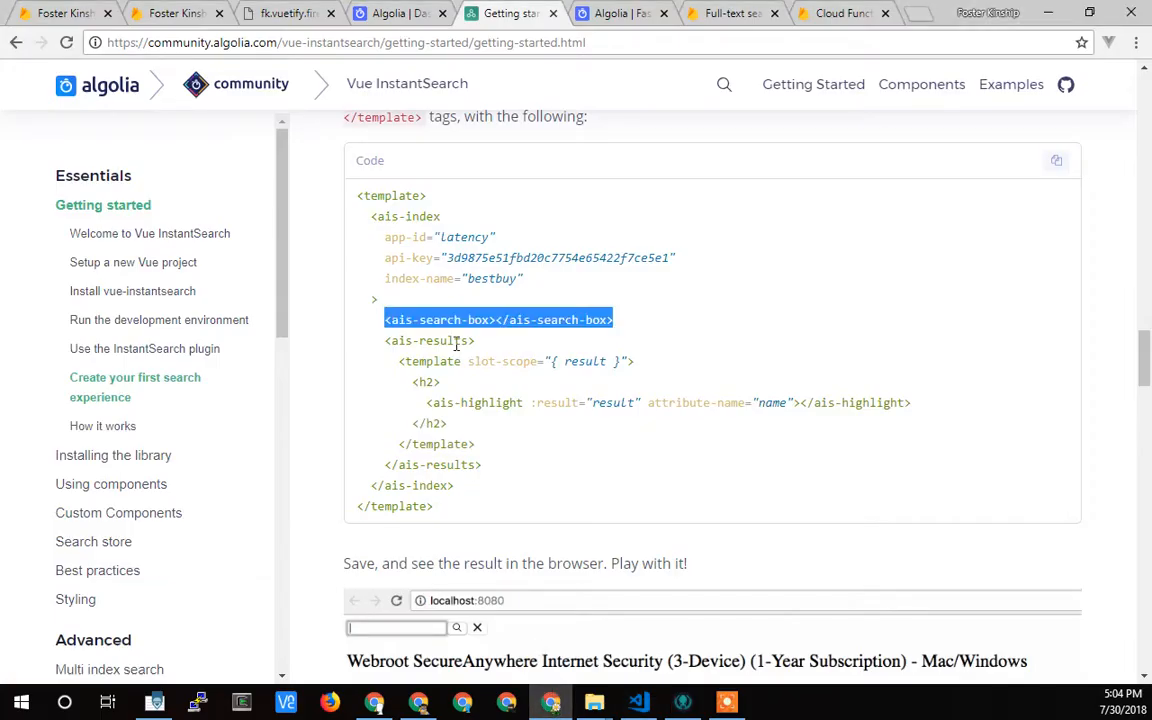
# Open the Components > Index reference in a new tab from the docs sidebar
pyautogui.scroll(3)
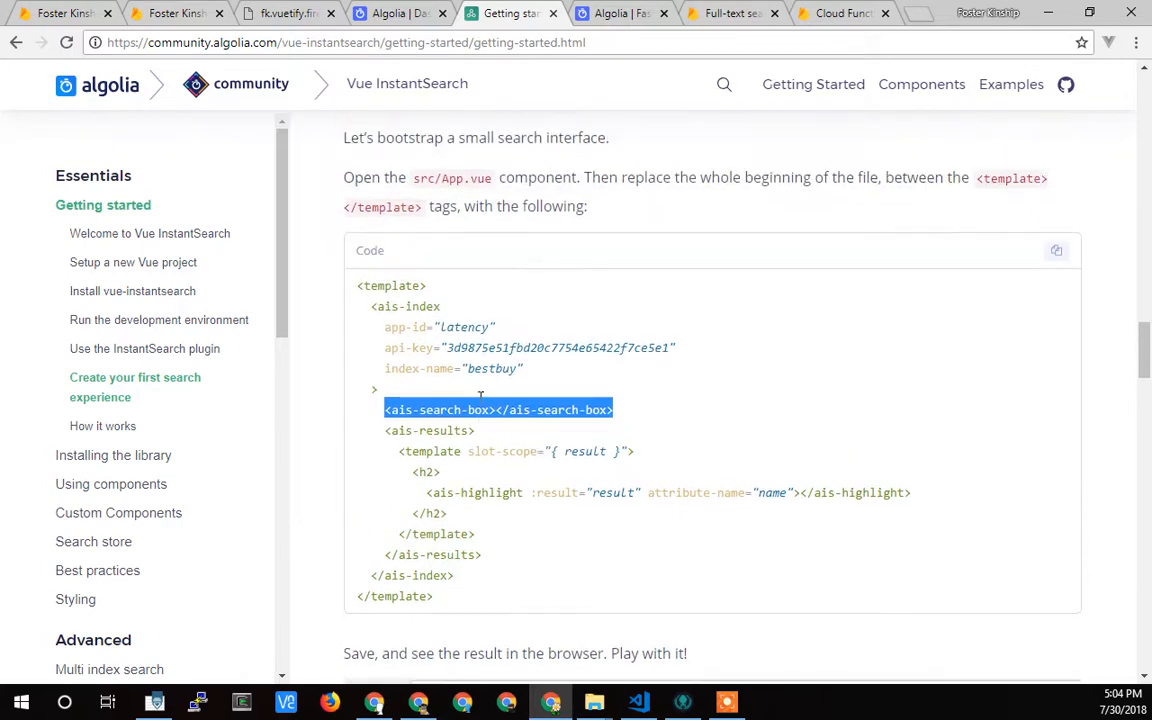
pyautogui.scroll(-3)
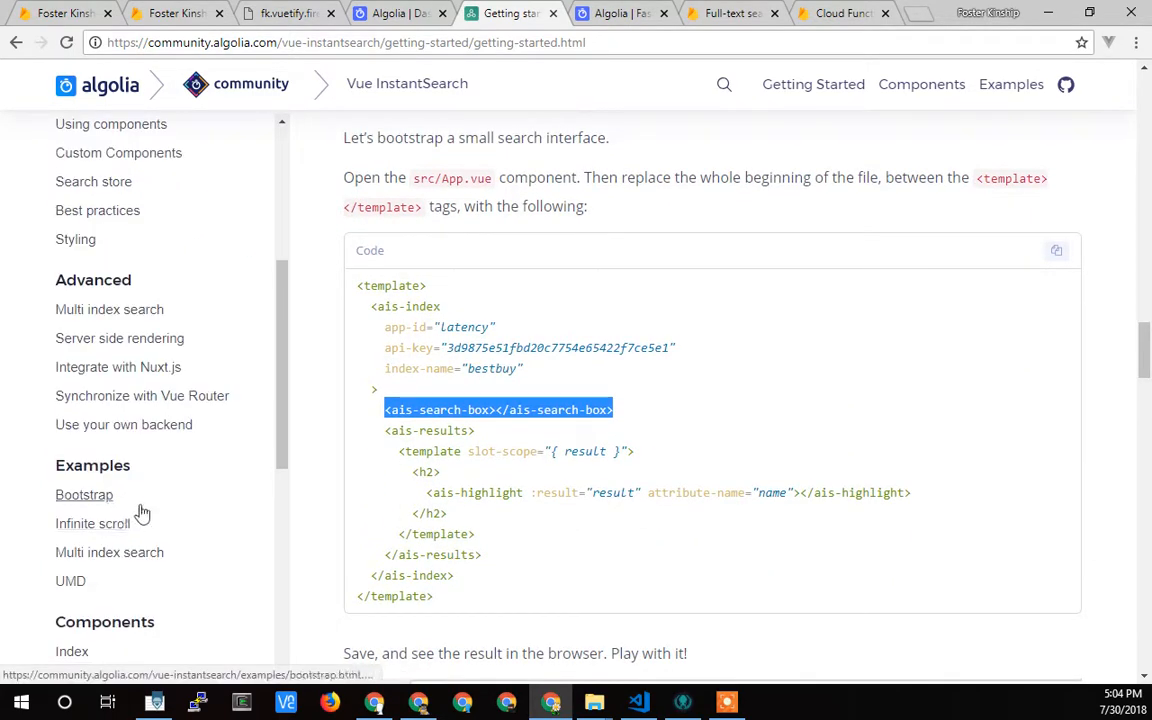
pyautogui.scroll(-3)
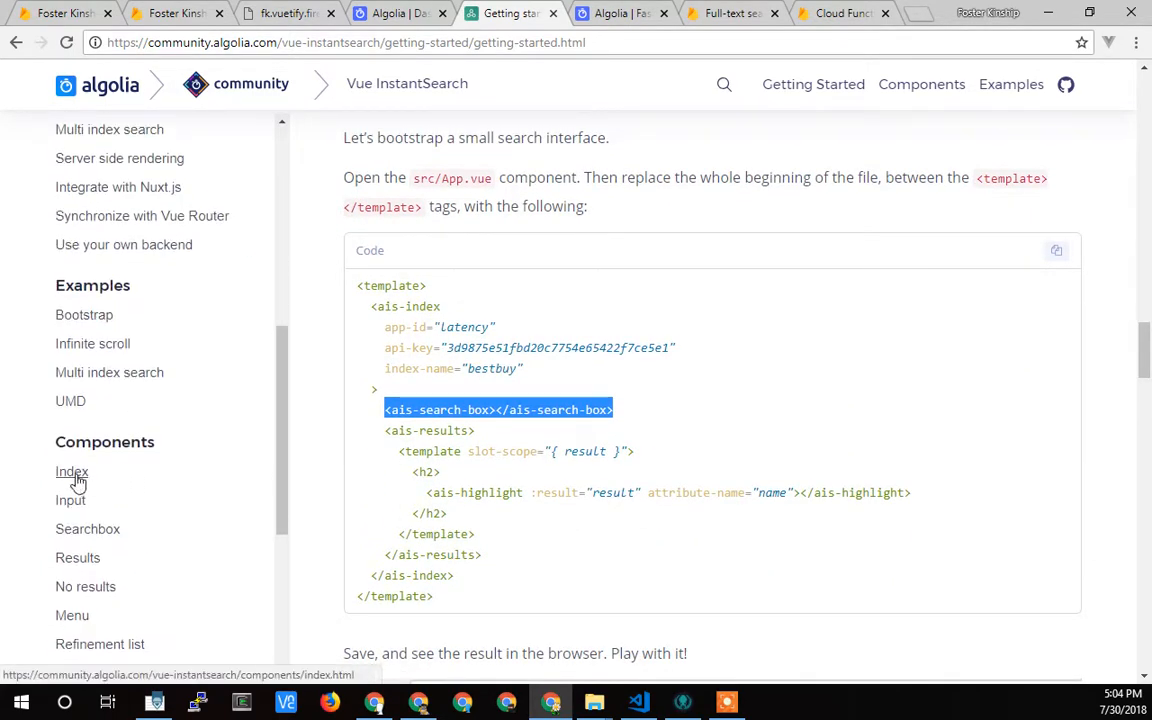
pyautogui.rightClick(71, 471)
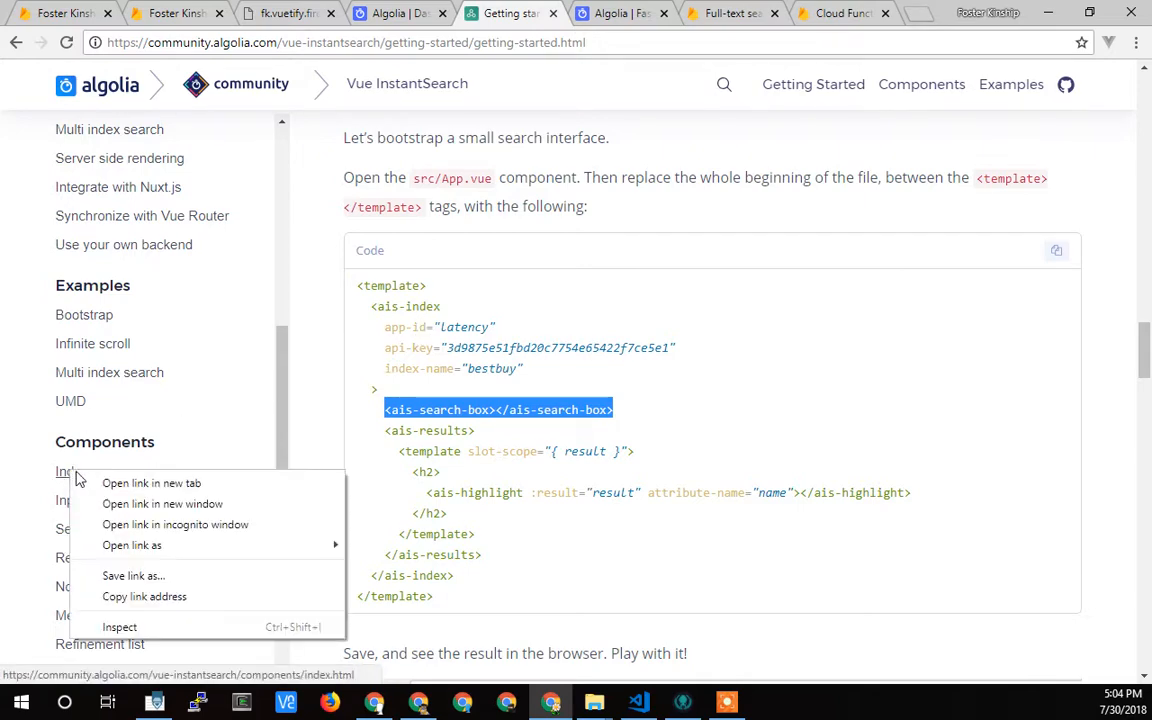
pyautogui.click(151, 483)
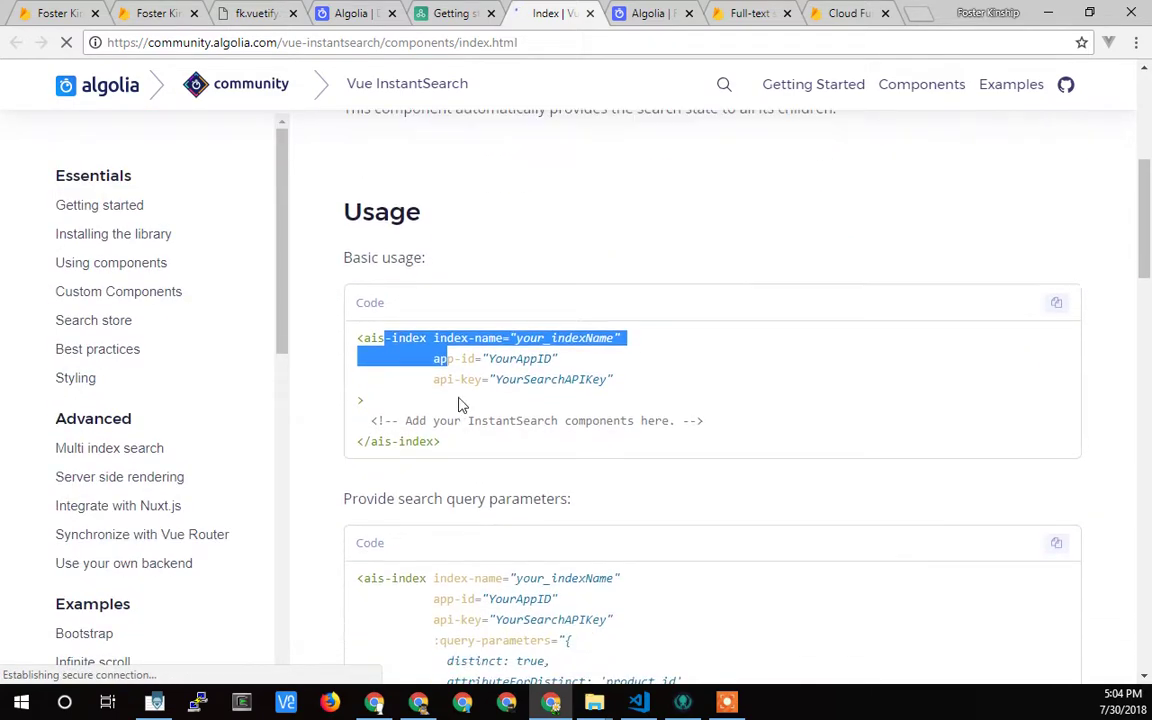
# Review the Index usage and props, picking out the query prop and the api-key attribute
pyautogui.scroll(-3)
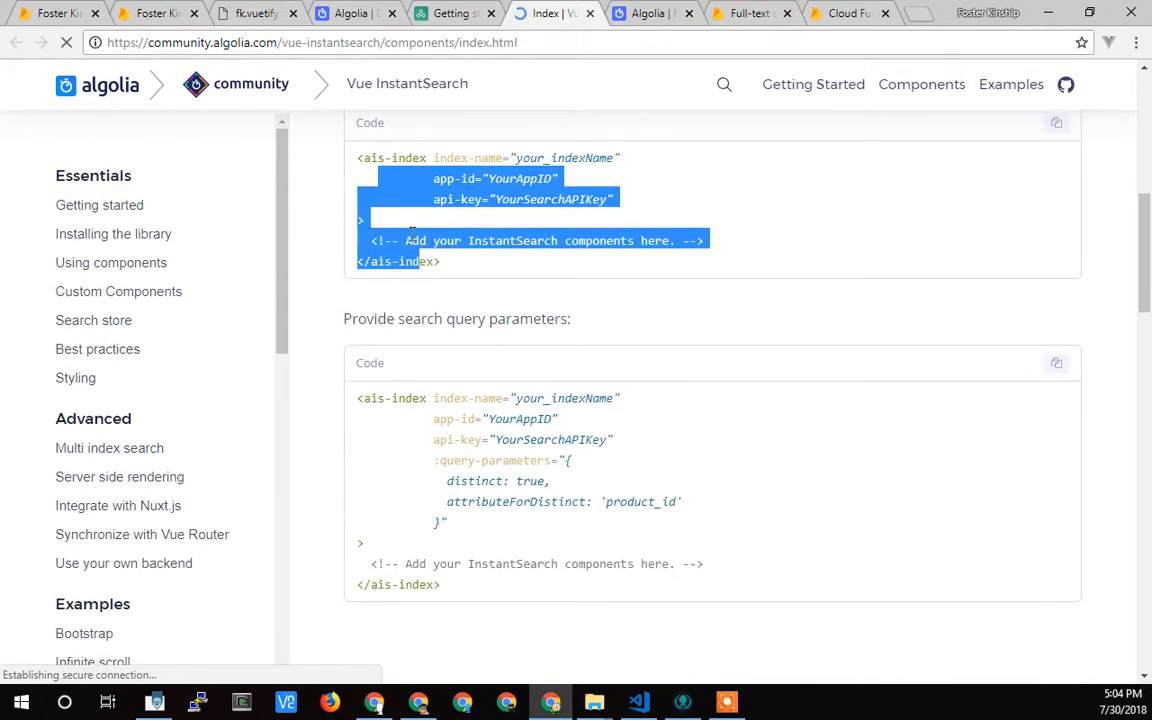
pyautogui.scroll(-3)
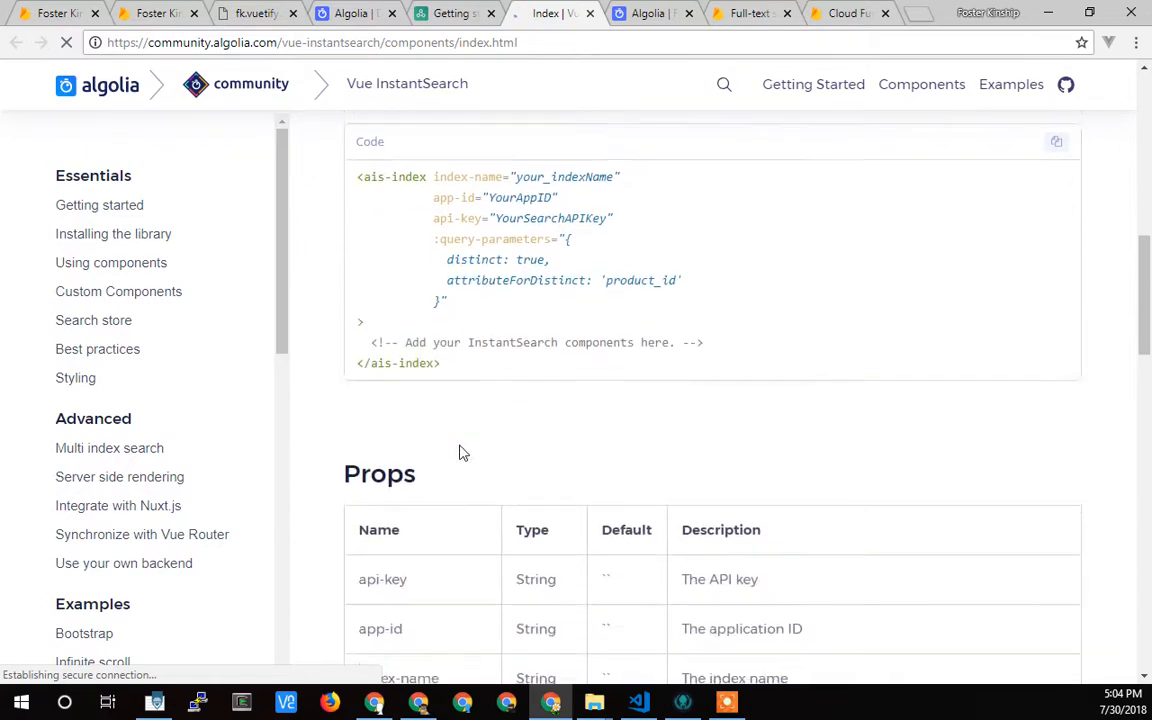
pyautogui.scroll(-3)
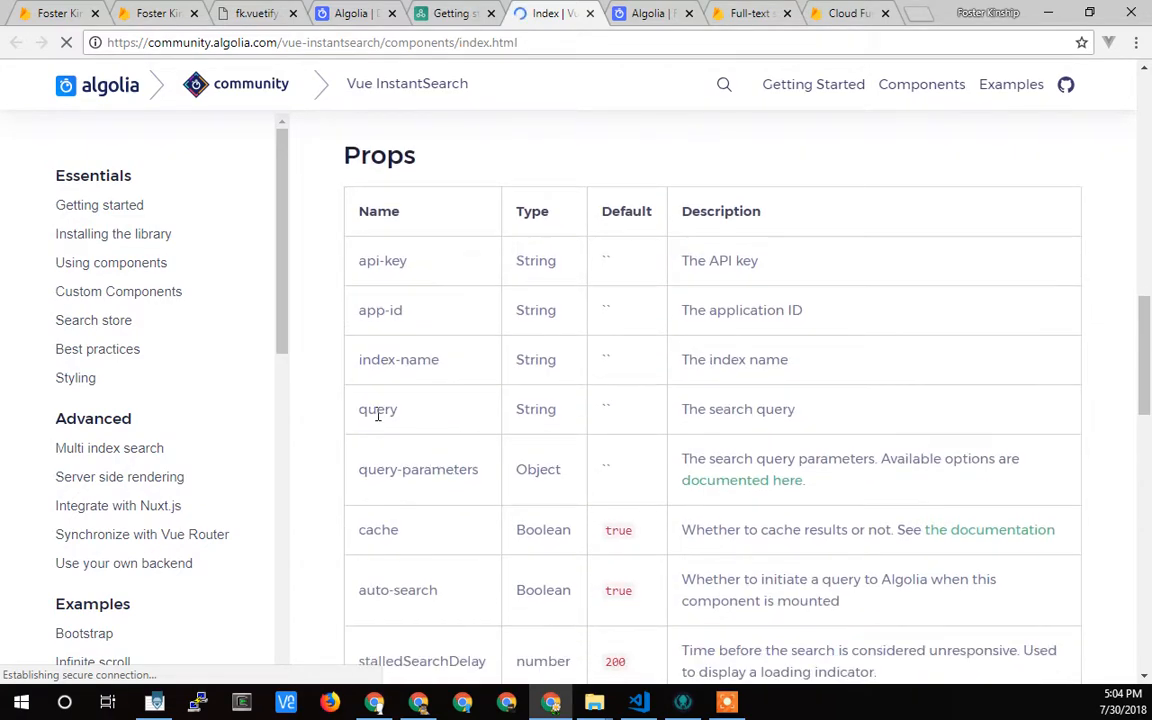
pyautogui.doubleClick(378, 409)
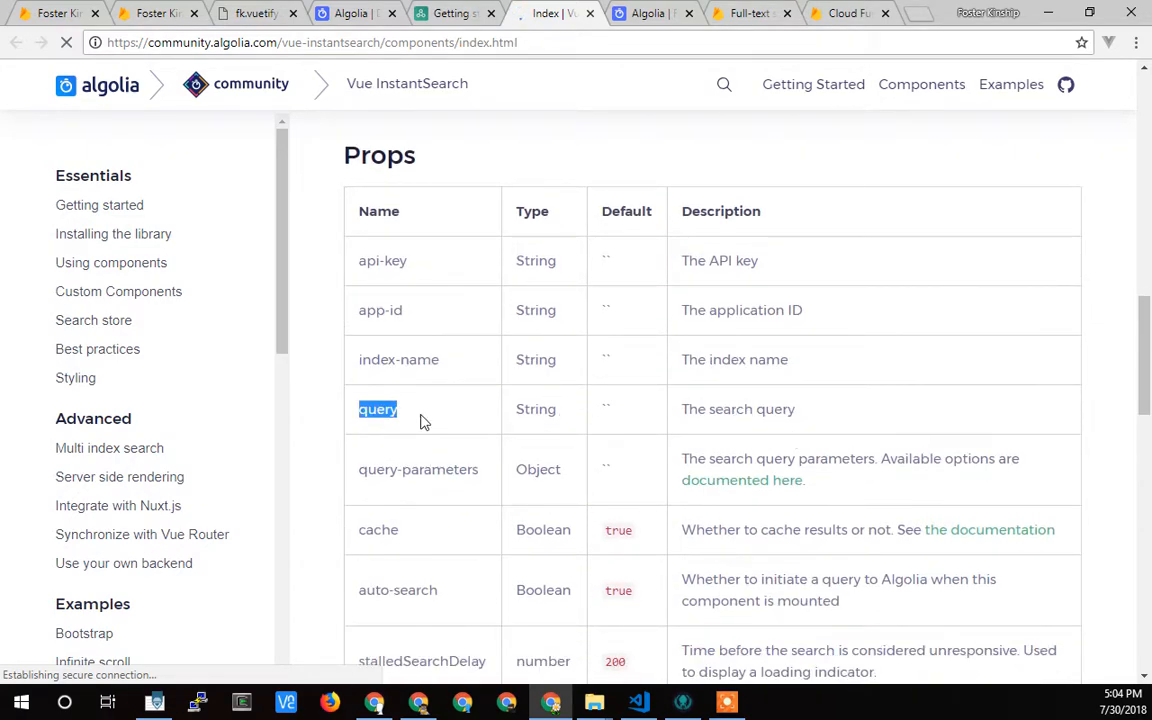
pyautogui.scroll(3)
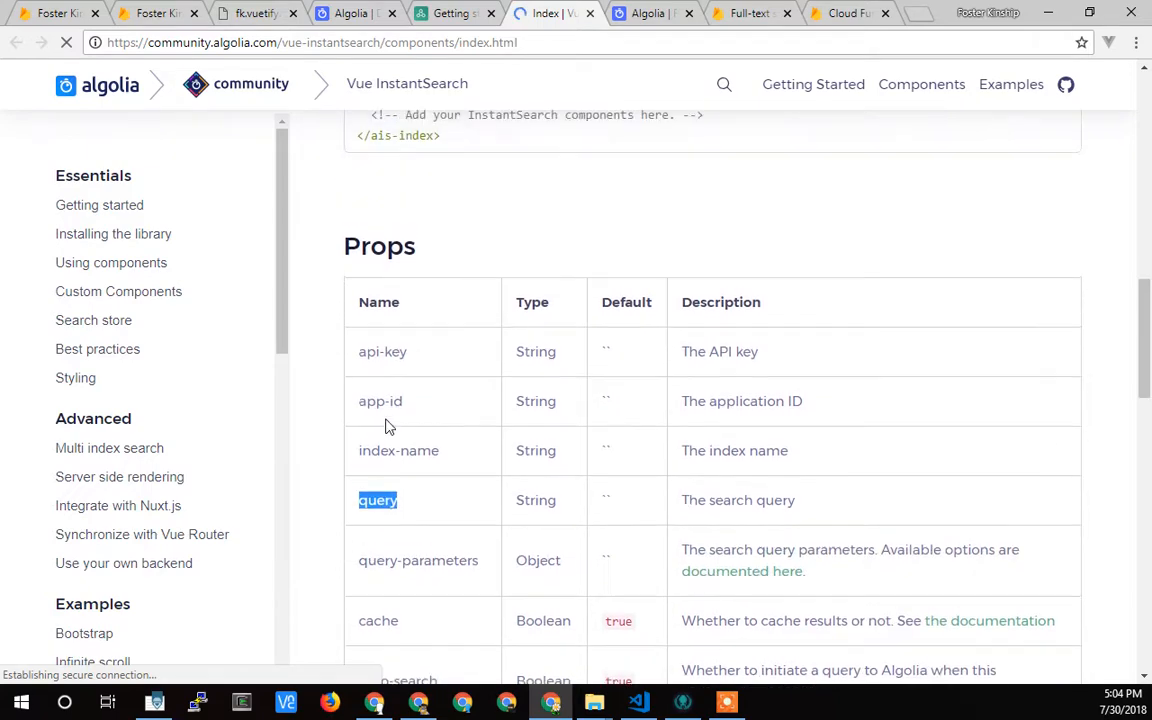
pyautogui.scroll(3)
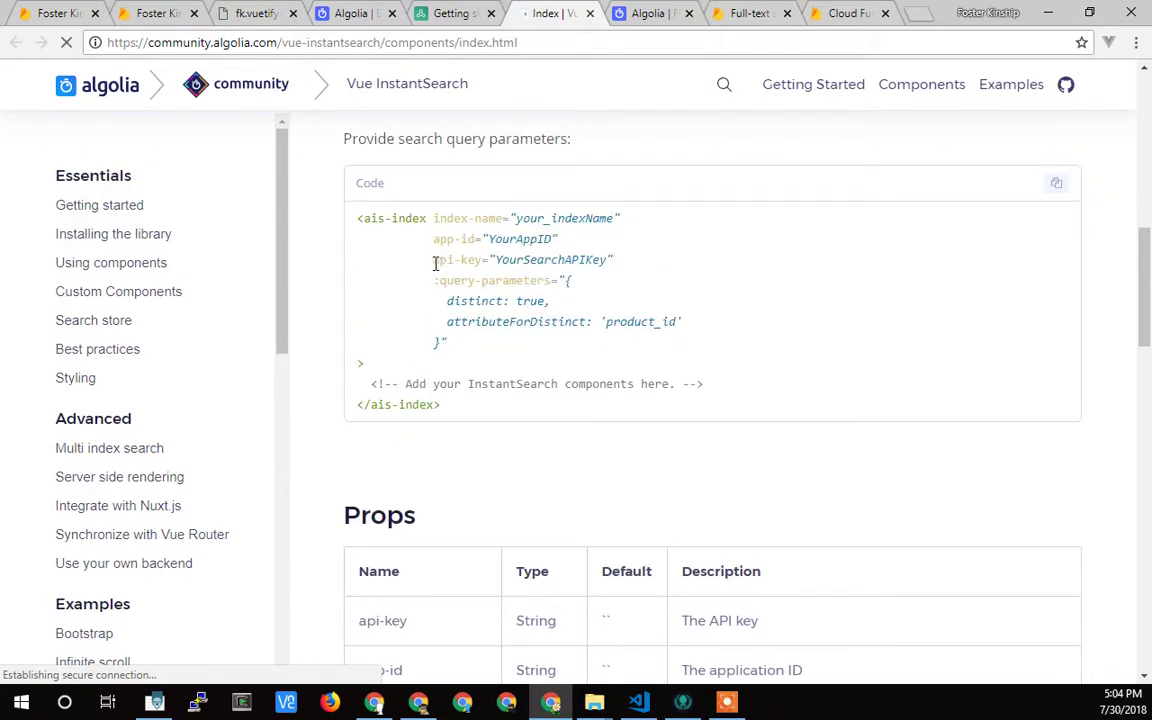
pyautogui.doubleClick(457, 259)
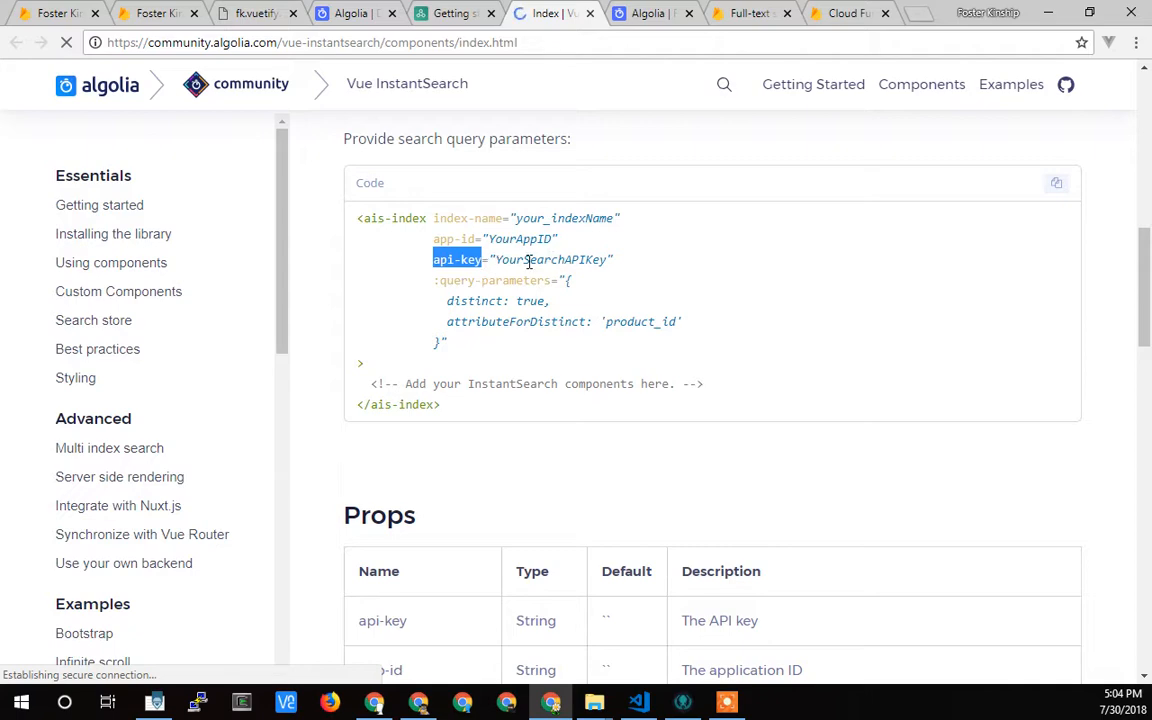
pyautogui.click(638, 701)
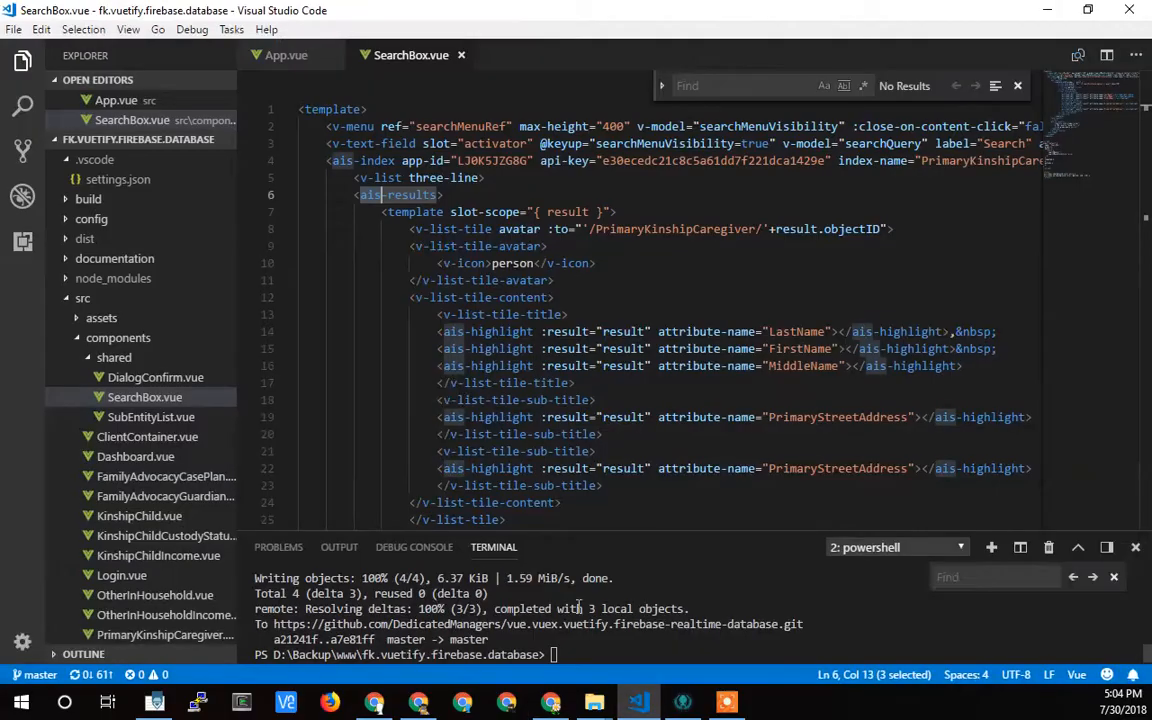
pyautogui.click(393, 195)
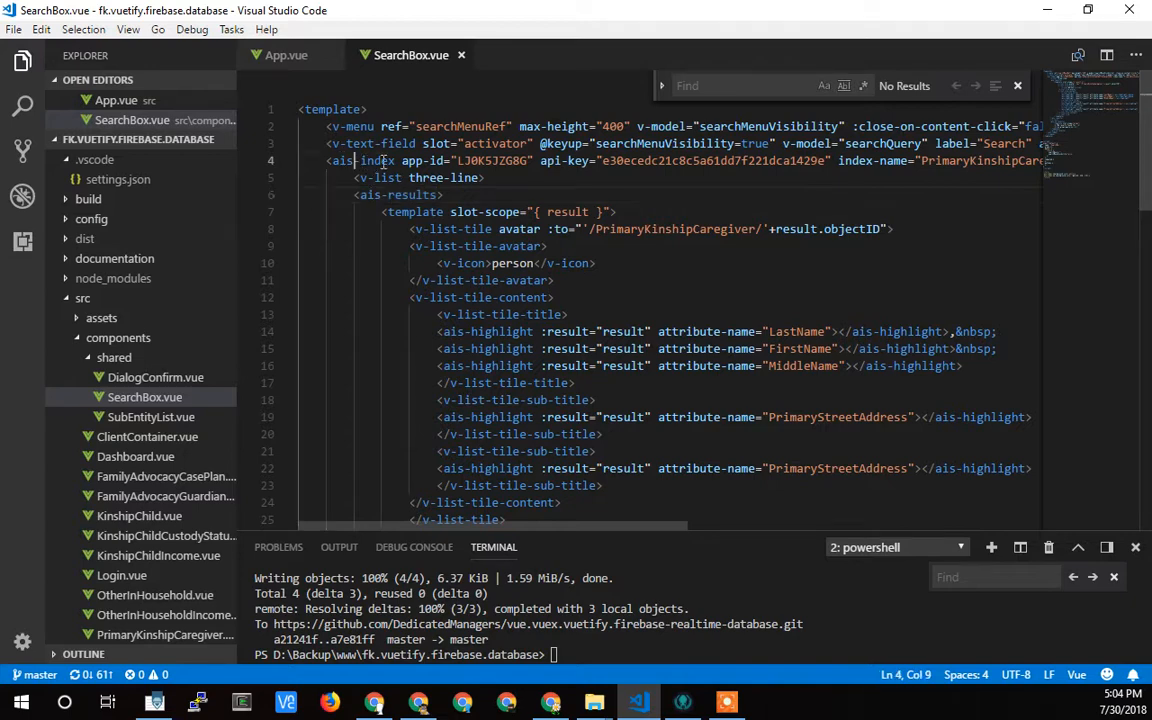
pyautogui.doubleClick(375, 160)
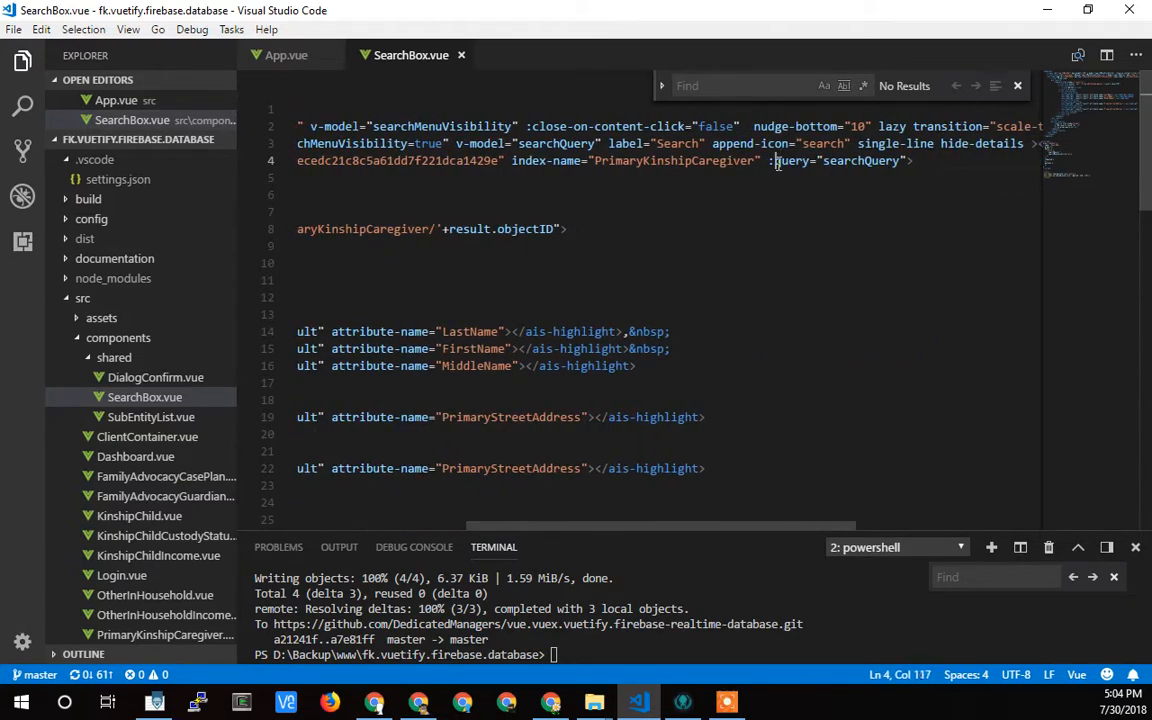
pyautogui.doubleClick(860, 160)
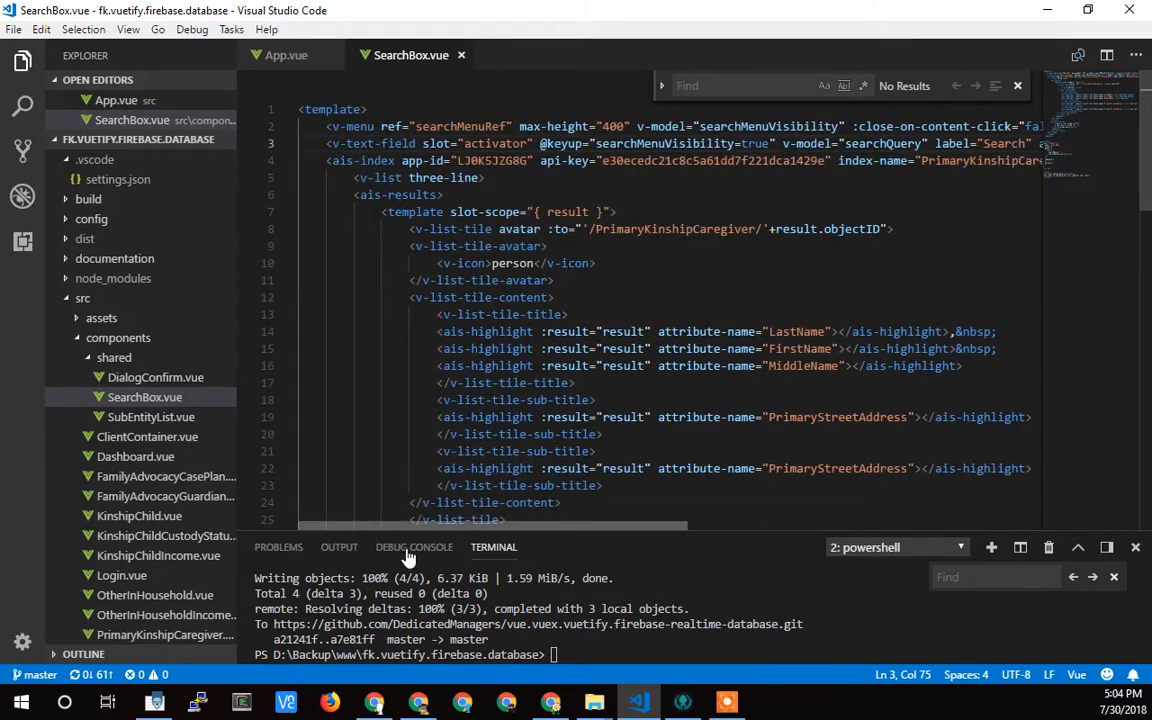
pyautogui.doubleClick(380, 143)
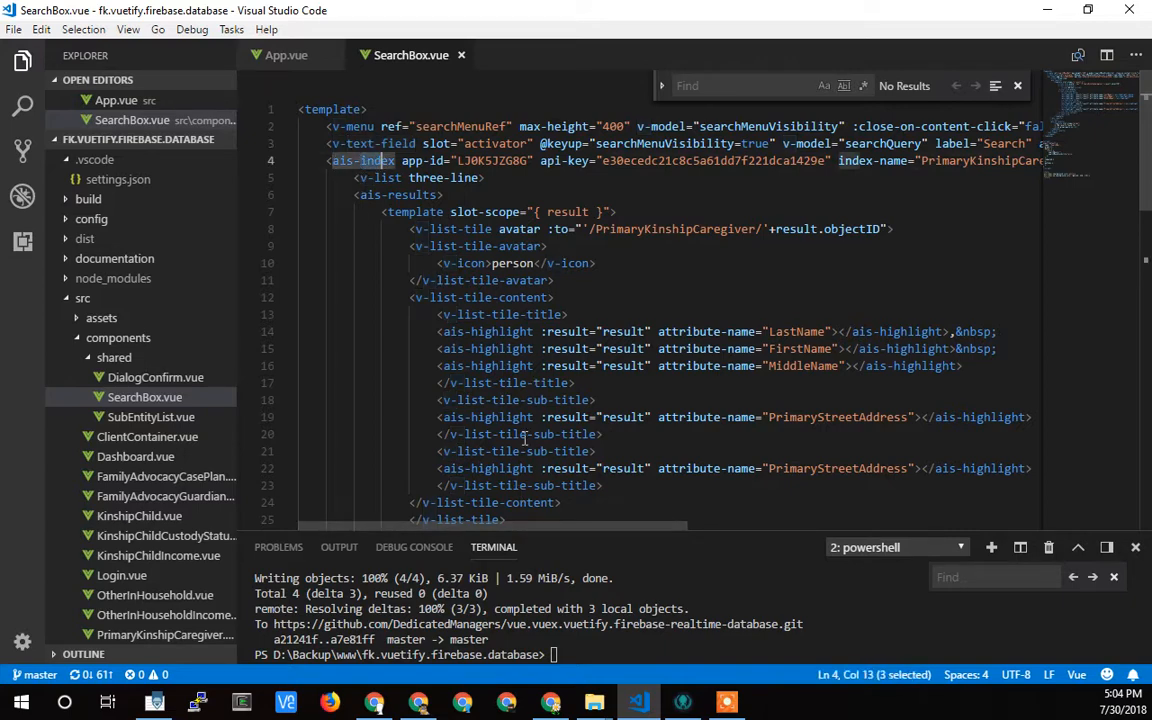
pyautogui.hscroll(3)
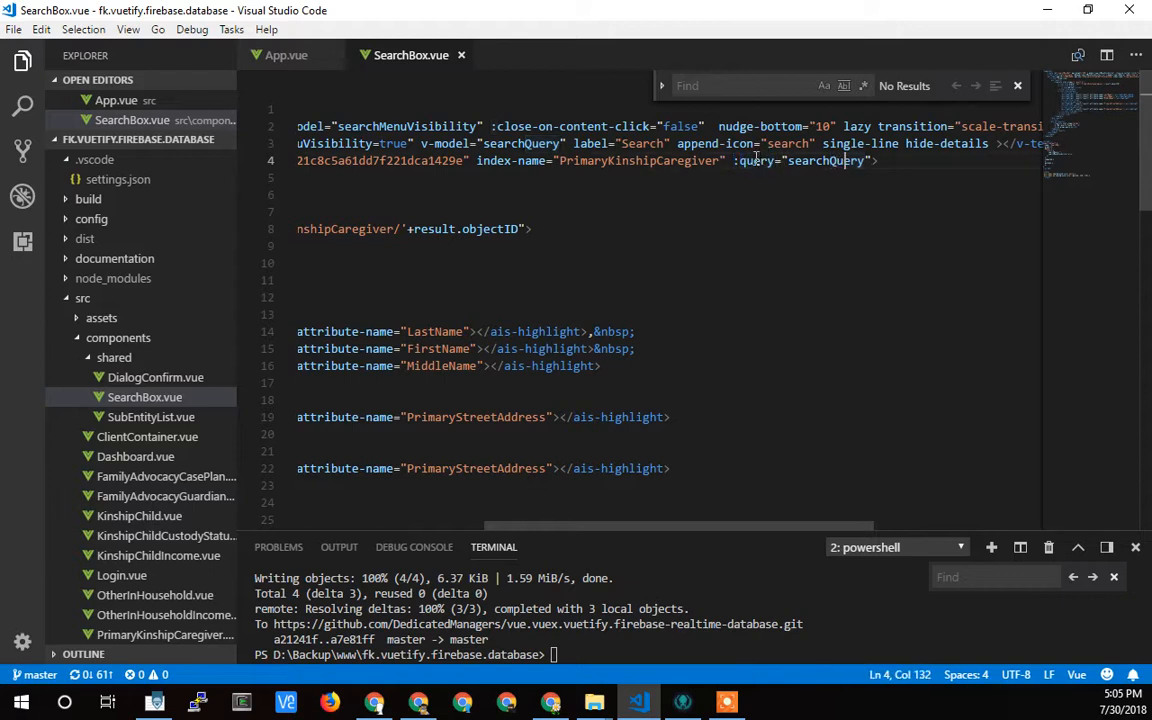
pyautogui.doubleClick(826, 160)
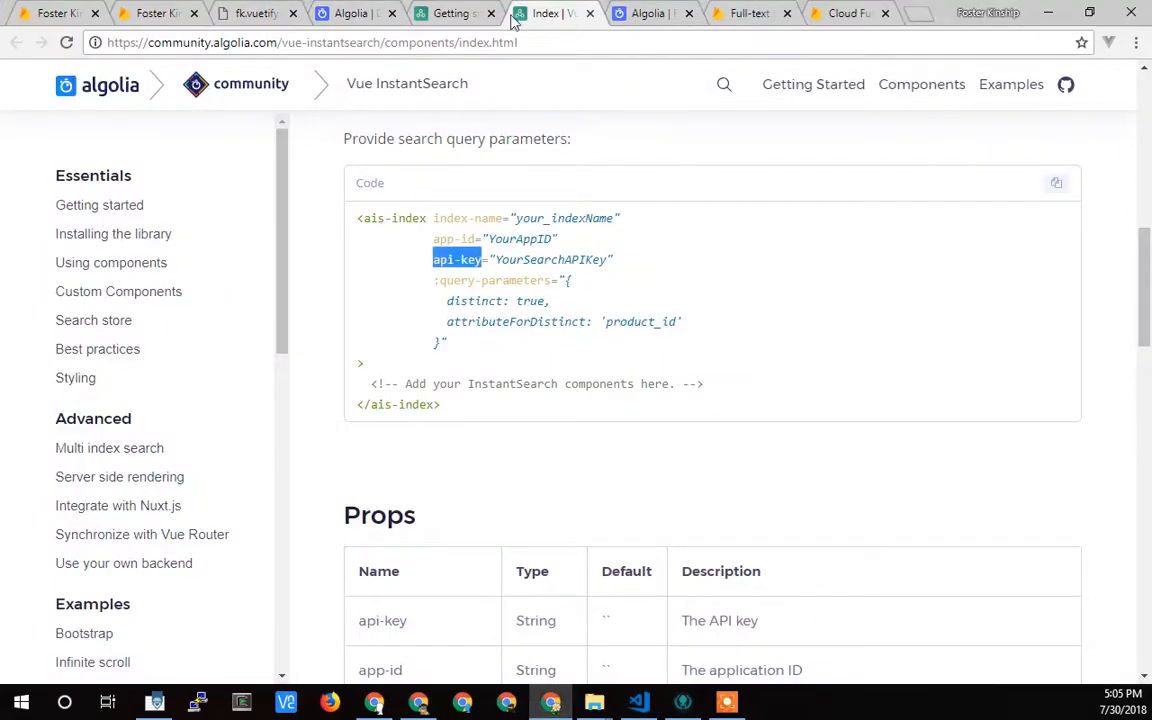
# Return to the getting-started guide and try 'mp3' against the demo's sample product results
pyautogui.click(450, 13)
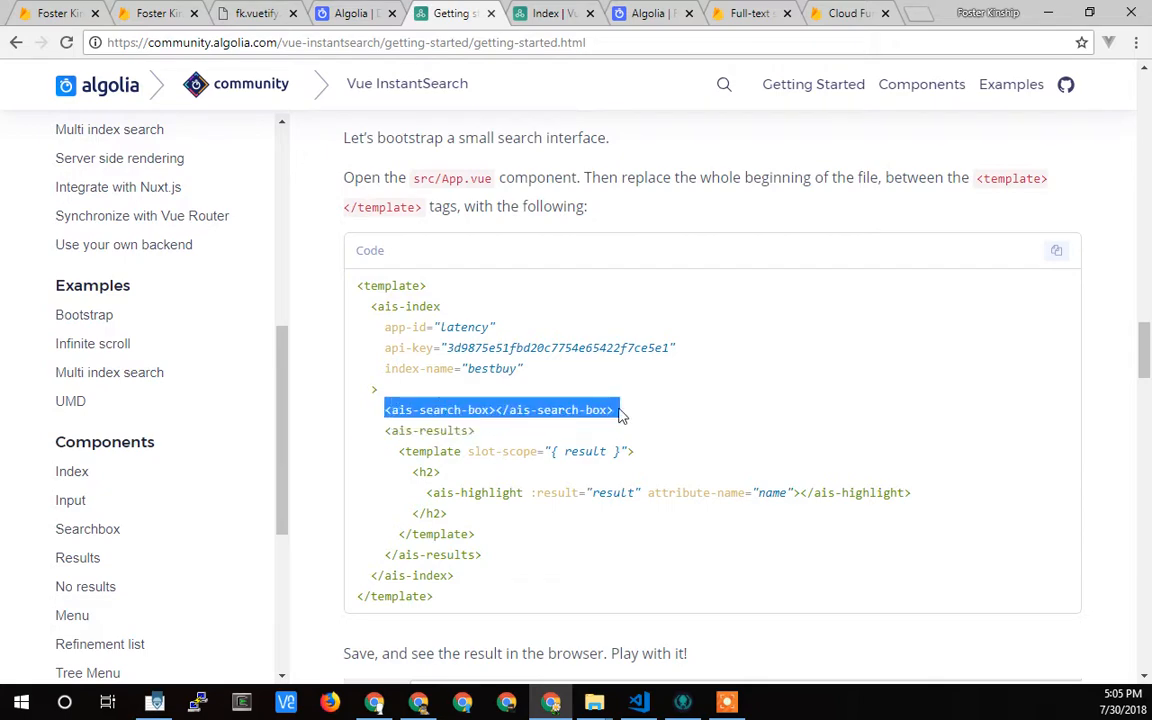
pyautogui.scroll(-3)
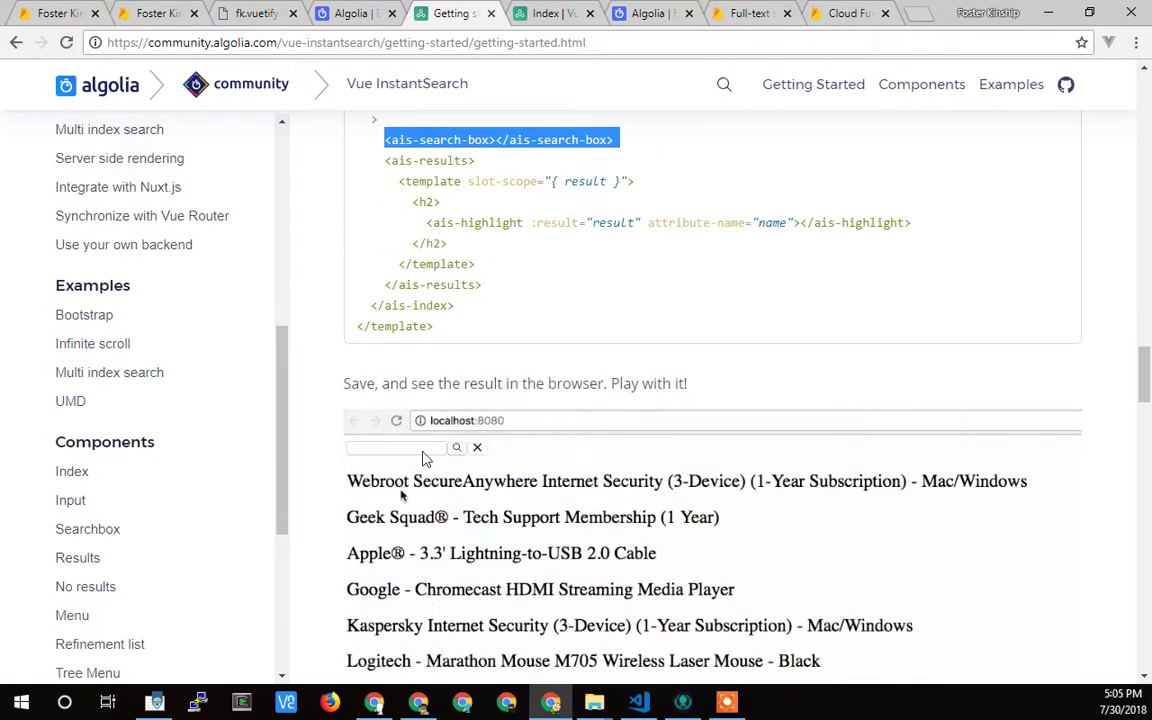
pyautogui.write('mp3')
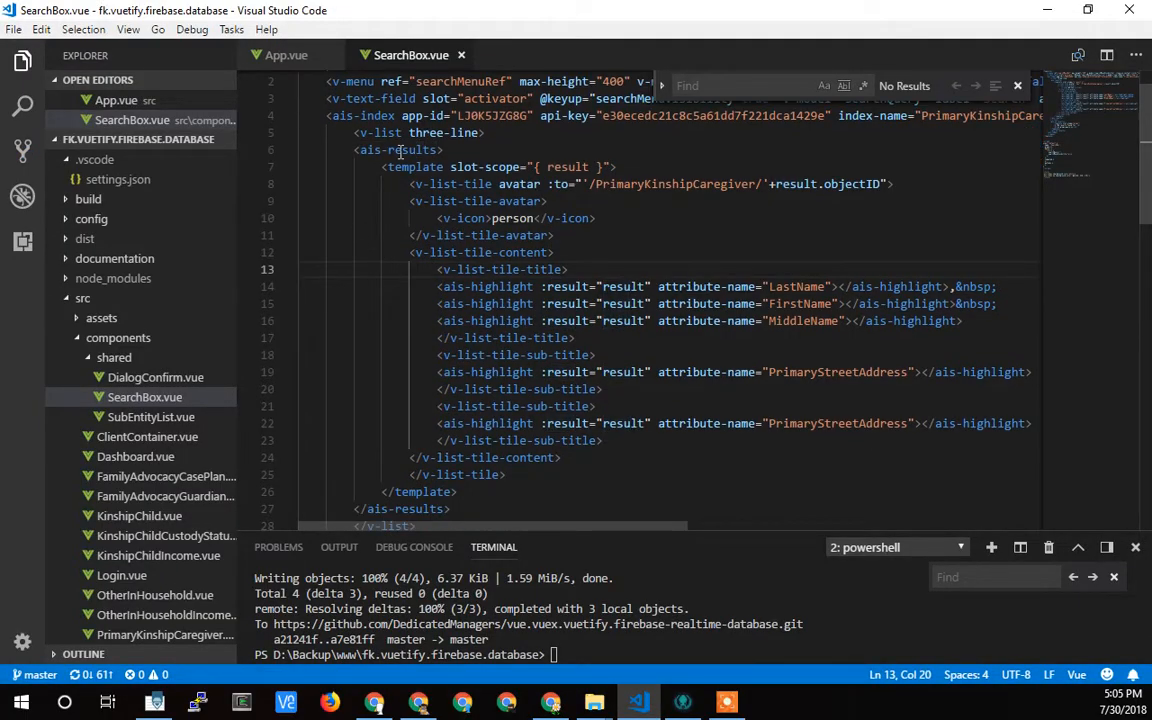
pyautogui.doubleClick(397, 150)
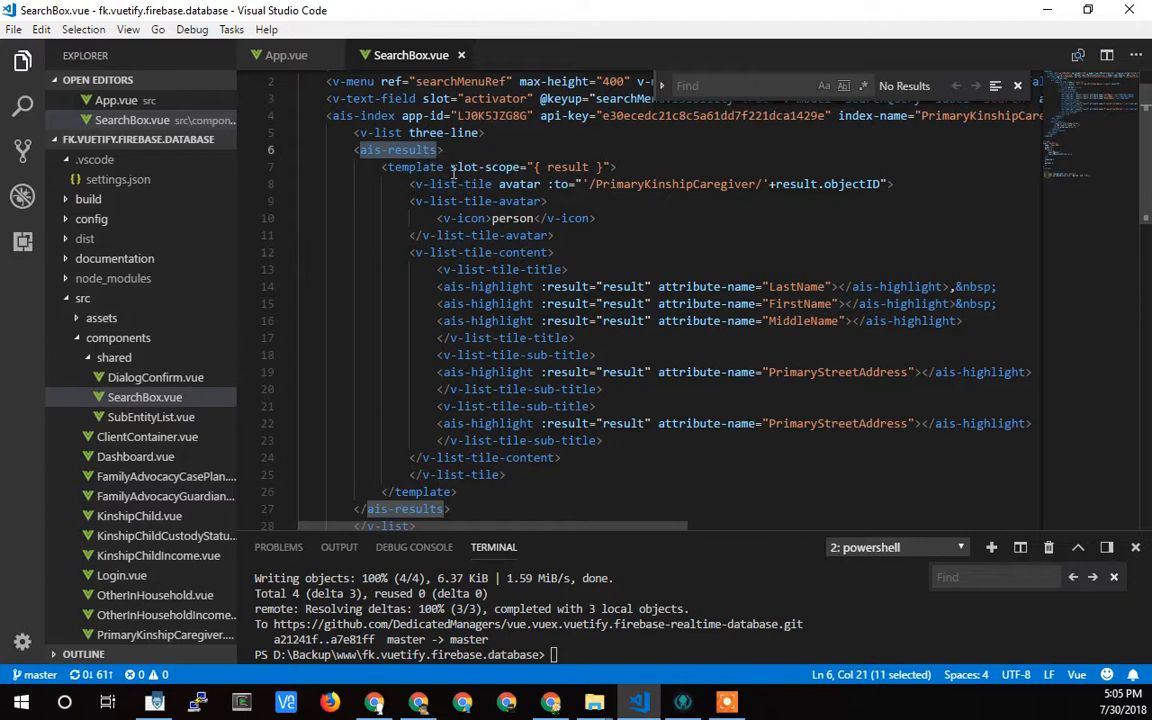
pyautogui.moveTo(635, 321)
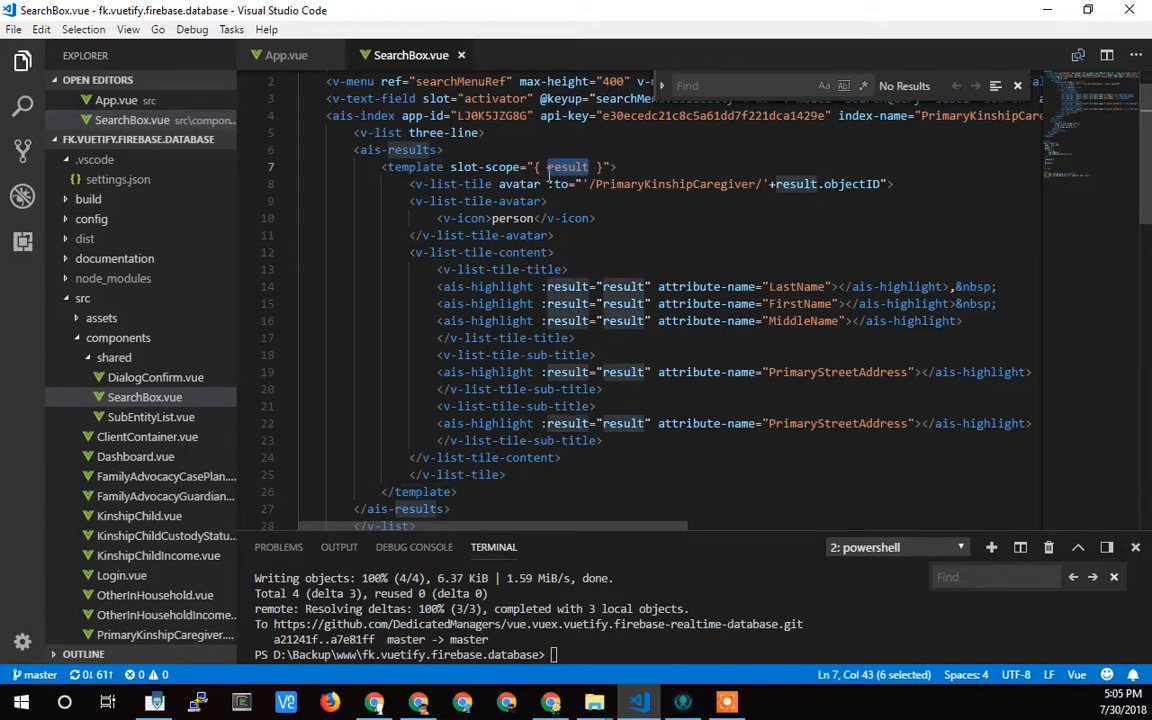
pyautogui.moveTo(568, 236)
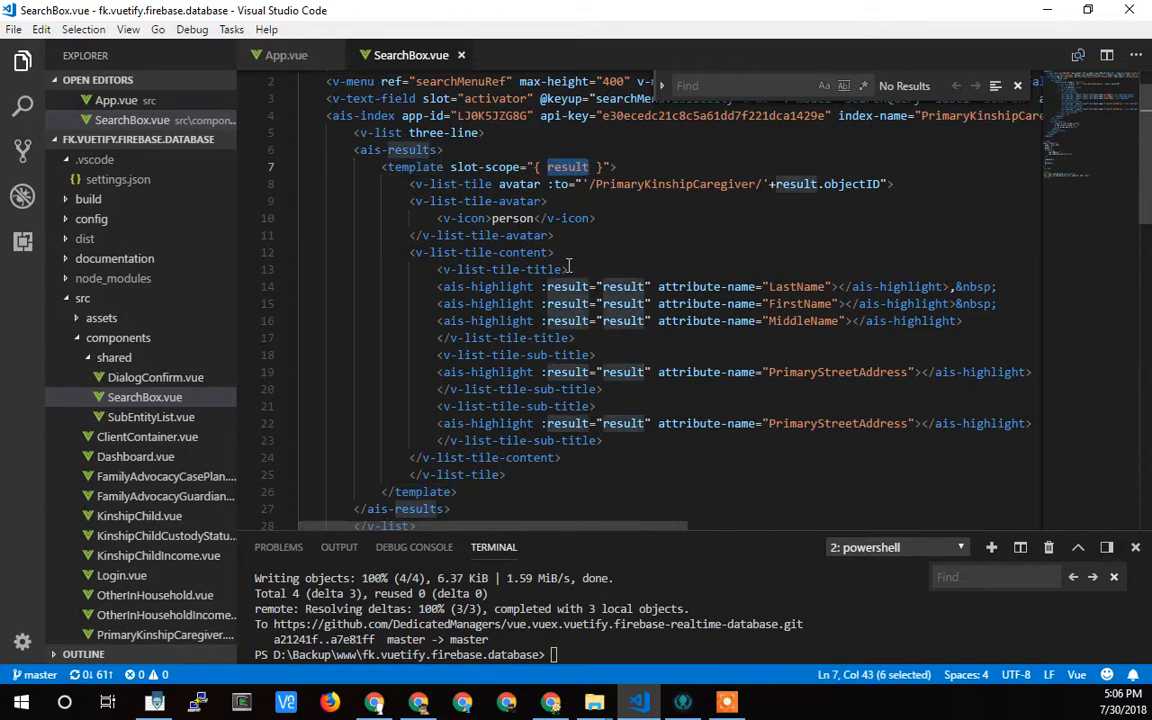
pyautogui.scroll(3)
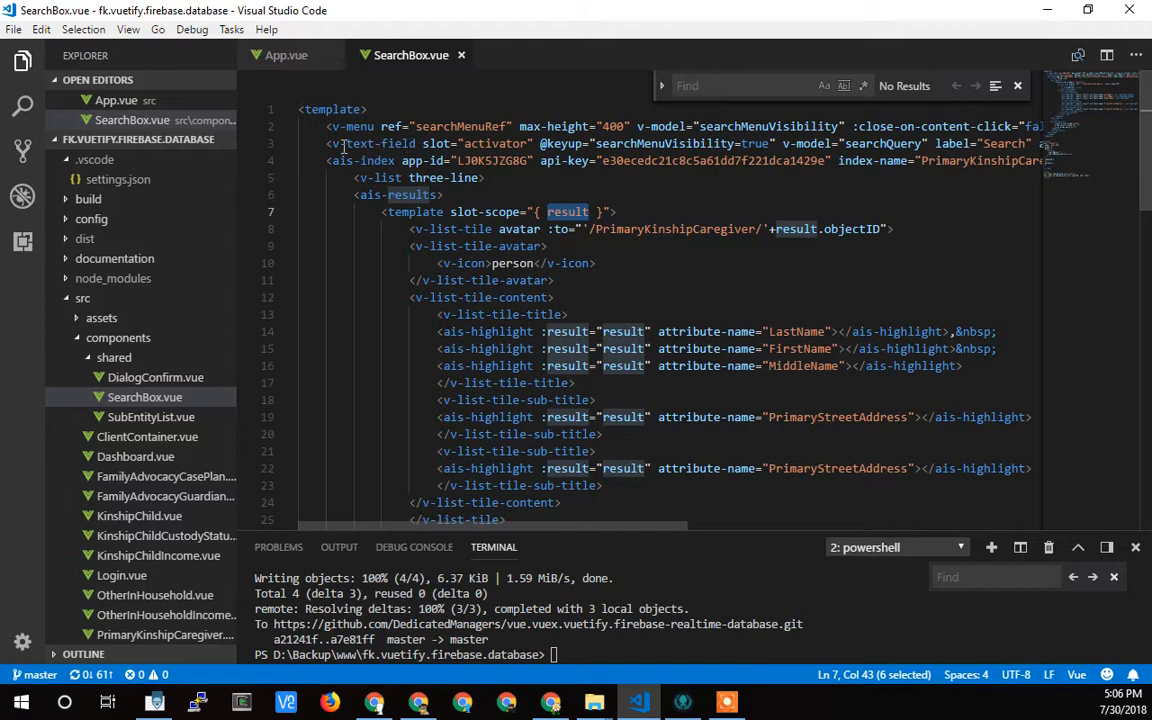
pyautogui.doubleClick(370, 143)
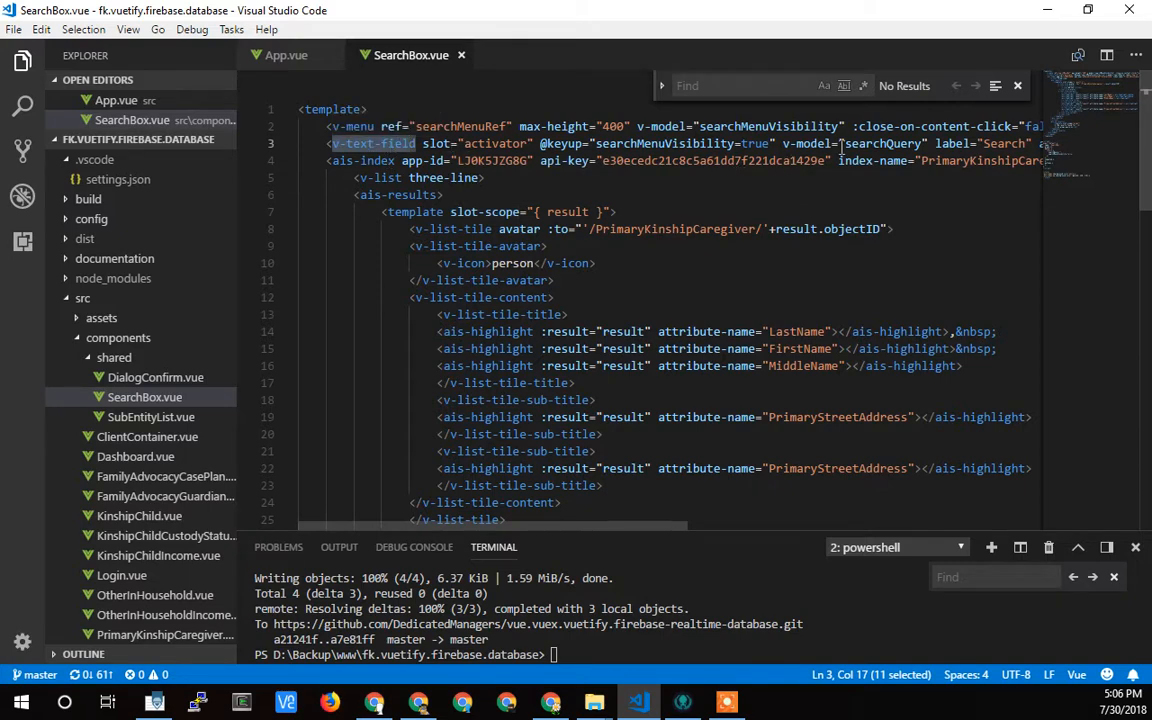
pyautogui.doubleClick(883, 143)
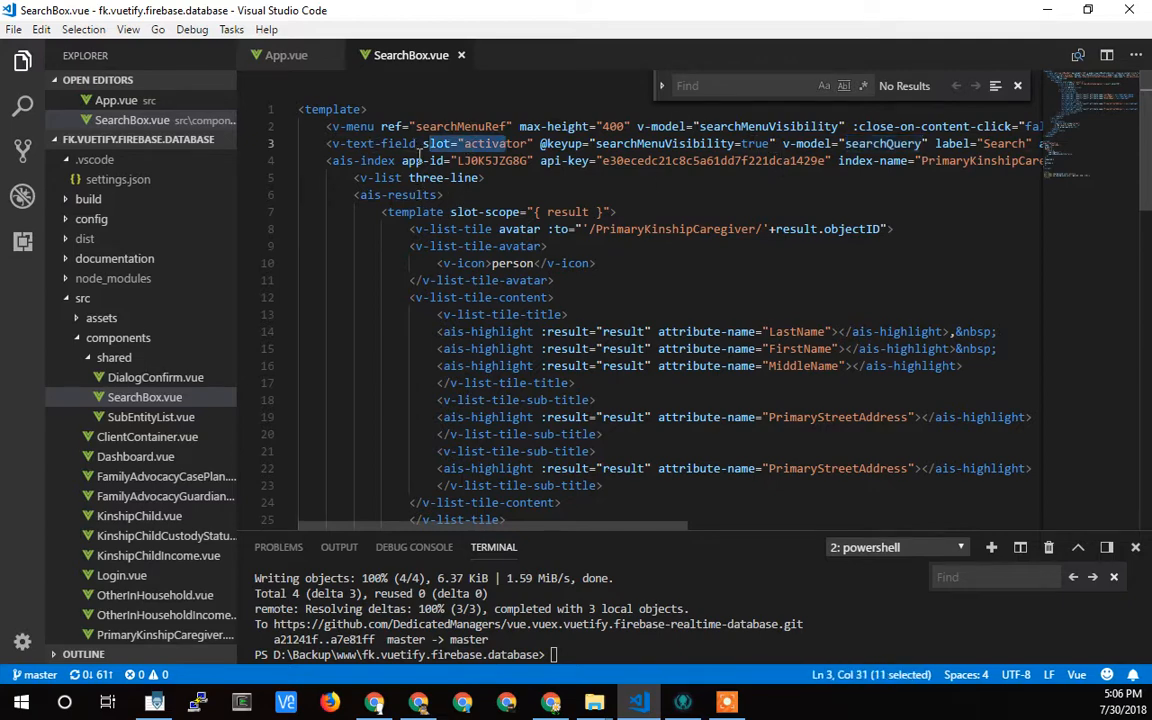
pyautogui.click(363, 143)
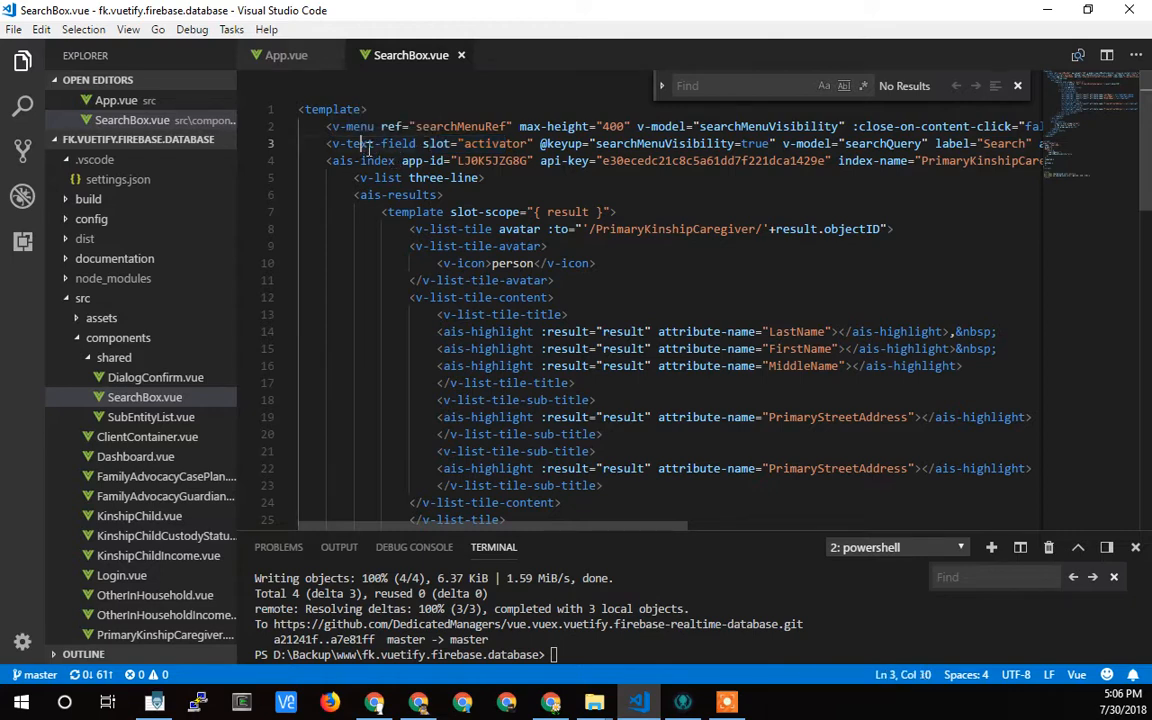
pyautogui.doubleClick(375, 143)
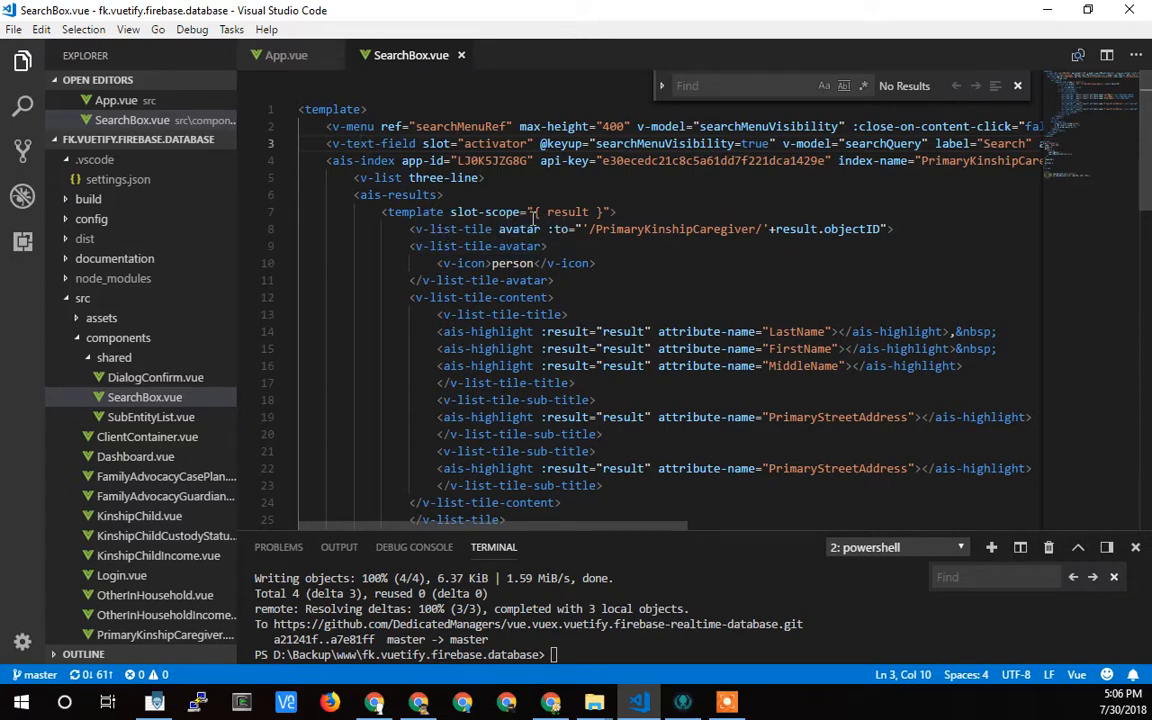
pyautogui.doubleClick(390, 194)
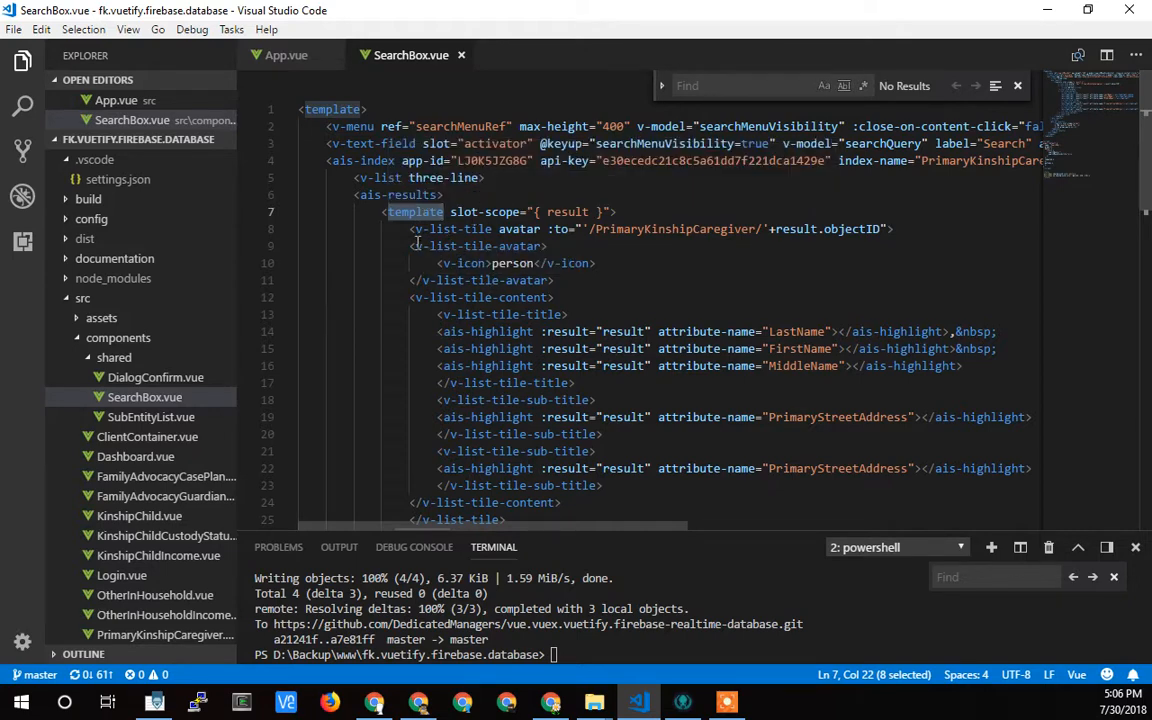
pyautogui.doubleClick(567, 211)
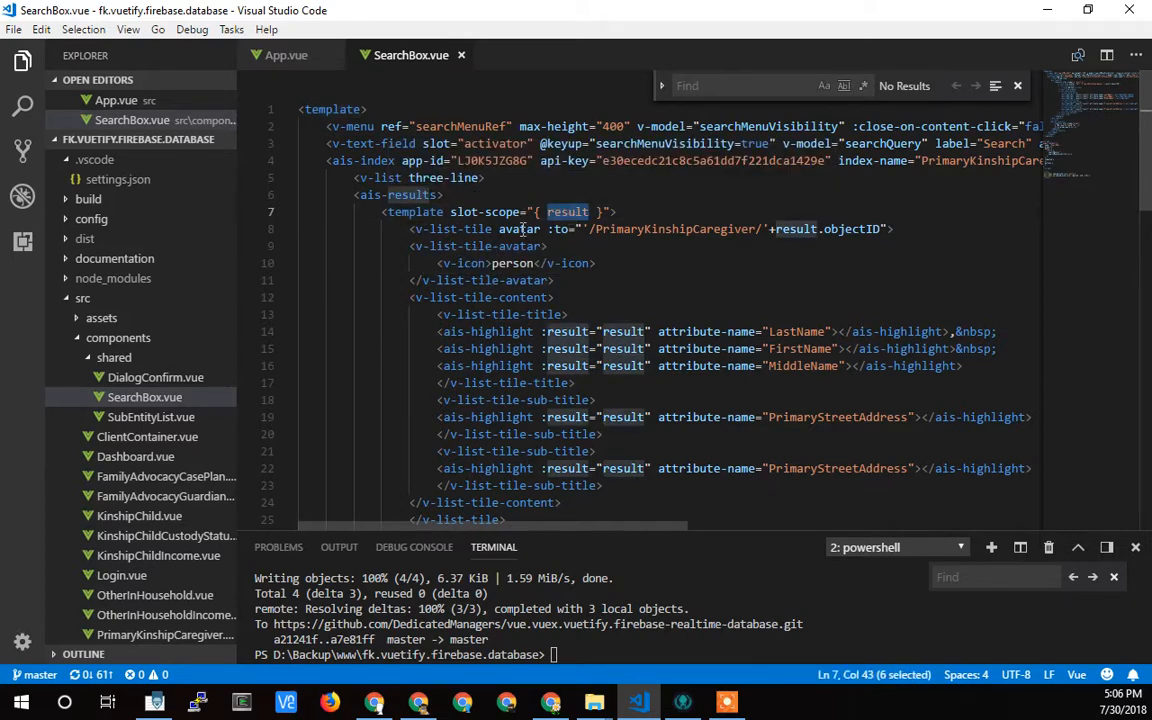
pyautogui.doubleClick(480, 211)
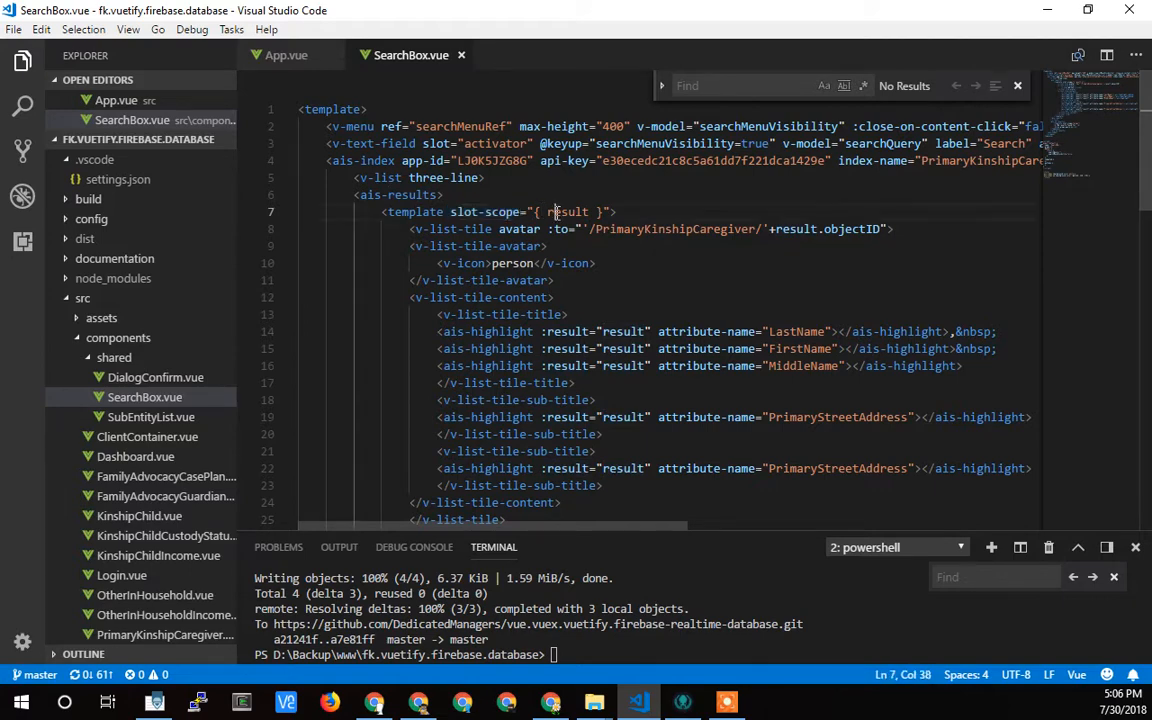
pyautogui.doubleClick(567, 211)
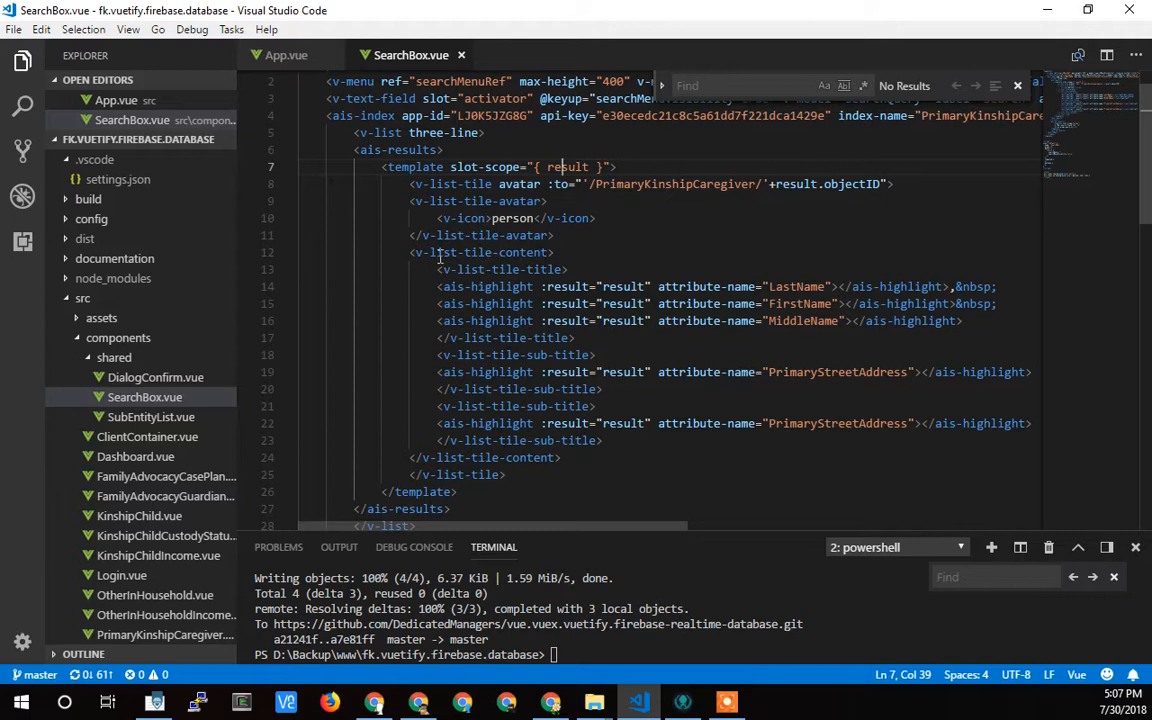
pyautogui.moveTo(530, 337)
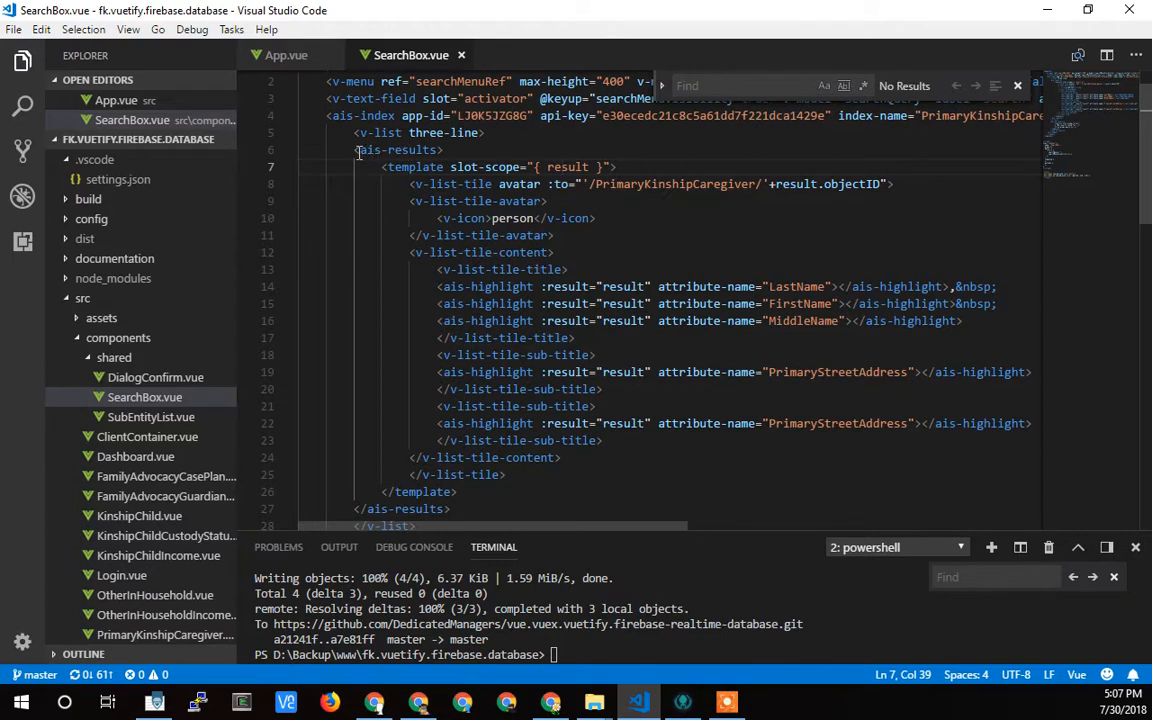
pyautogui.doubleClick(398, 149)
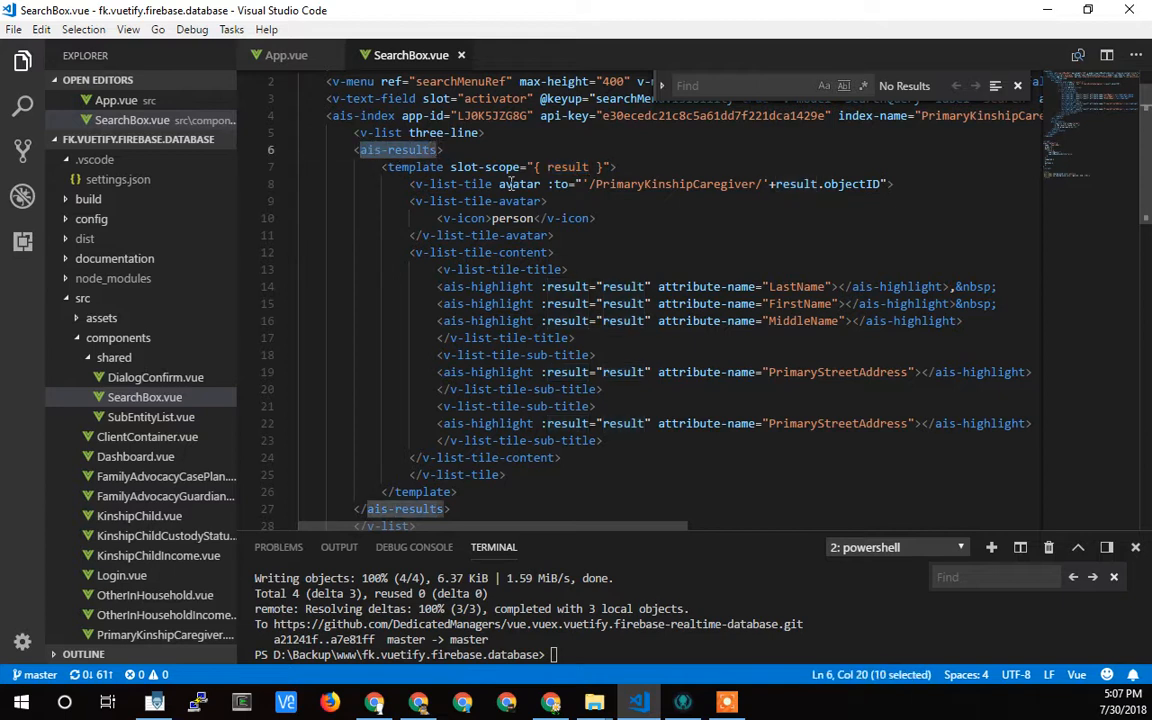
pyautogui.click(565, 184)
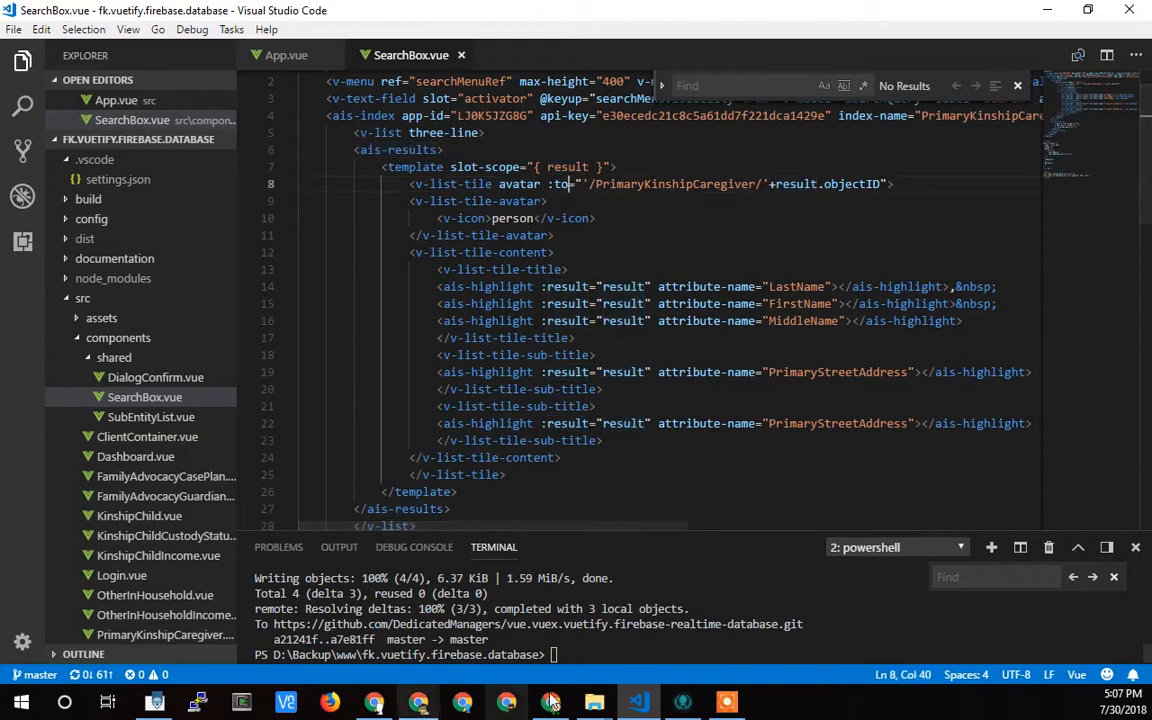
pyautogui.click(254, 12)
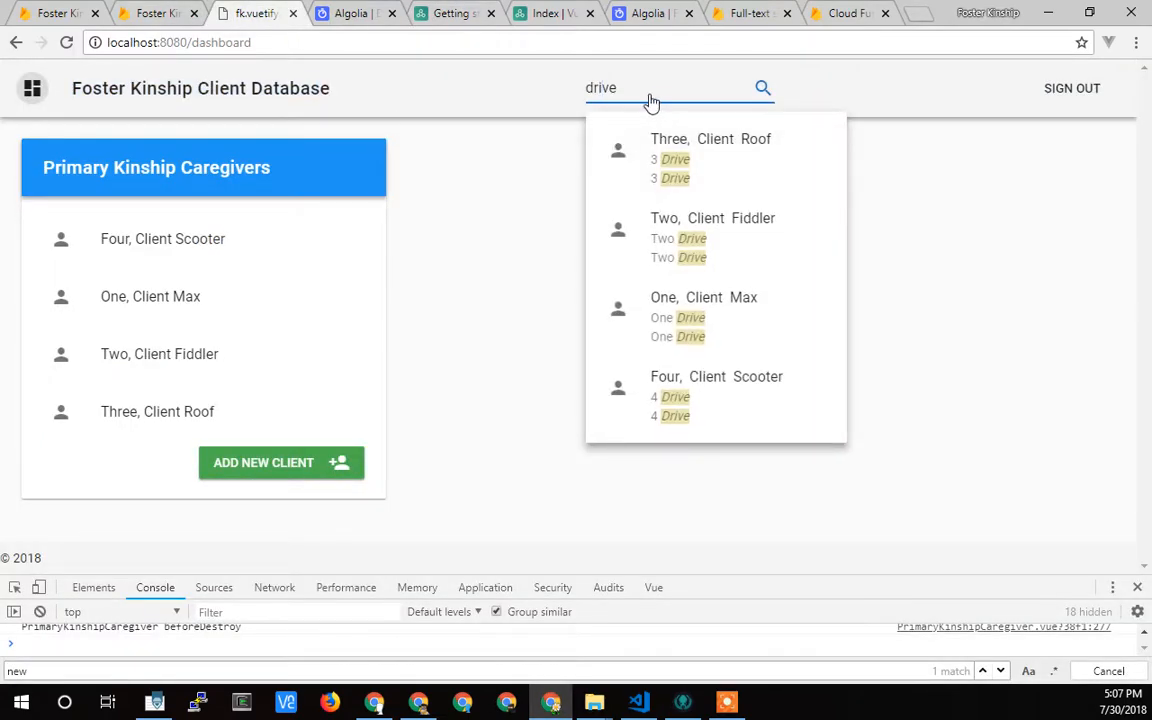
pyautogui.moveTo(678, 160)
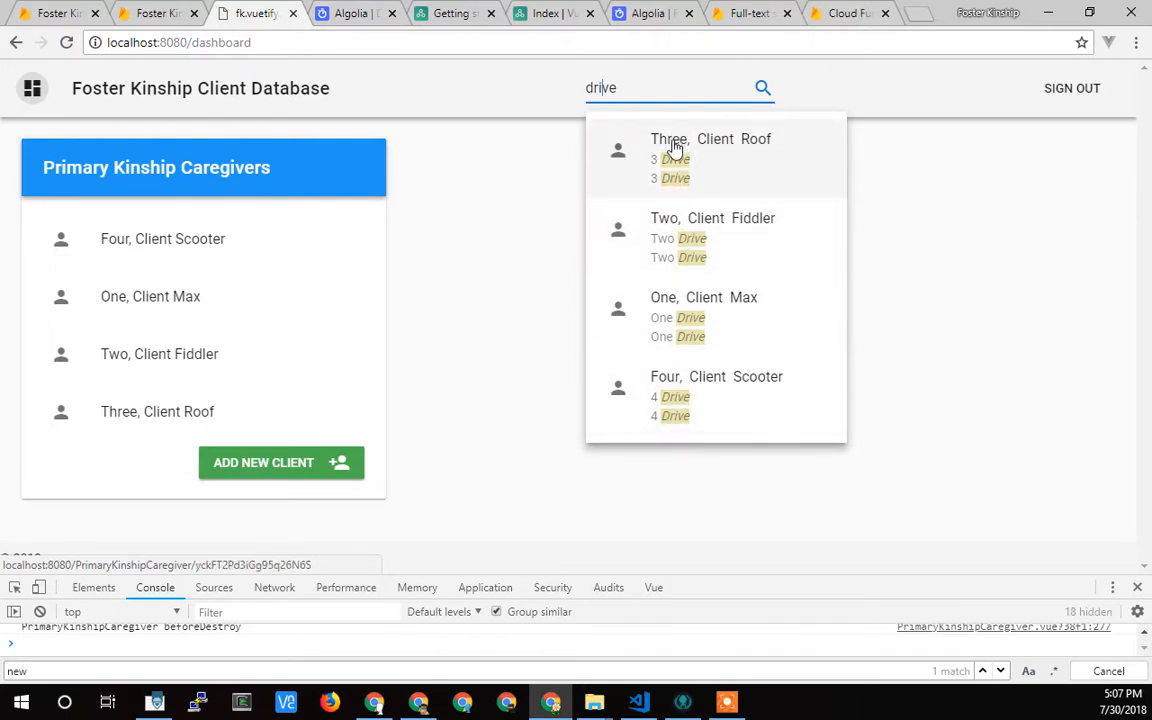
pyautogui.moveTo(708, 161)
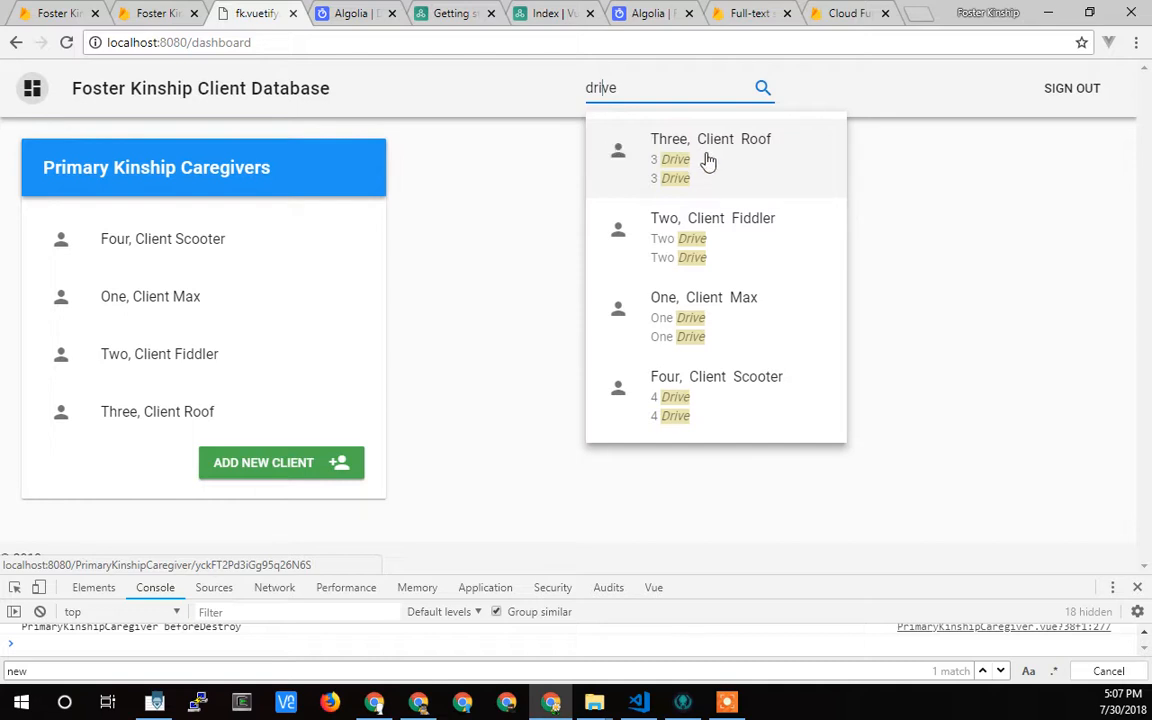
pyautogui.moveTo(681, 155)
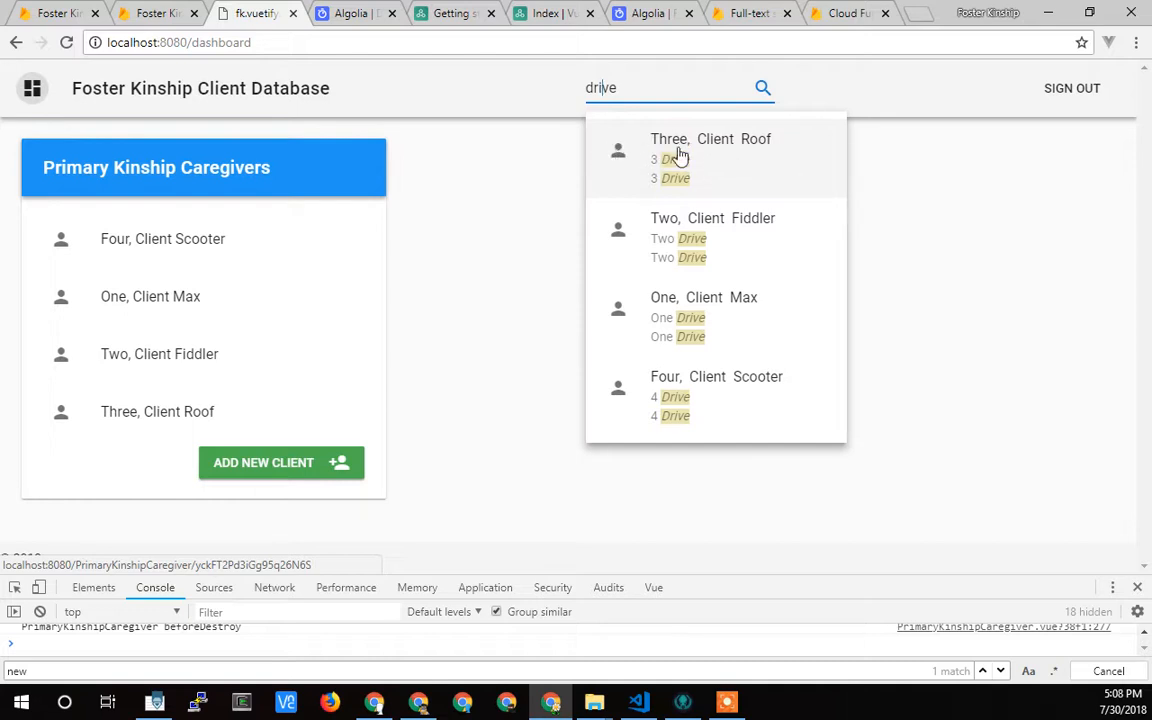
pyautogui.moveTo(708, 158)
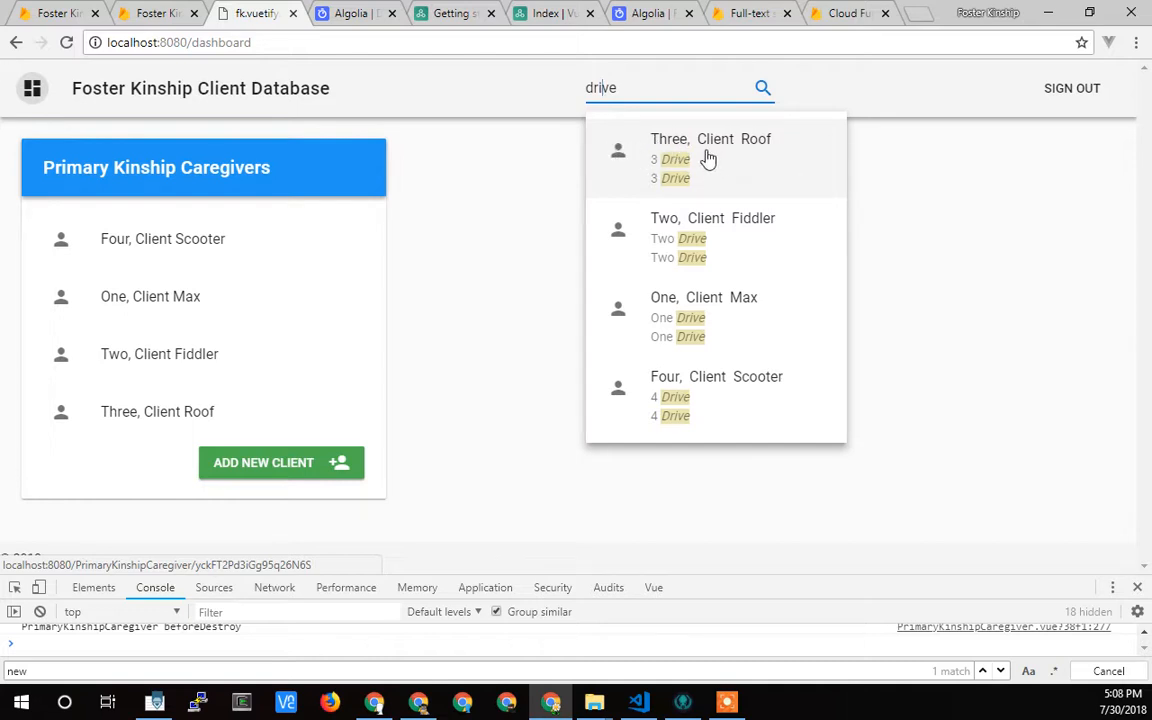
pyautogui.moveTo(616, 140)
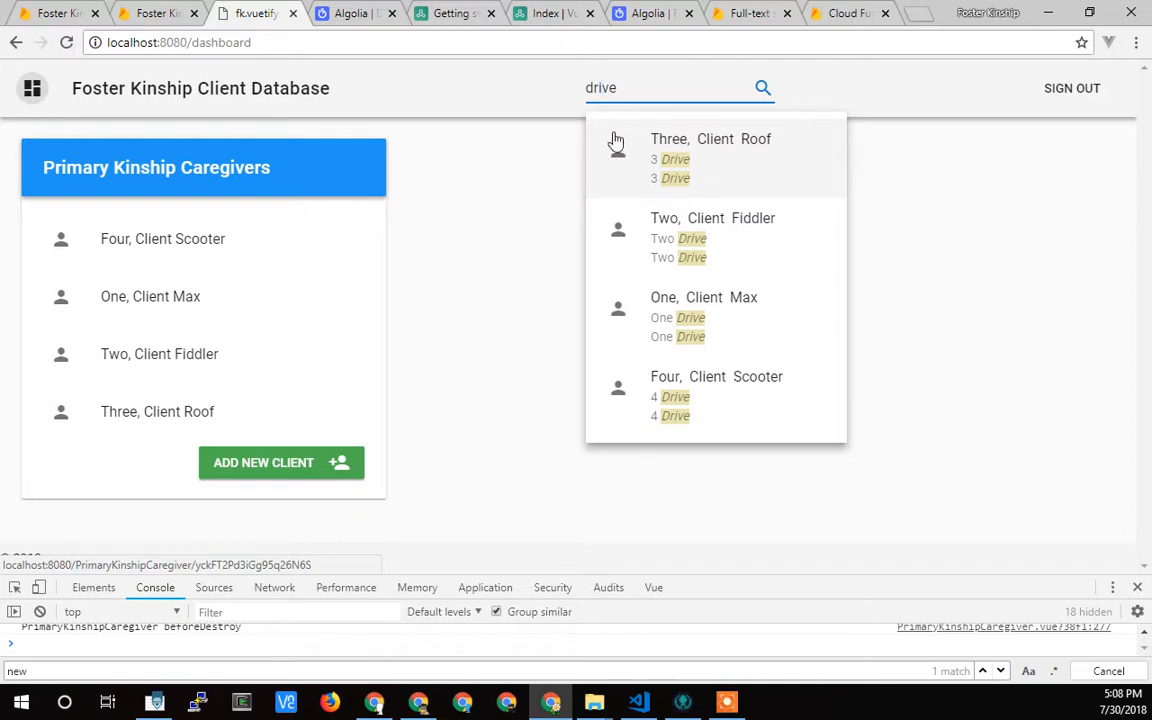
pyautogui.moveTo(698, 153)
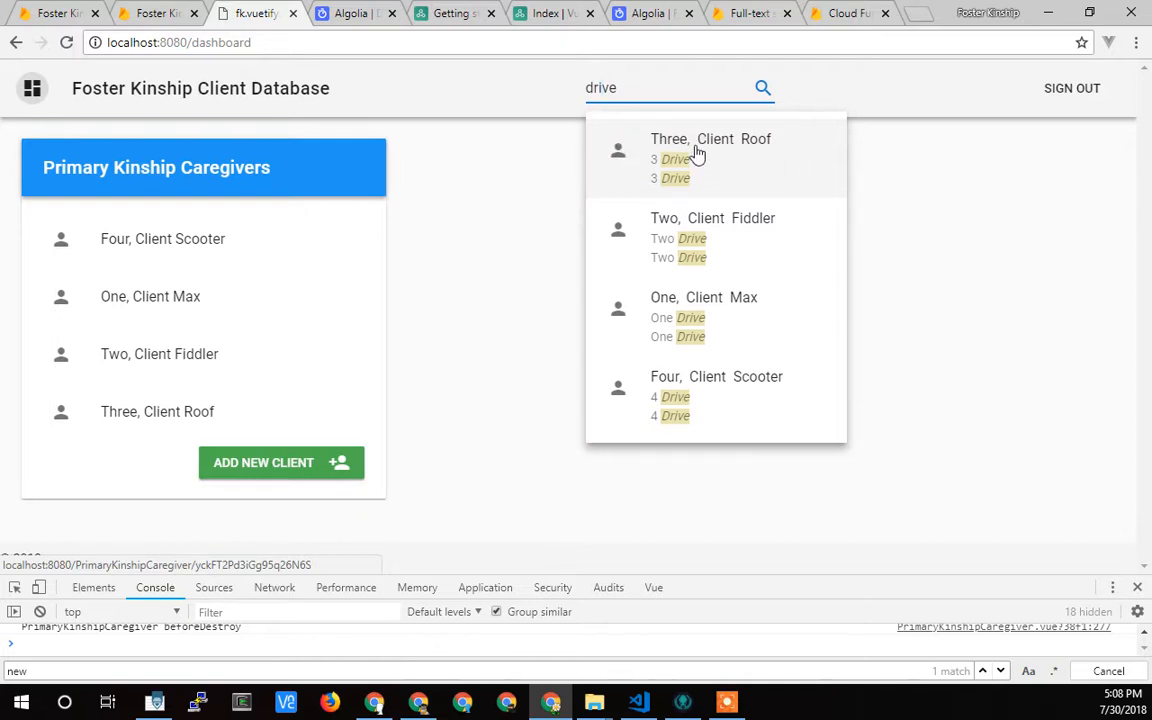
pyautogui.moveTo(683, 157)
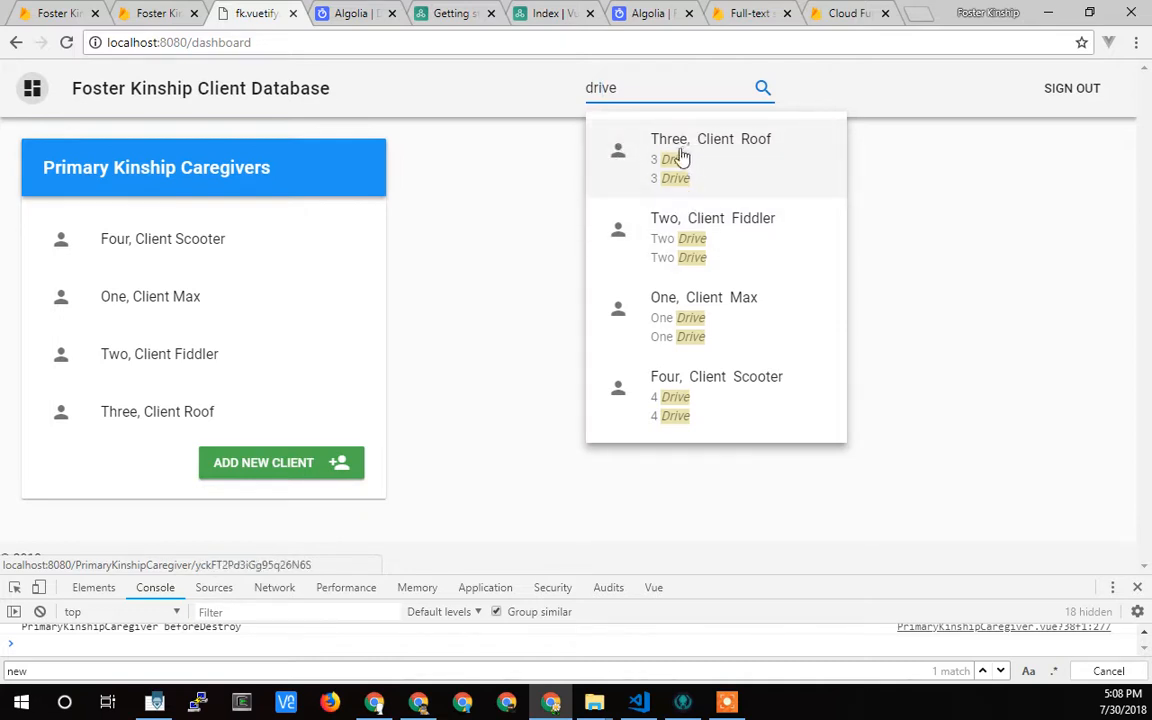
pyautogui.moveTo(639, 432)
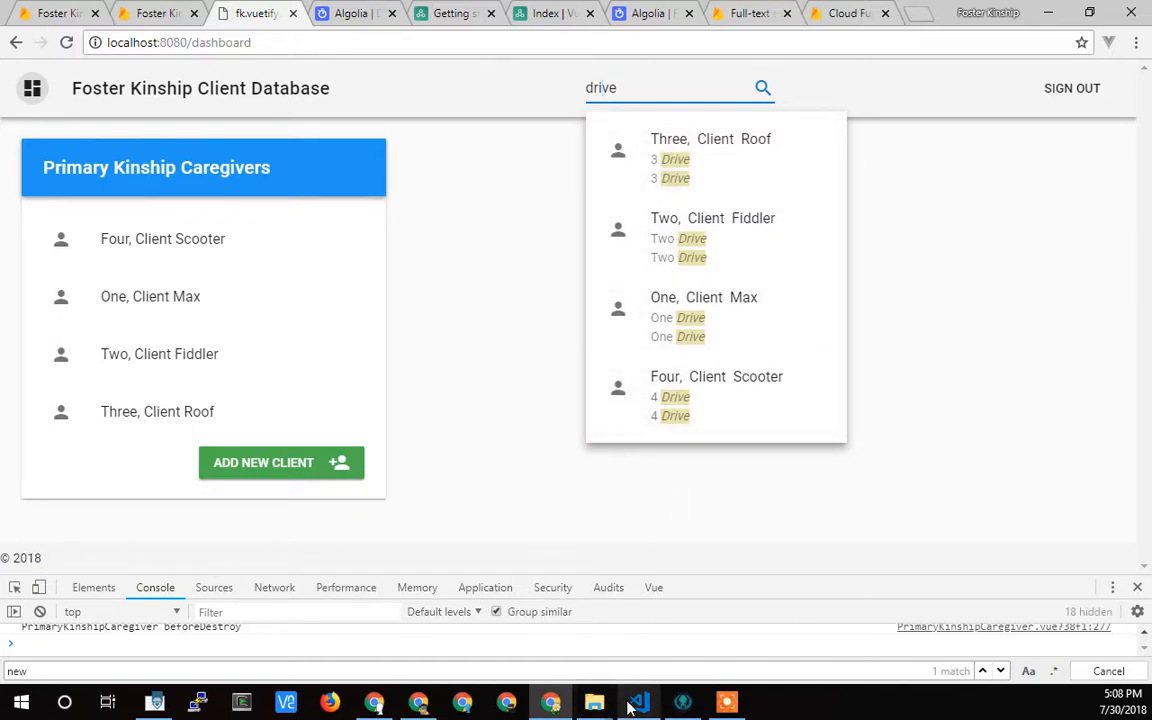
pyautogui.click(637, 701)
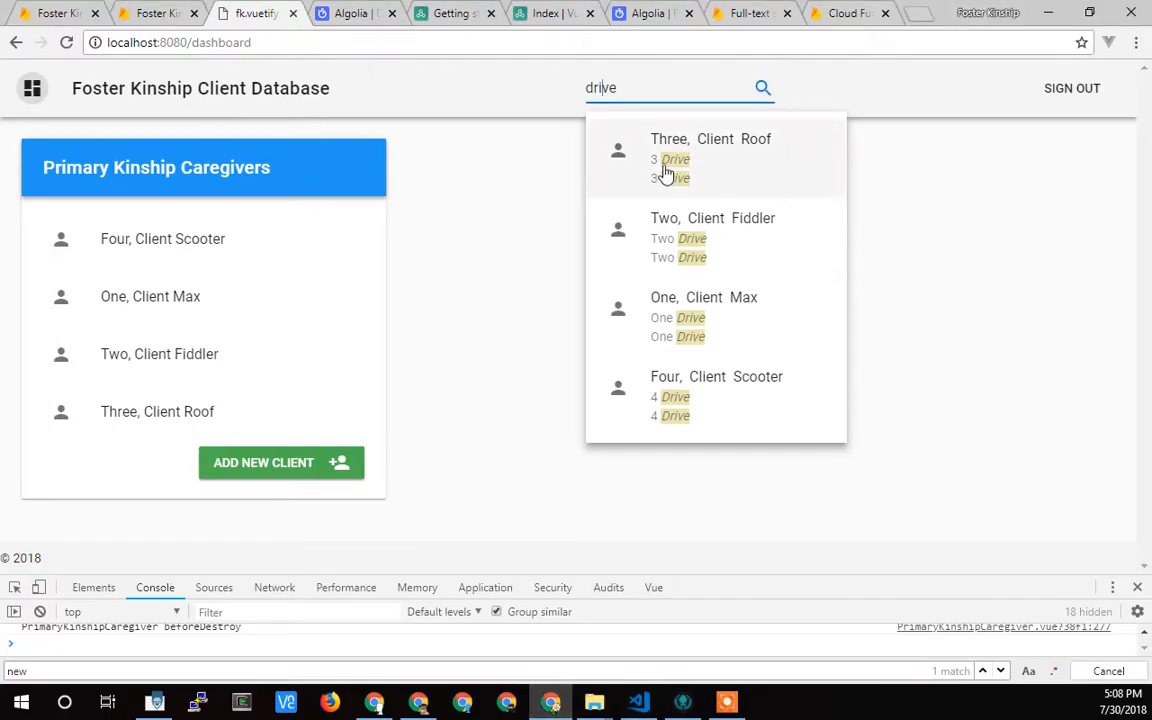
pyautogui.click(710, 150)
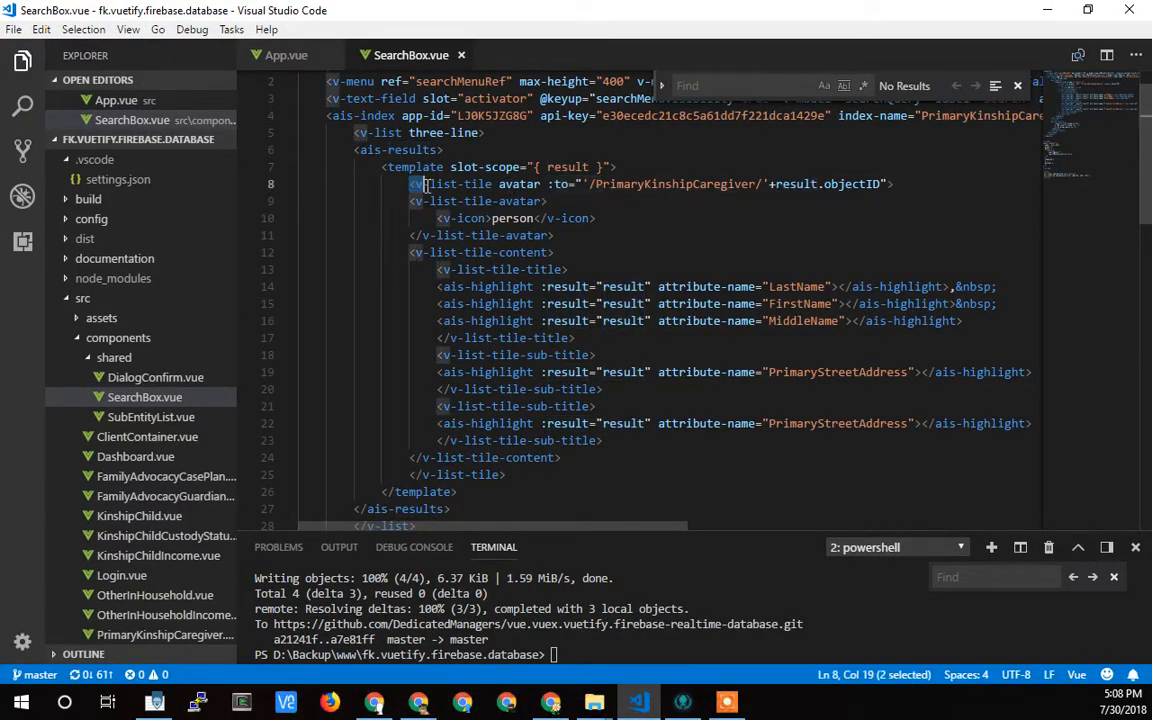
pyautogui.click(415, 184)
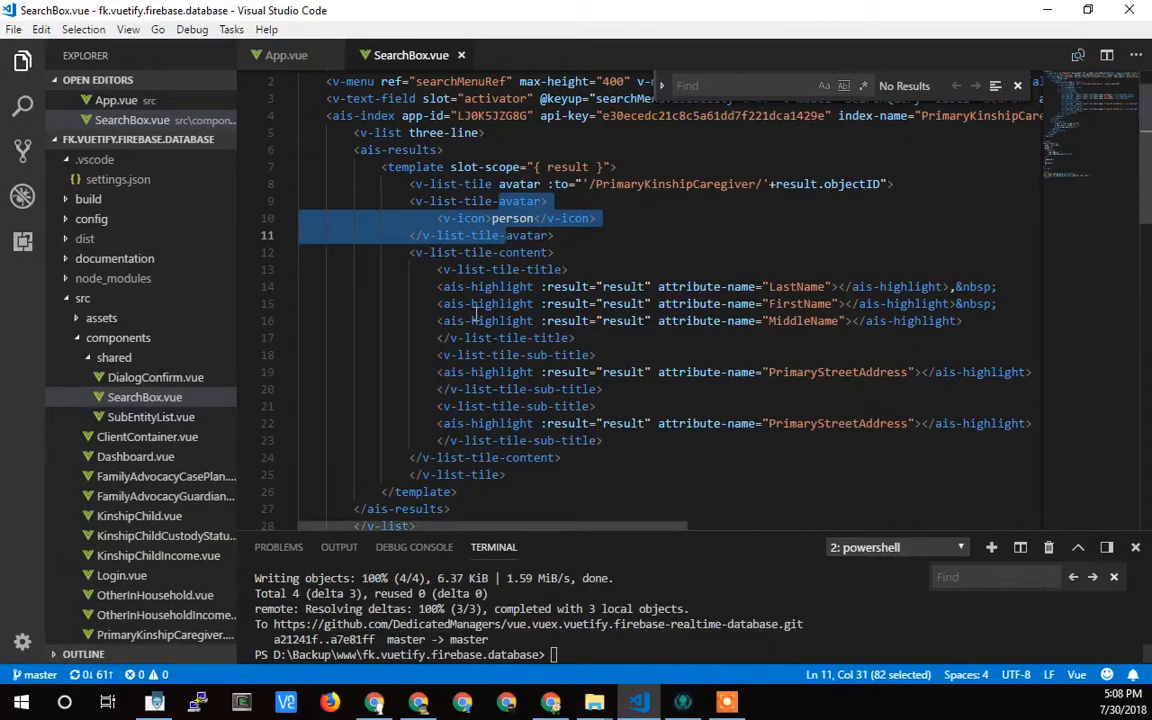
pyautogui.moveTo(525, 218); pyautogui.dragTo(570, 474)
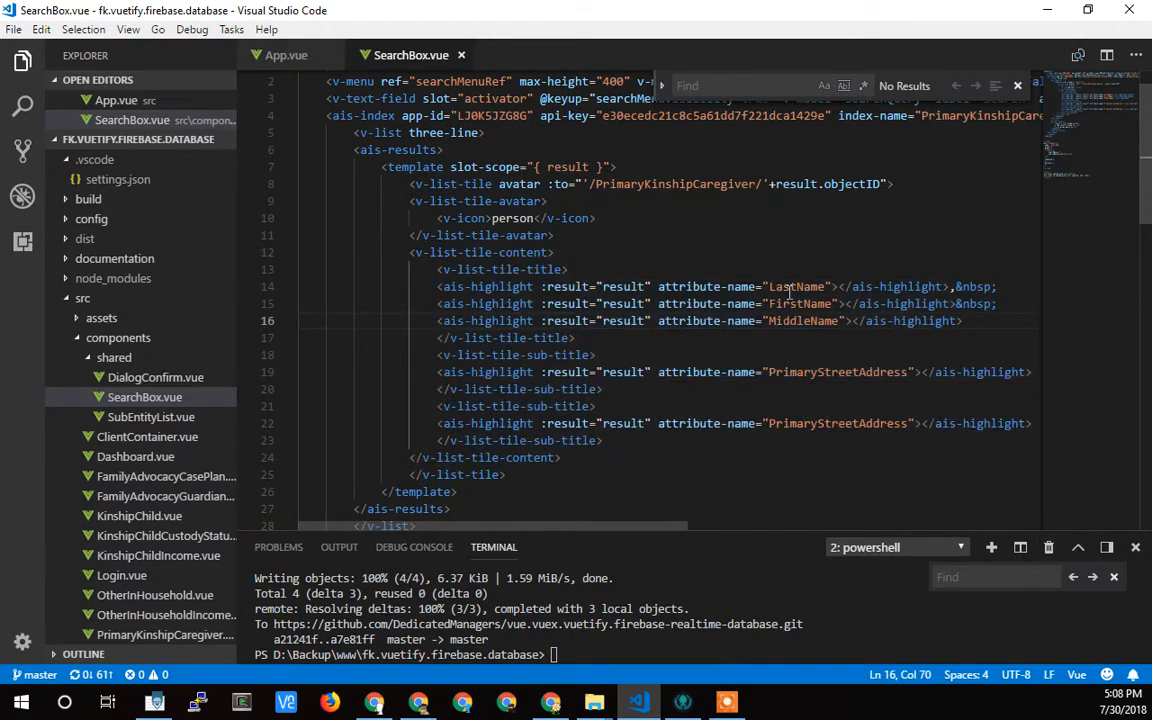
pyautogui.click(790, 286)
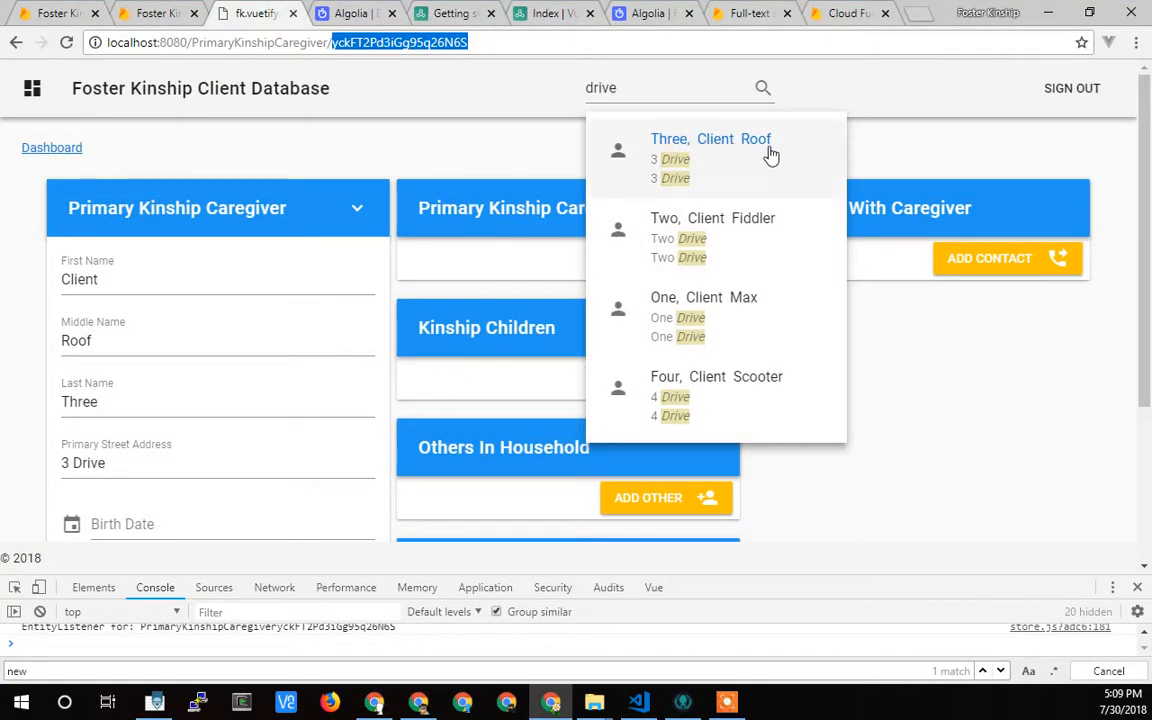
pyautogui.moveTo(703, 150)
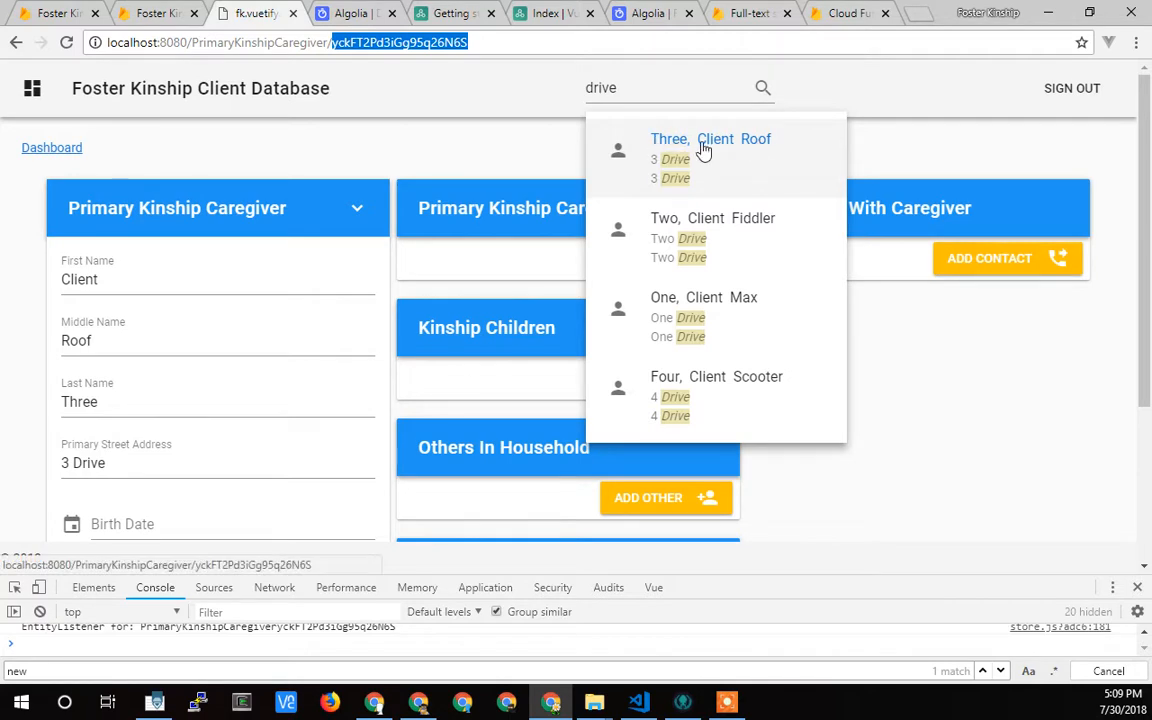
pyautogui.moveTo(673, 179)
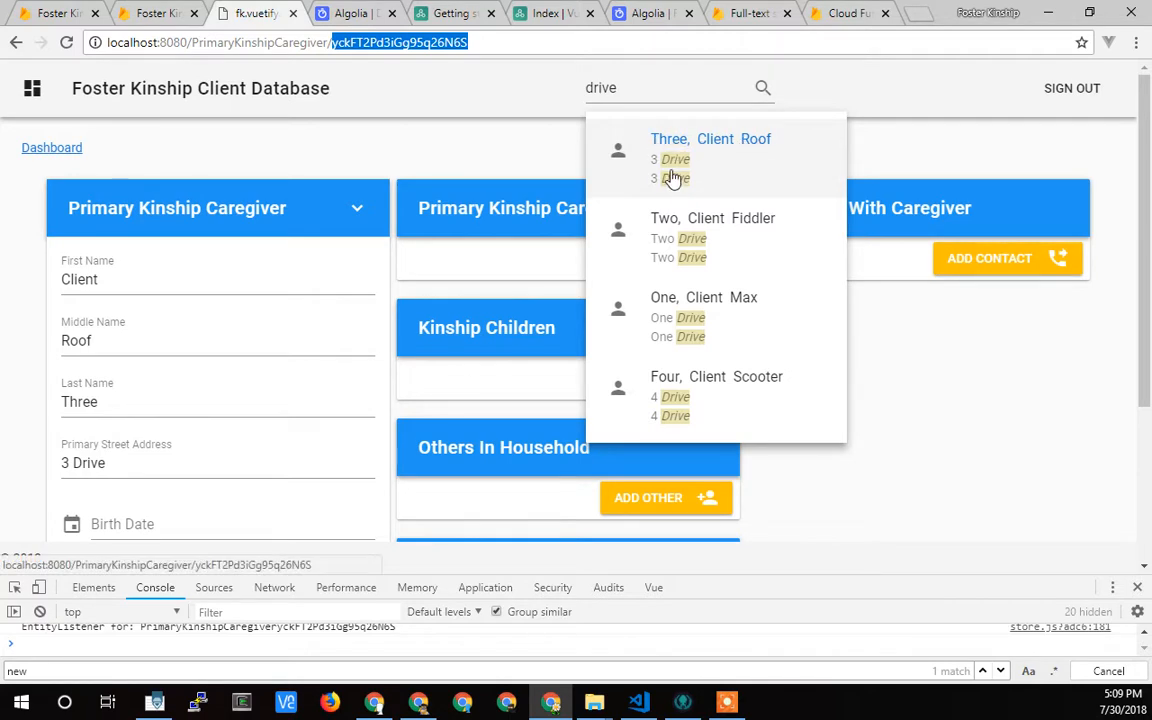
pyautogui.click(637, 701)
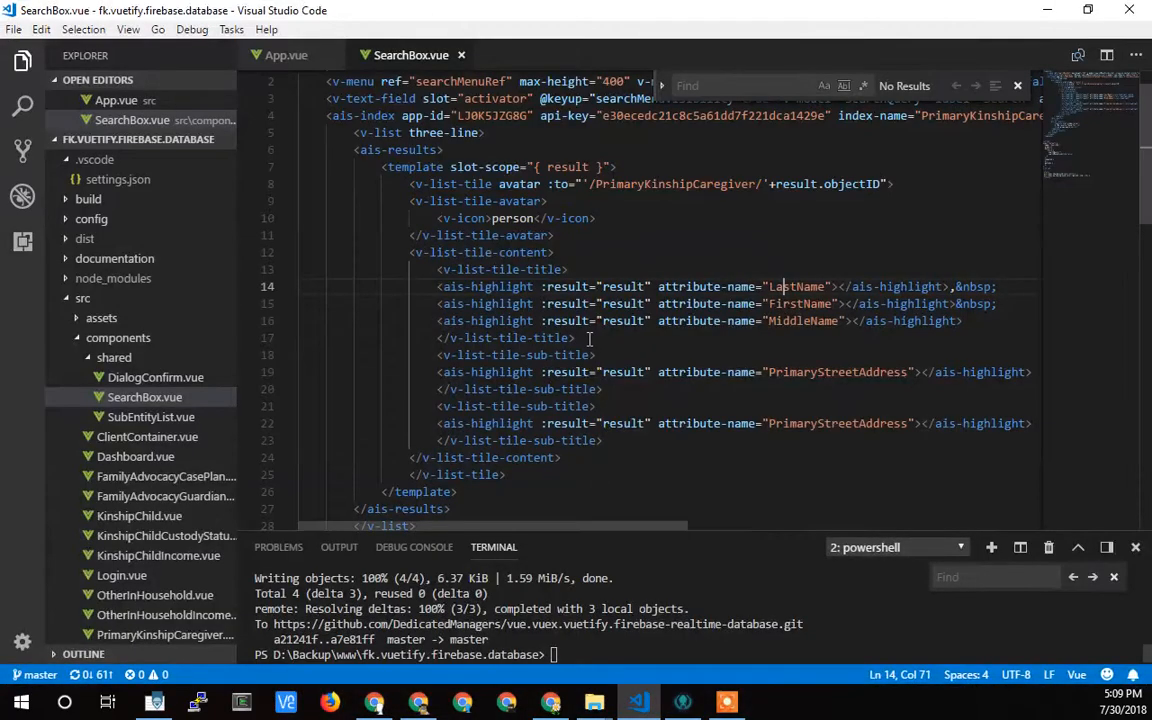
pyautogui.click(576, 337)
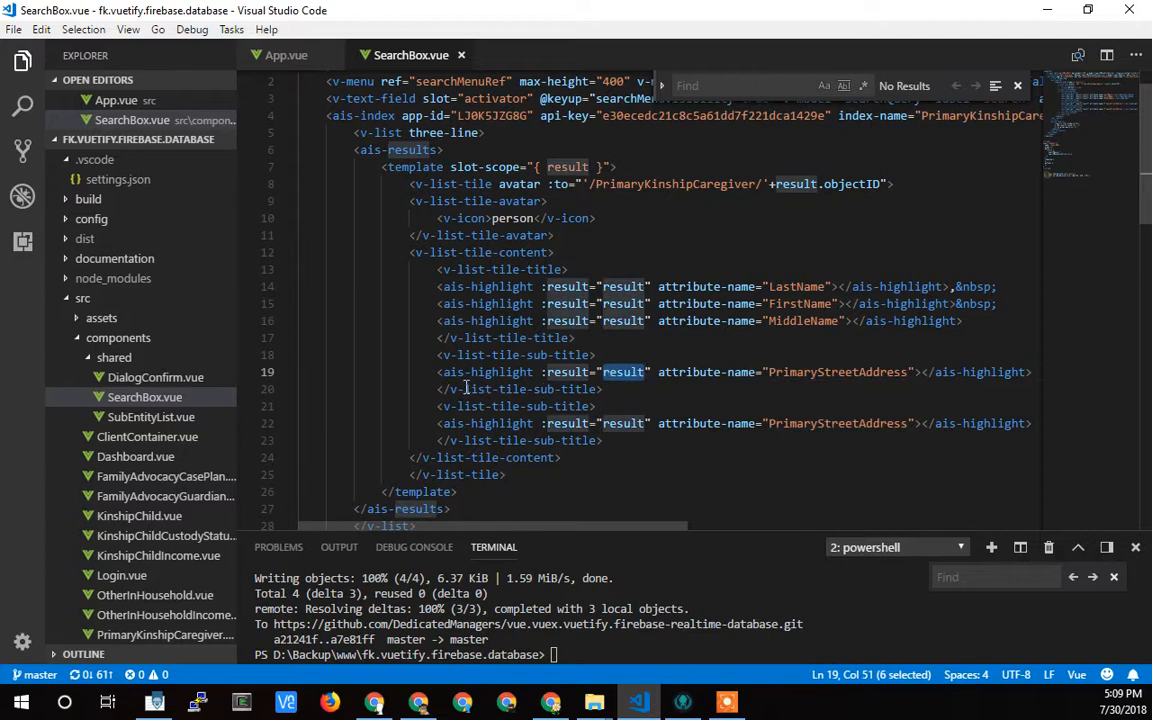
pyautogui.click(445, 371)
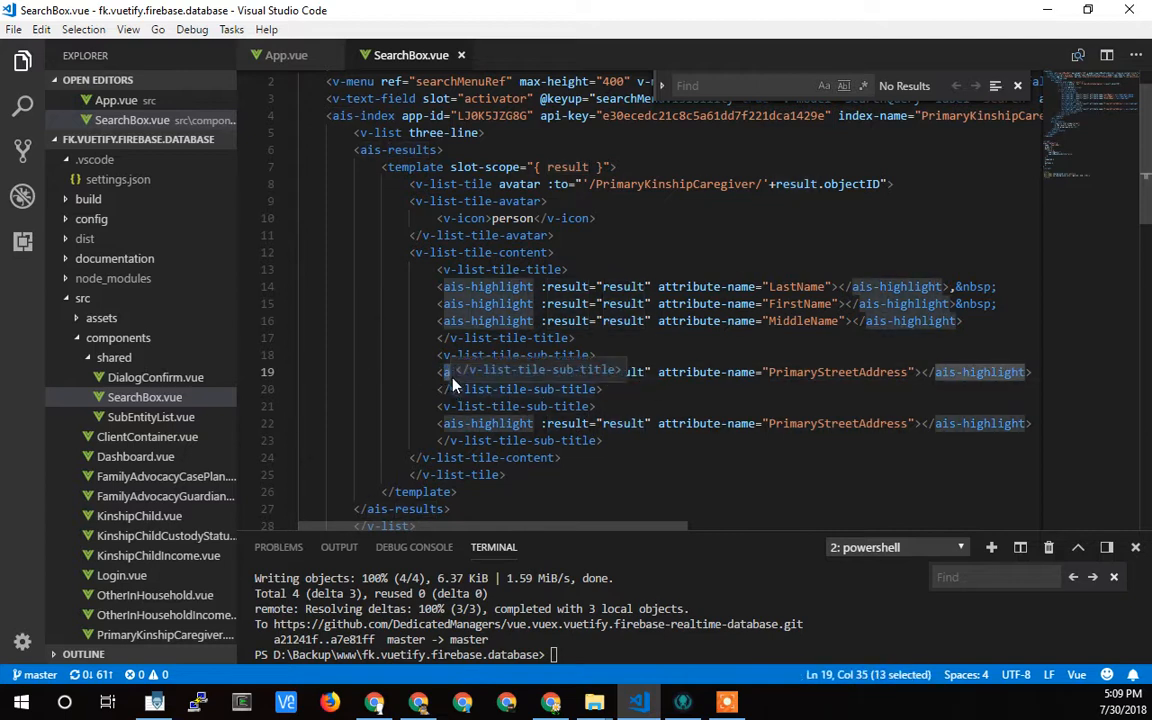
pyautogui.click(555, 372)
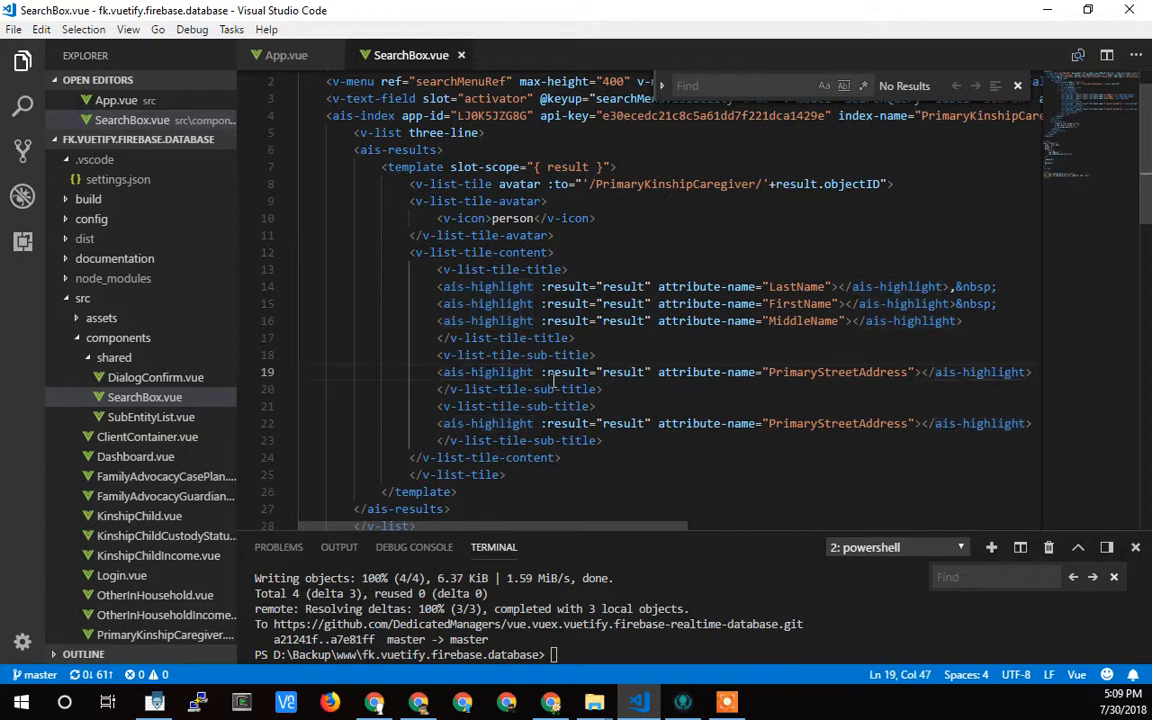
pyautogui.doubleClick(837, 372)
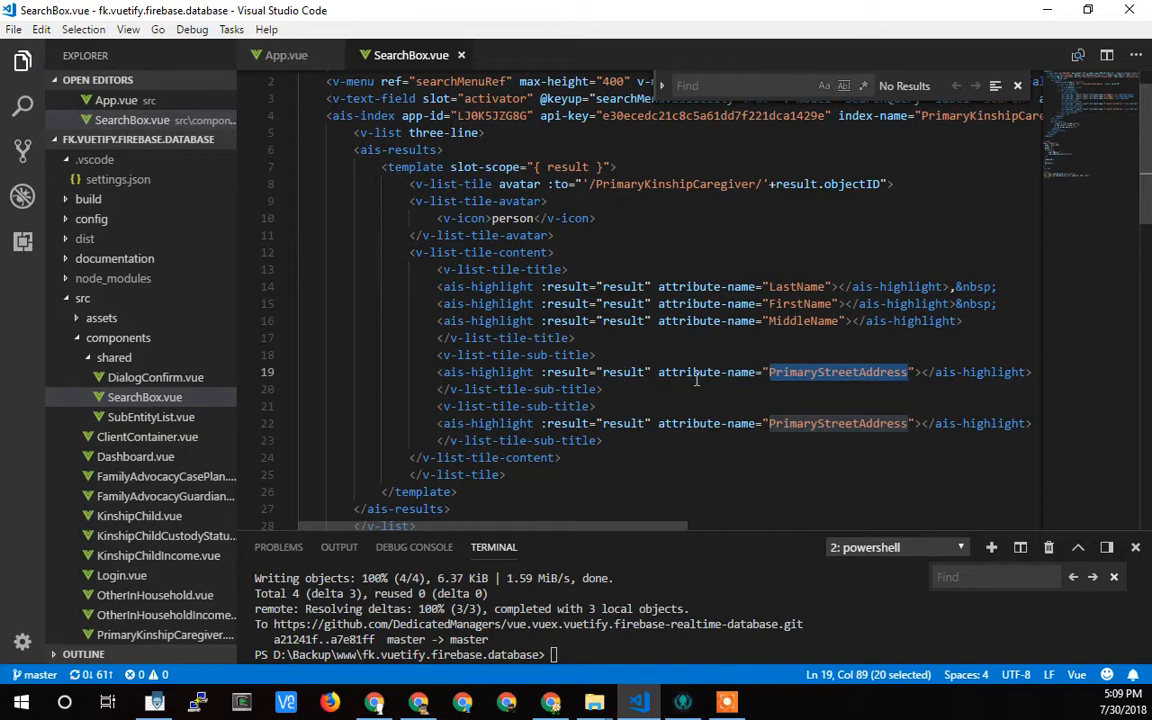
pyautogui.click(551, 701)
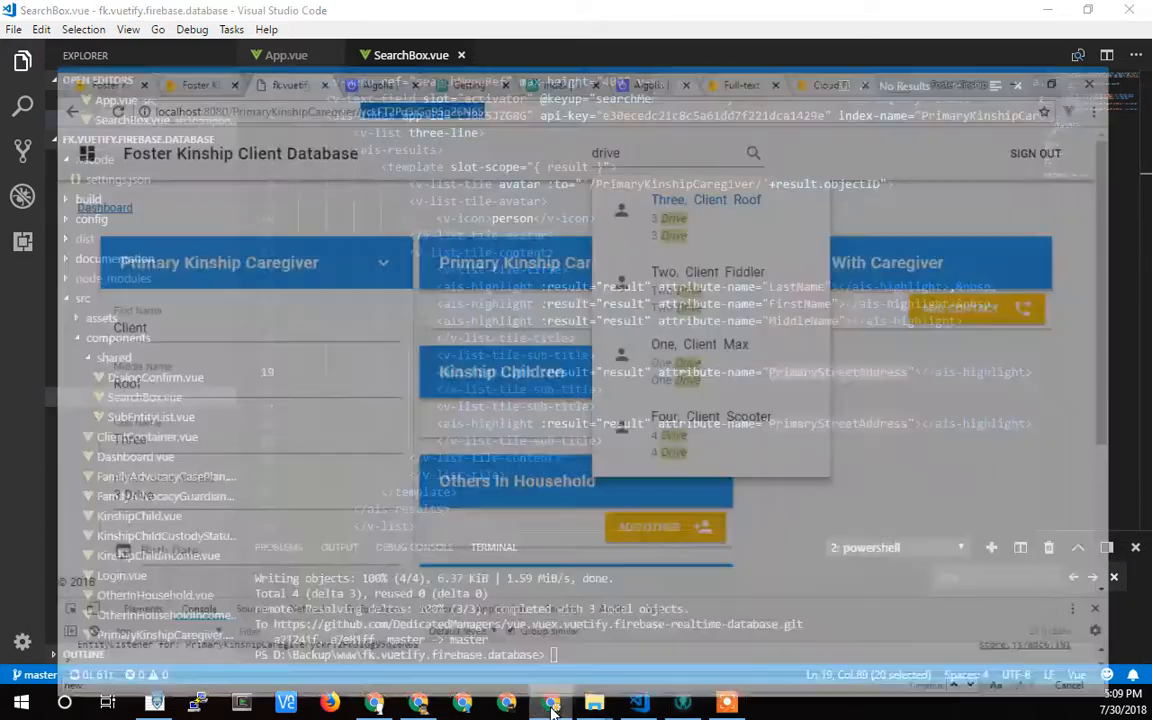
pyautogui.click(551, 701)
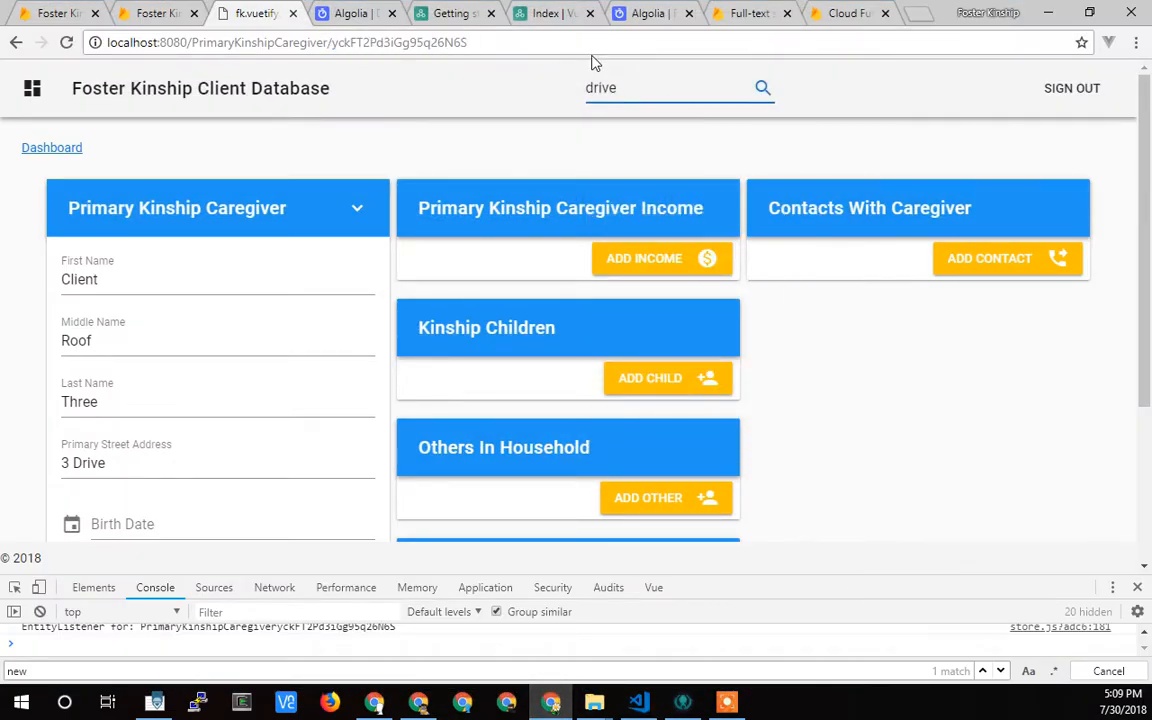
pyautogui.press('Backspace')
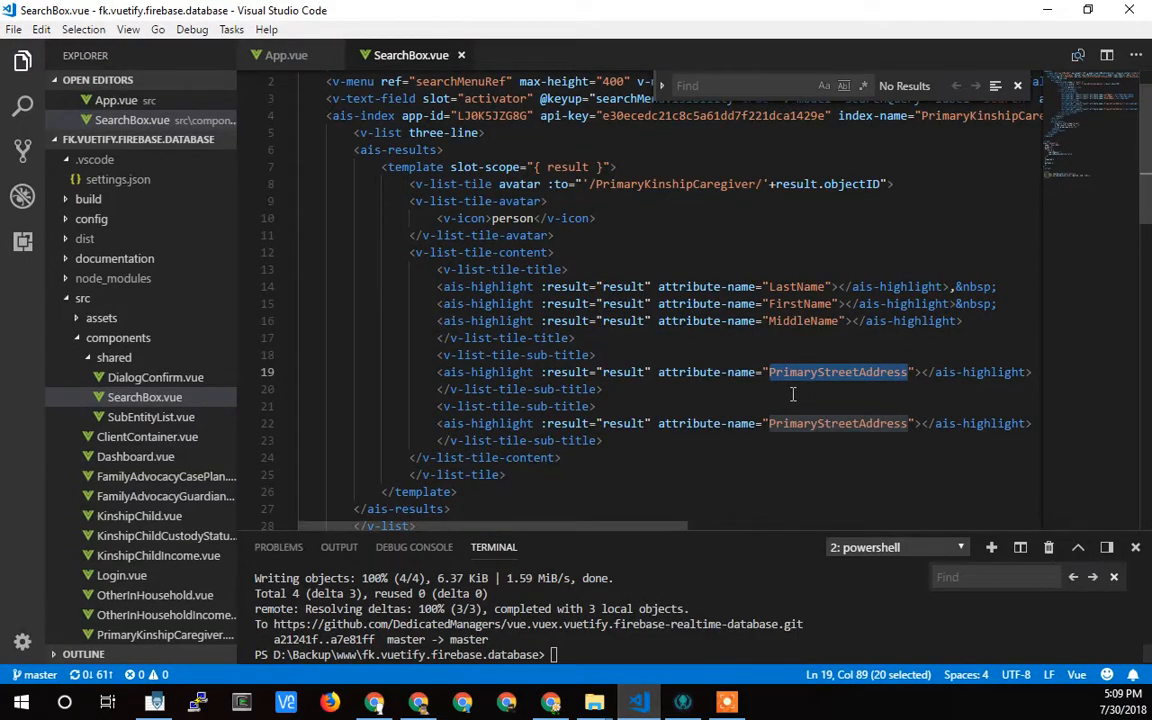
pyautogui.moveTo(717, 389)
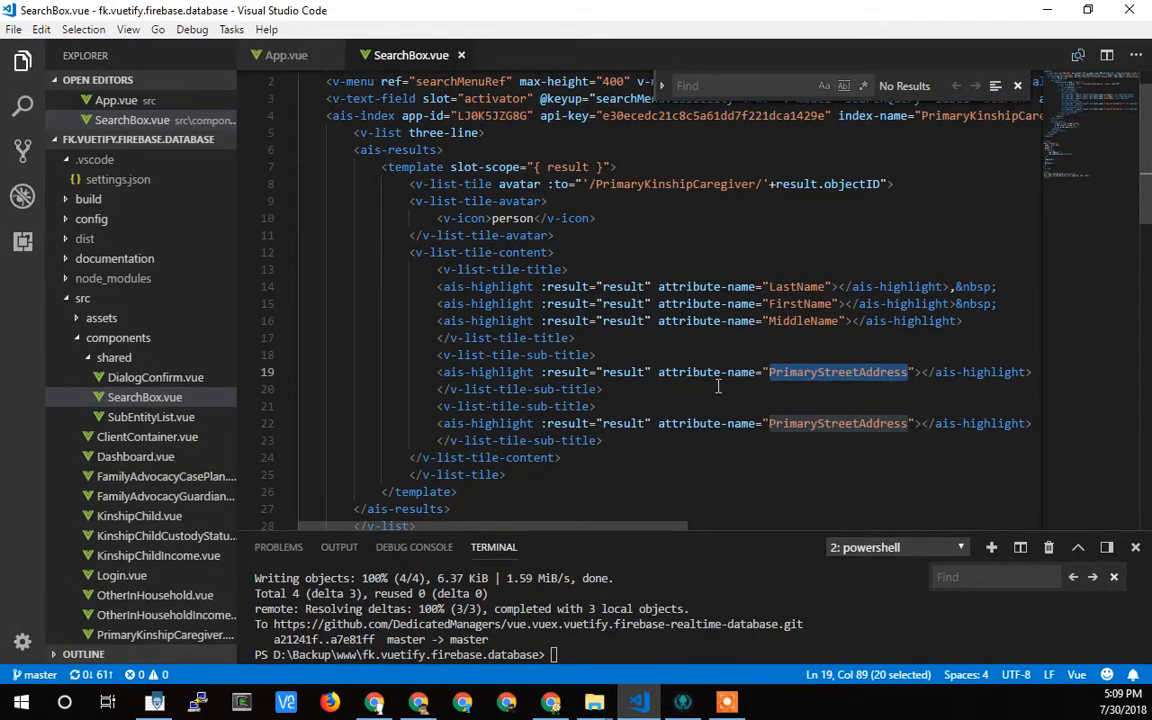
# Review the .ais-index em highlight color rule in SearchBox.vue's style block
pyautogui.scroll(-3)
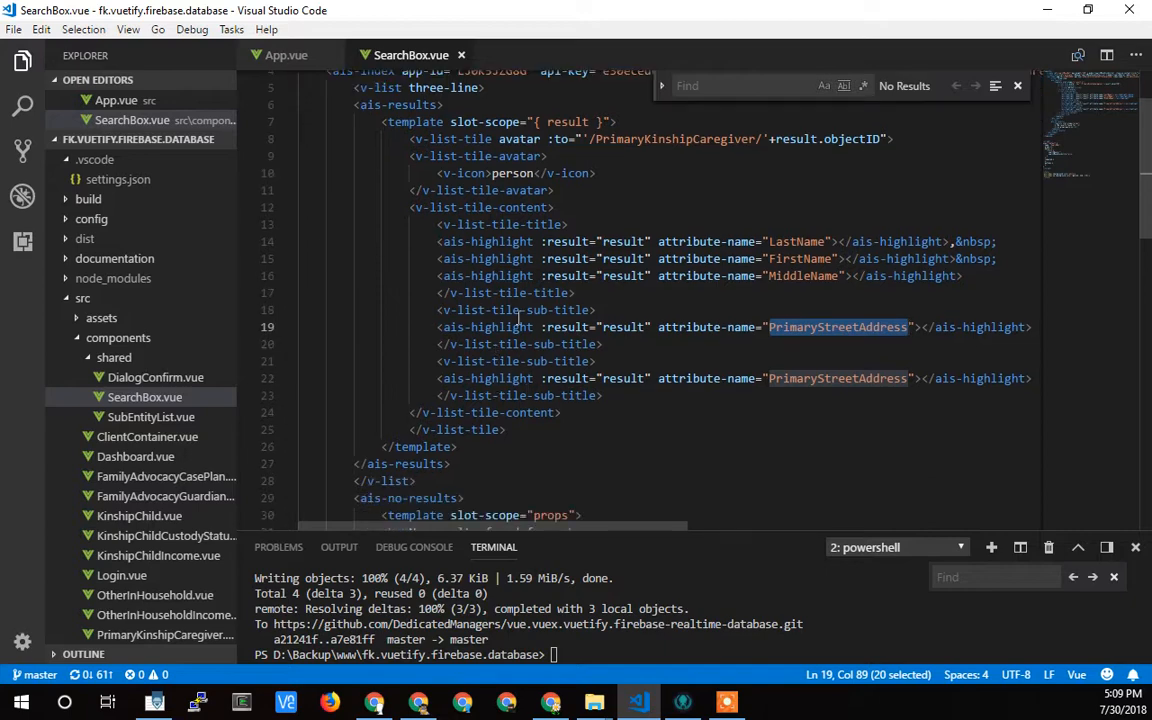
pyautogui.scroll(-3)
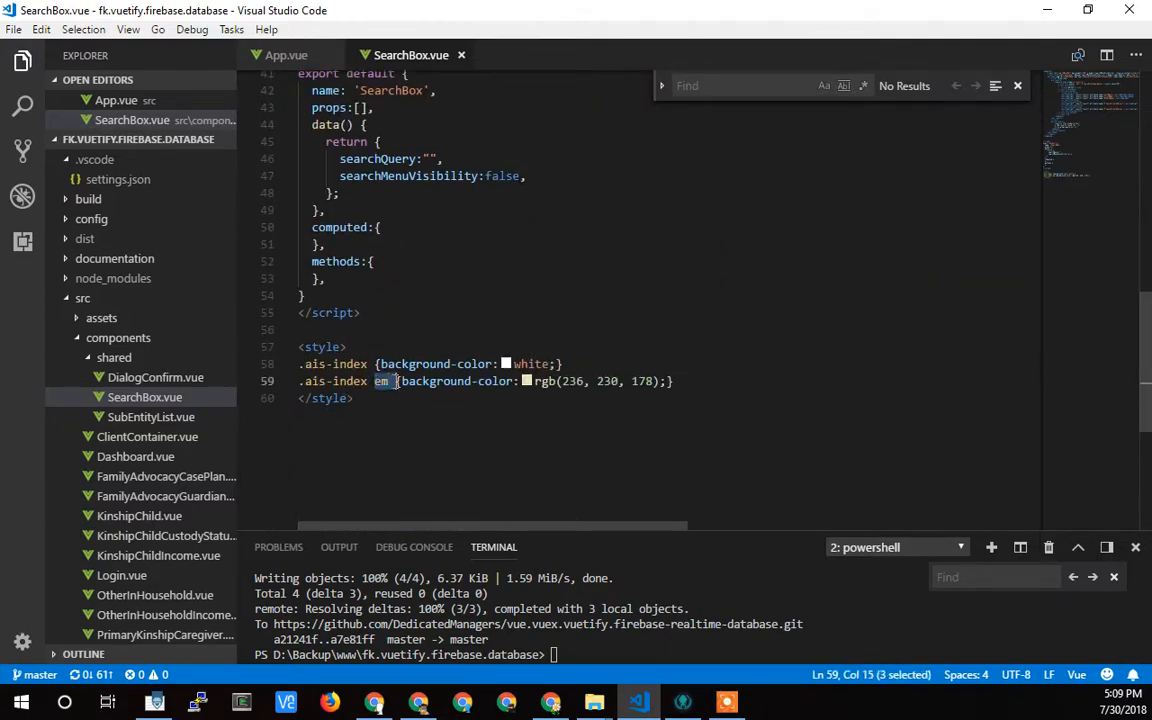
pyautogui.moveTo(388, 390)
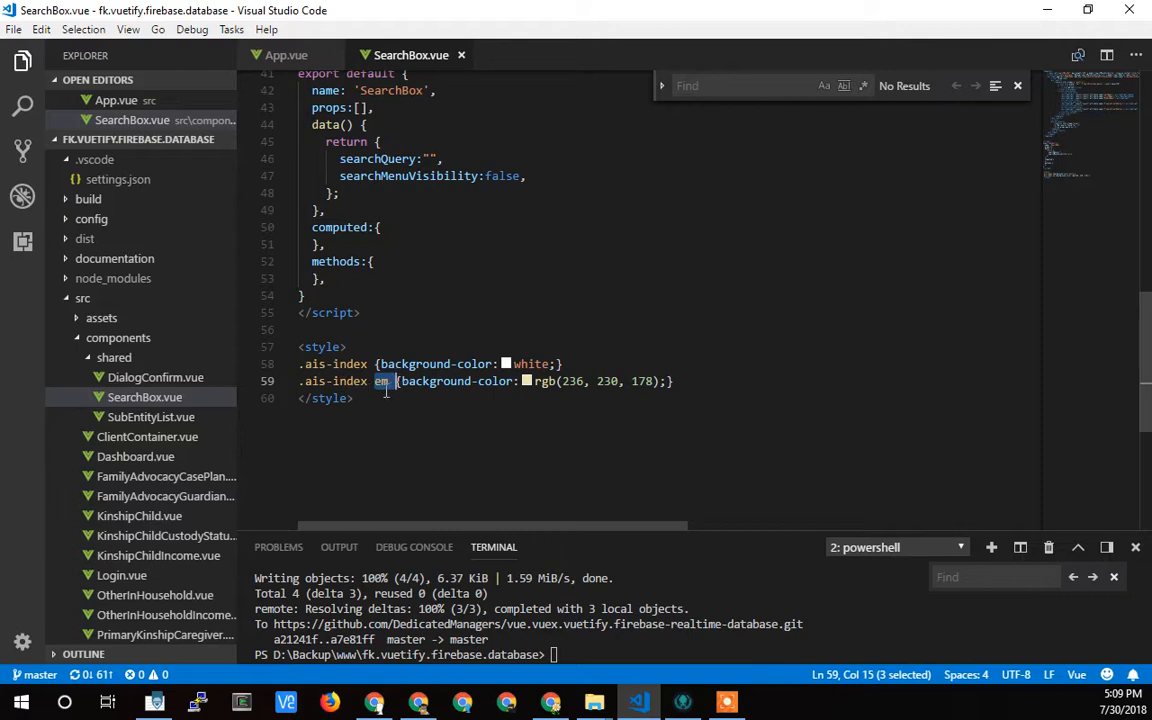
pyautogui.moveTo(576, 389)
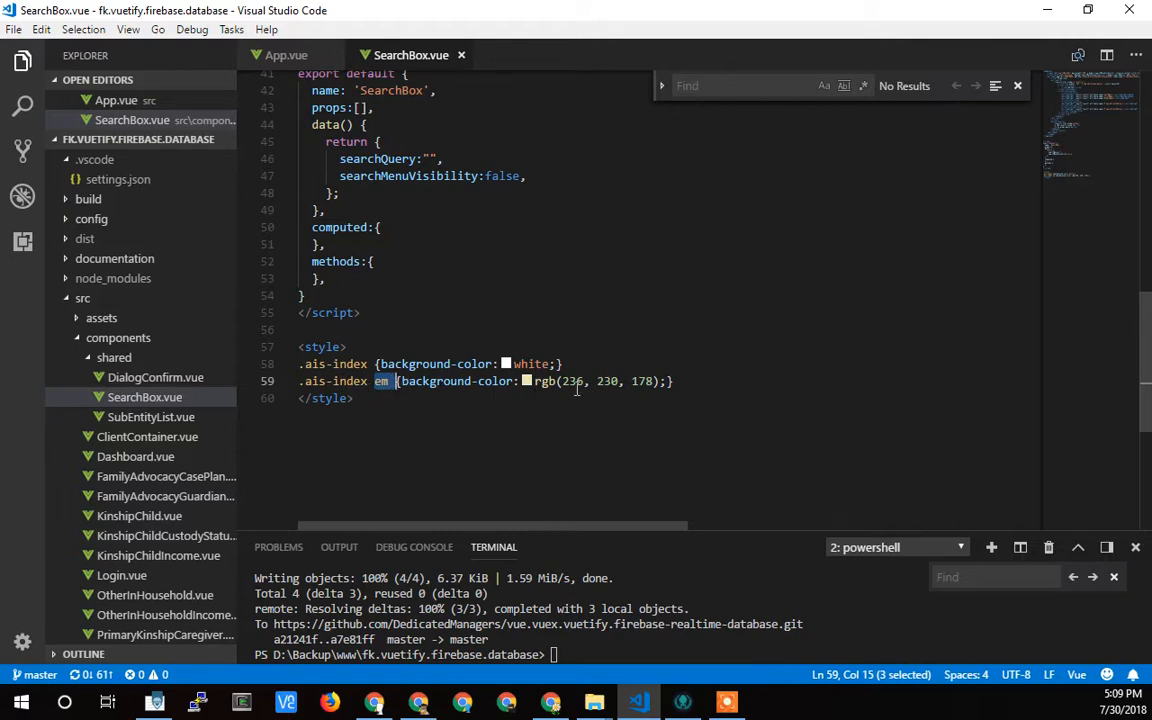
pyautogui.scroll(3)
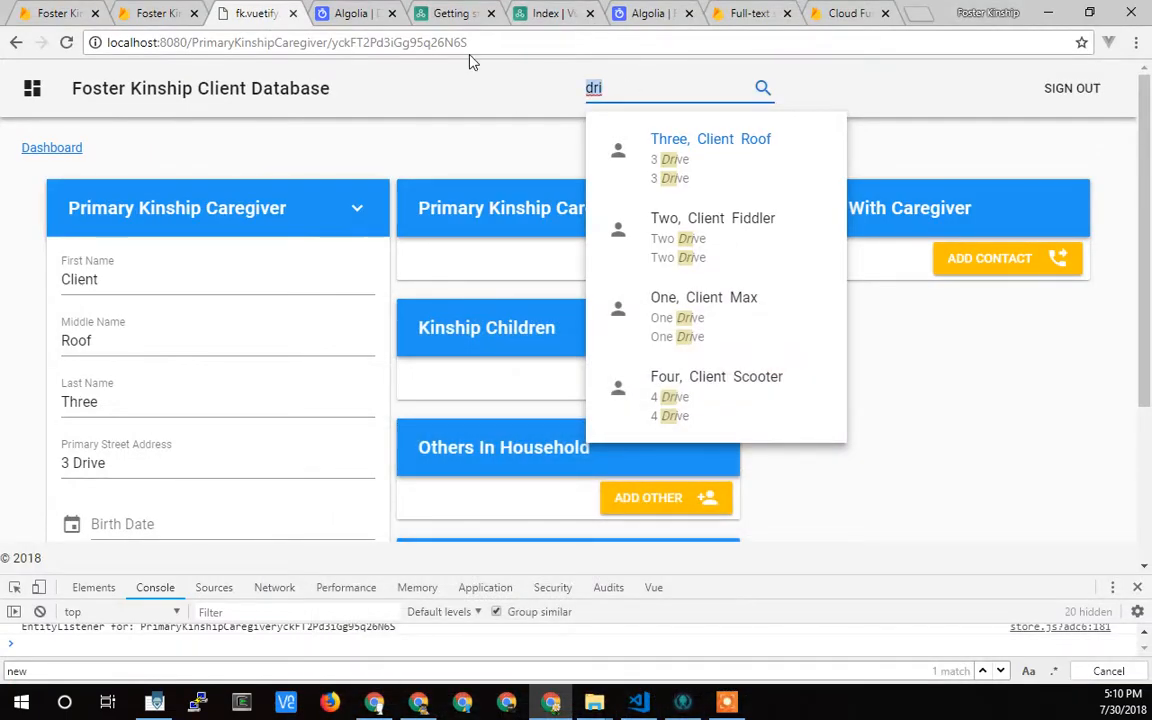
pyautogui.write('Three')
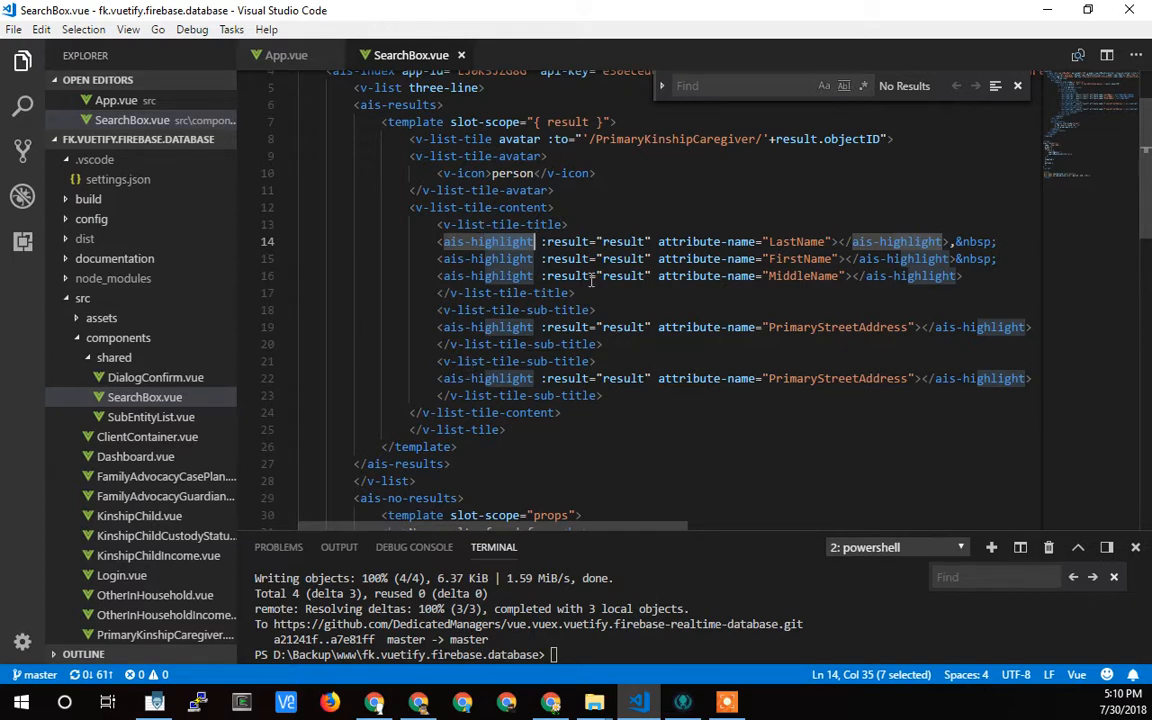
pyautogui.moveTo(563, 232)
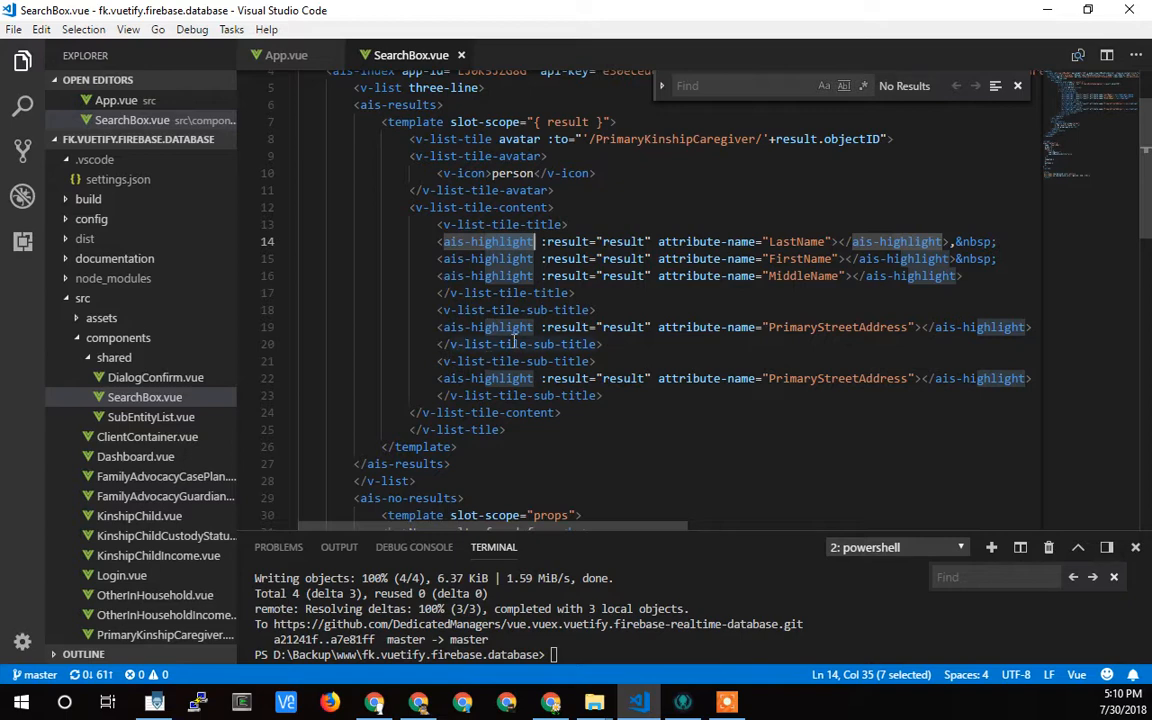
# Review the ais-no-results block and select the v-text-field tag on line 3 of SearchBox.vue
pyautogui.scroll(-3)
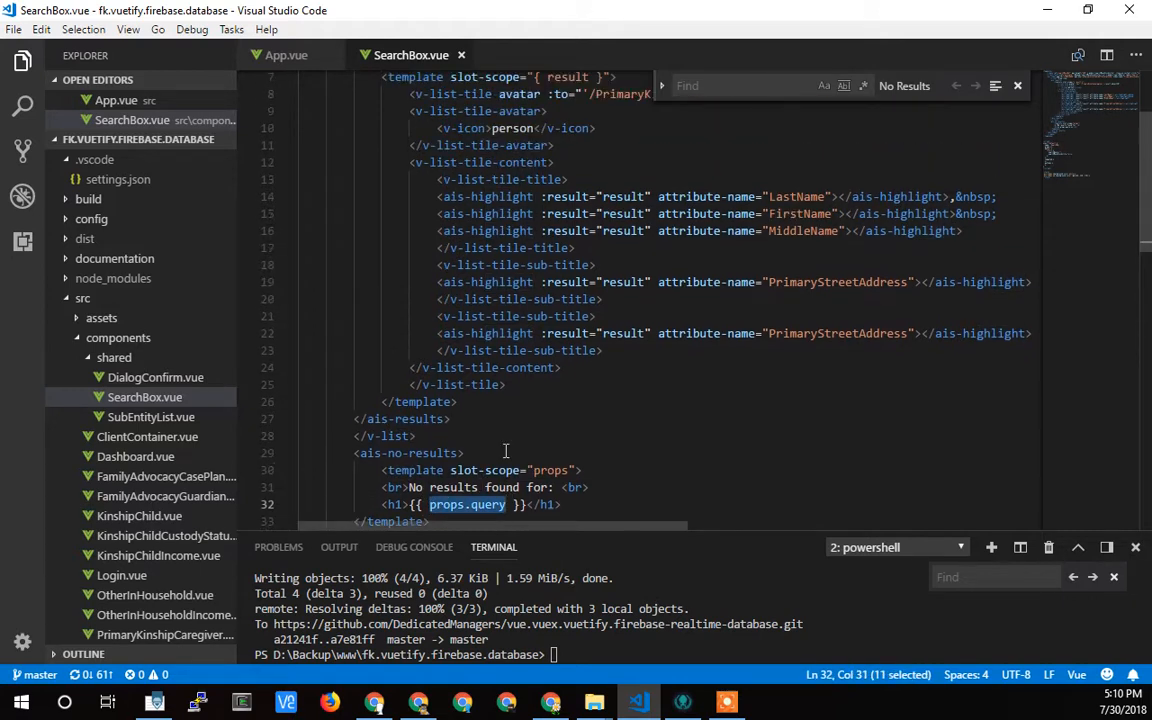
pyautogui.scroll(-3)
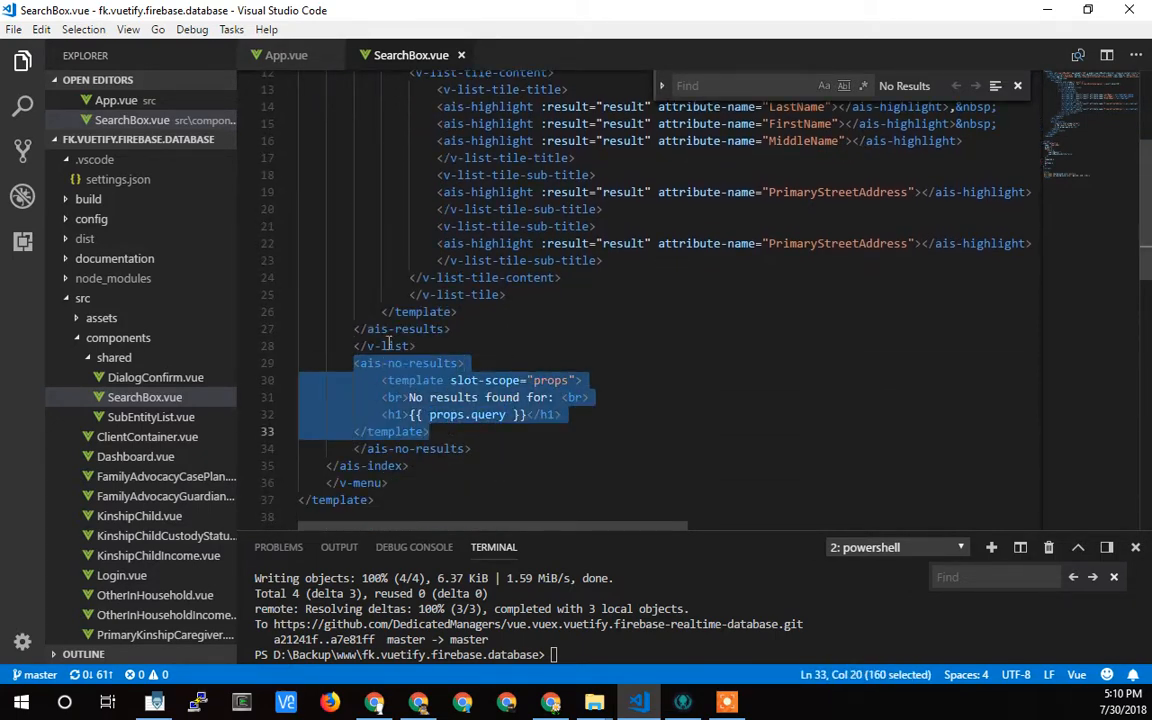
pyautogui.scroll(3)
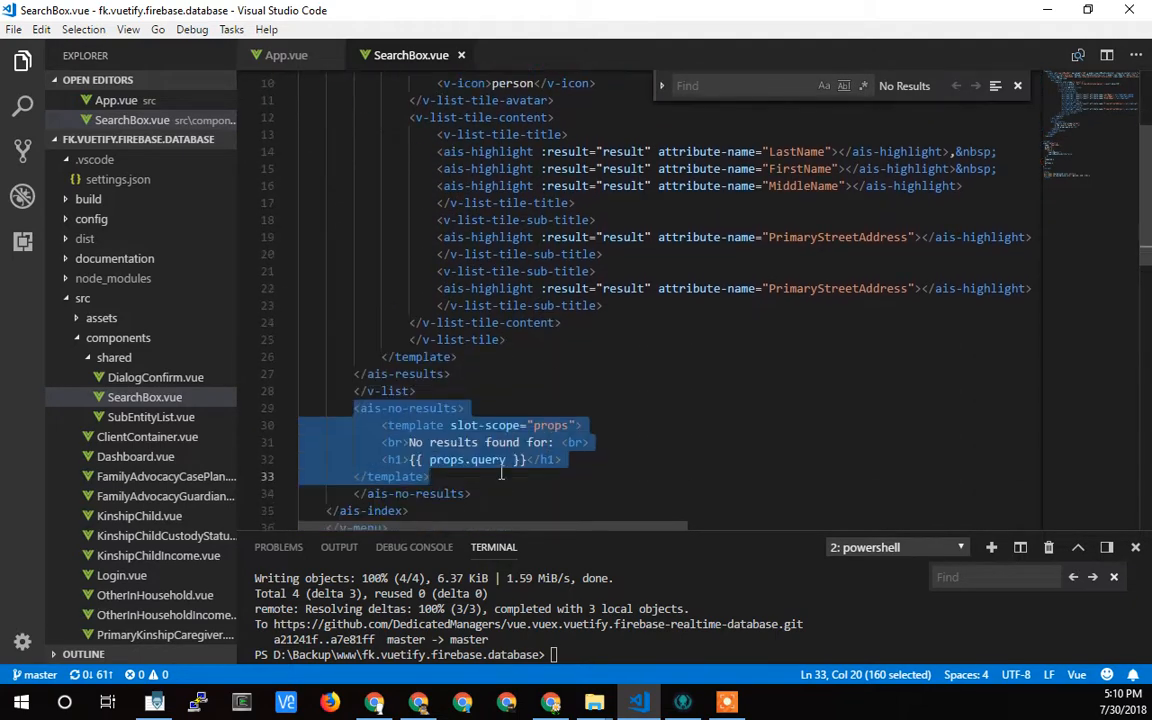
pyautogui.scroll(3)
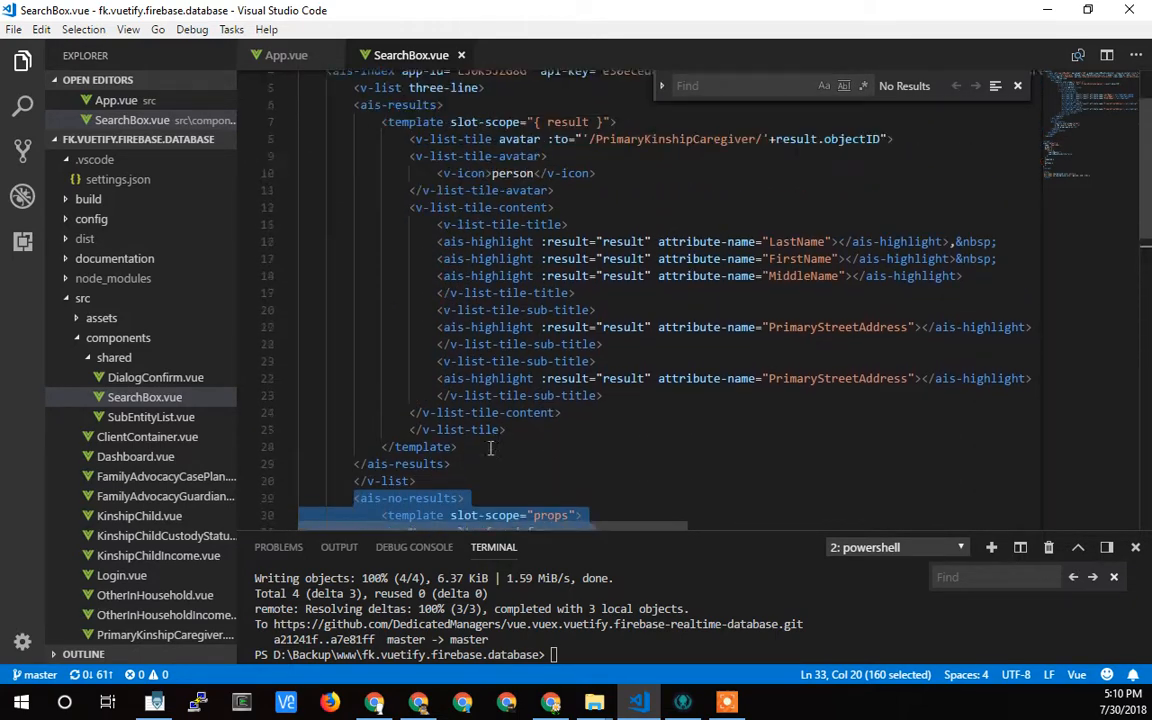
pyautogui.scroll(3)
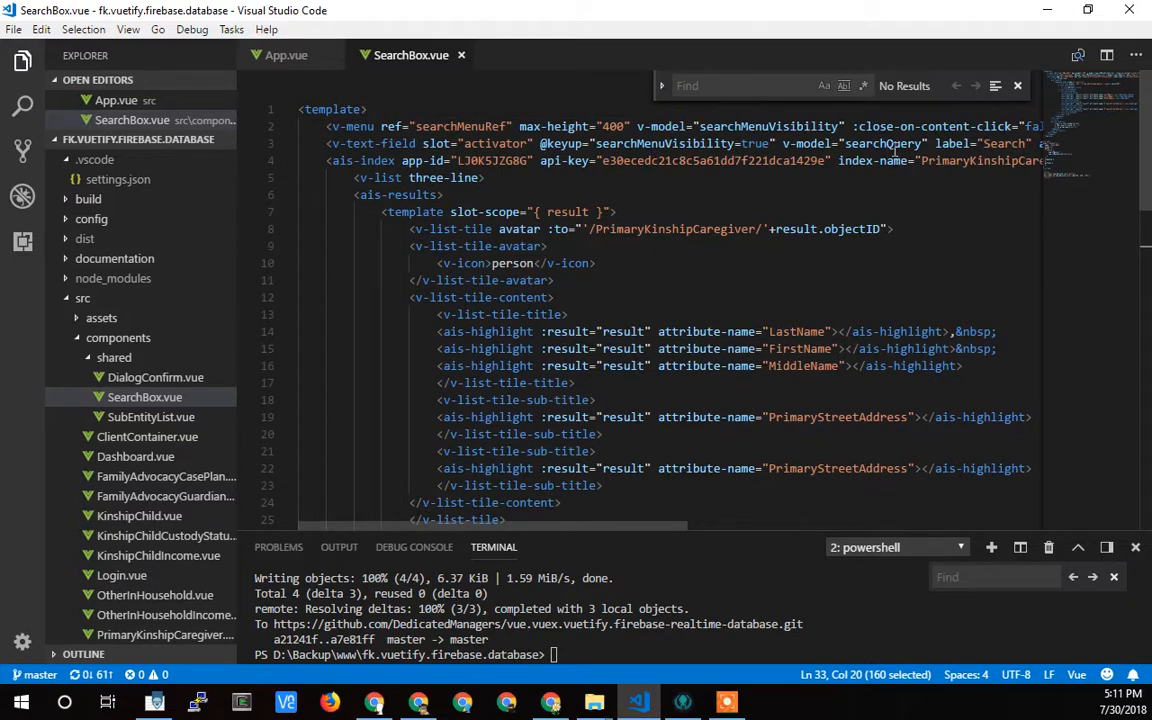
pyautogui.click(332, 143)
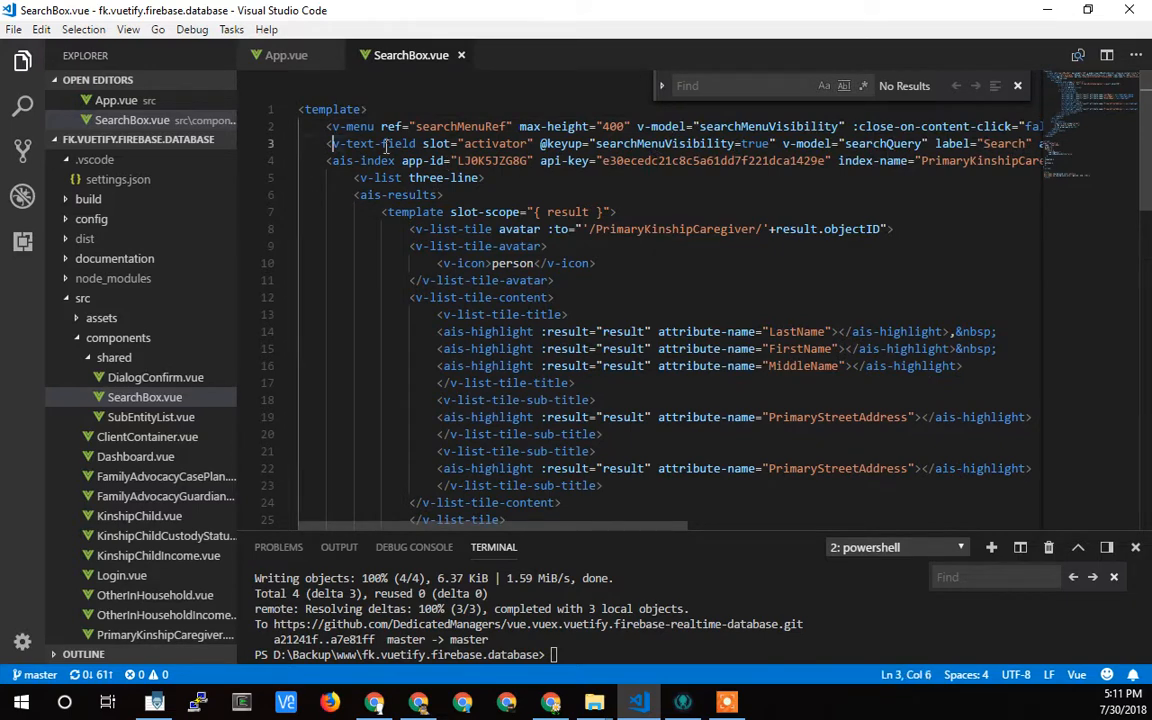
pyautogui.doubleClick(373, 143)
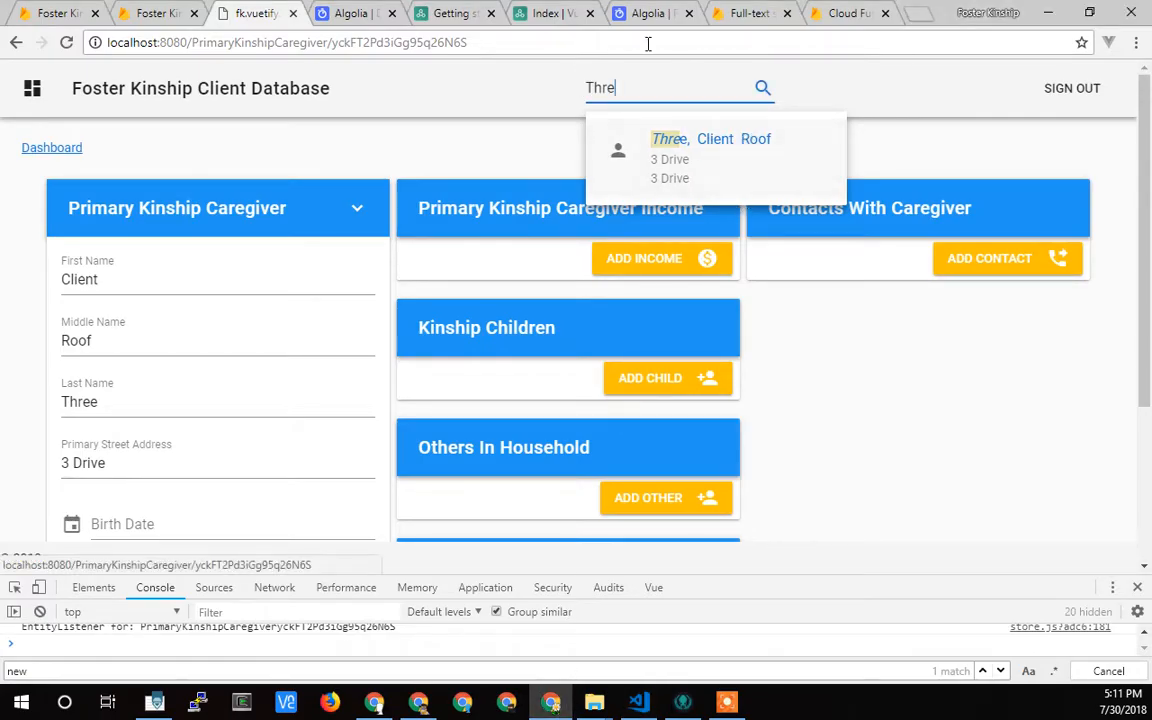
# Append gibberish to 'Thre' so the search shows 'No results found for: Threalksdfjslkdaf'
pyautogui.write('alksdfjslkdaf')
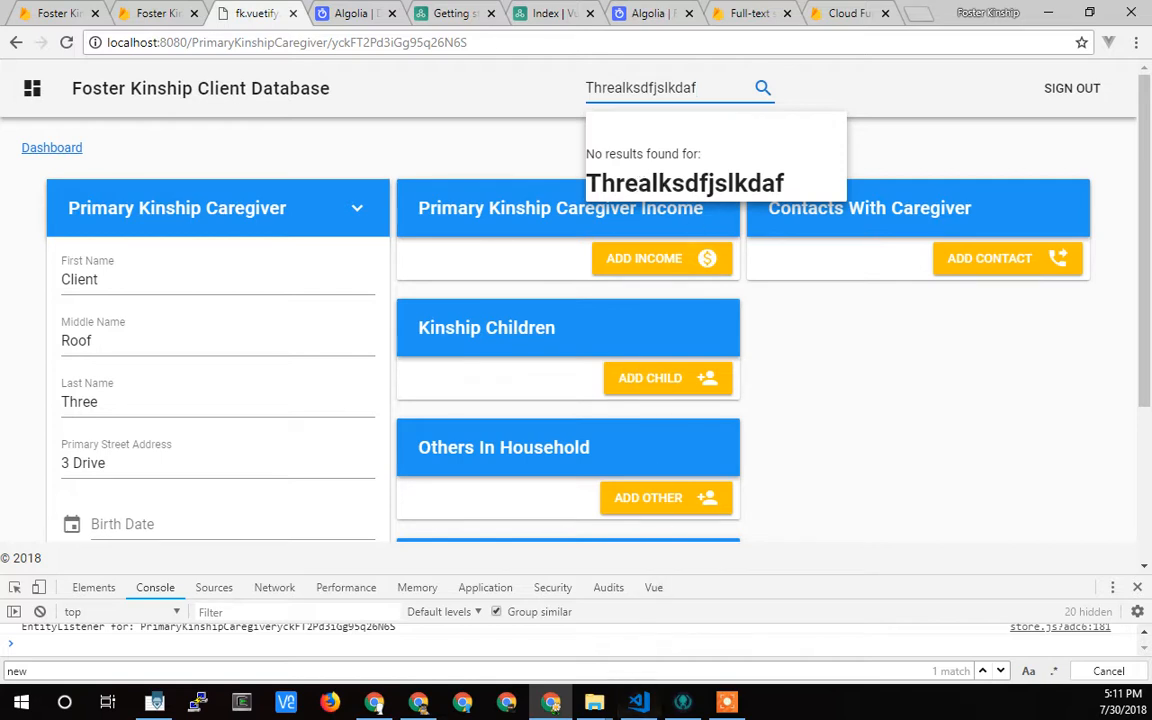
pyautogui.moveTo(815, 358)
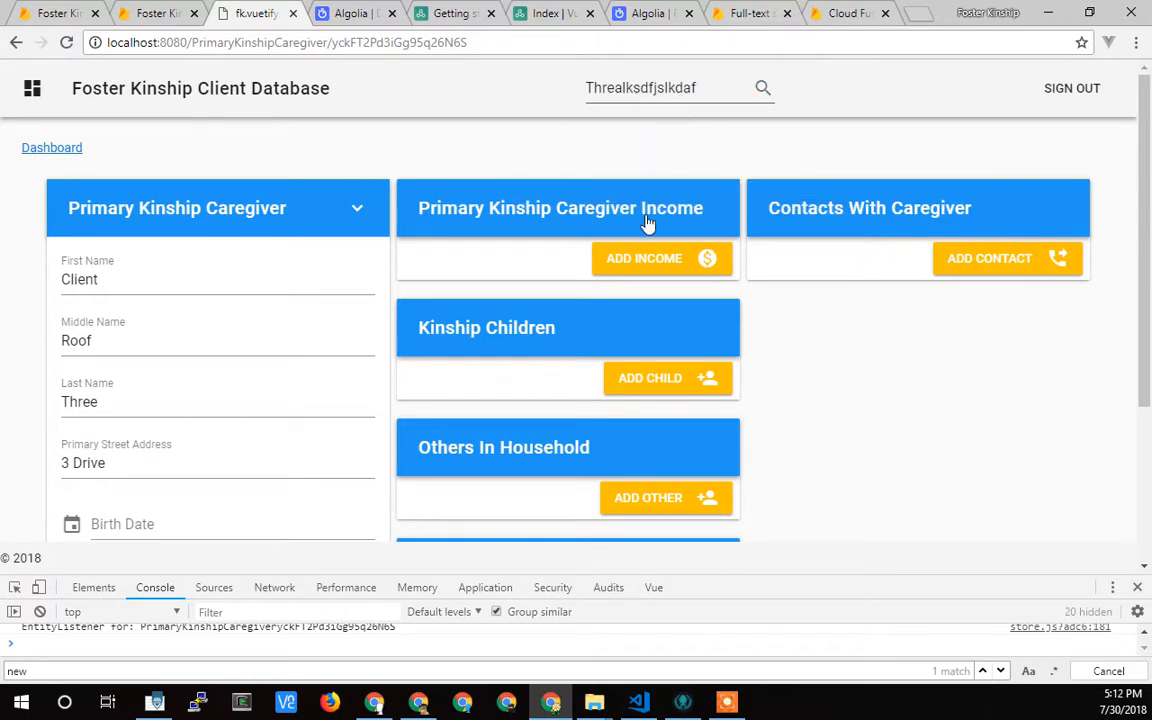
pyautogui.moveTo(357, 13)
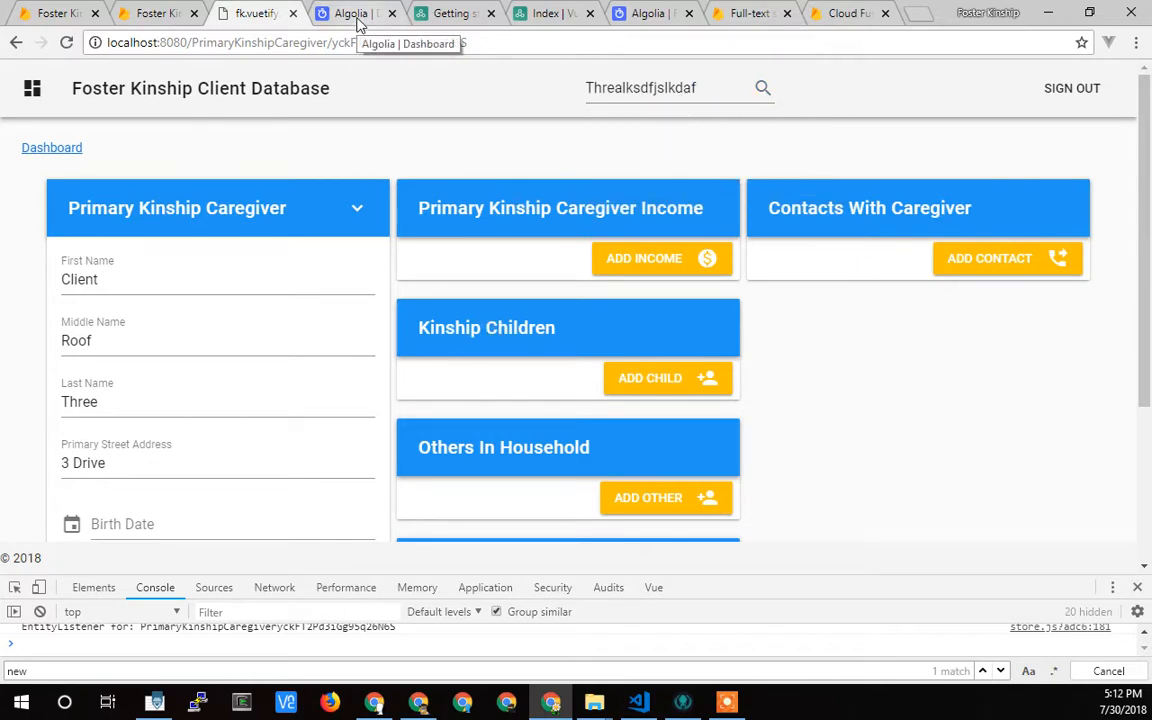
pyautogui.moveTo(455, 13)
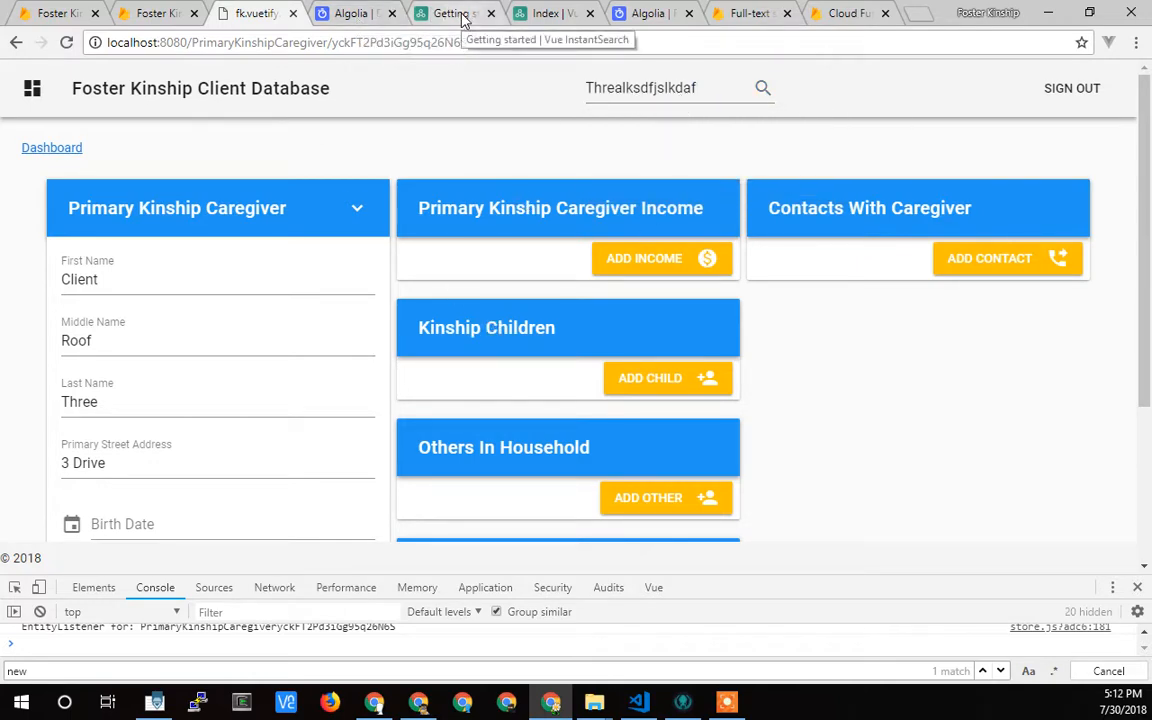
pyautogui.moveTo(767, 618)
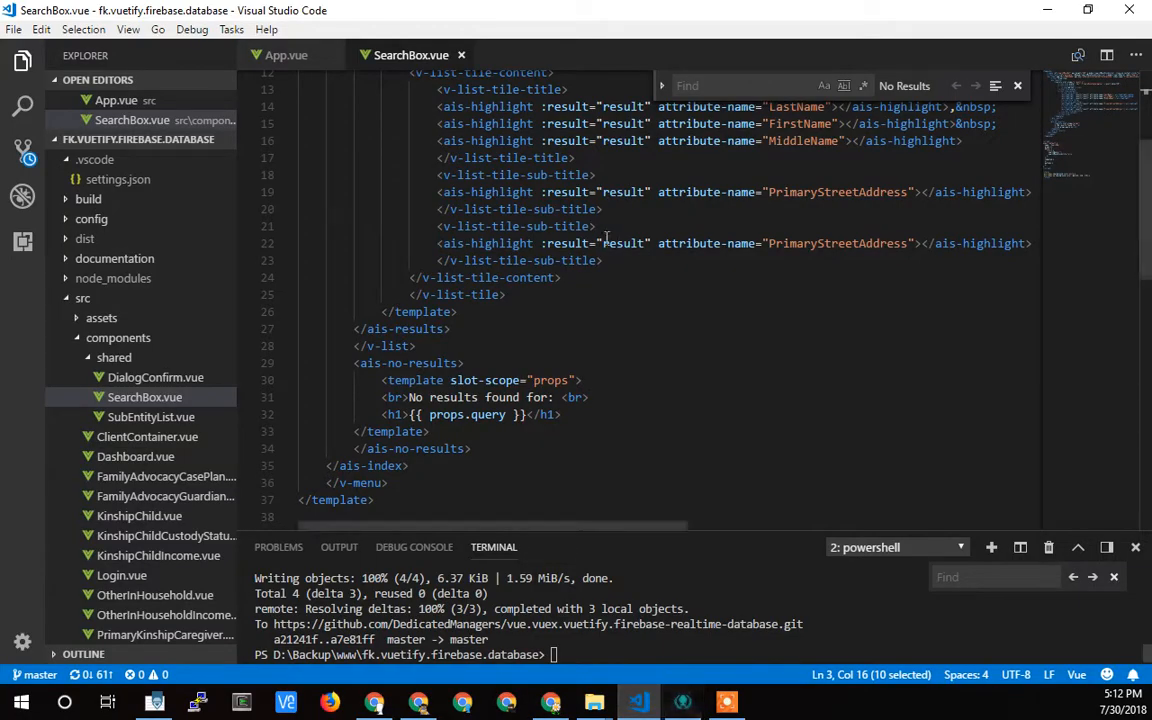
# Scroll SearchBox.vue back to the template's top where ais-index appears
pyautogui.scroll(3)
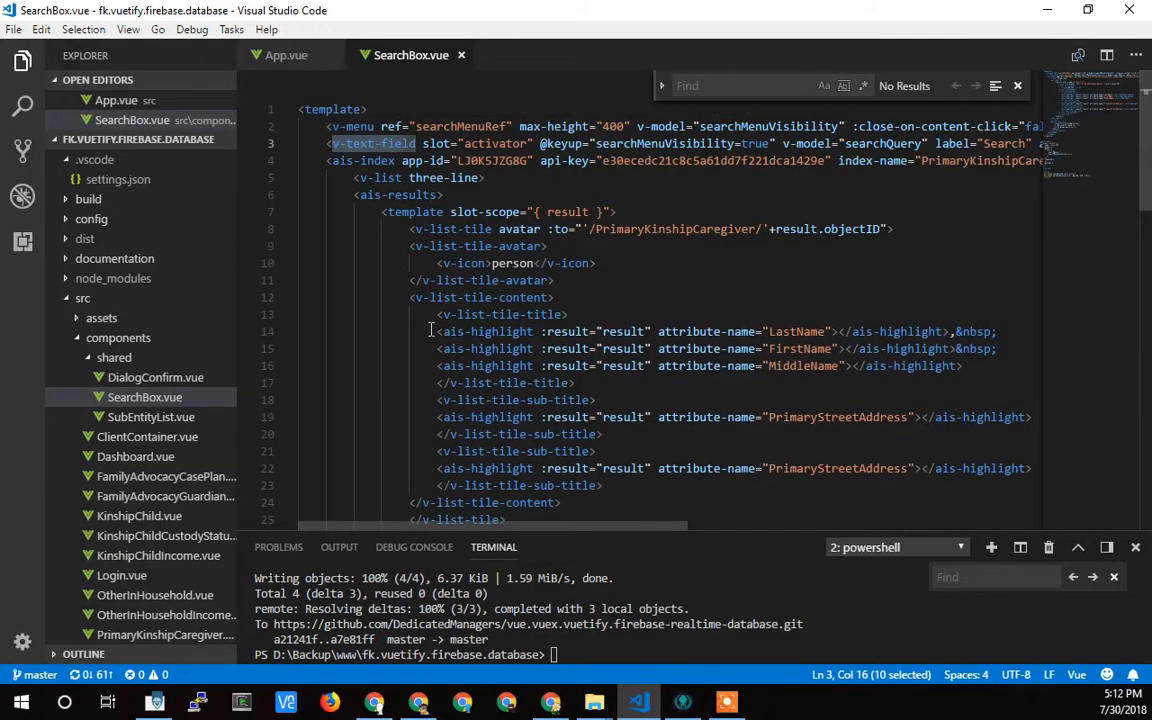
pyautogui.scroll(3)
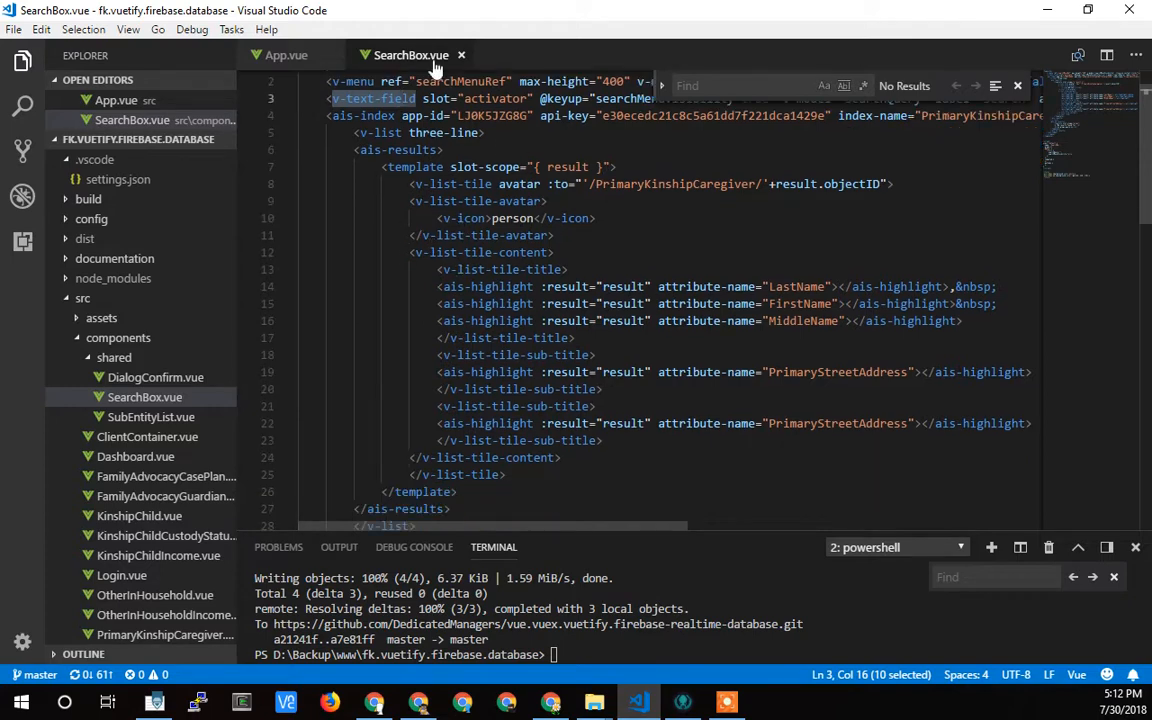
pyautogui.scroll(3)
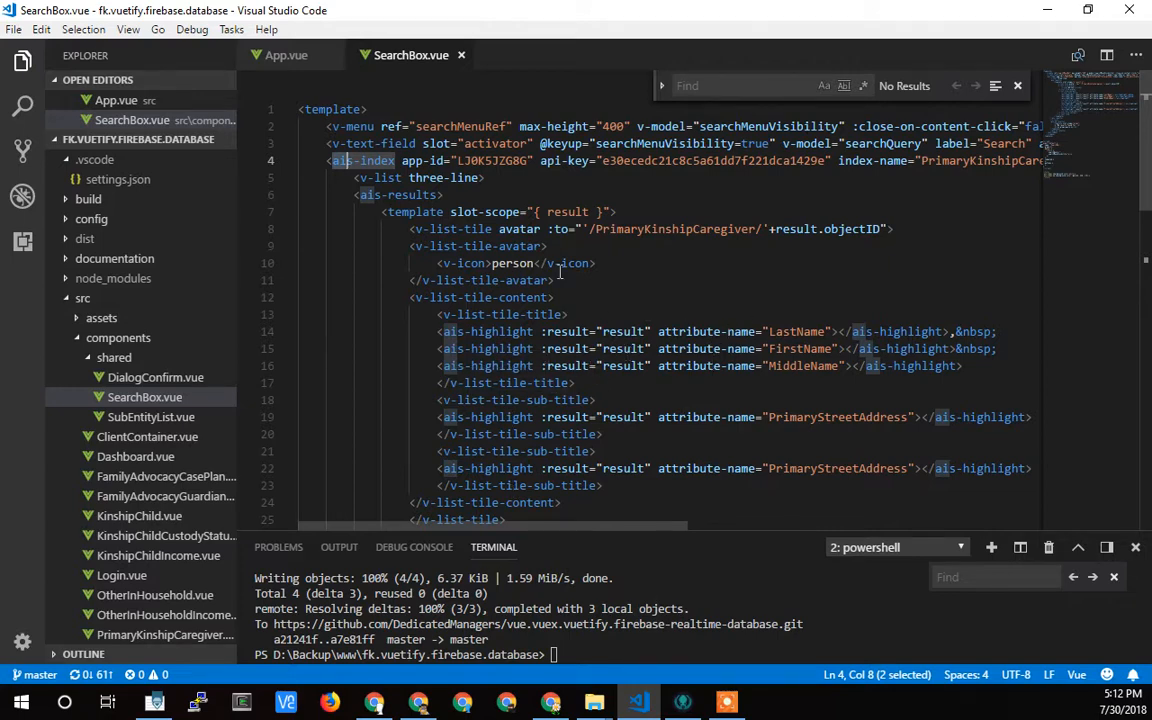
pyautogui.moveTo(610, 358)
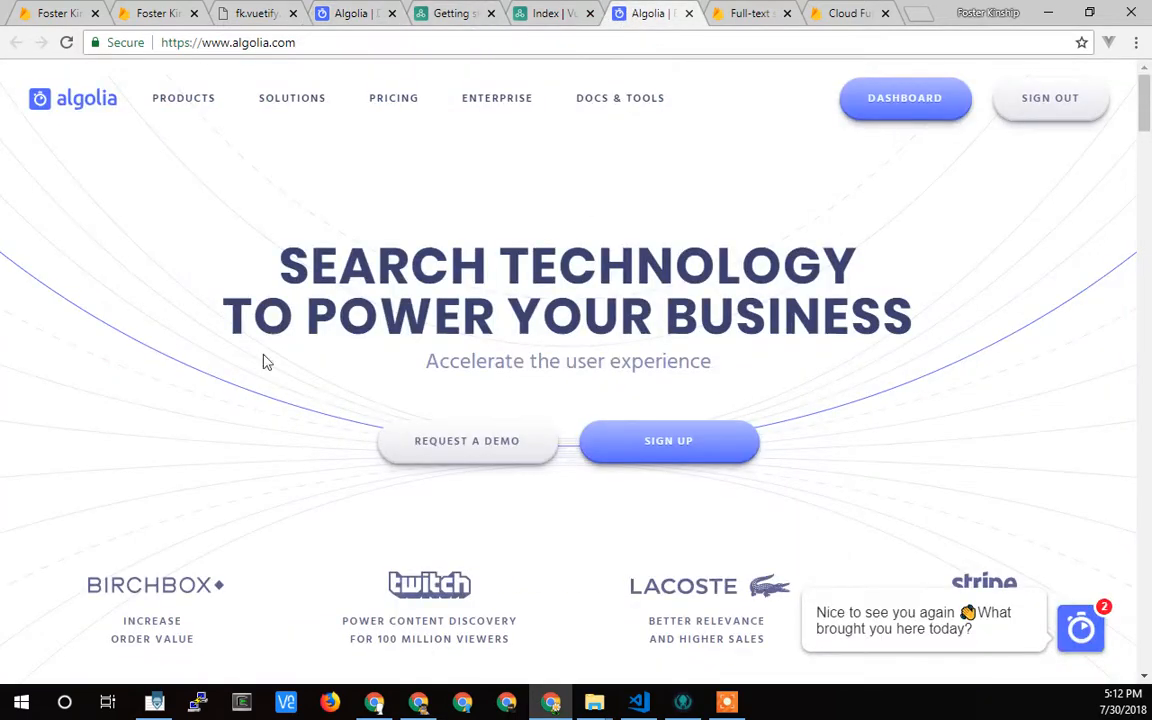
pyautogui.moveTo(549, 344)
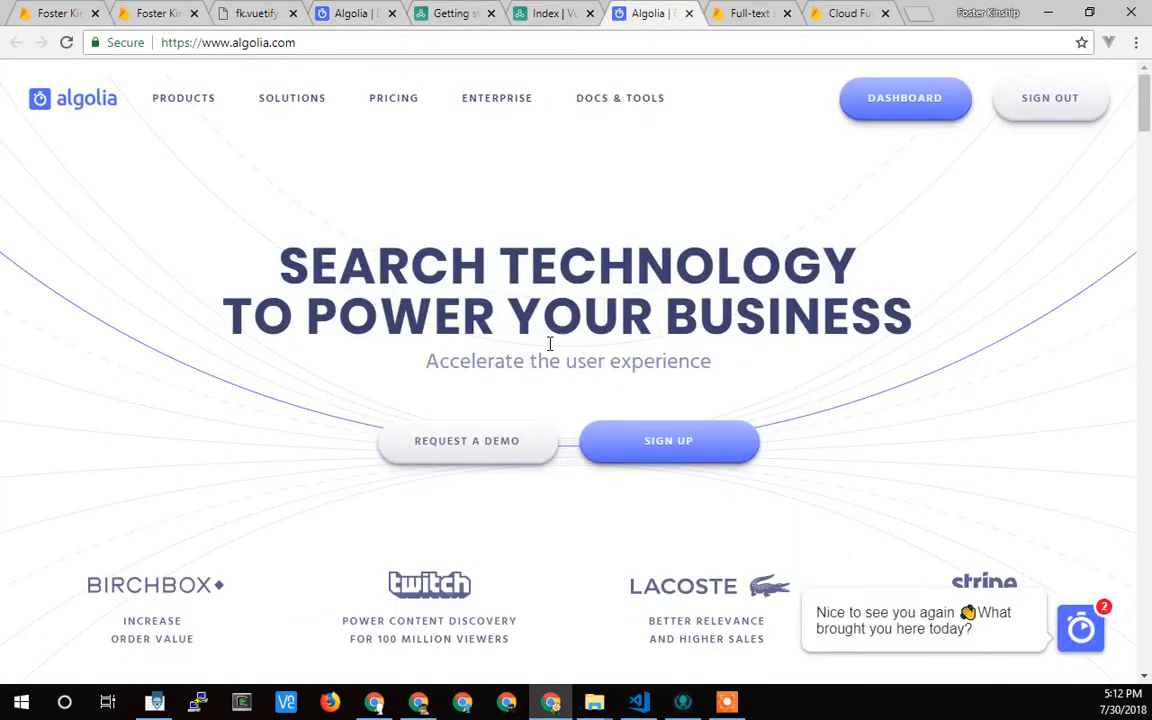